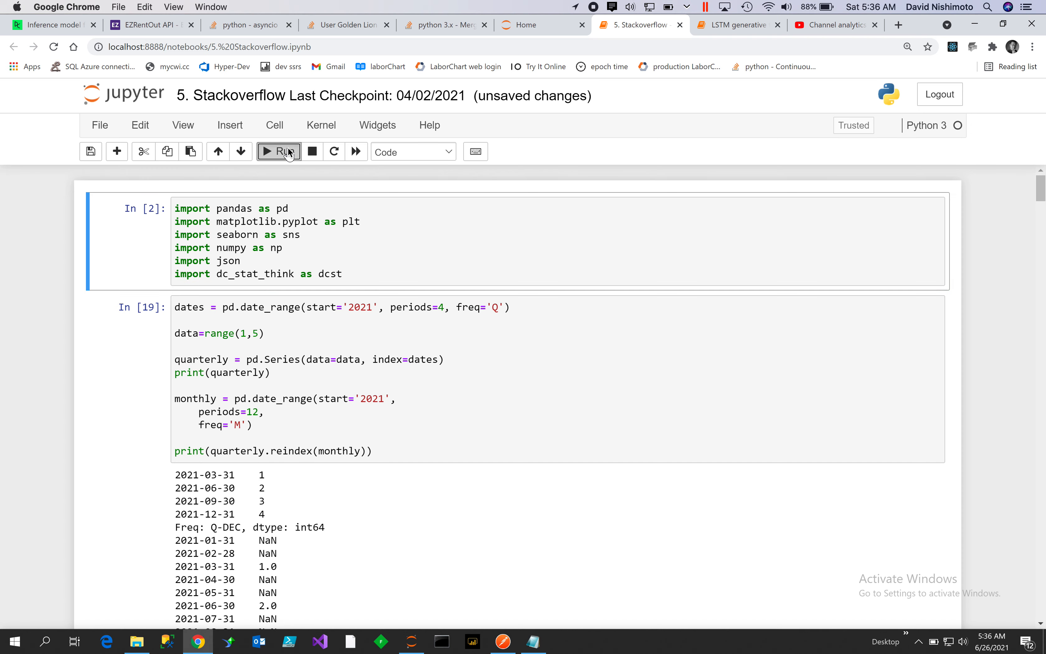
- Enter the values 5, 5 and frequency 'M' in the monthly data cell
scroll(down, 3)
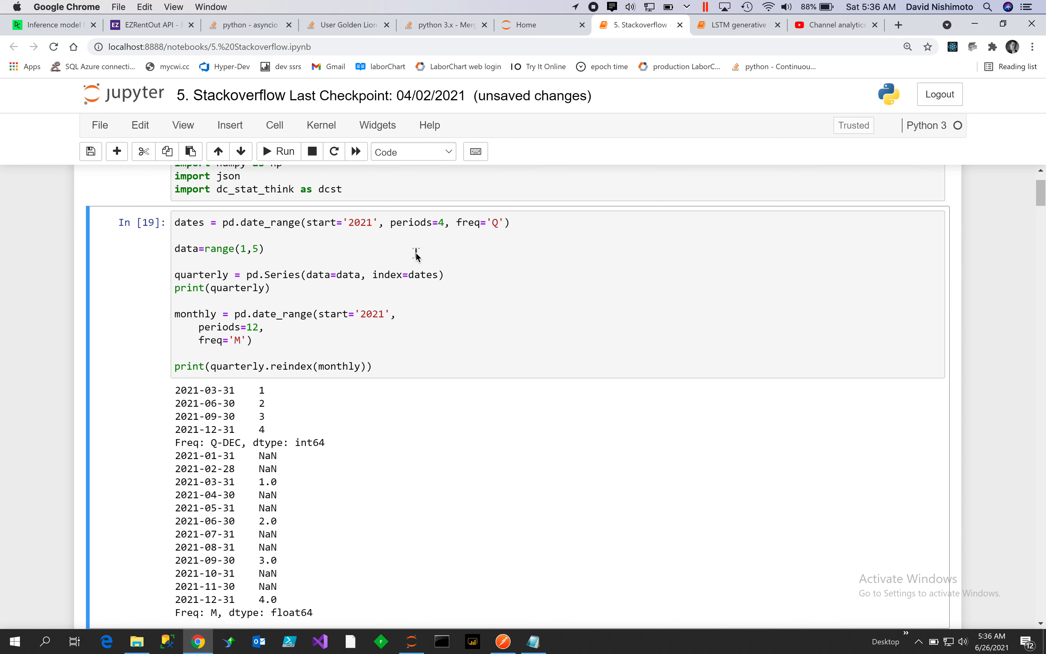
mouse_move(417, 255)
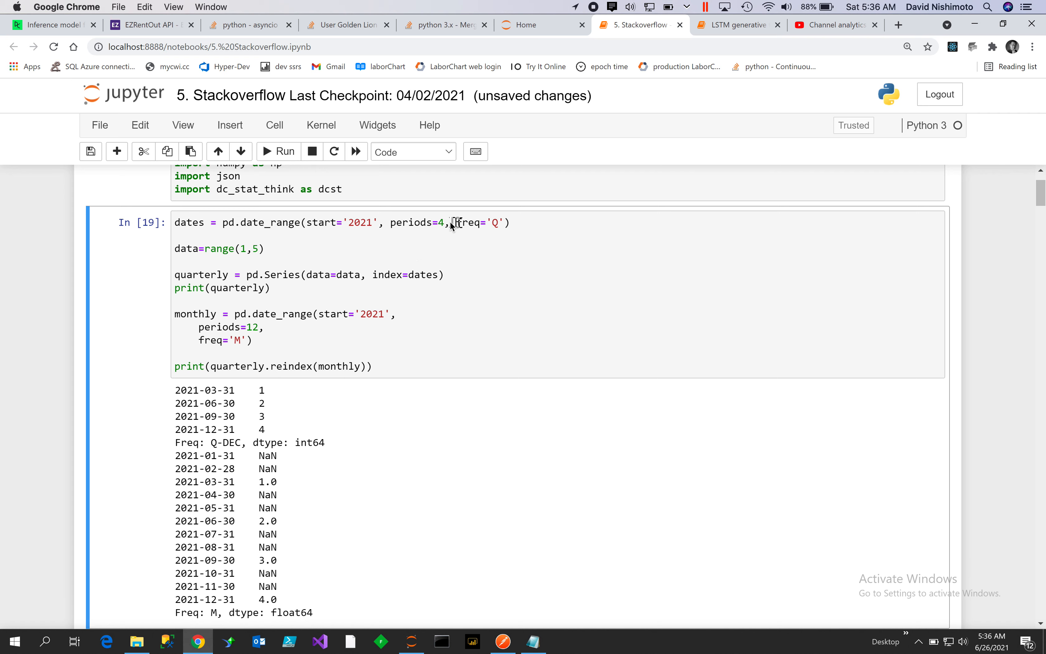
mouse_move(502, 226)
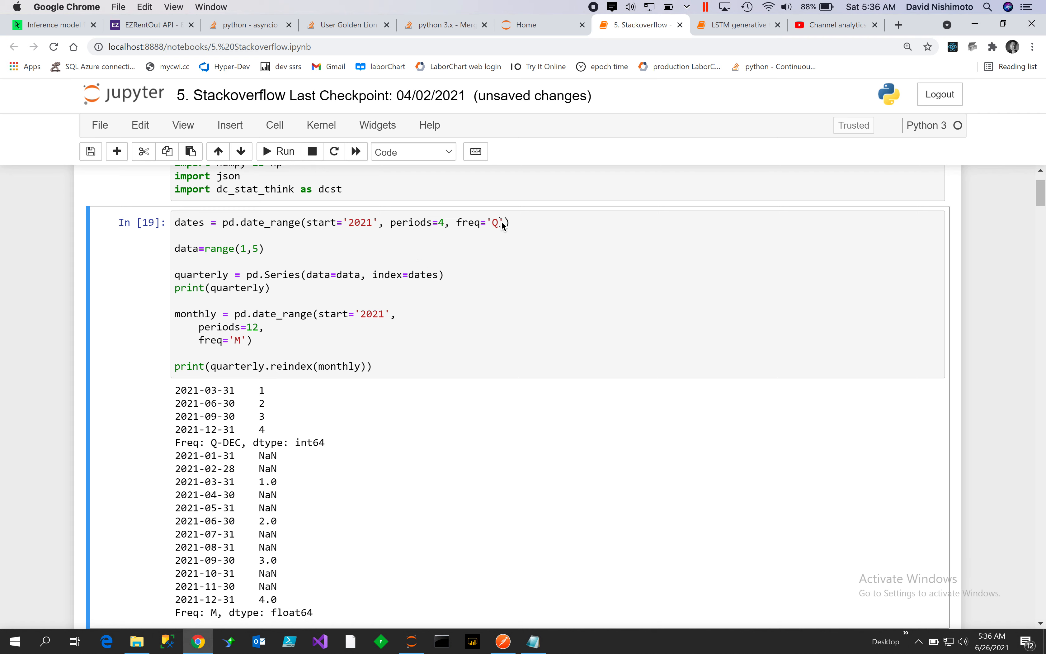
mouse_move(420, 300)
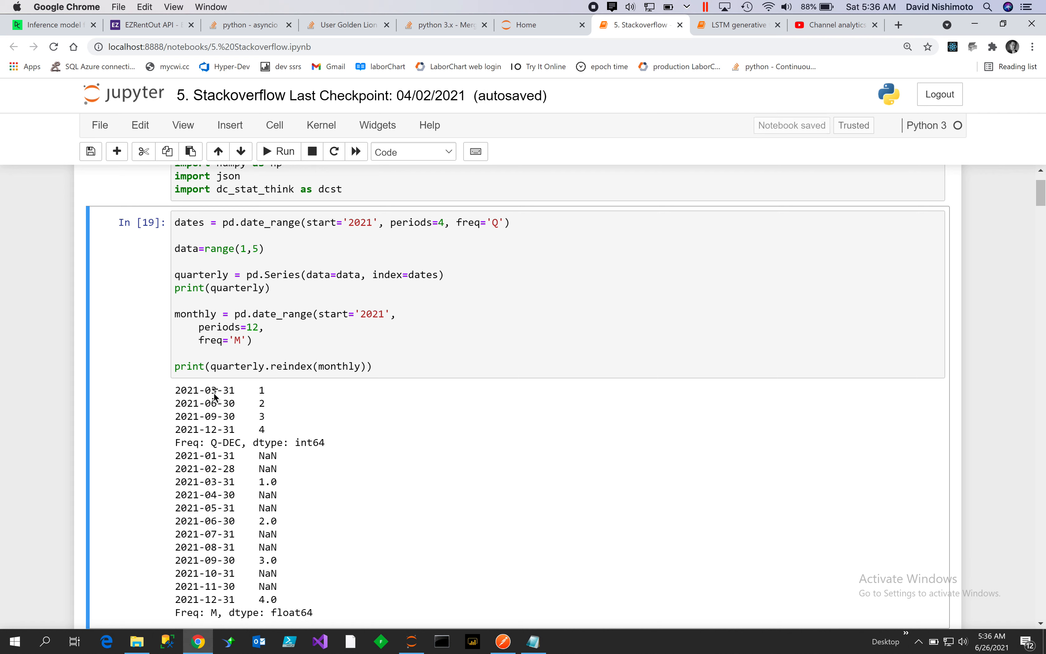
mouse_move(230, 430)
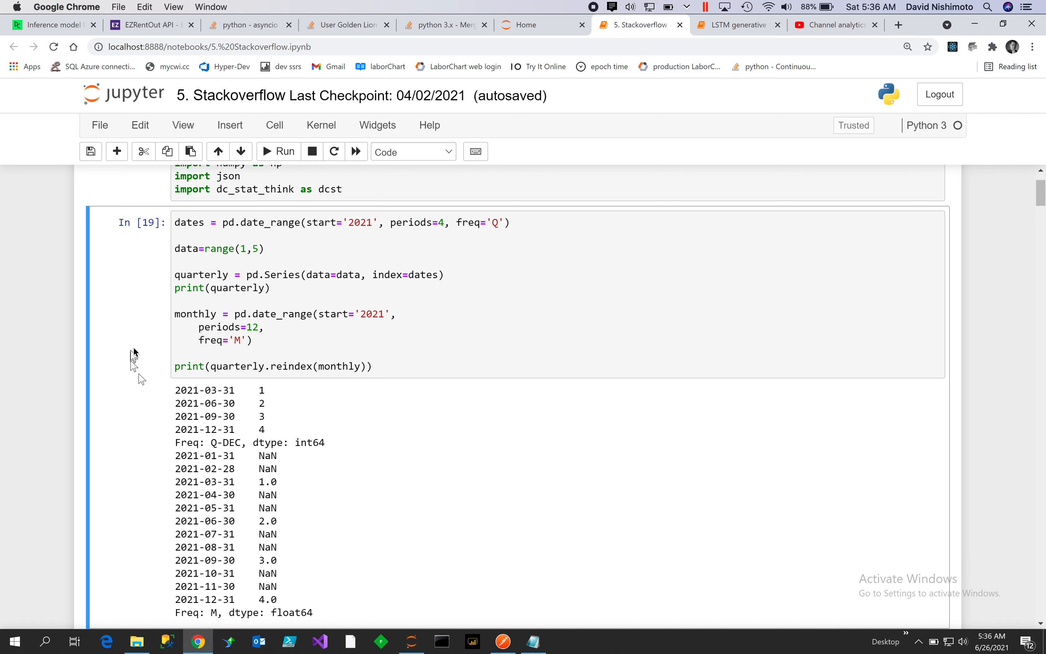
mouse_move(252, 249)
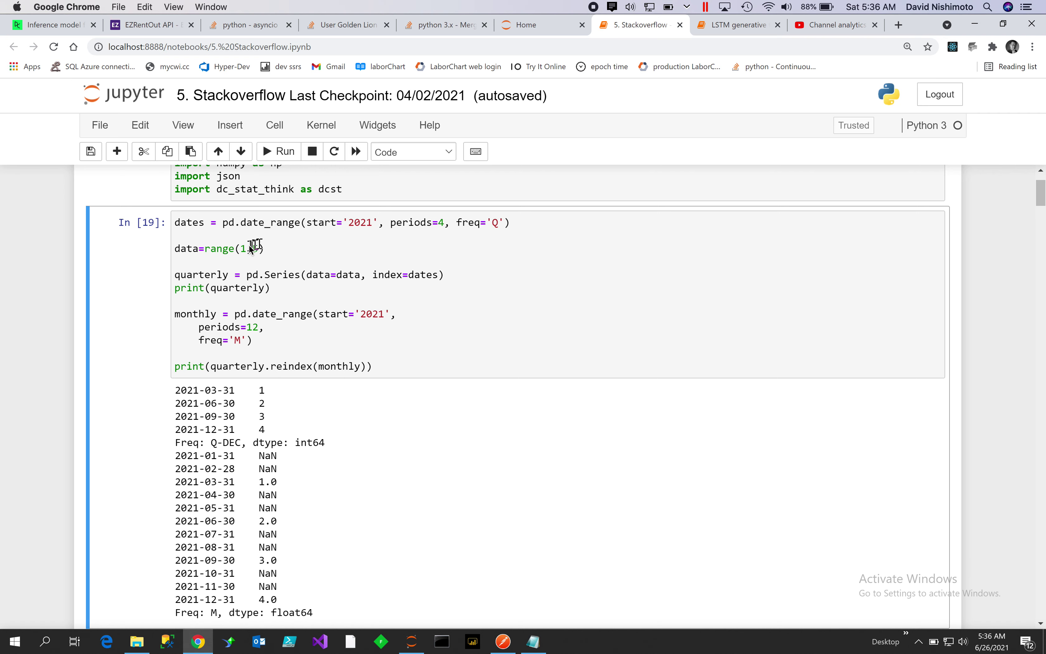
text(5)
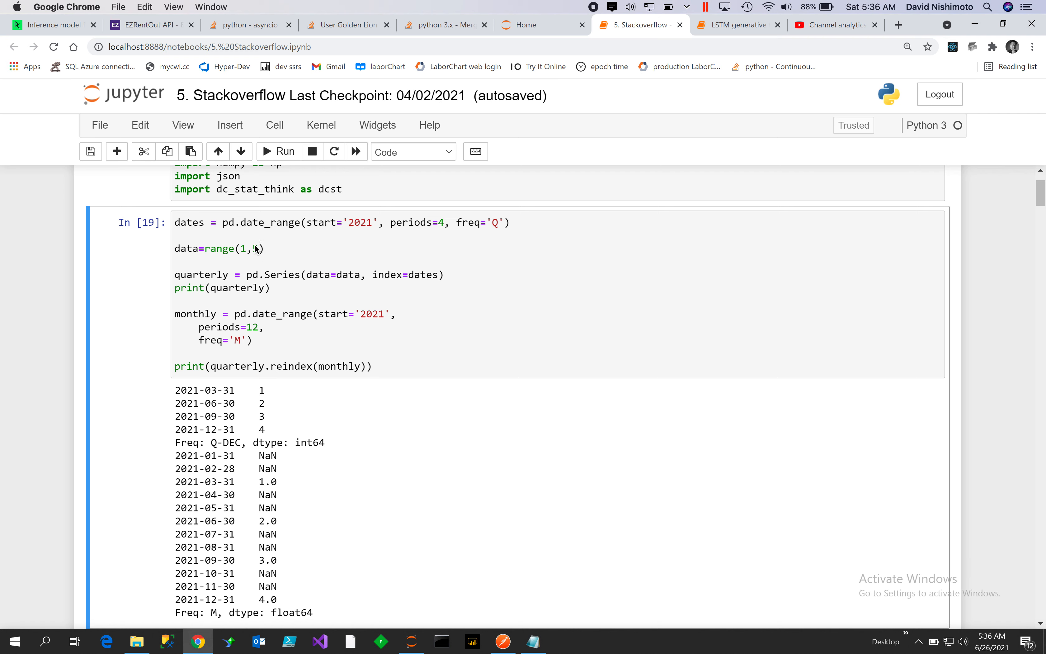
text(5)
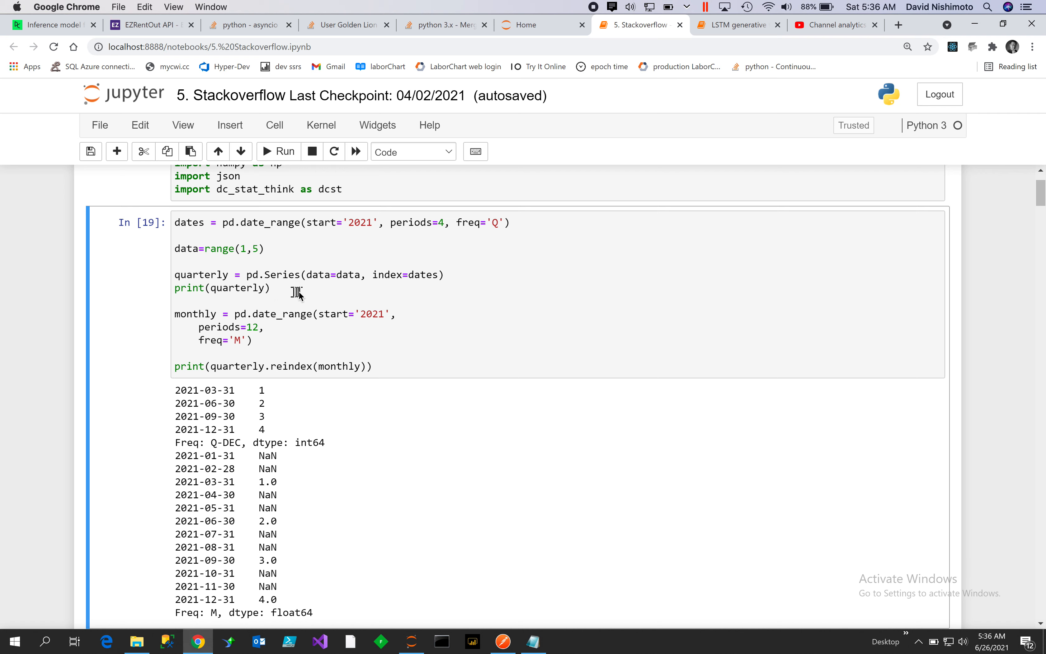
mouse_move(206, 280)
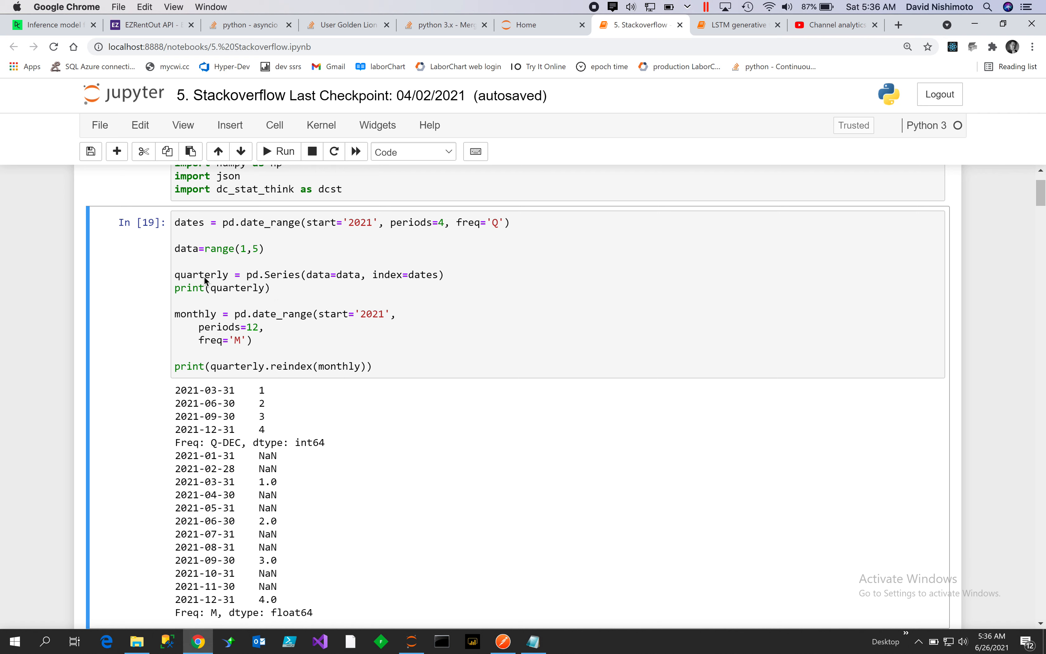
mouse_move(278, 450)
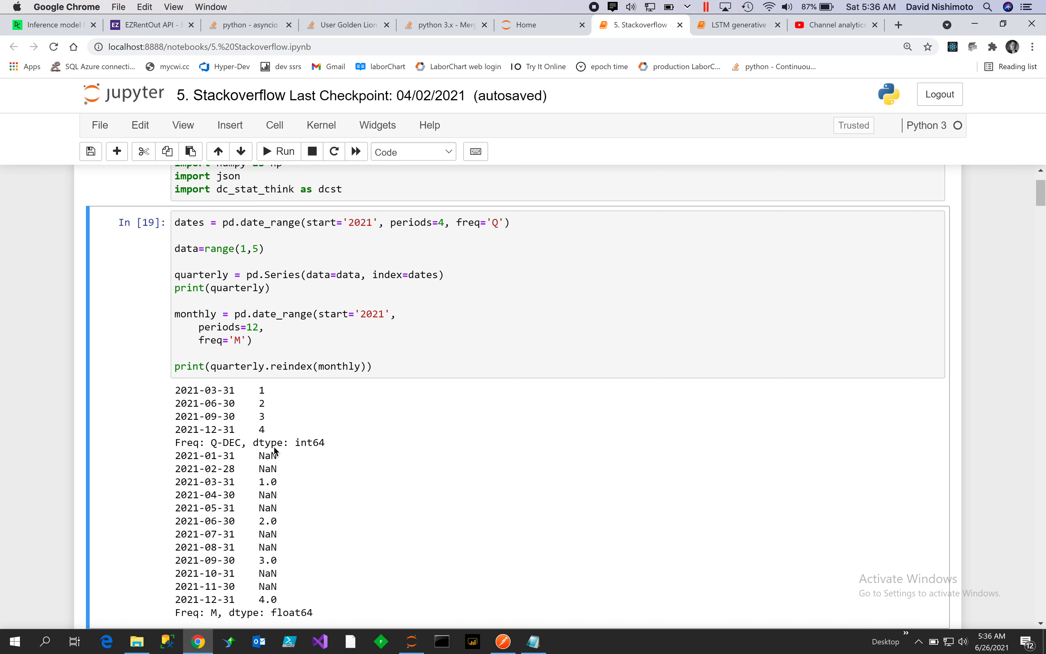
mouse_move(349, 320)
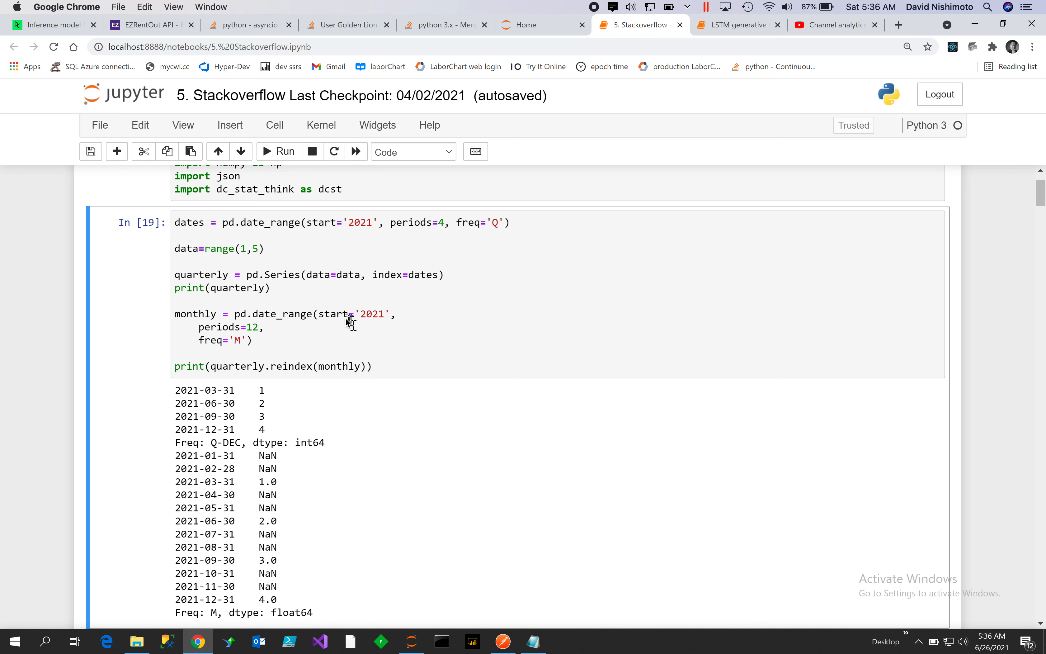
mouse_move(236, 343)
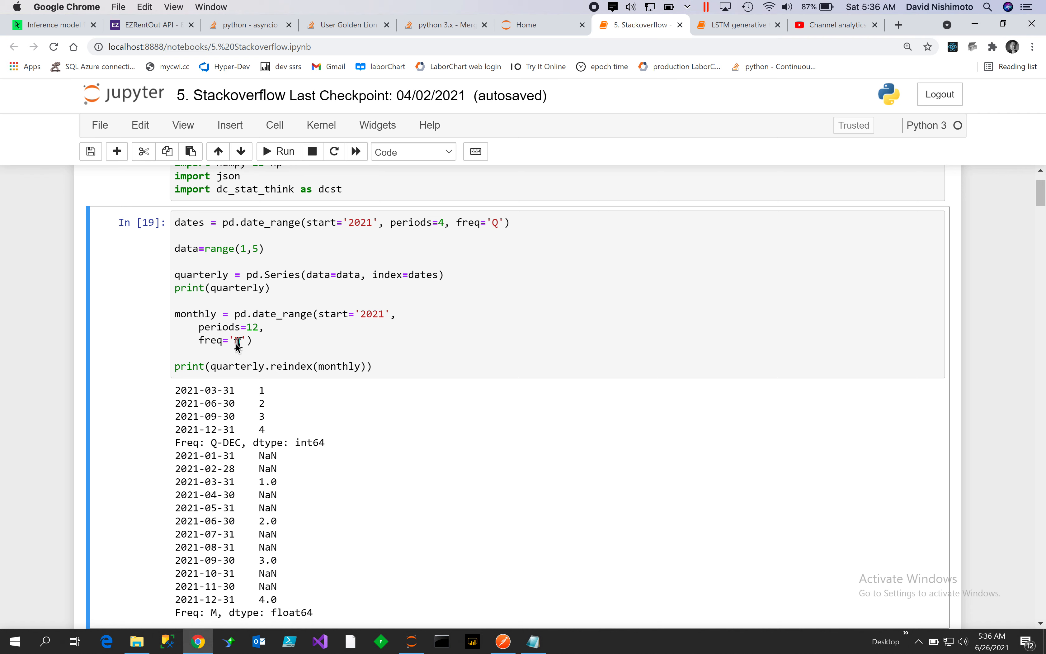
text(M)
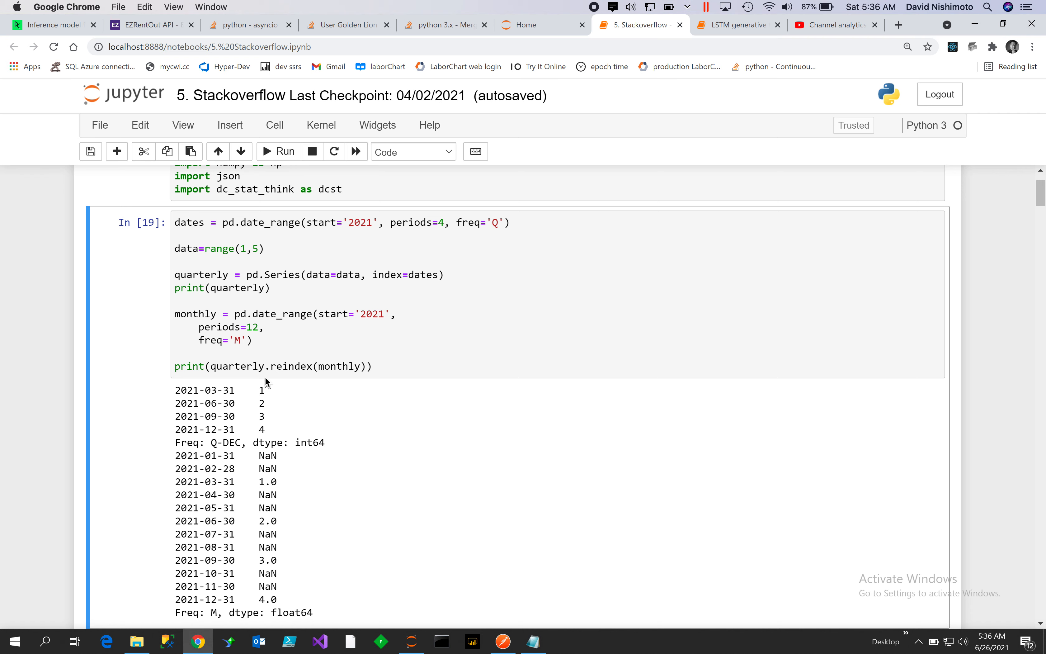
mouse_move(302, 379)
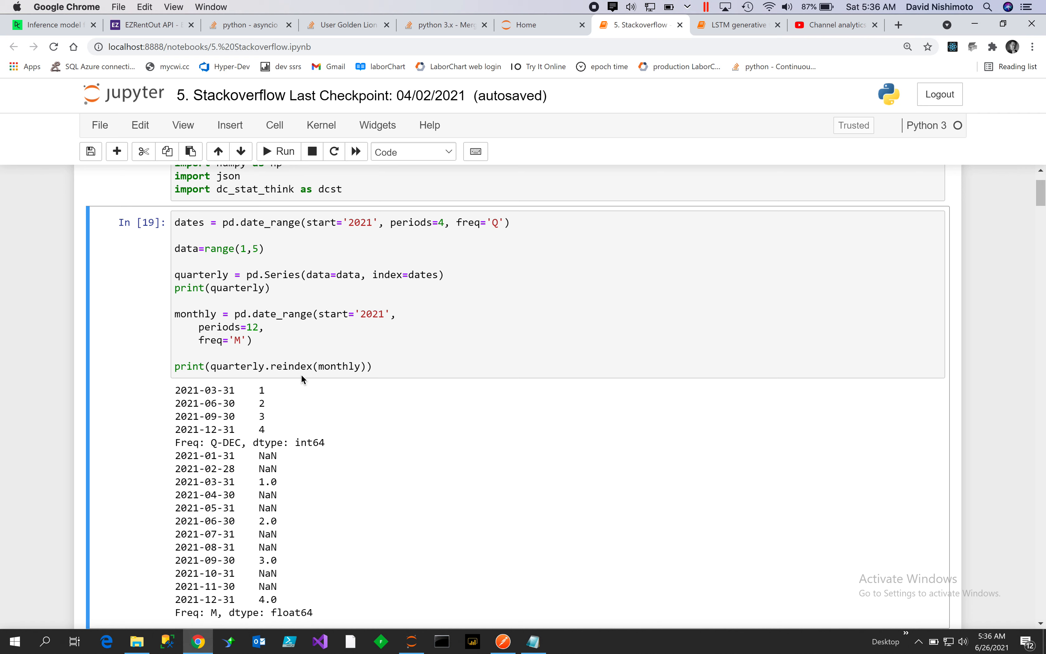
mouse_move(243, 374)
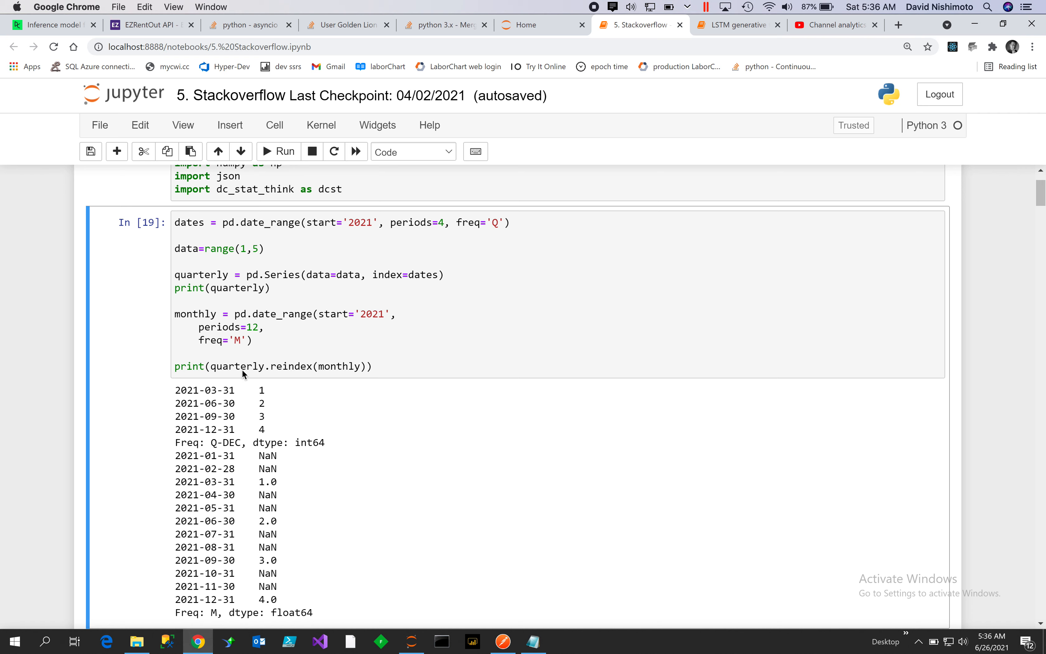
mouse_move(315, 367)
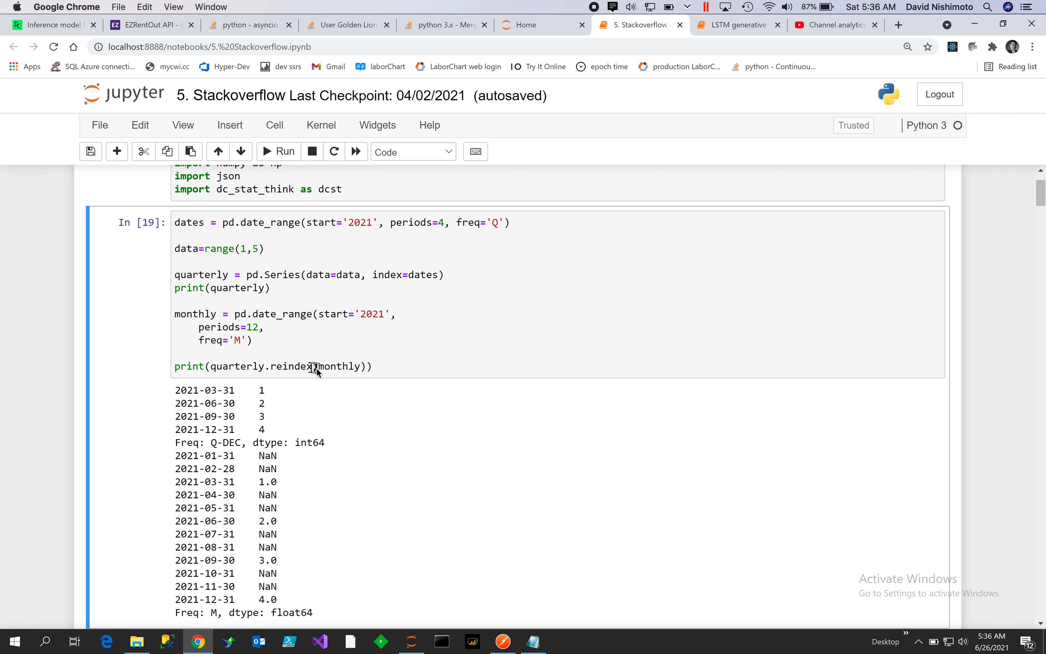
mouse_move(874, 368)
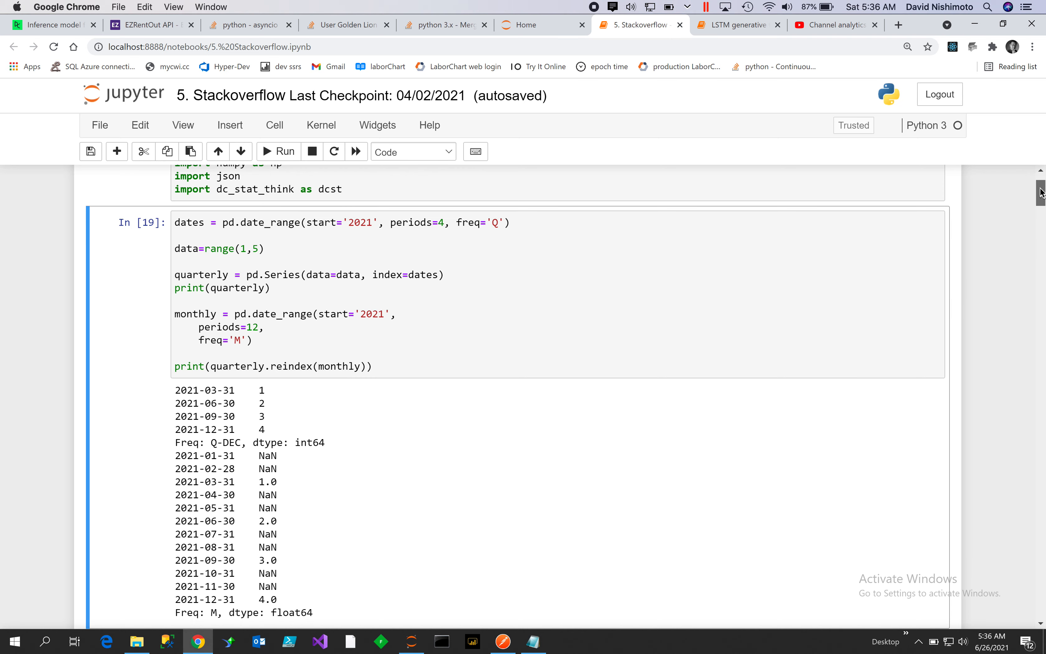
- Scroll down to the In [15] cell reindexing monthly data to weekly dates with bfill and ffill
scroll(down, 3)
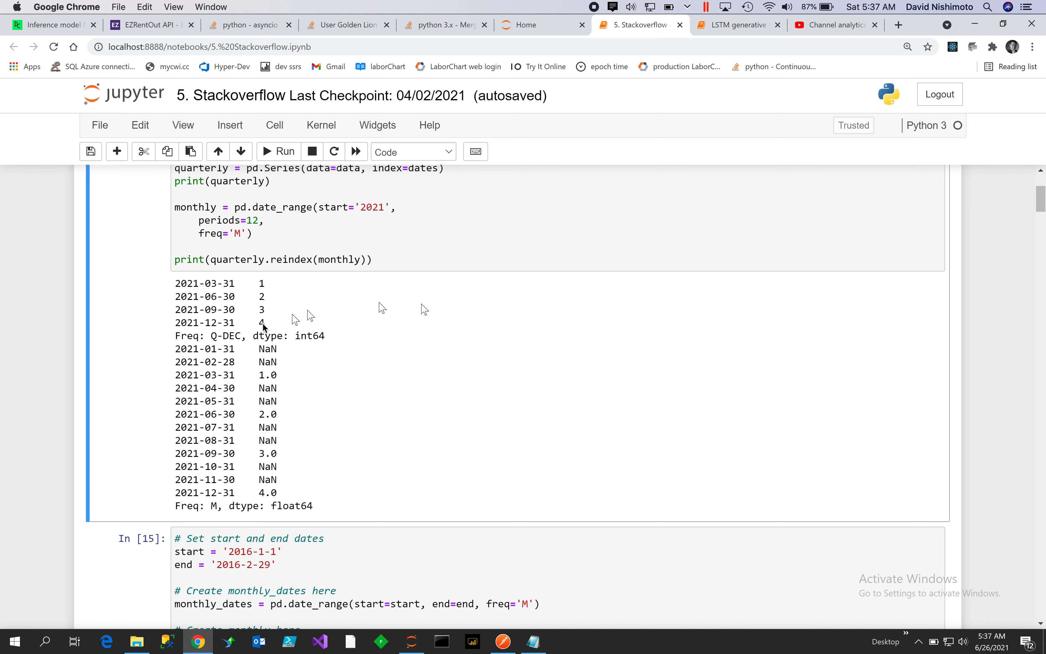
mouse_move(246, 391)
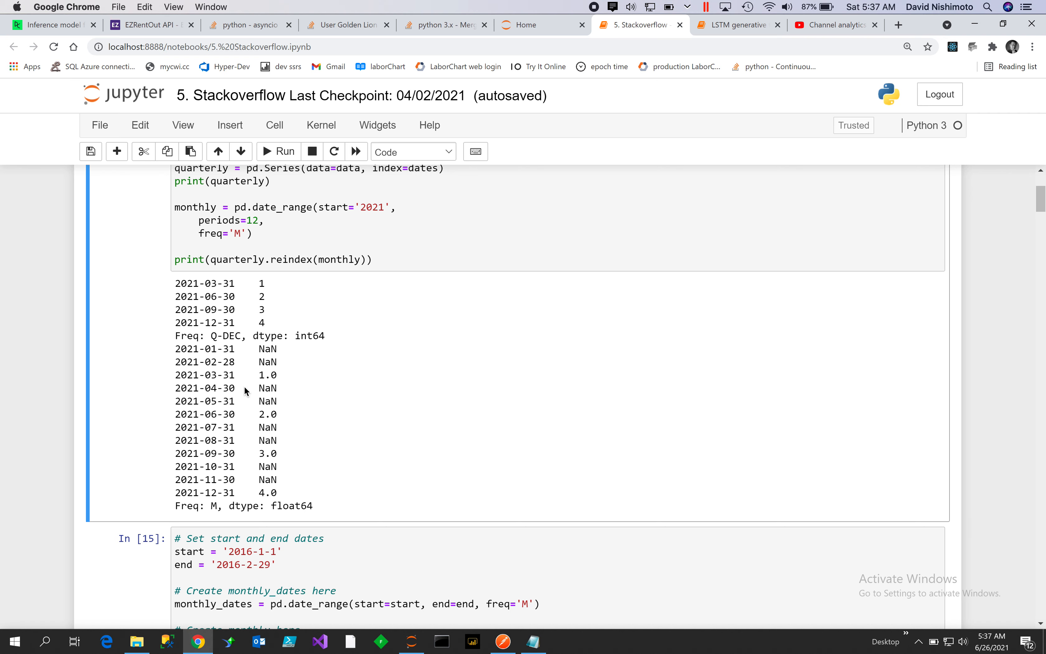
mouse_move(265, 385)
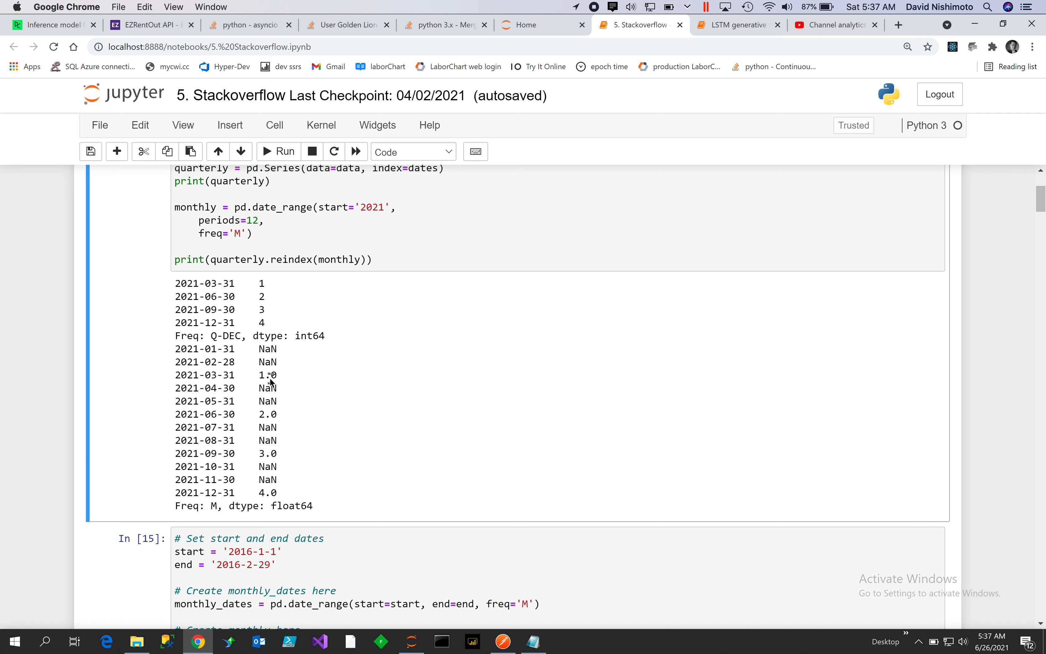
mouse_move(314, 266)
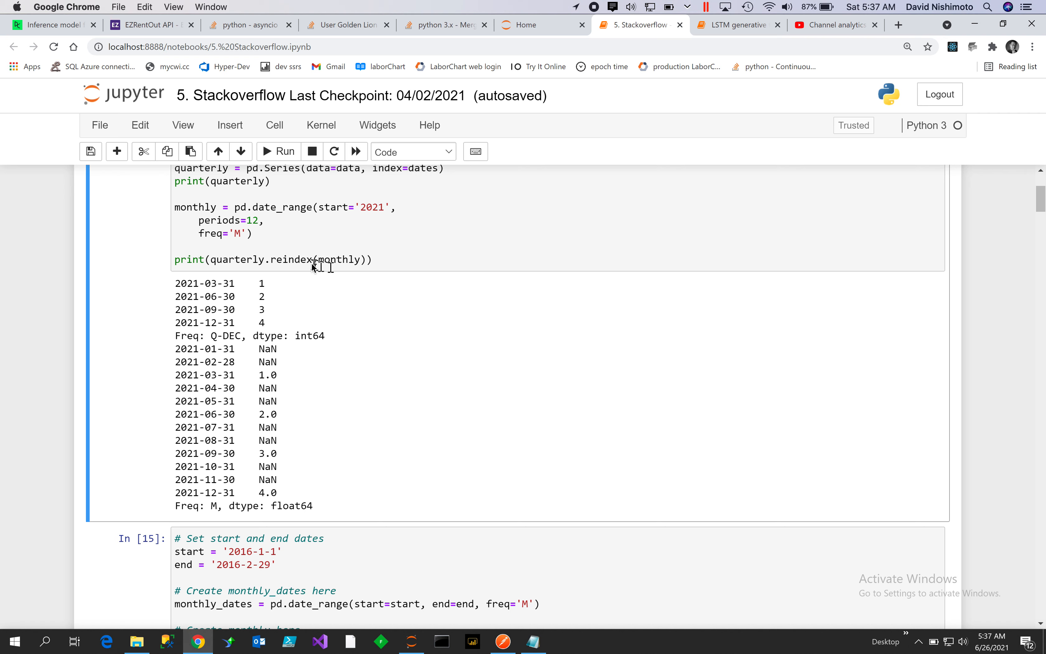
mouse_move(227, 381)
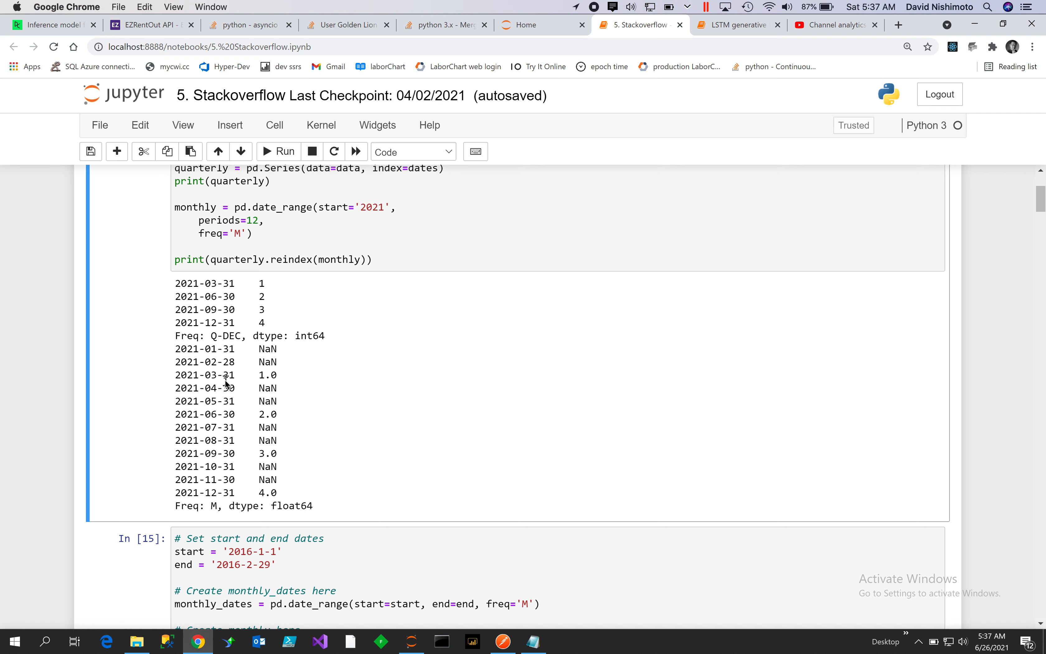
mouse_move(230, 352)
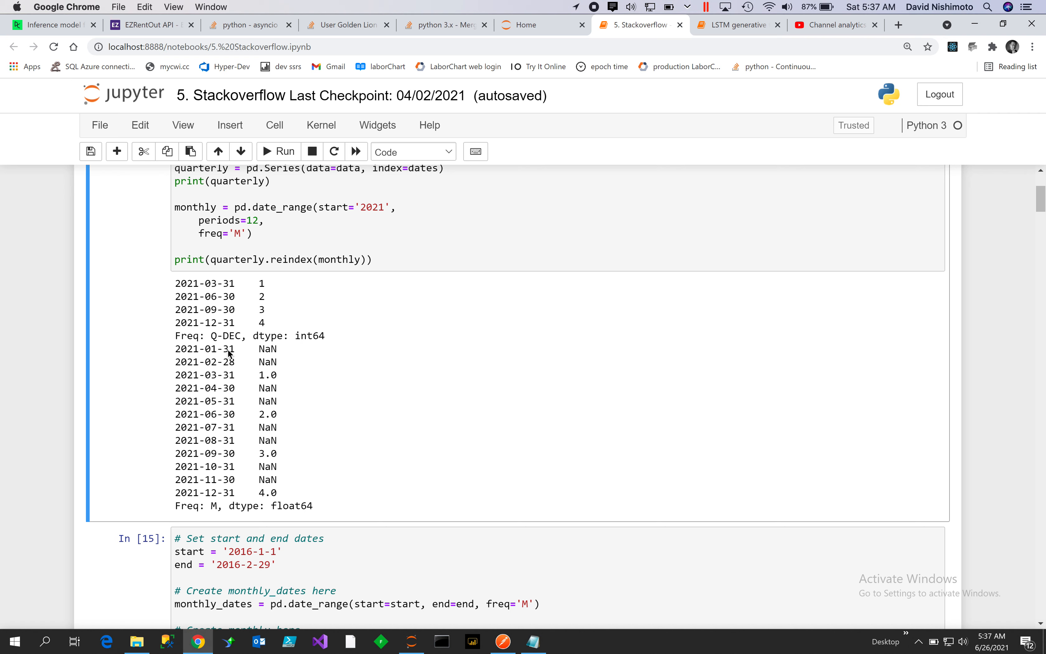
mouse_move(231, 384)
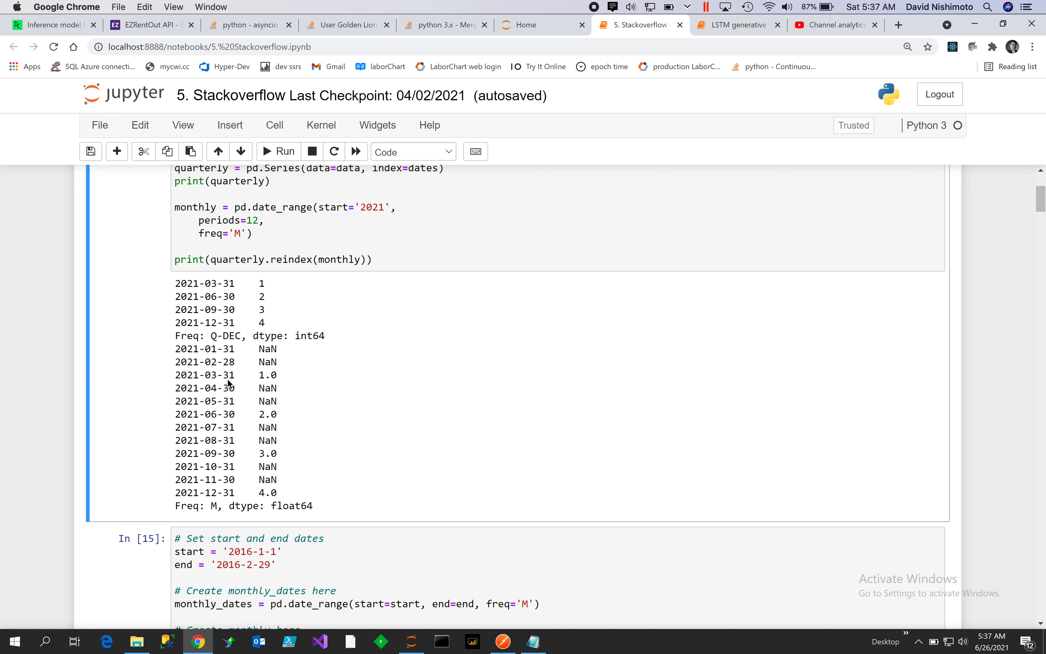
mouse_move(230, 423)
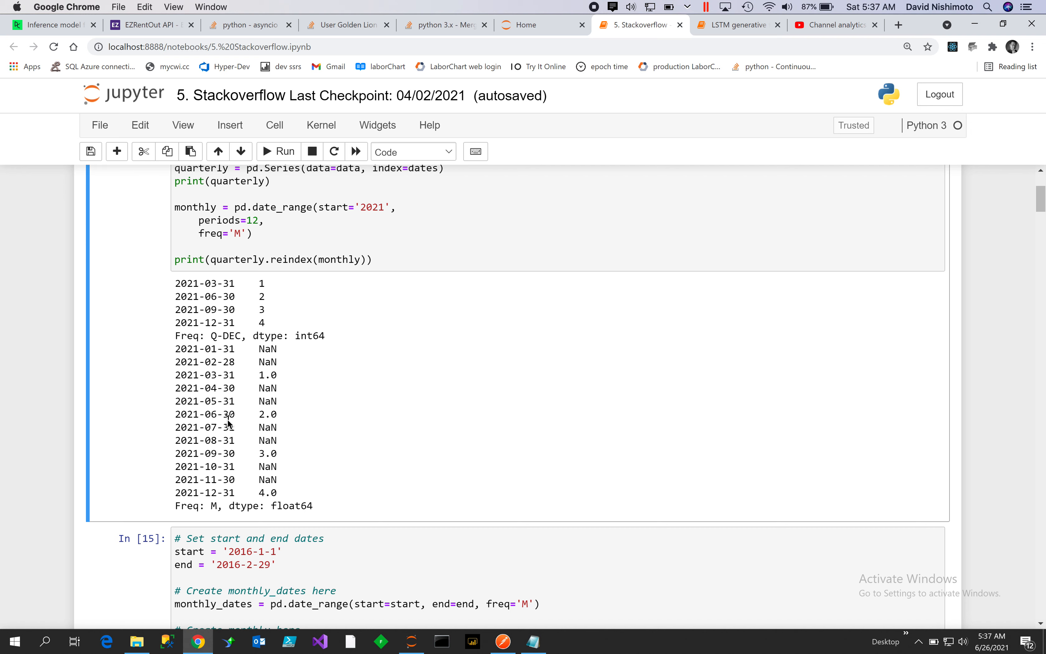
mouse_move(226, 454)
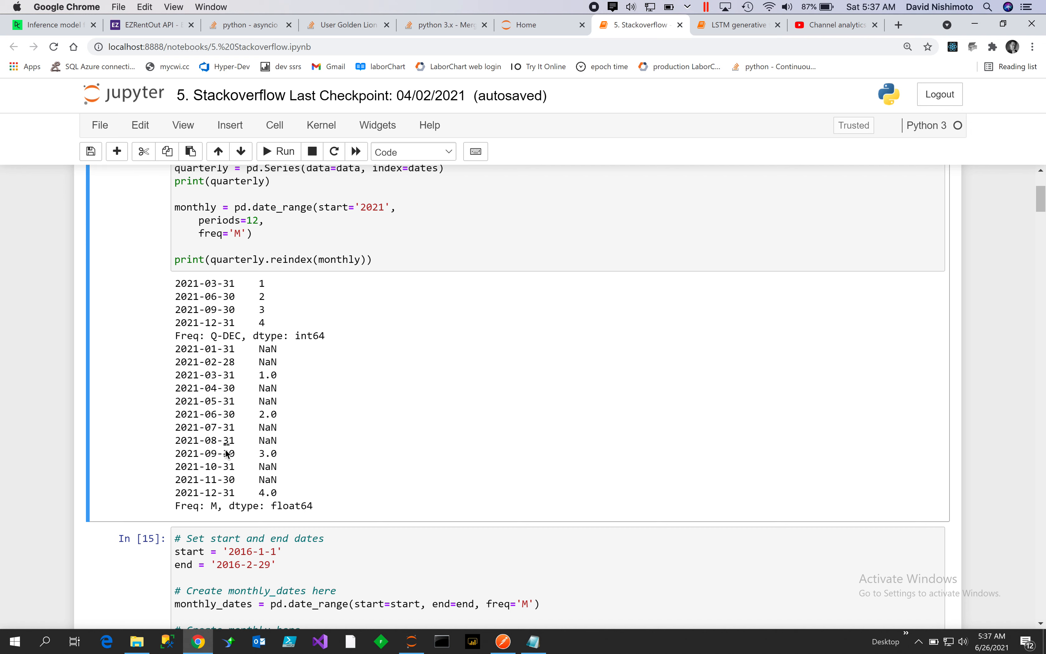
mouse_move(227, 487)
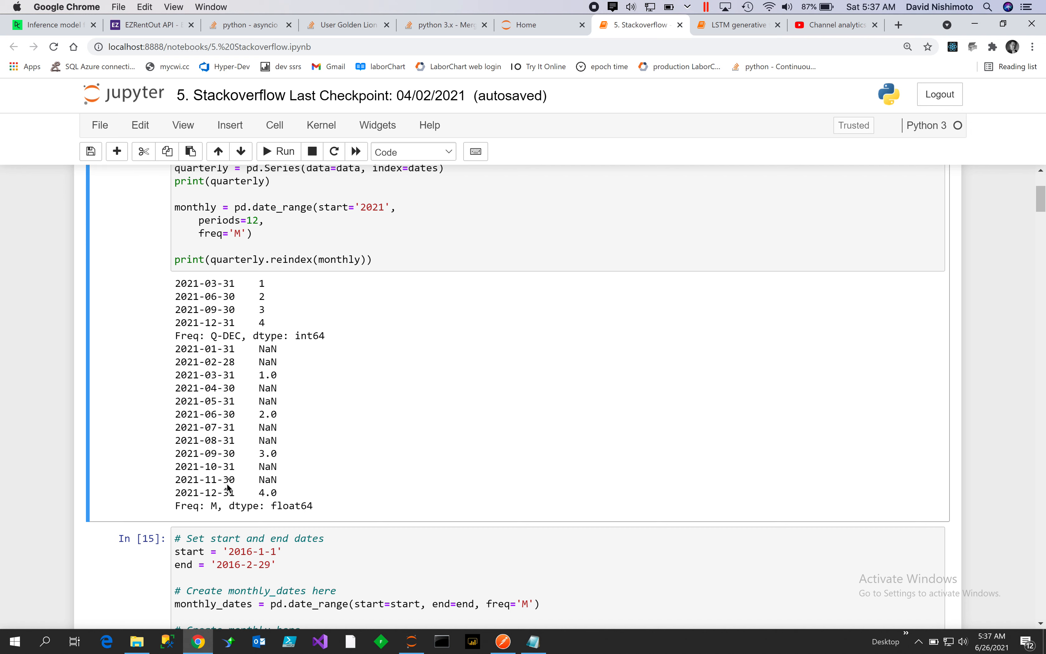
mouse_move(554, 479)
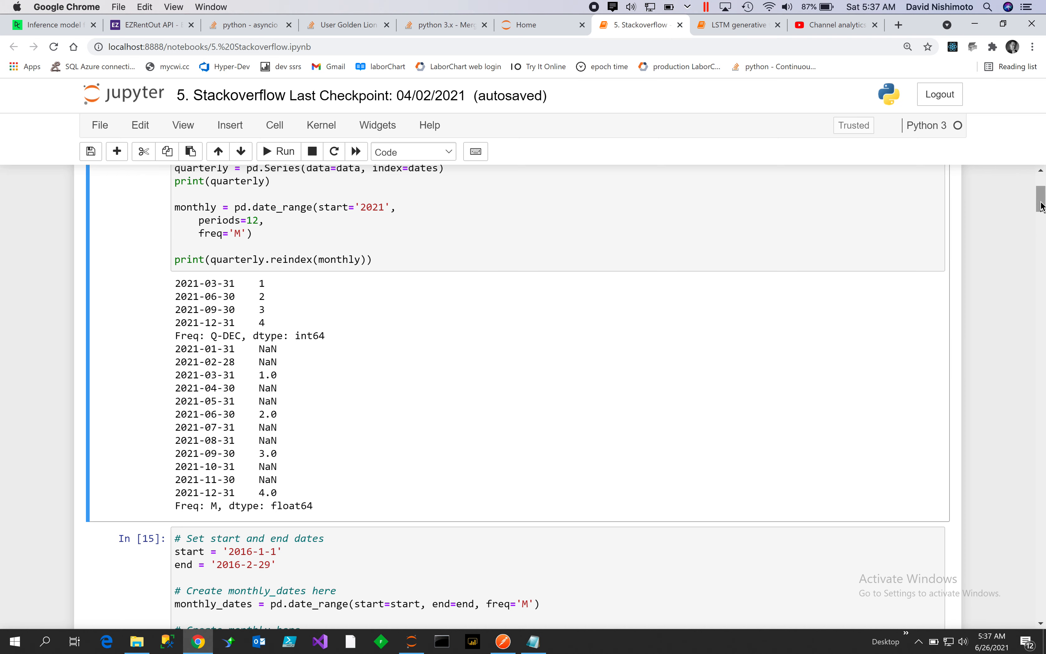
scroll(down, 3)
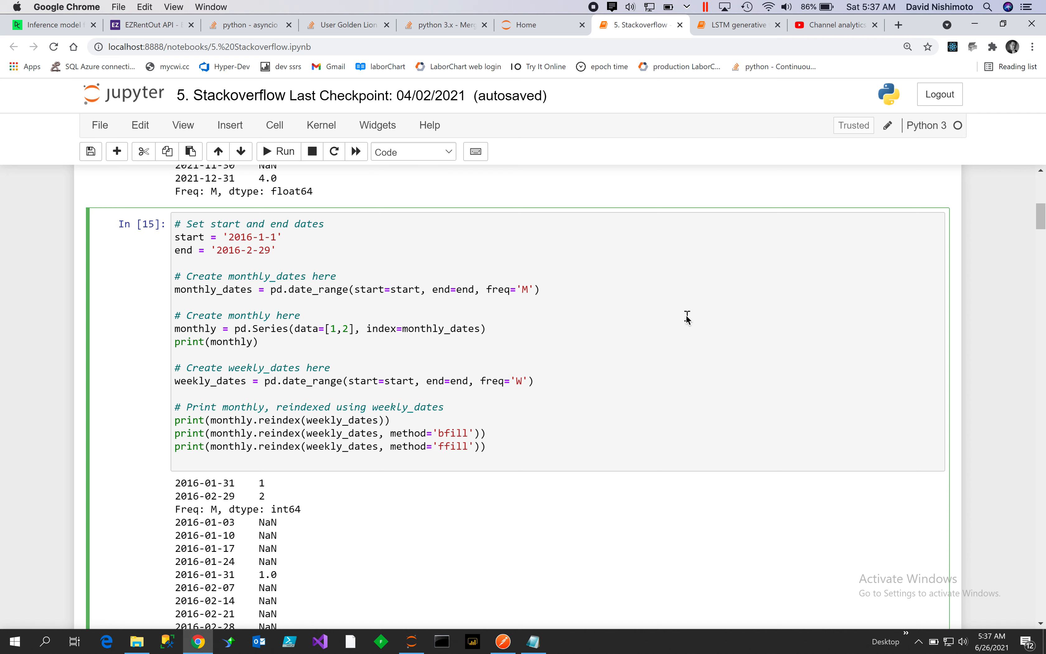
click(300, 315)
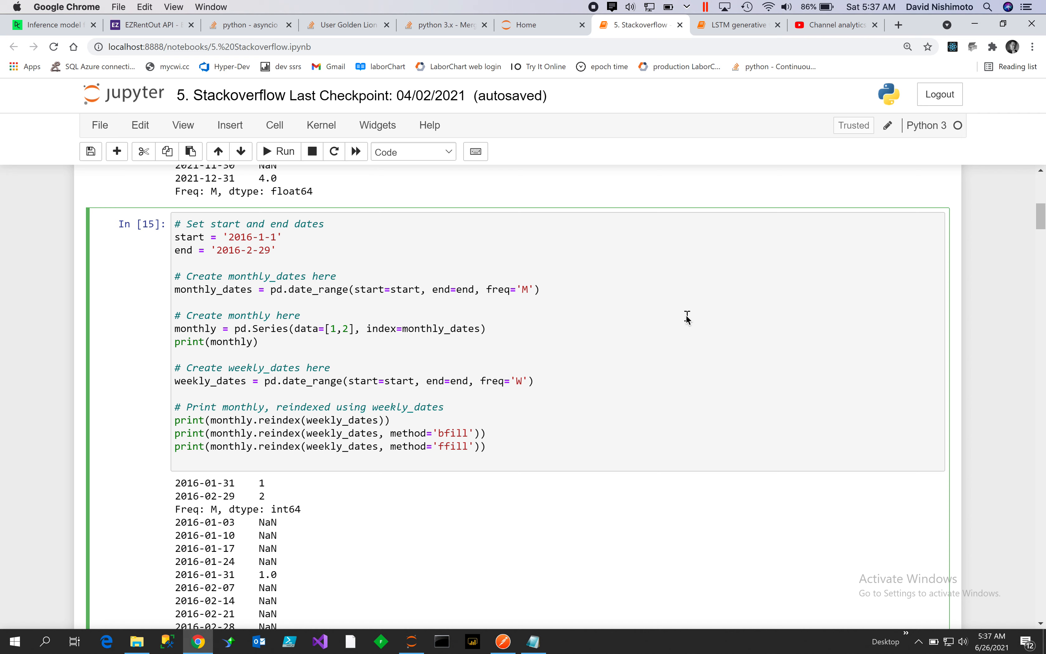
mouse_move(408, 360)
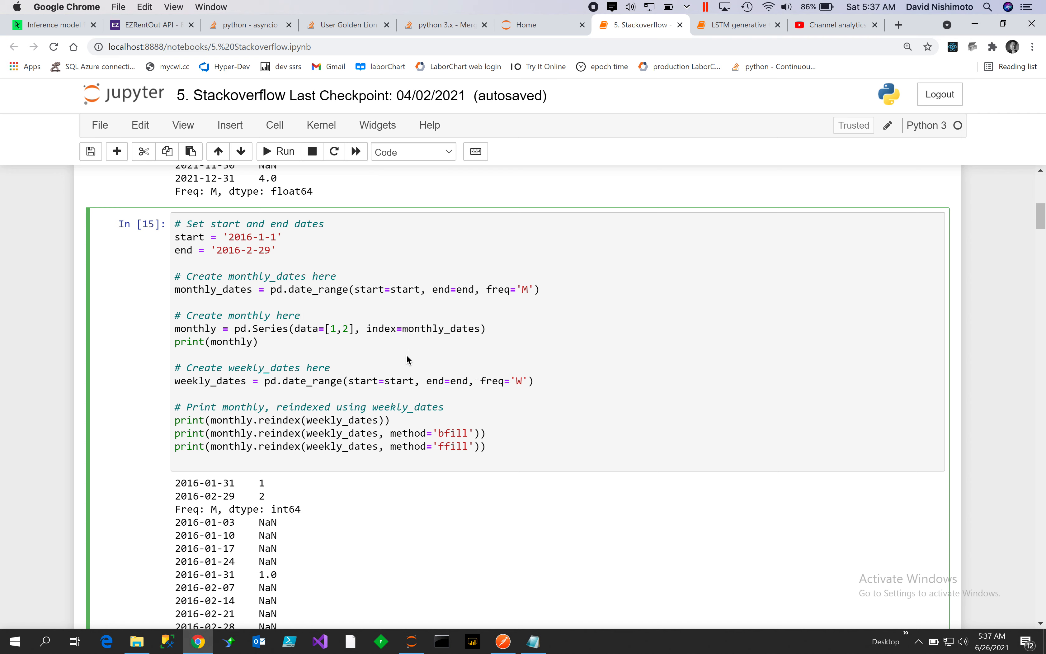
mouse_move(438, 336)
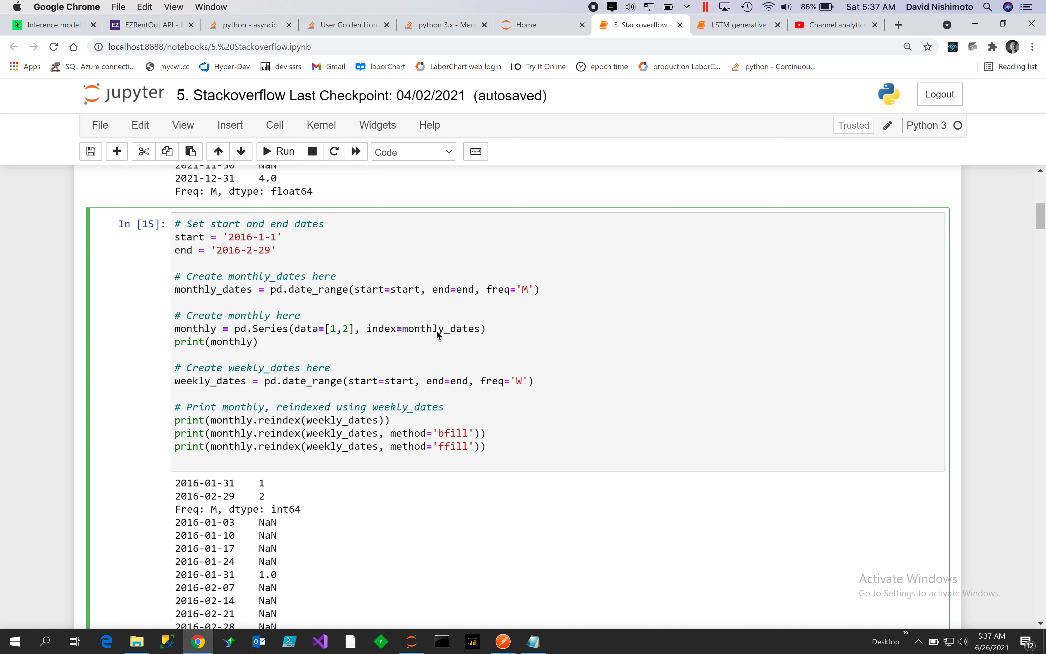
mouse_move(252, 372)
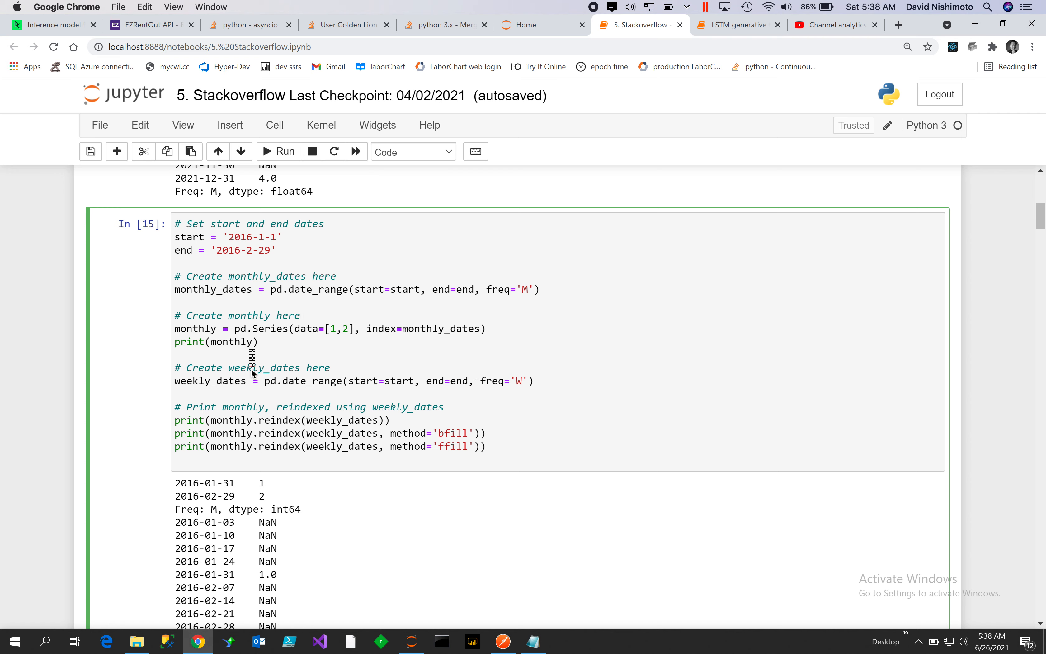
mouse_move(256, 483)
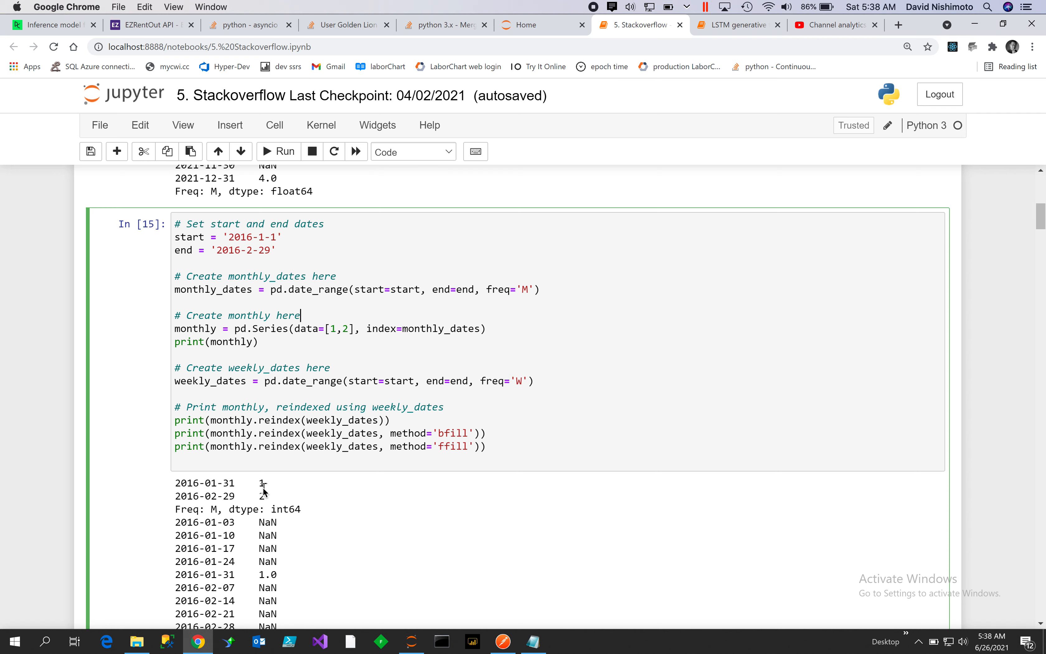
mouse_move(259, 490)
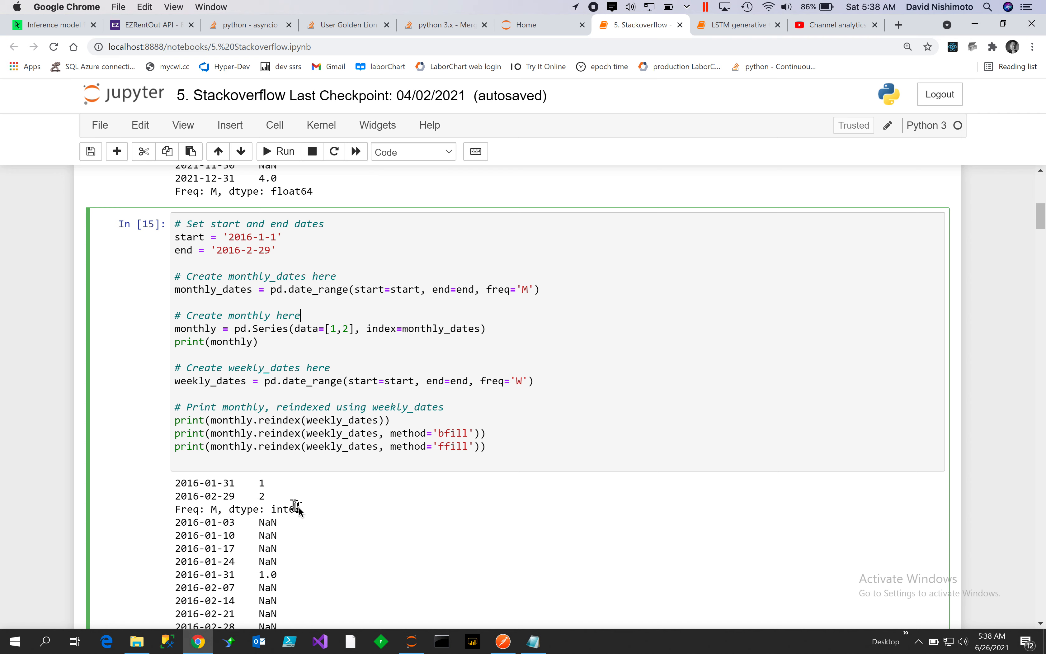
mouse_move(215, 467)
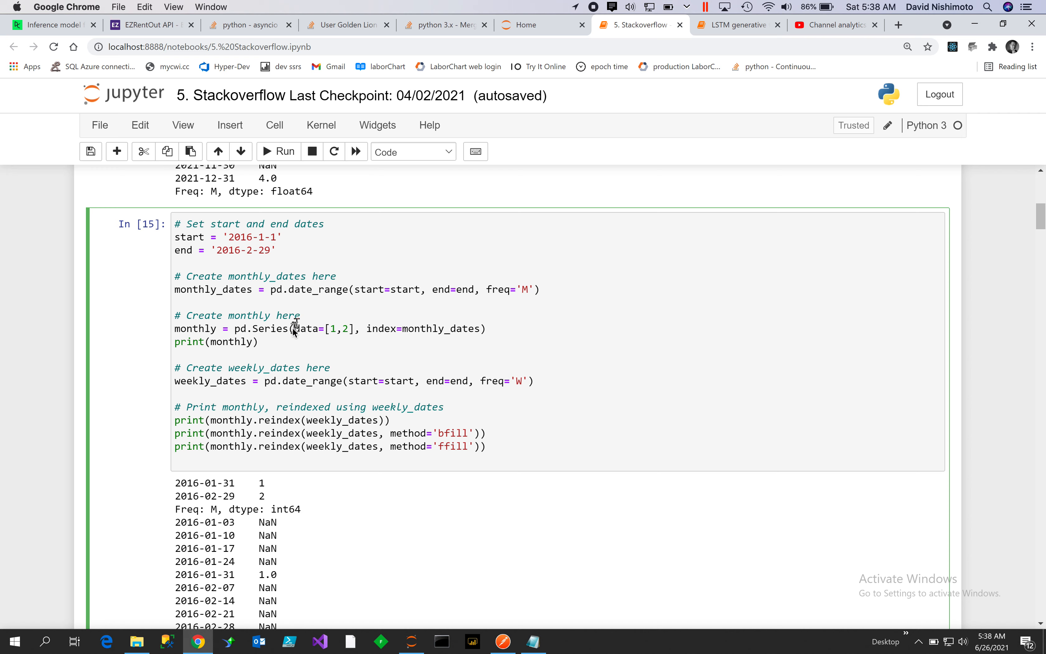
mouse_move(220, 514)
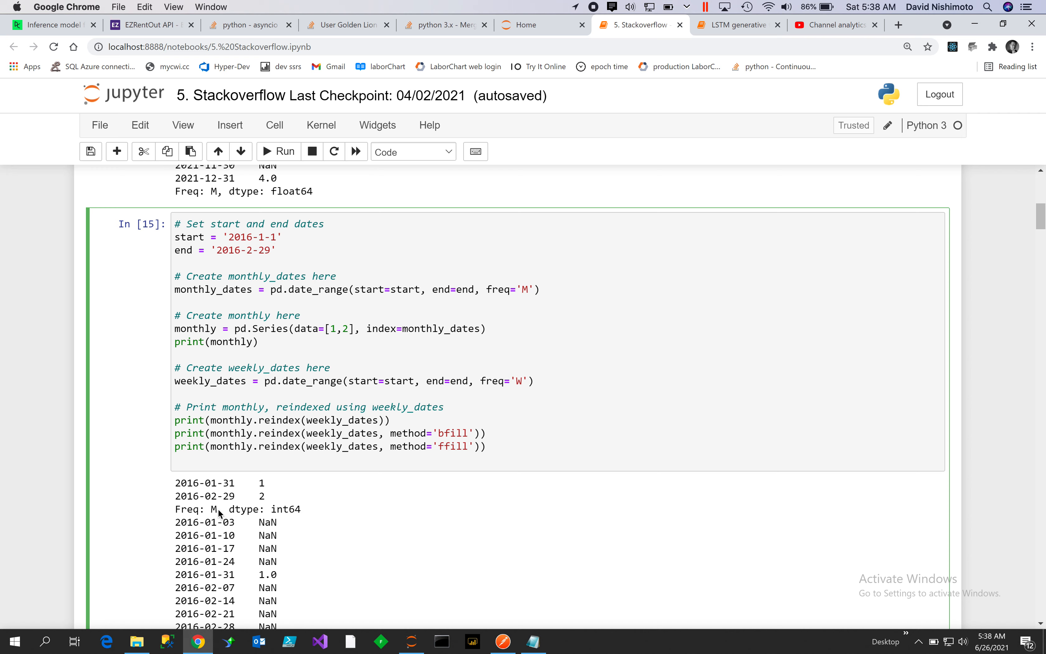
mouse_move(210, 508)
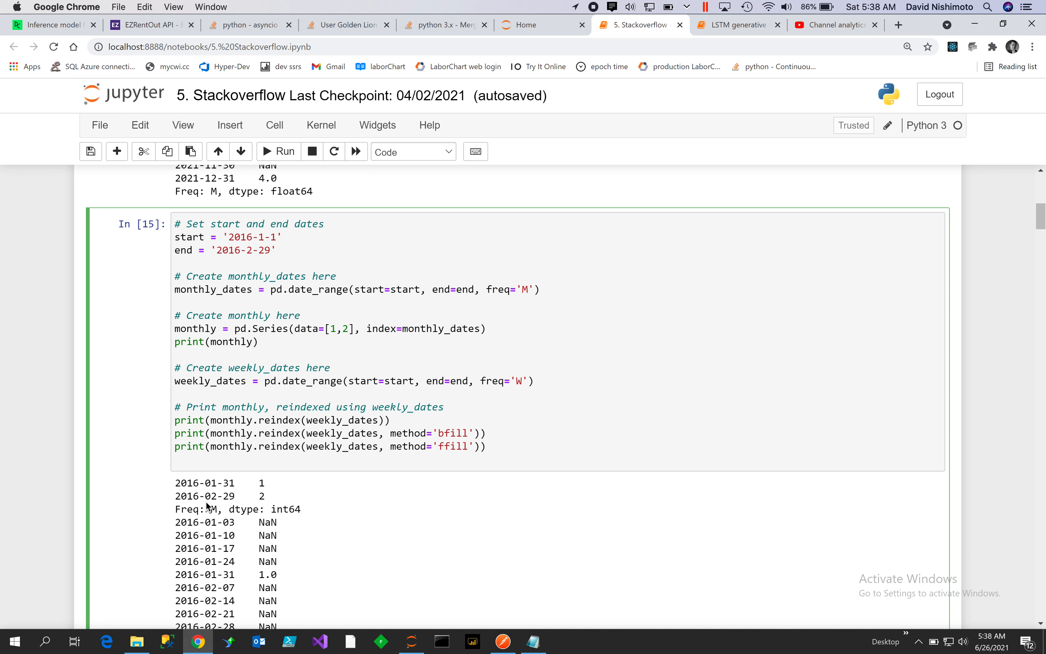
mouse_move(272, 232)
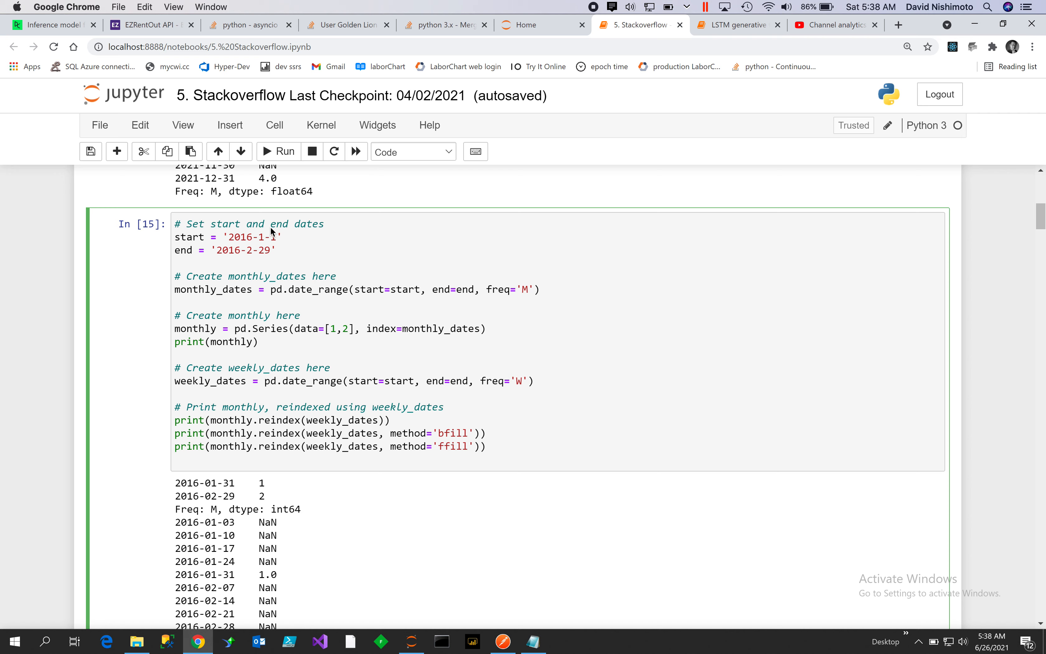
mouse_move(300, 276)
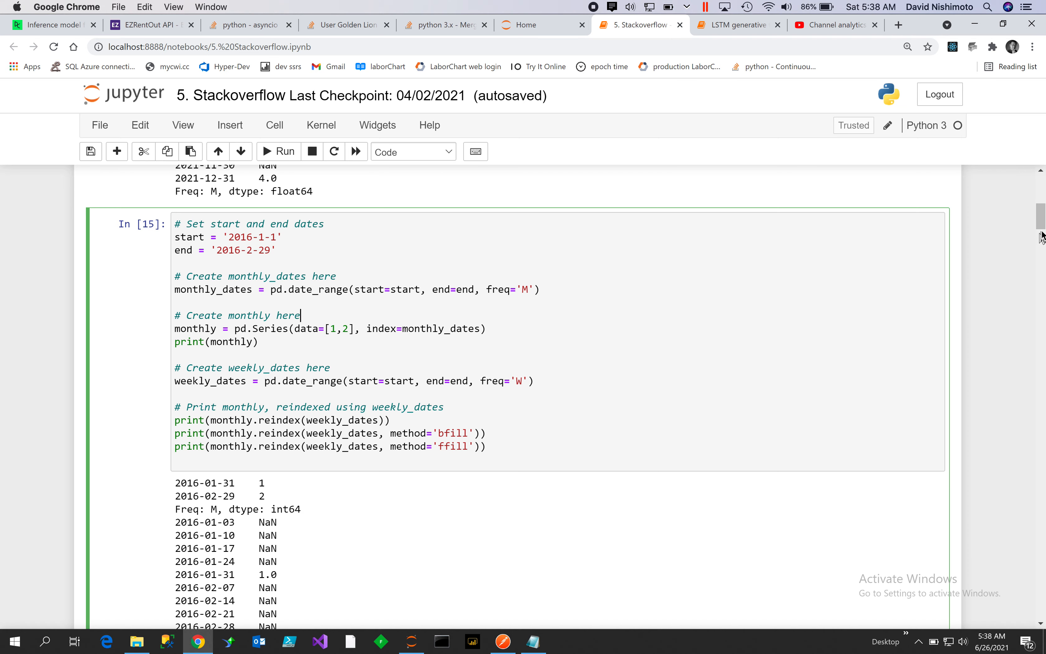
scroll(down, 3)
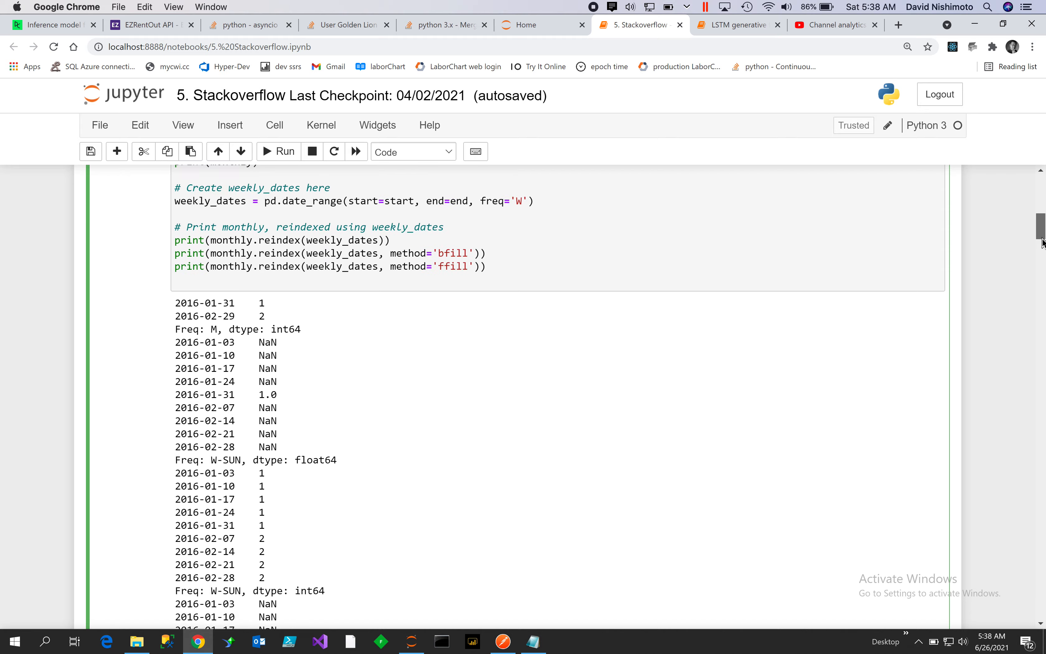
scroll(up, 3)
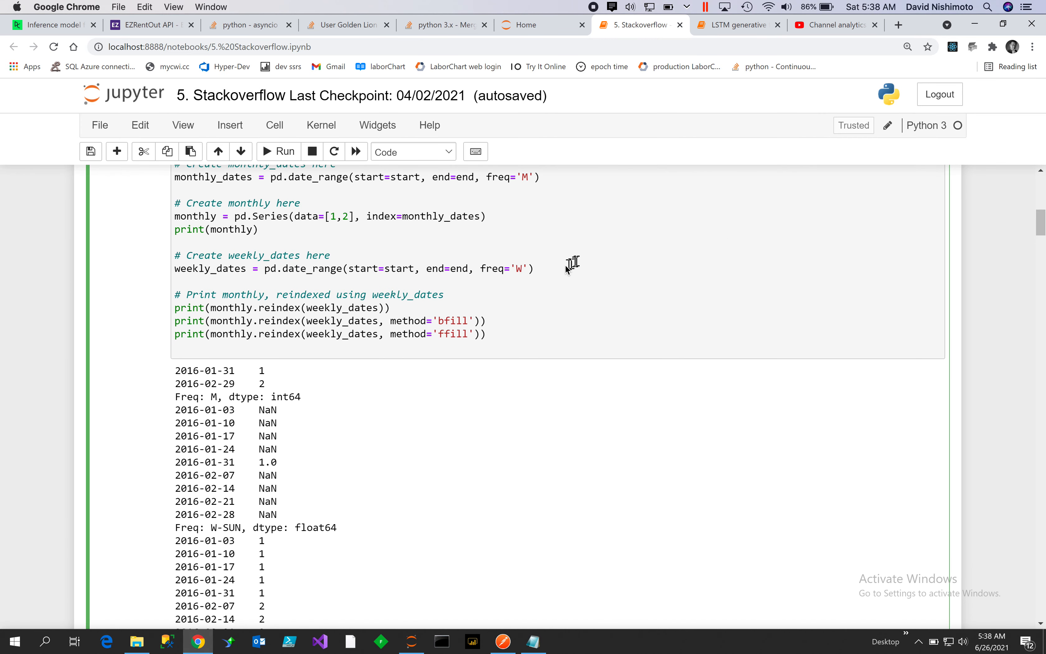
mouse_move(527, 274)
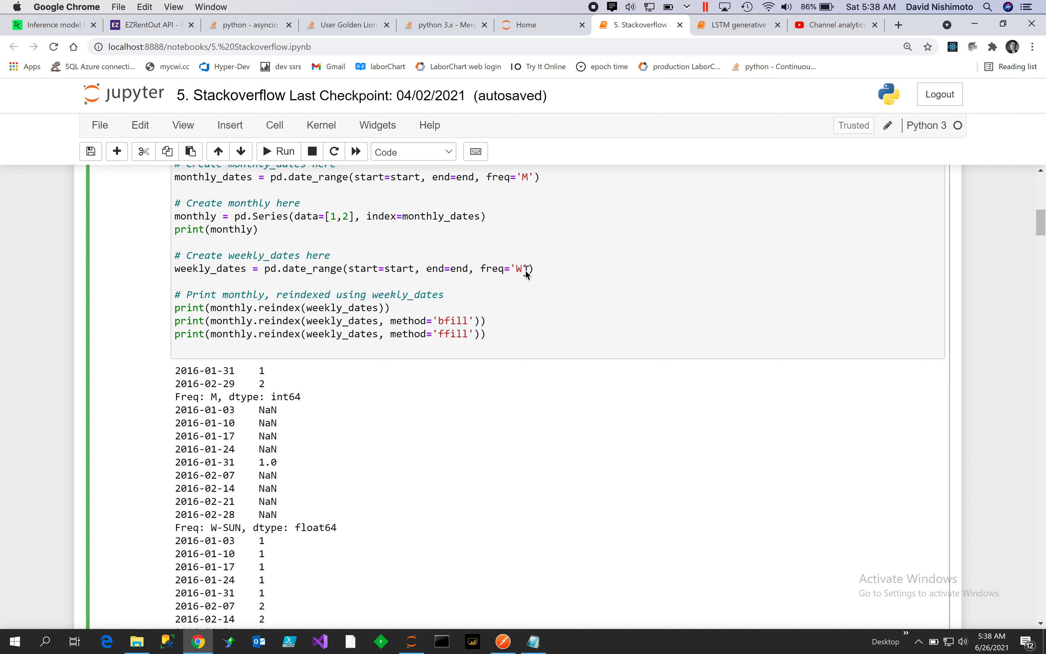
mouse_move(434, 271)
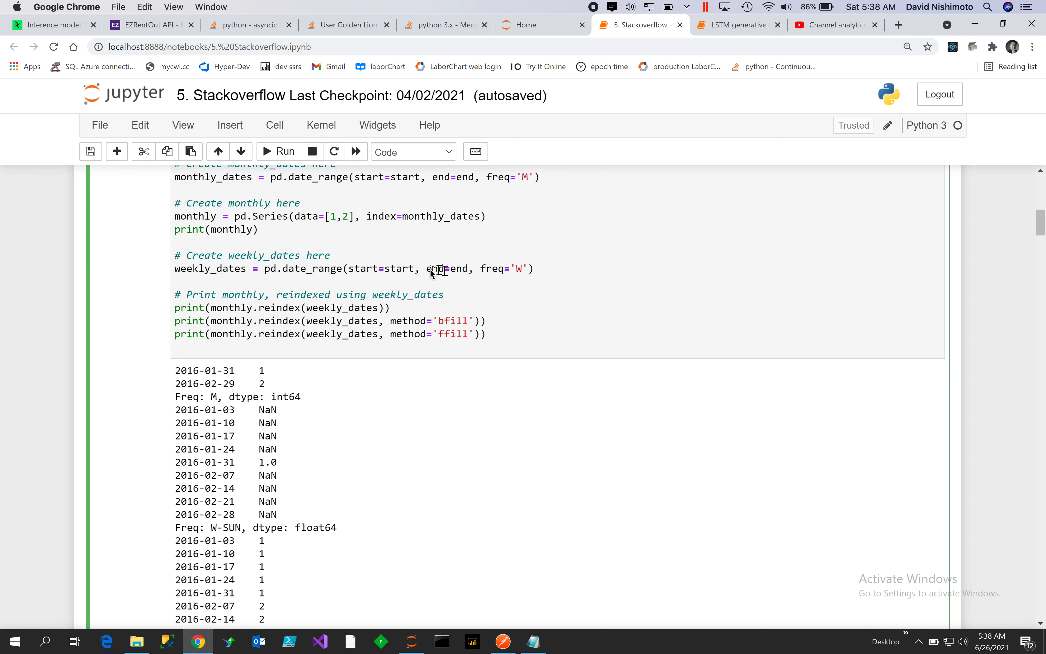
mouse_move(429, 274)
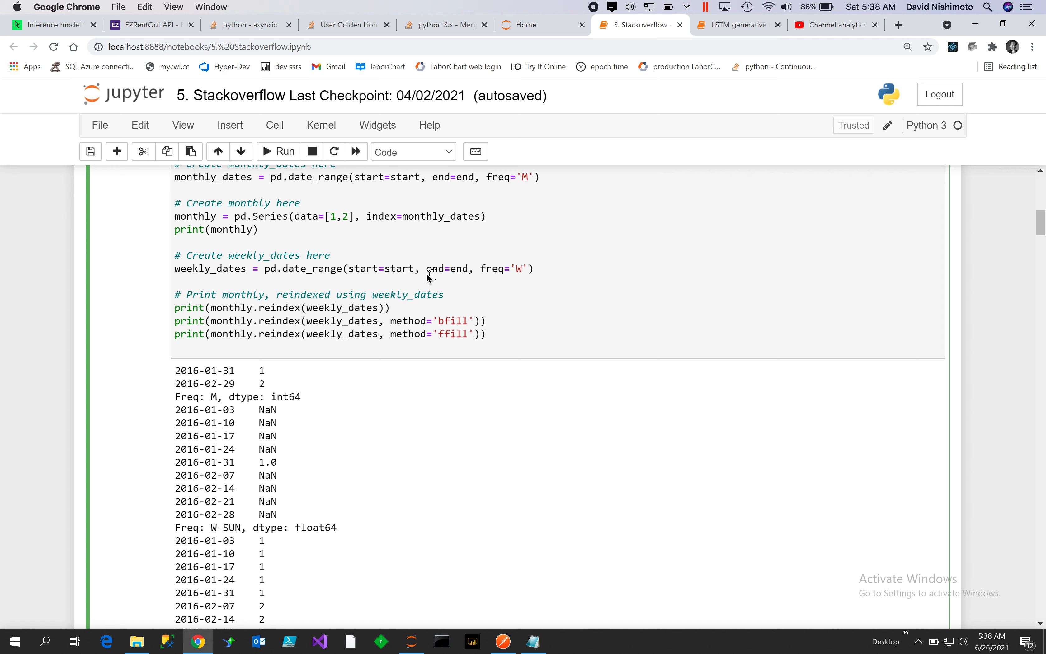
mouse_move(463, 274)
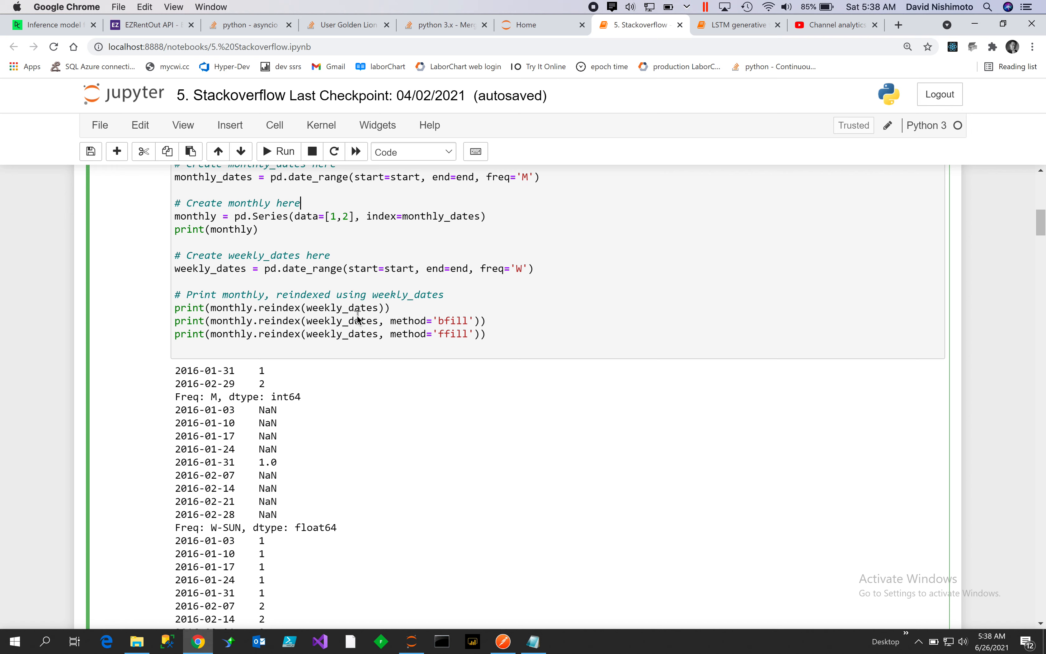
mouse_move(445, 334)
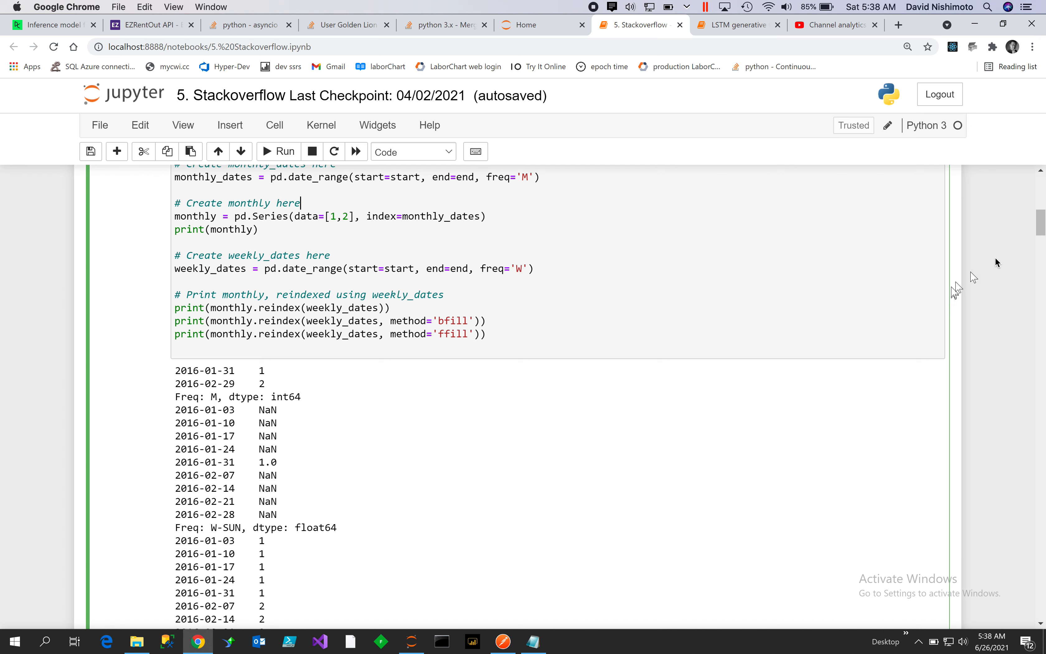
scroll(down, 3)
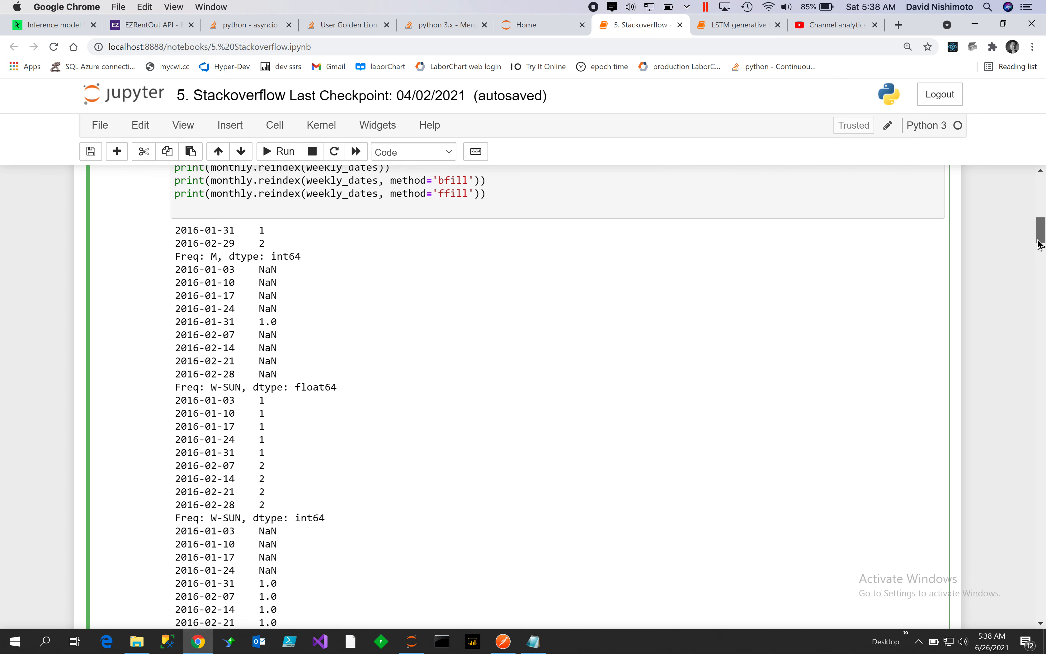
scroll(down, 3)
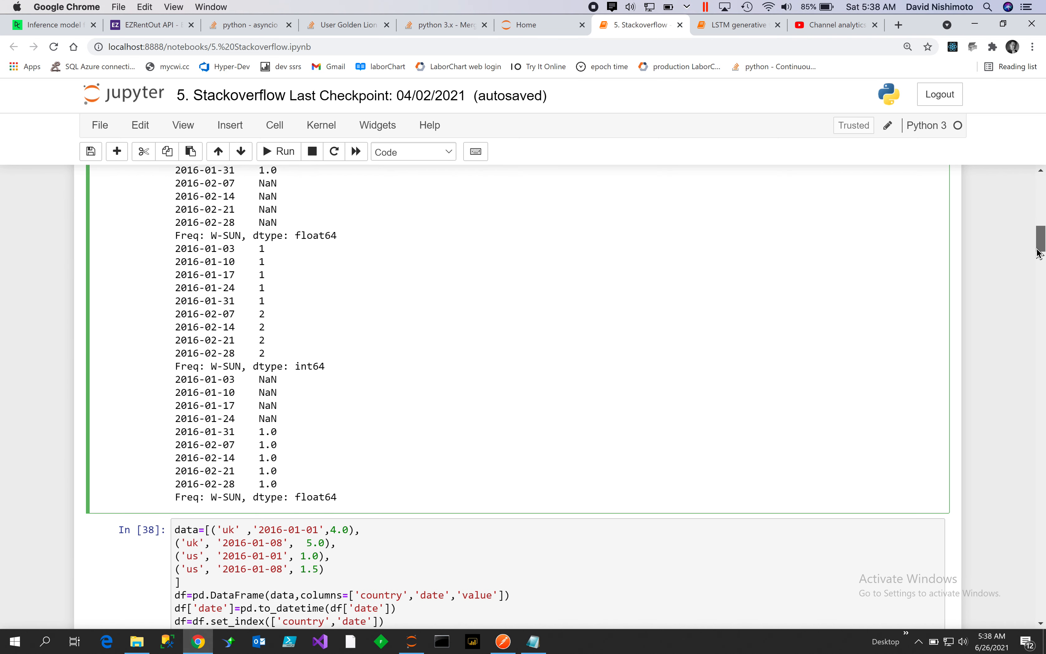
scroll(down, 3)
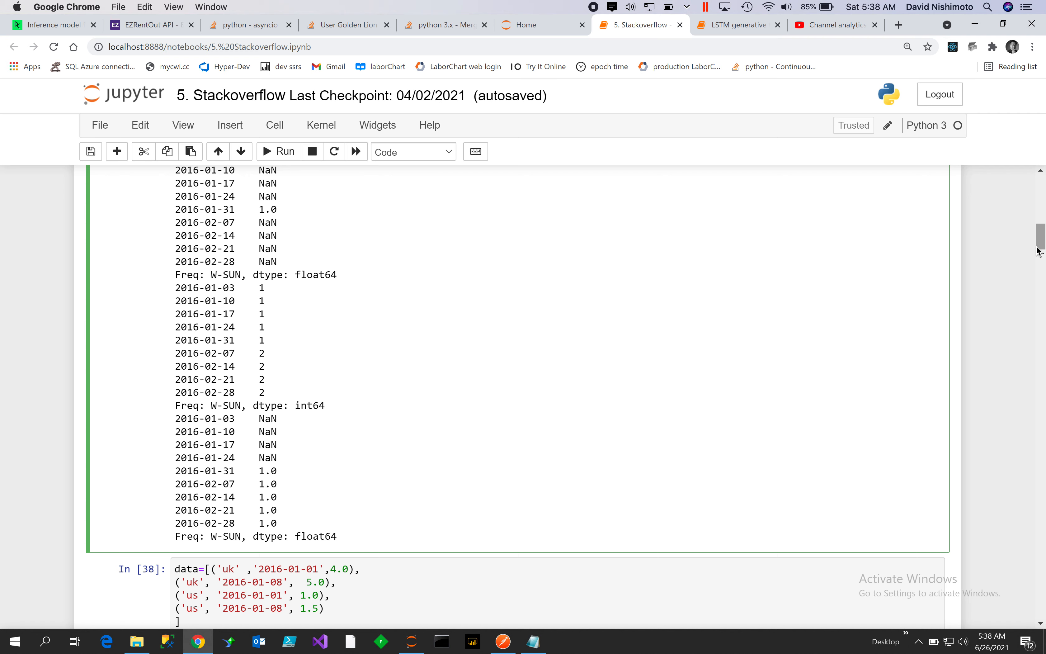
mouse_move(175, 319)
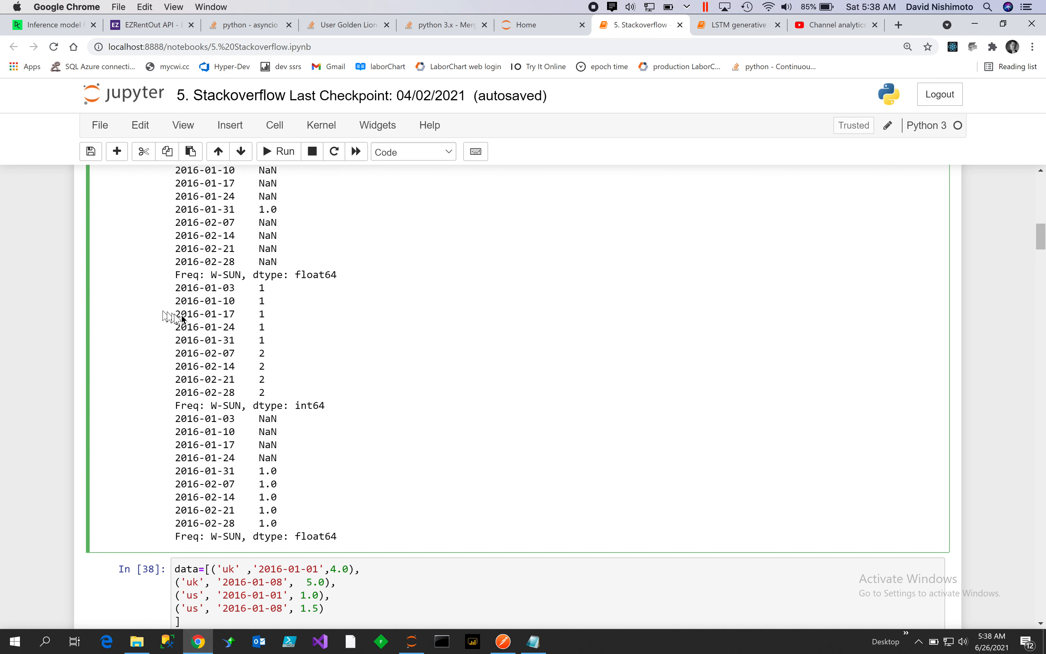
mouse_move(215, 311)
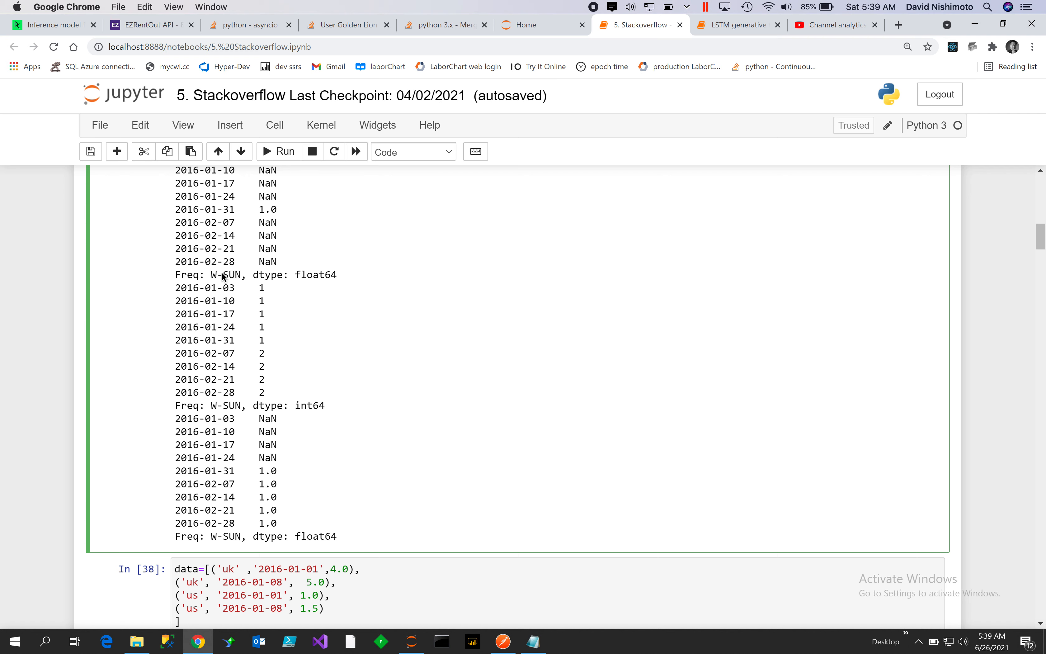
mouse_move(225, 347)
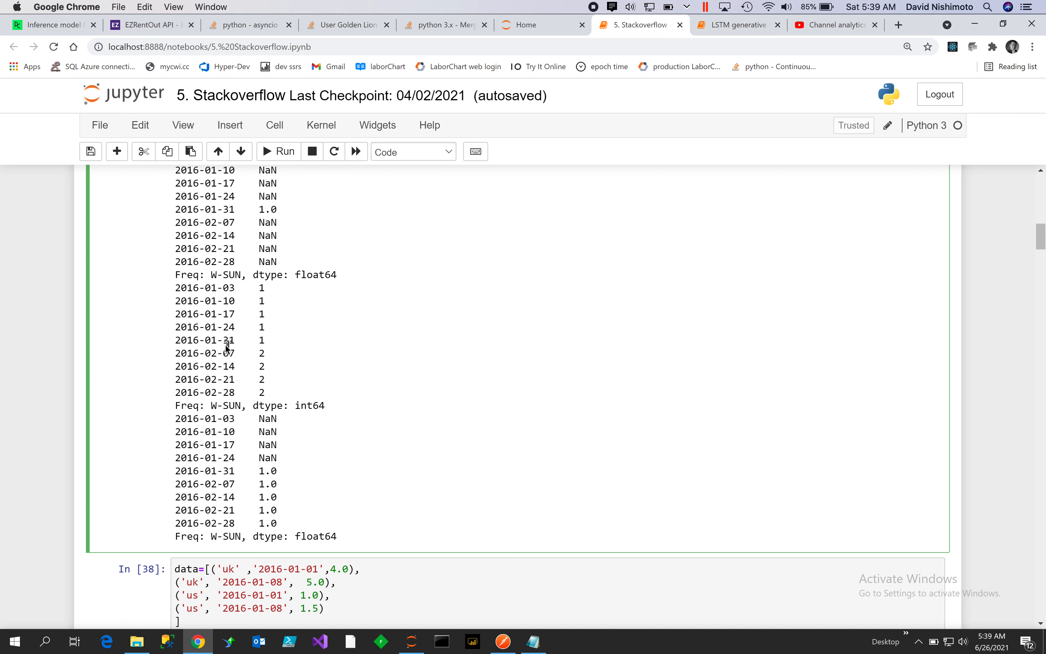
mouse_move(260, 337)
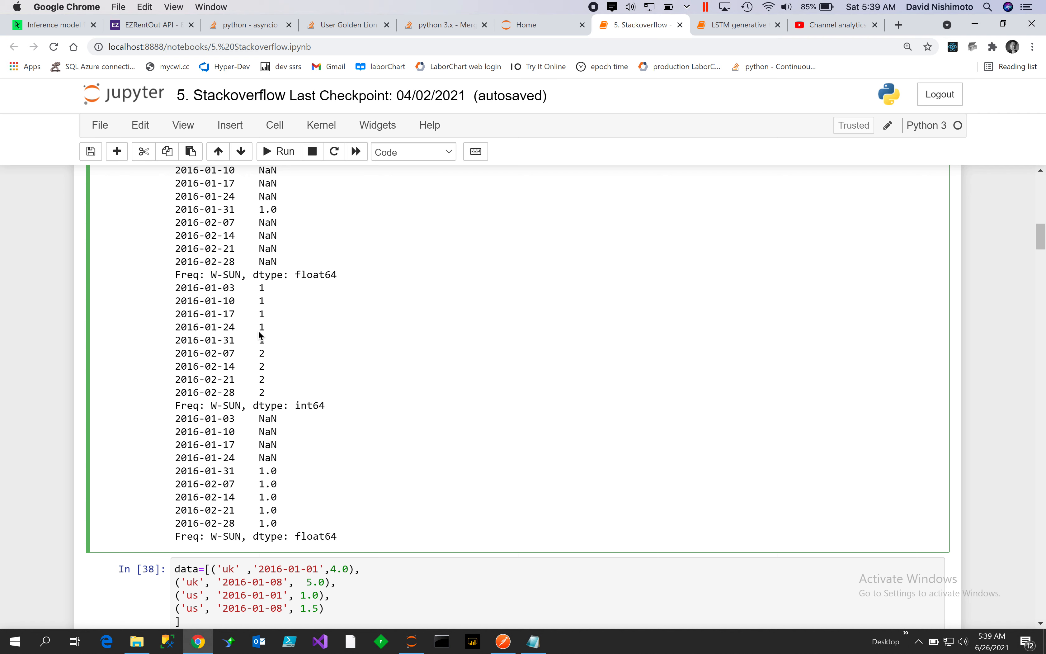
mouse_move(232, 300)
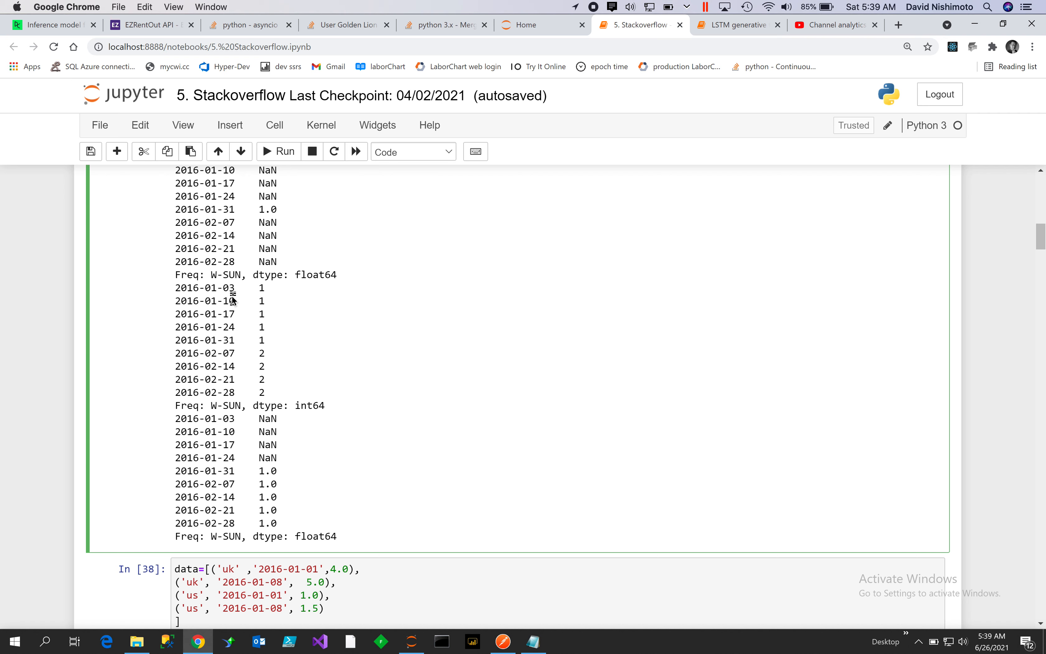
mouse_move(533, 326)
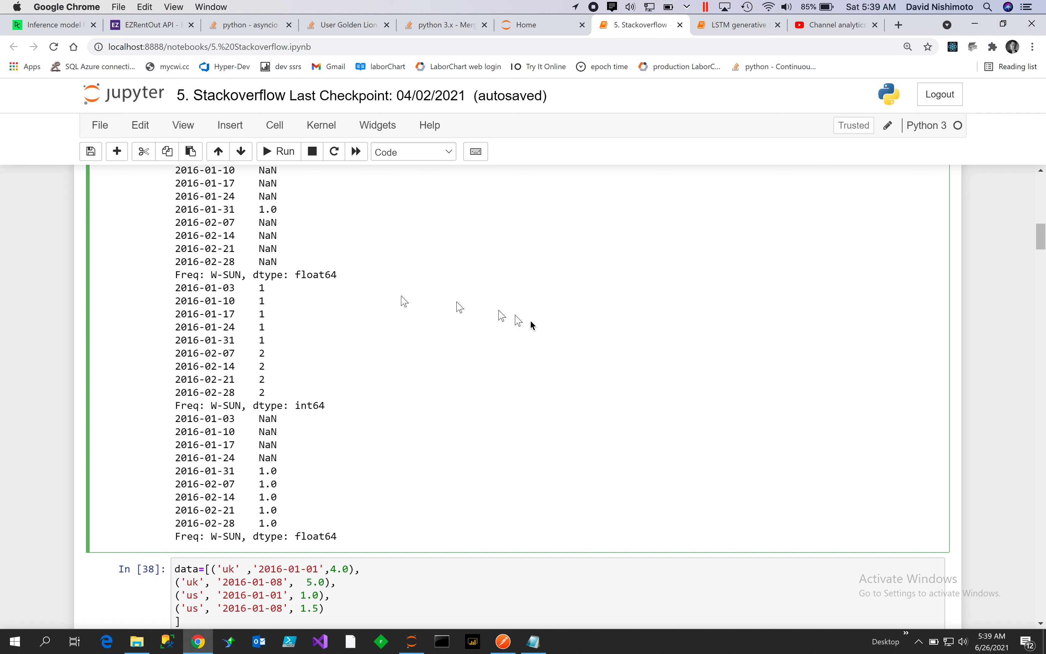
mouse_move(933, 360)
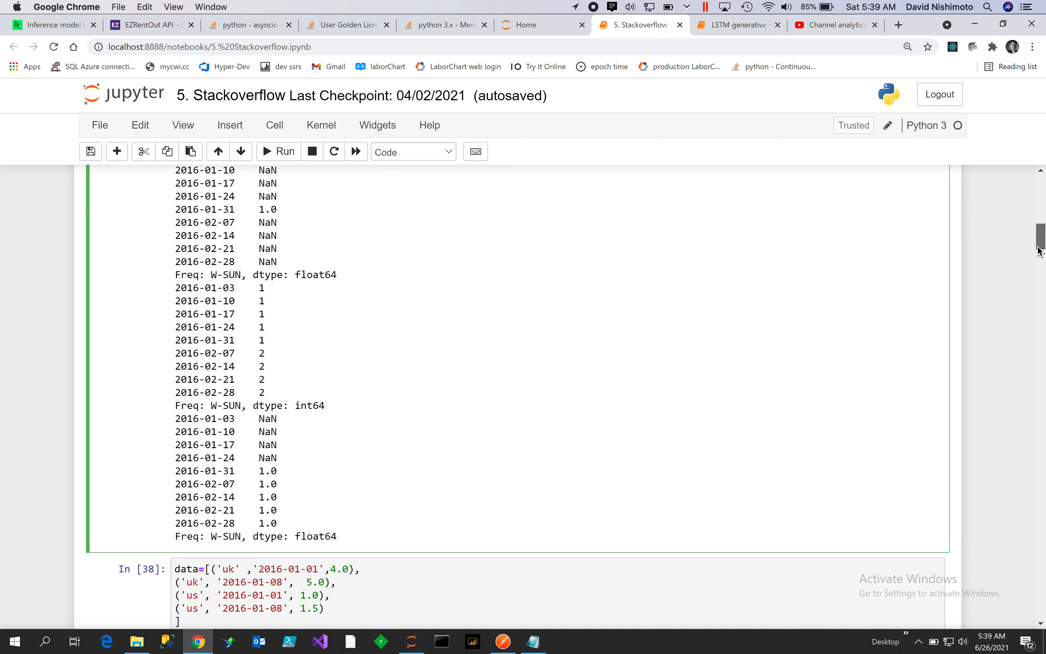
scroll(down, 3)
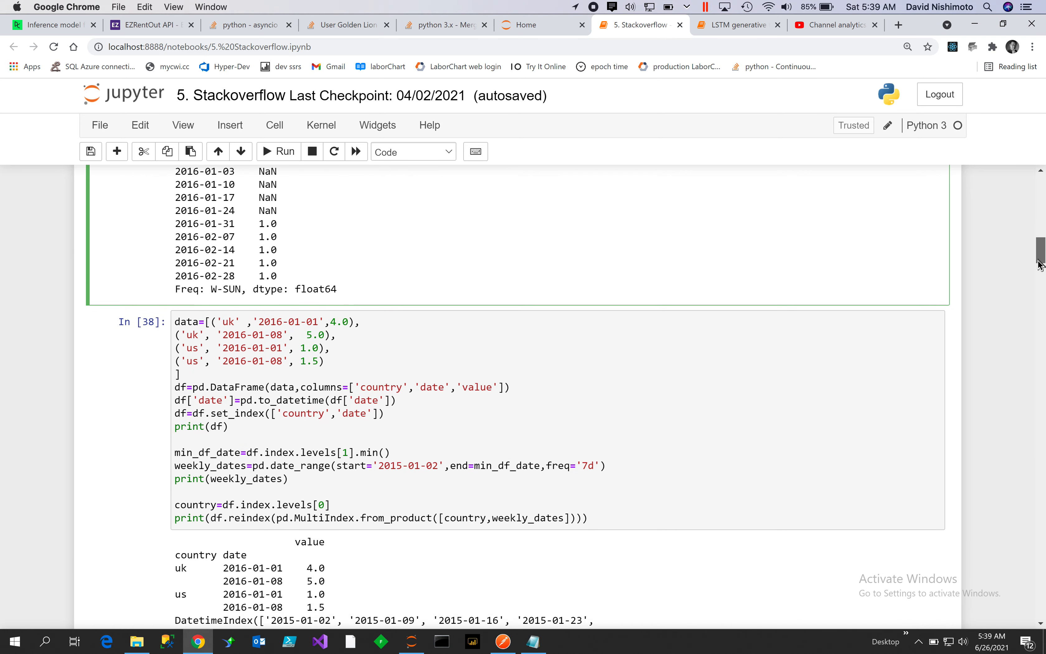
scroll(down, 3)
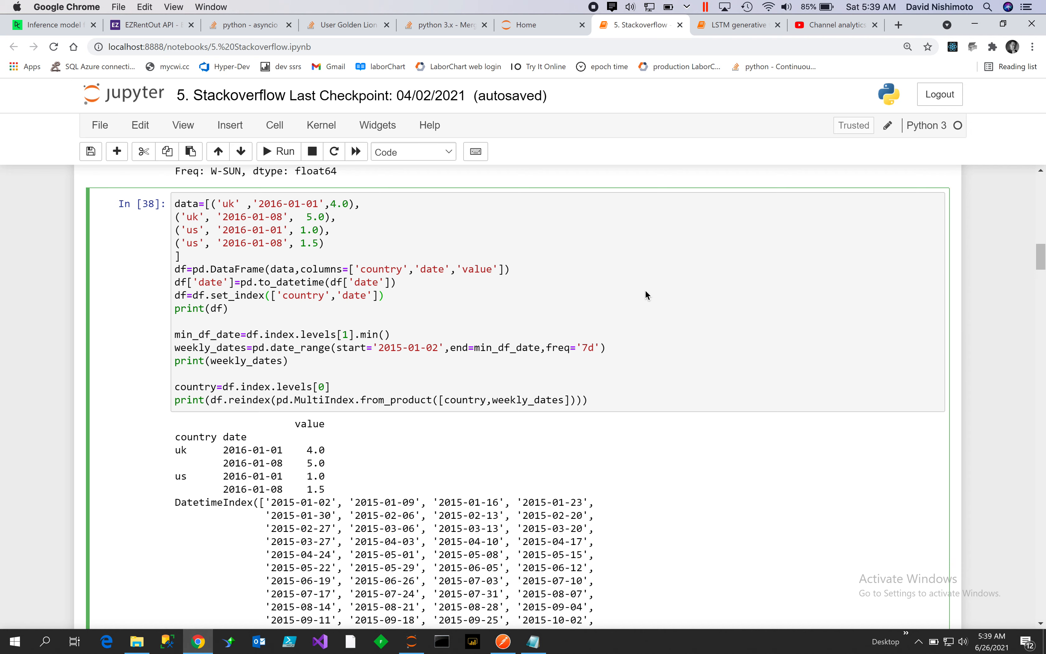
mouse_move(387, 226)
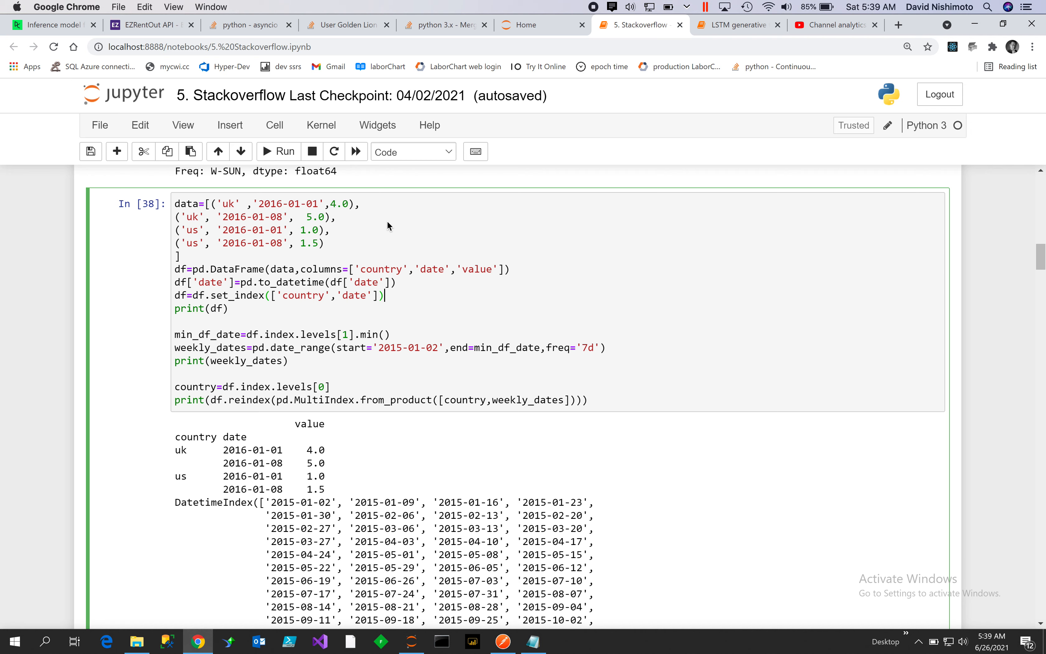
mouse_move(238, 220)
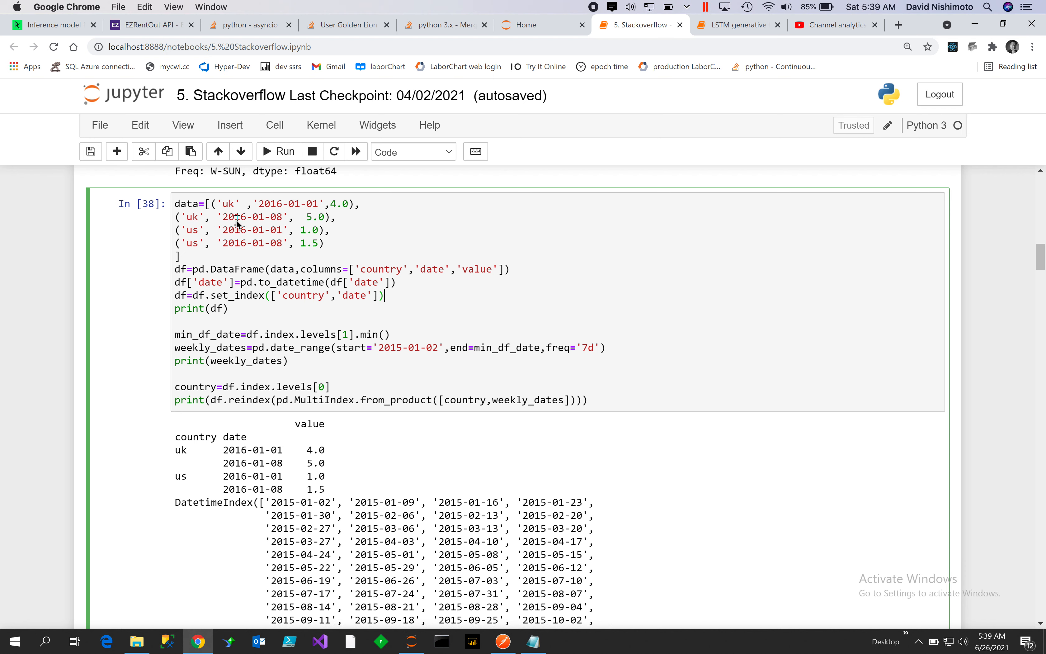
mouse_move(287, 208)
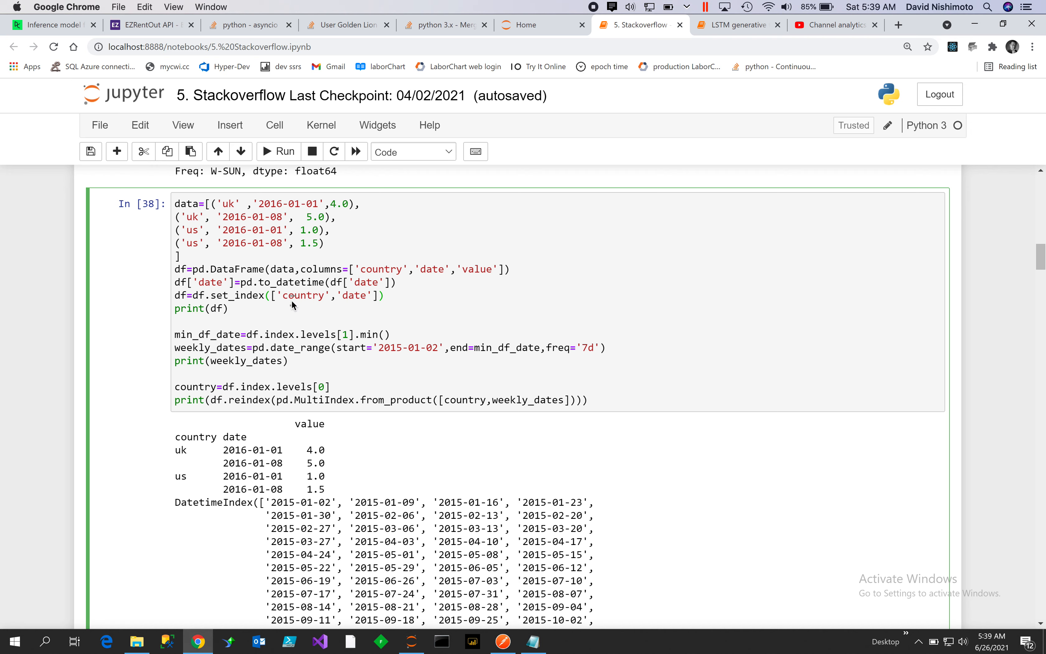
mouse_move(324, 290)
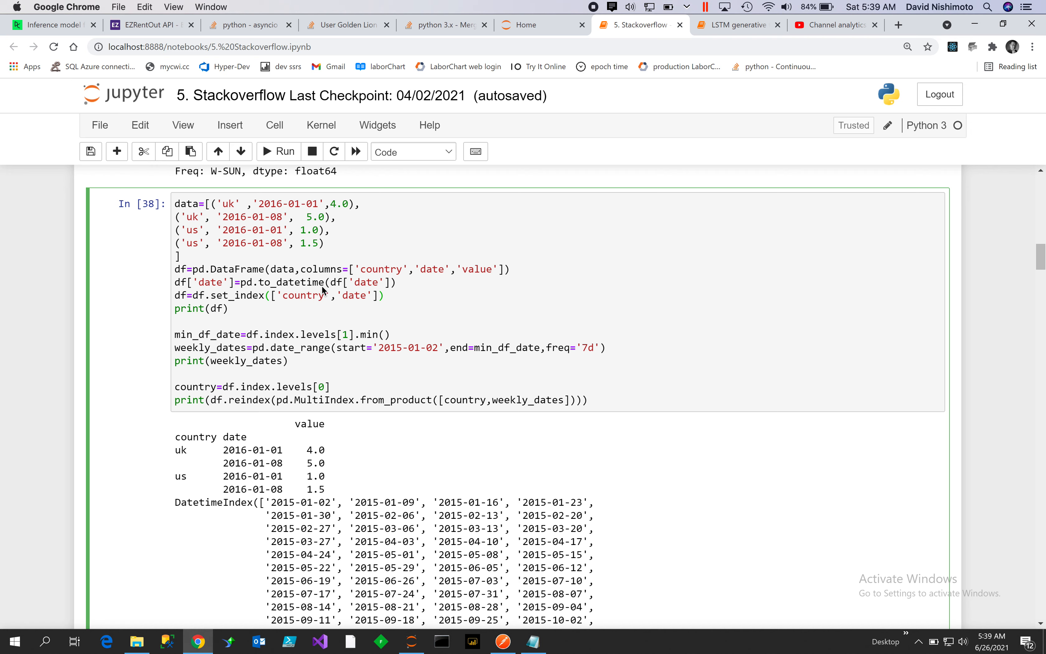
mouse_move(234, 279)
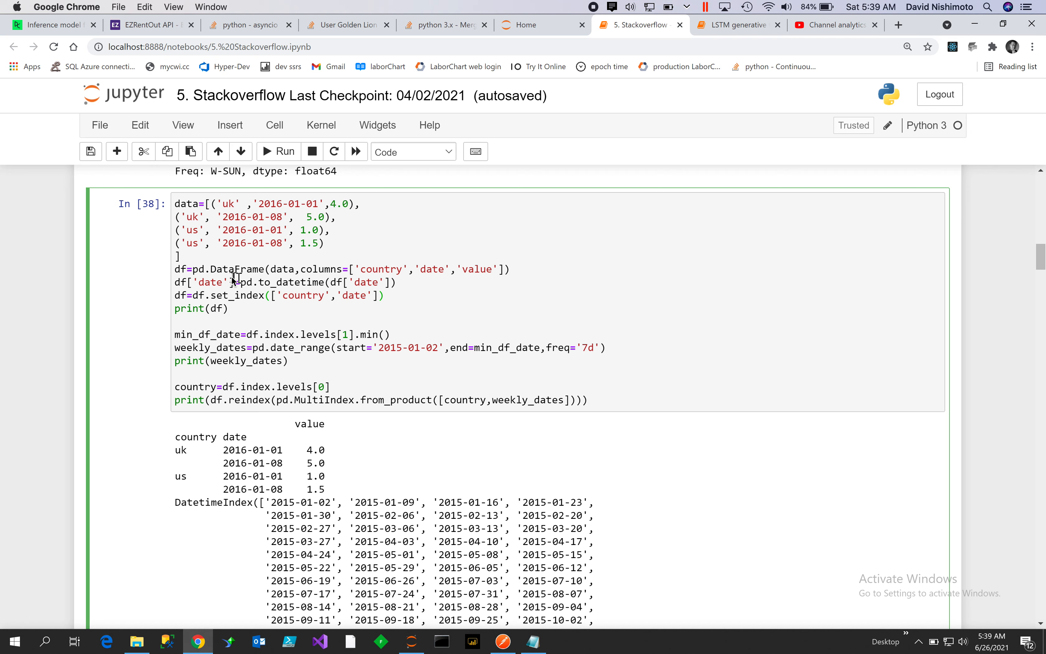
mouse_move(293, 299)
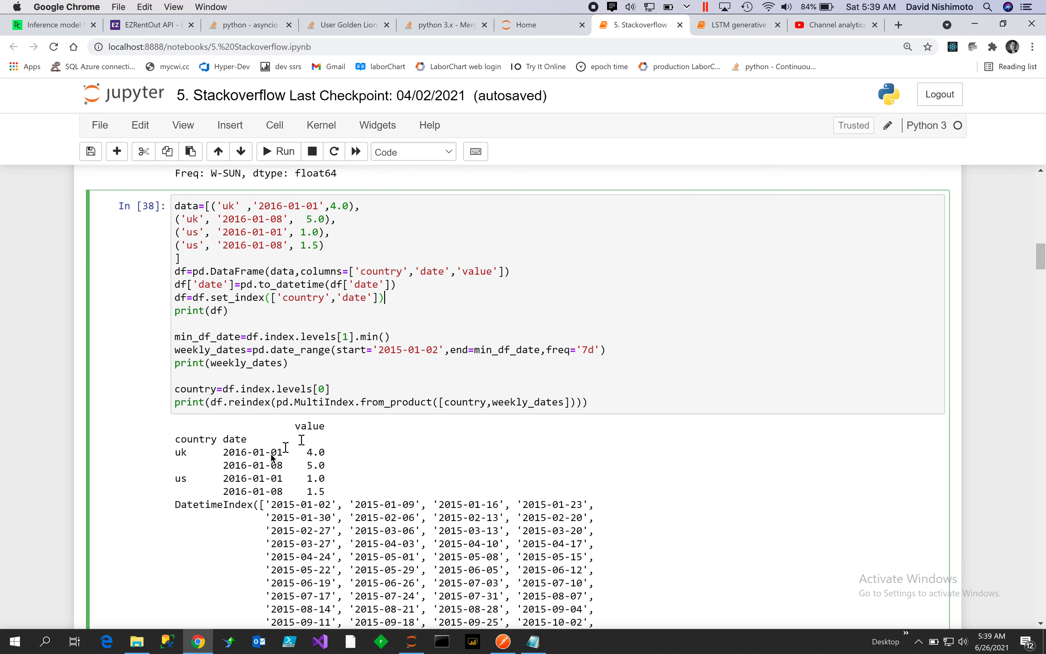
mouse_move(180, 459)
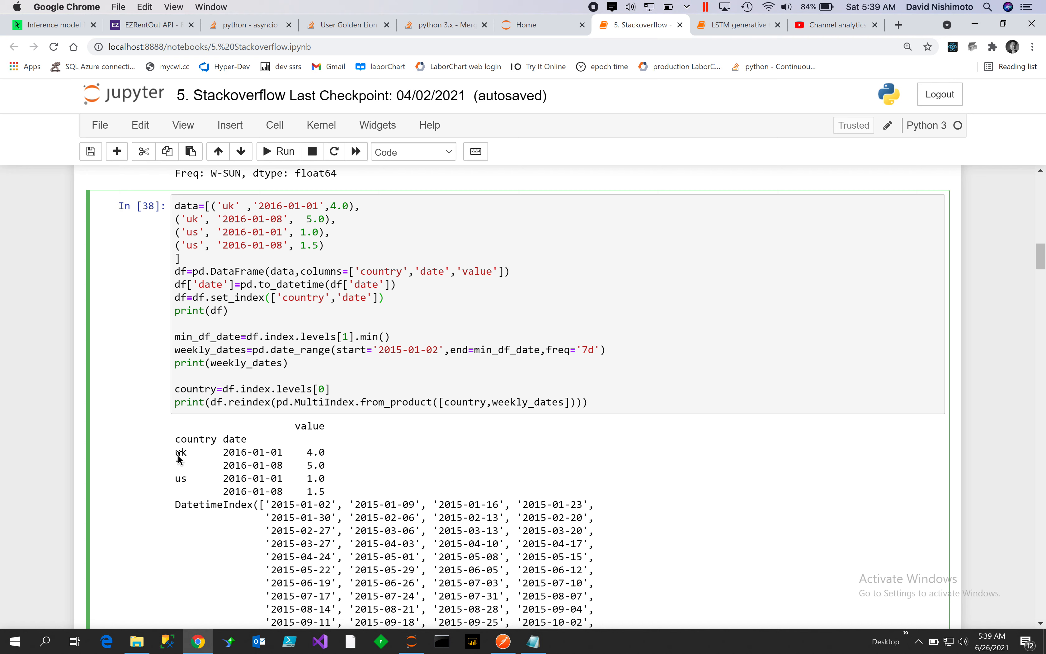
mouse_move(185, 443)
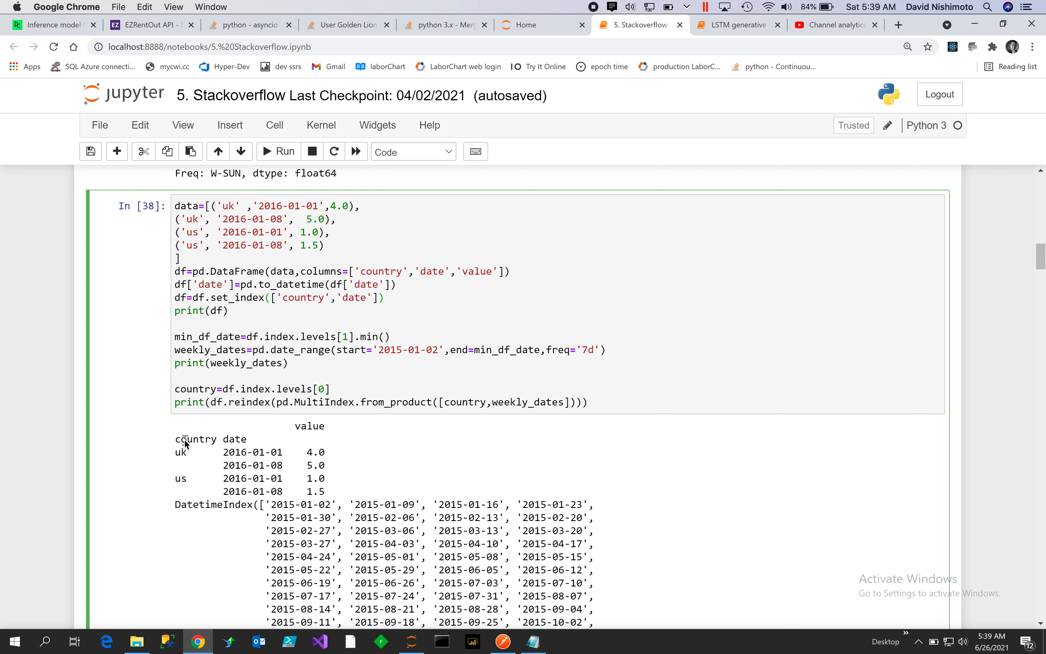
mouse_move(309, 458)
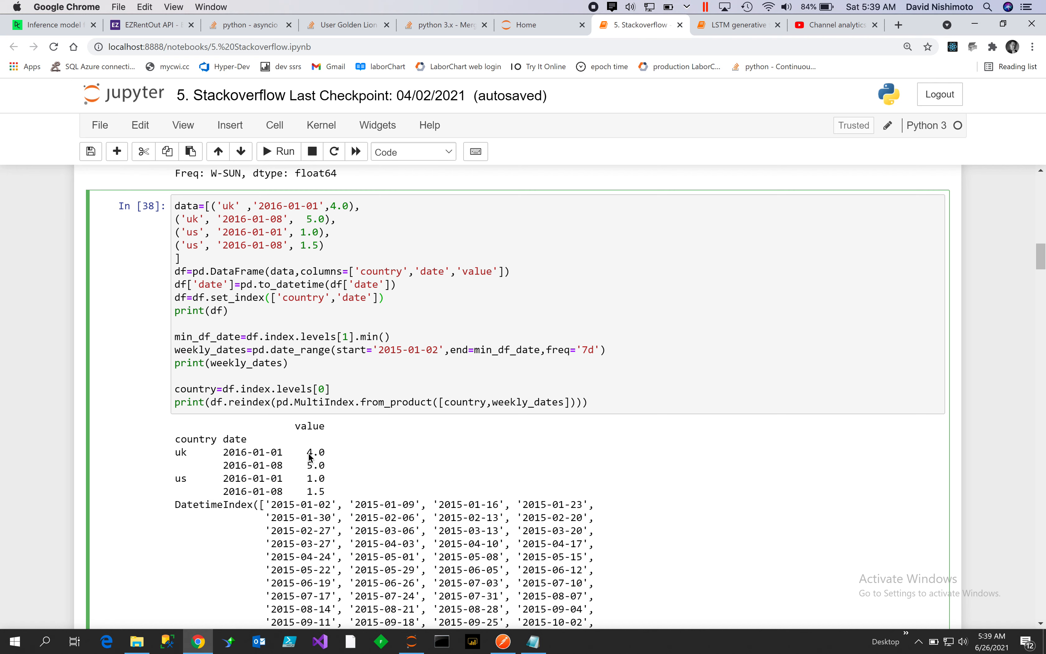
mouse_move(301, 366)
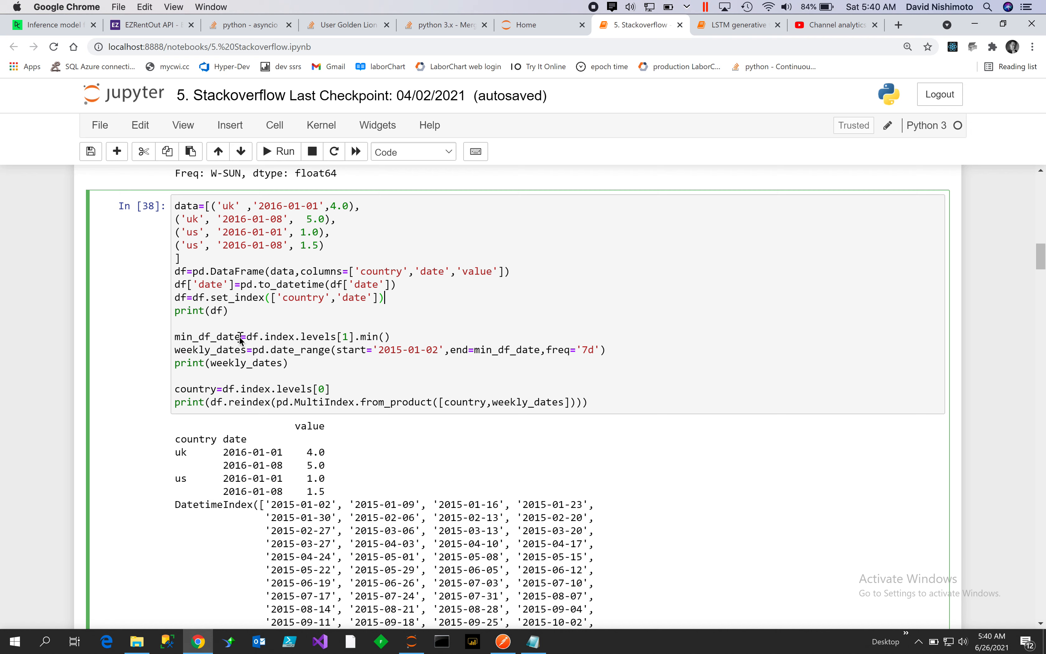
mouse_move(340, 342)
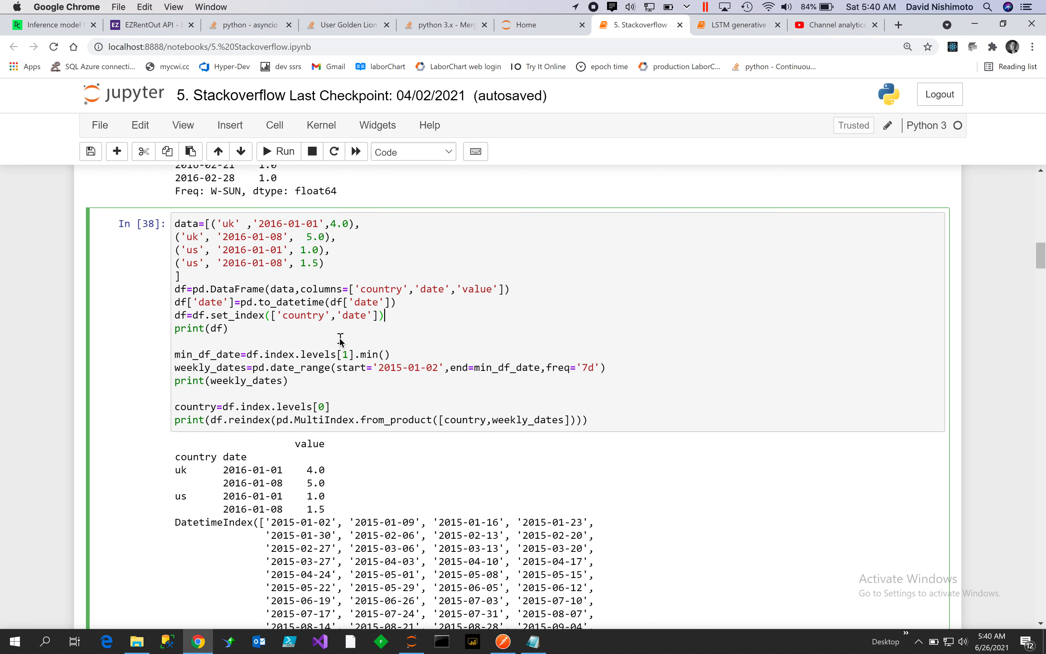
right_click(340, 342)
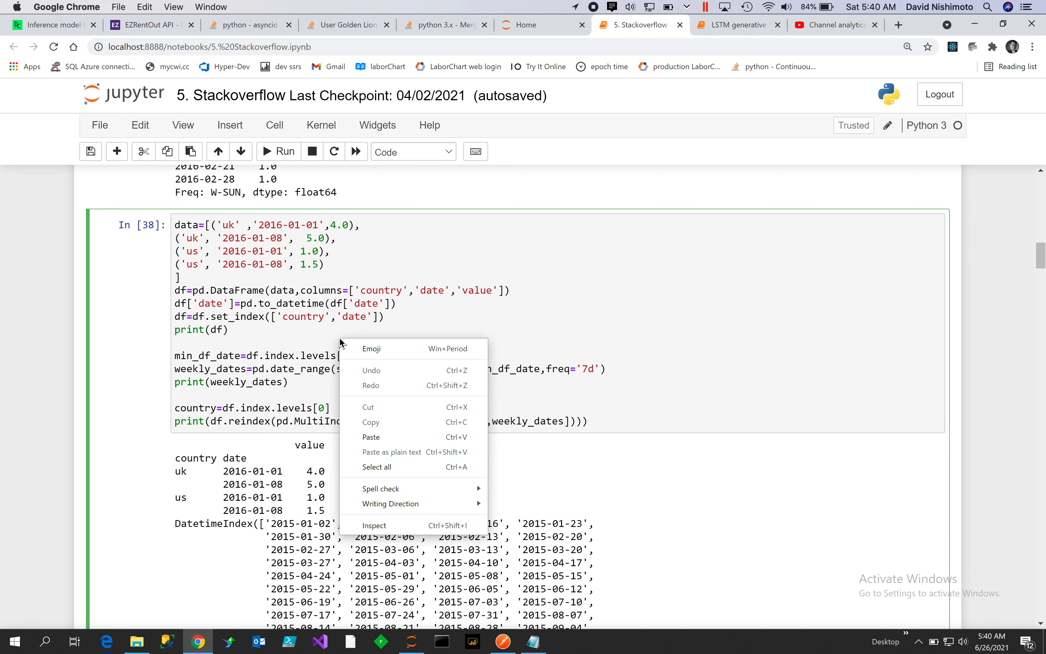
mouse_move(407, 356)
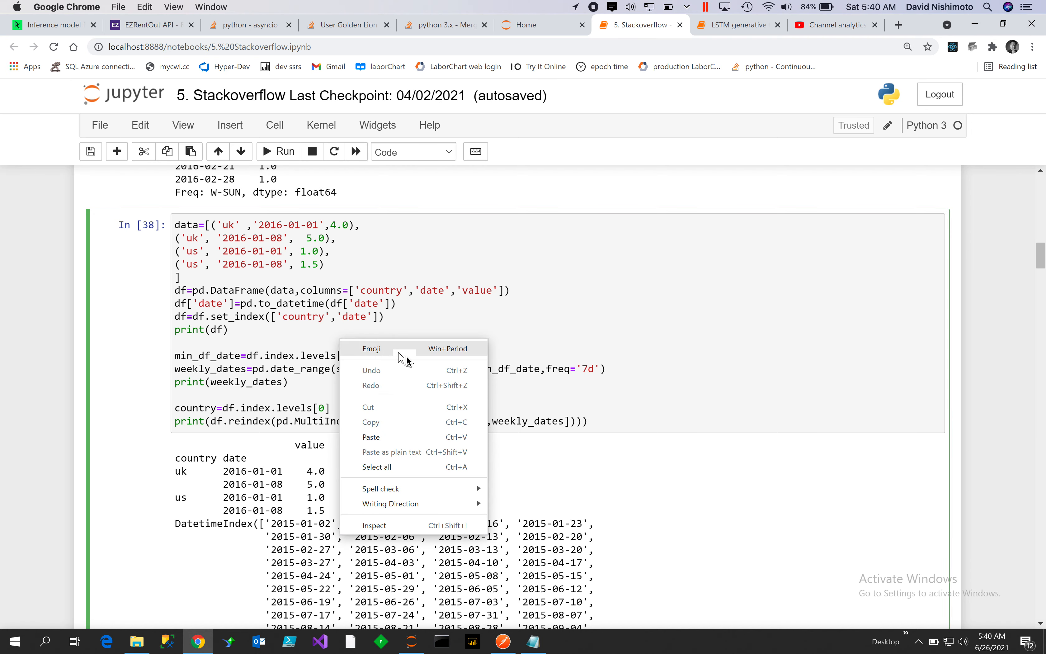
click(577, 302)
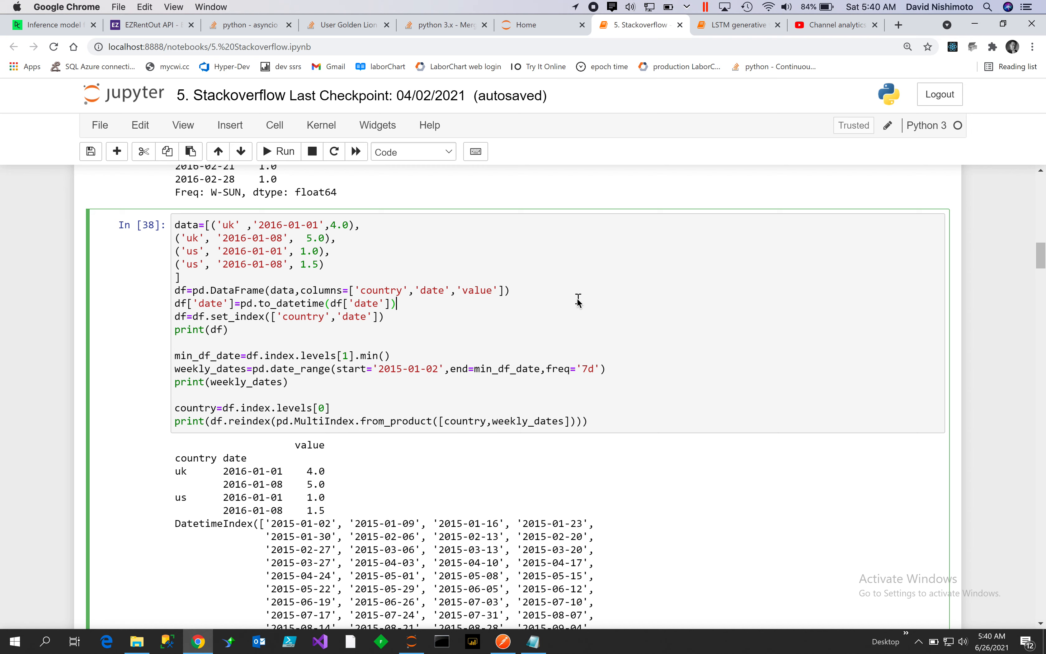
mouse_move(557, 312)
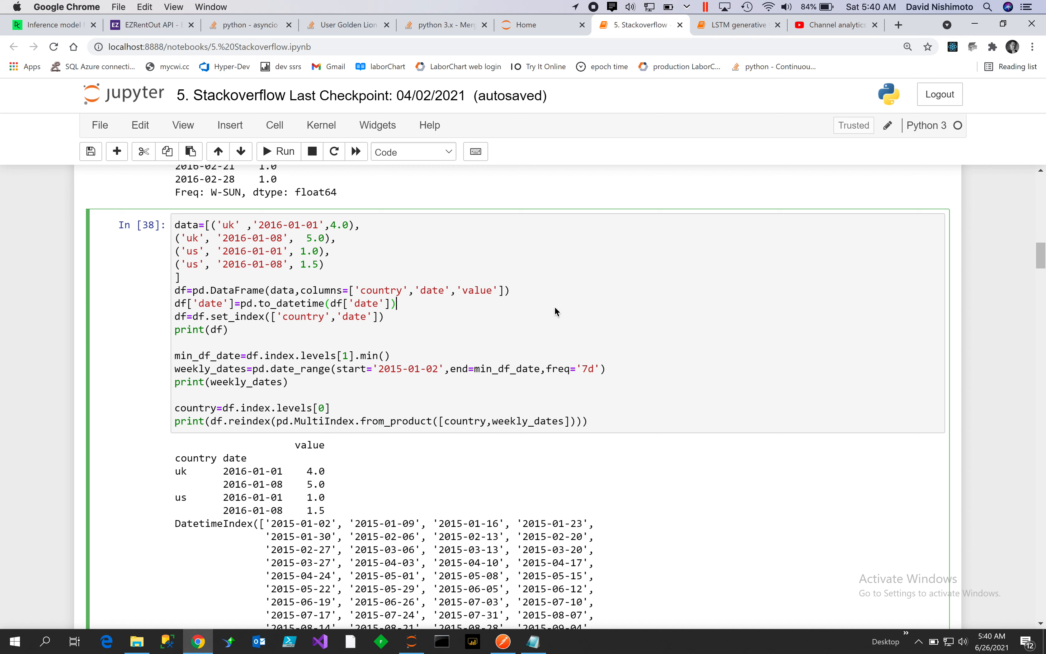
mouse_move(513, 331)
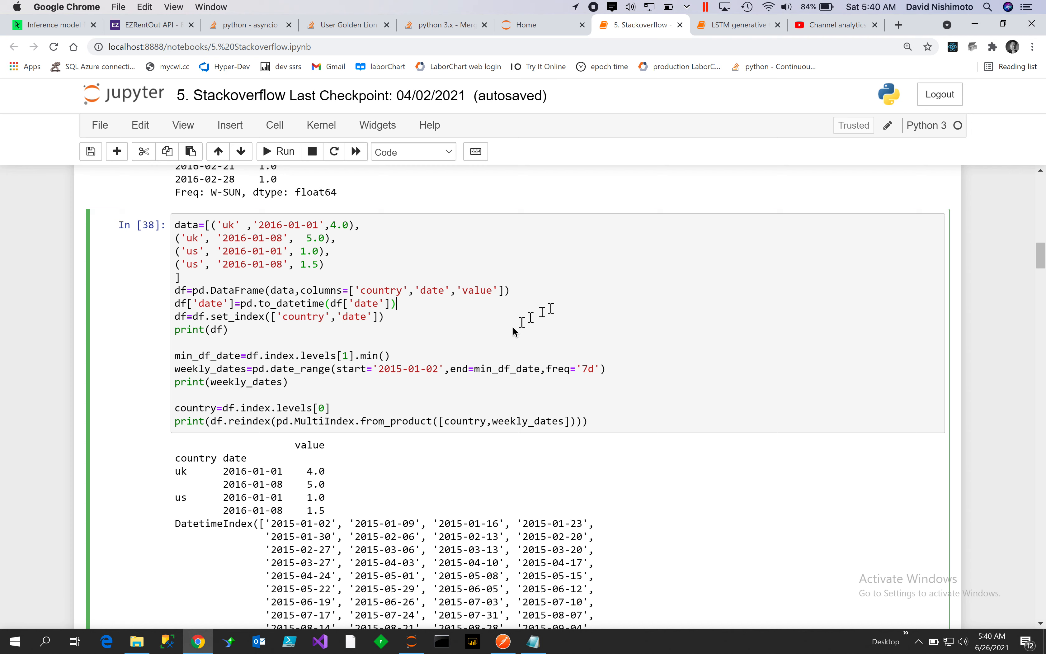
mouse_move(390, 384)
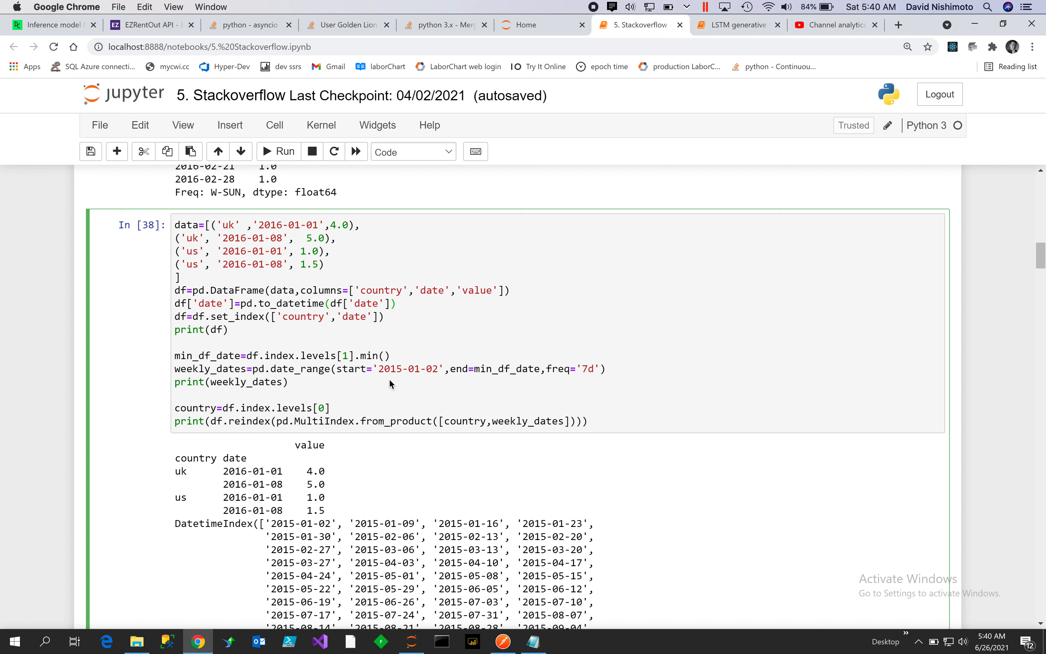
mouse_move(326, 386)
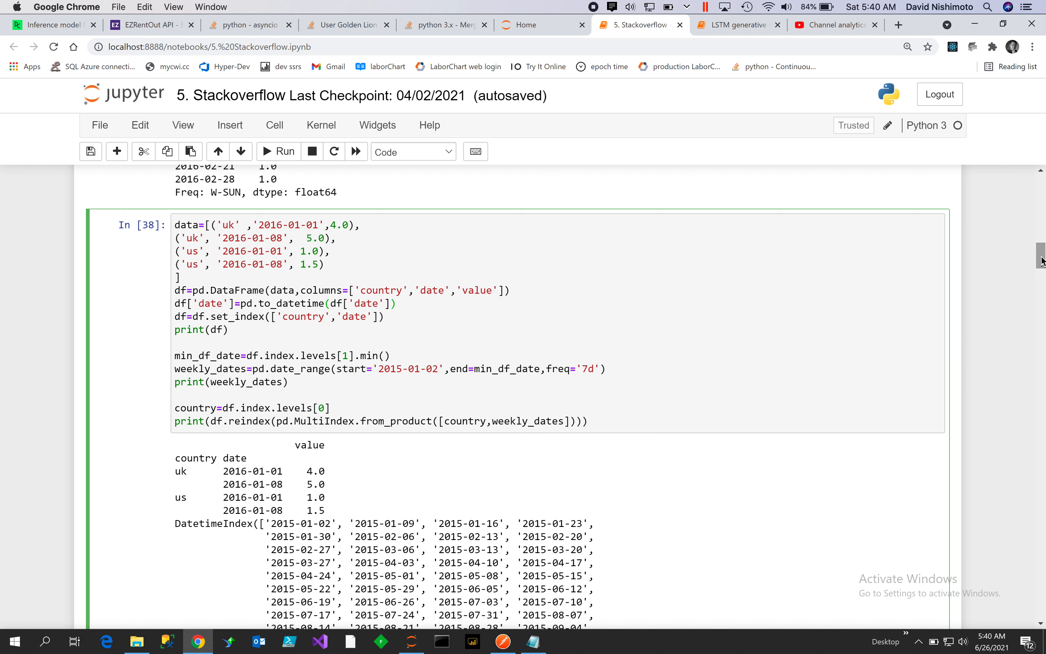
scroll(down, 3)
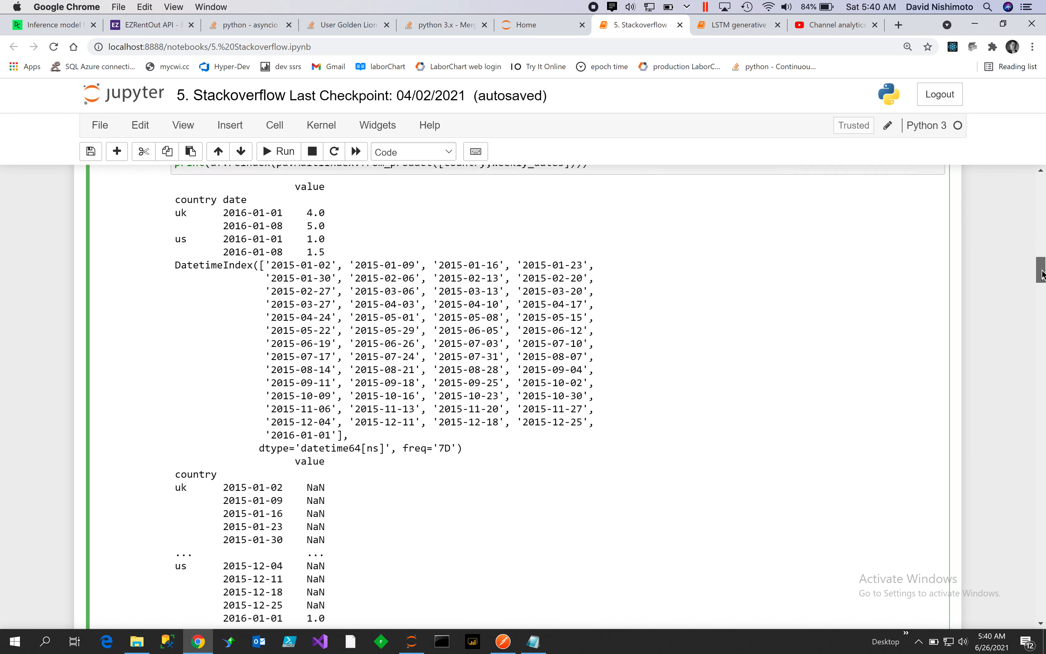
scroll(up, 3)
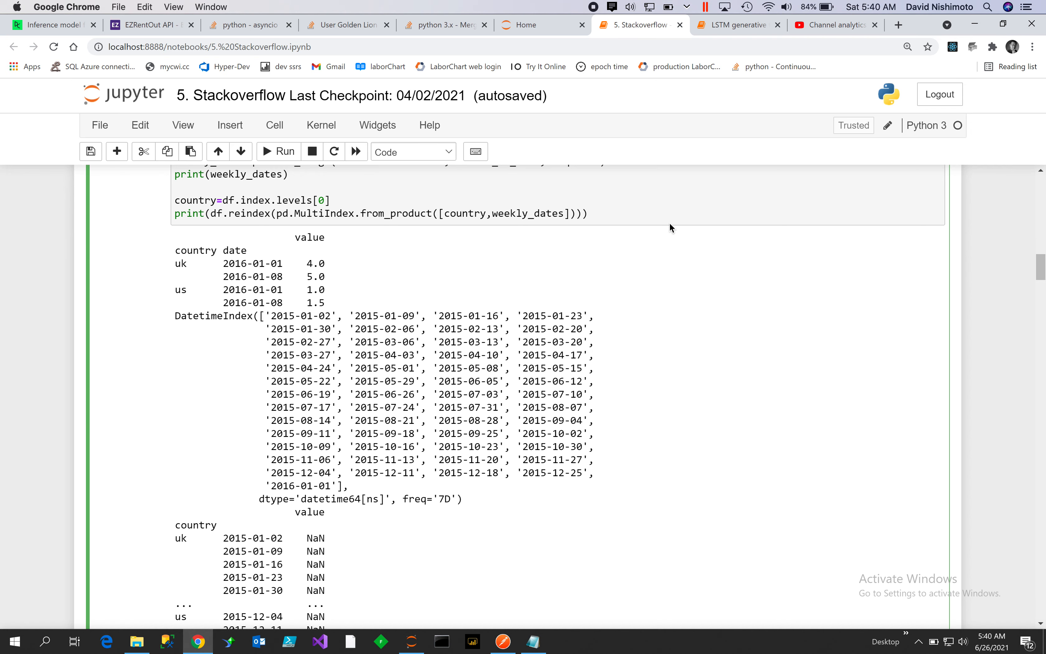
mouse_move(239, 232)
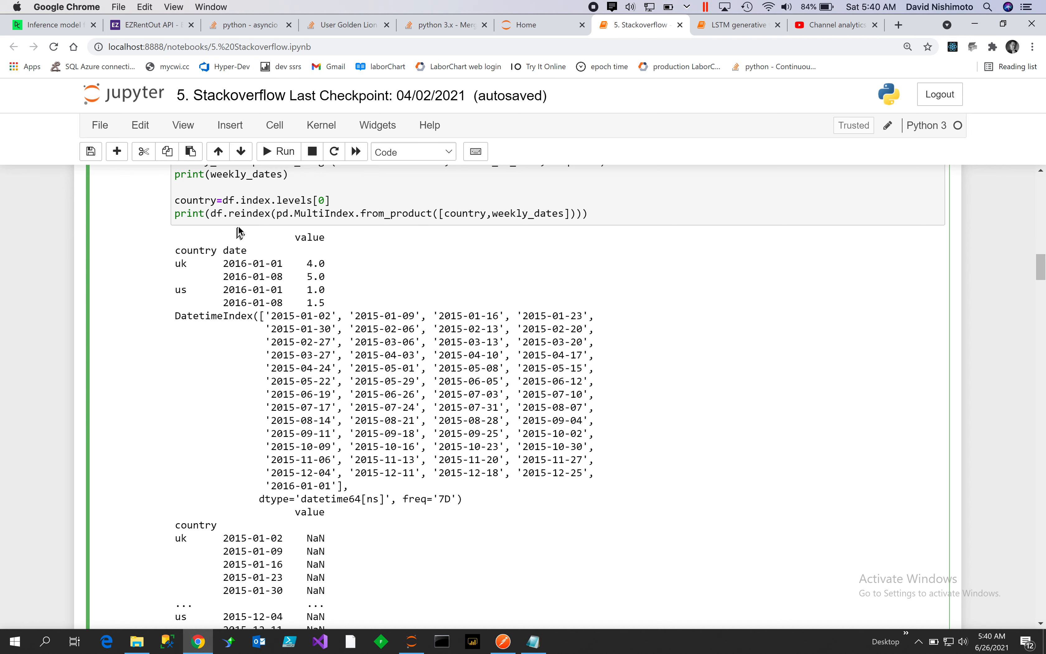
mouse_move(401, 221)
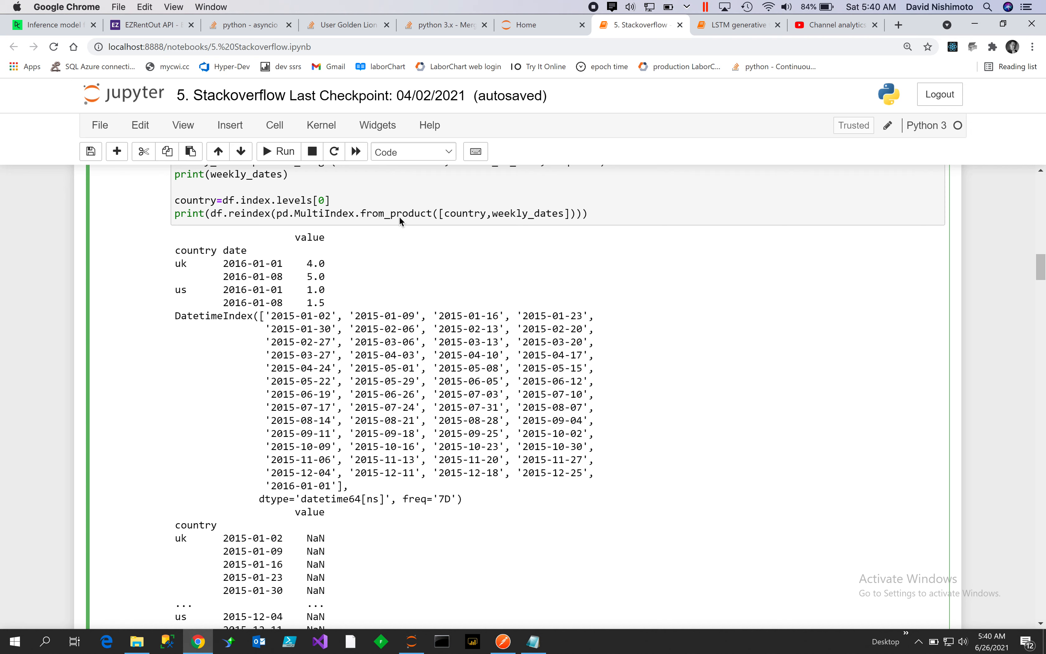
mouse_move(333, 220)
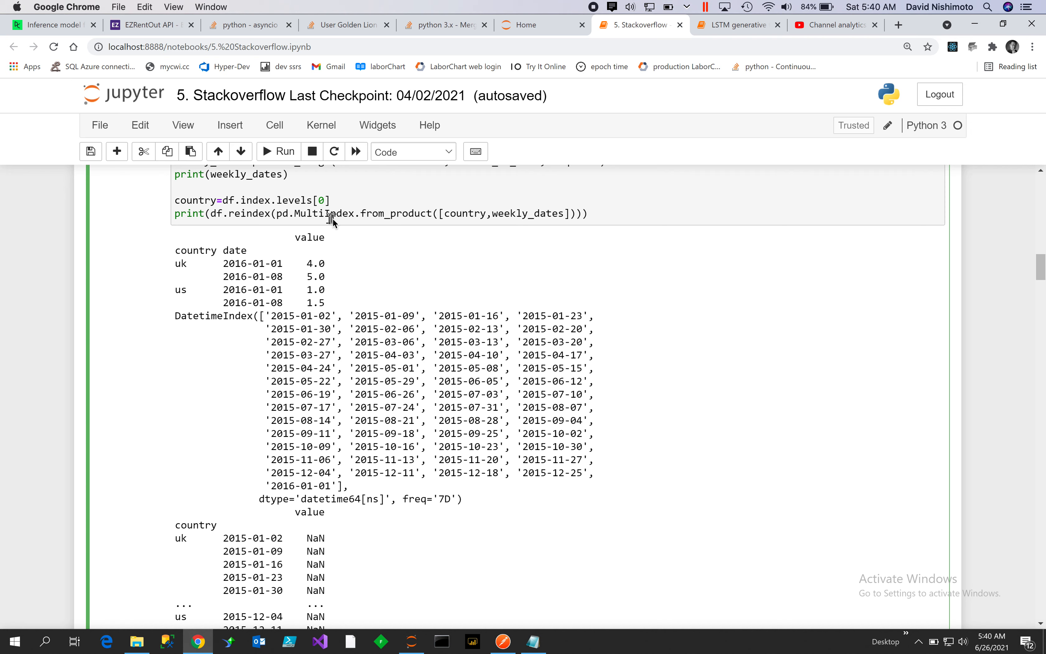
mouse_move(387, 209)
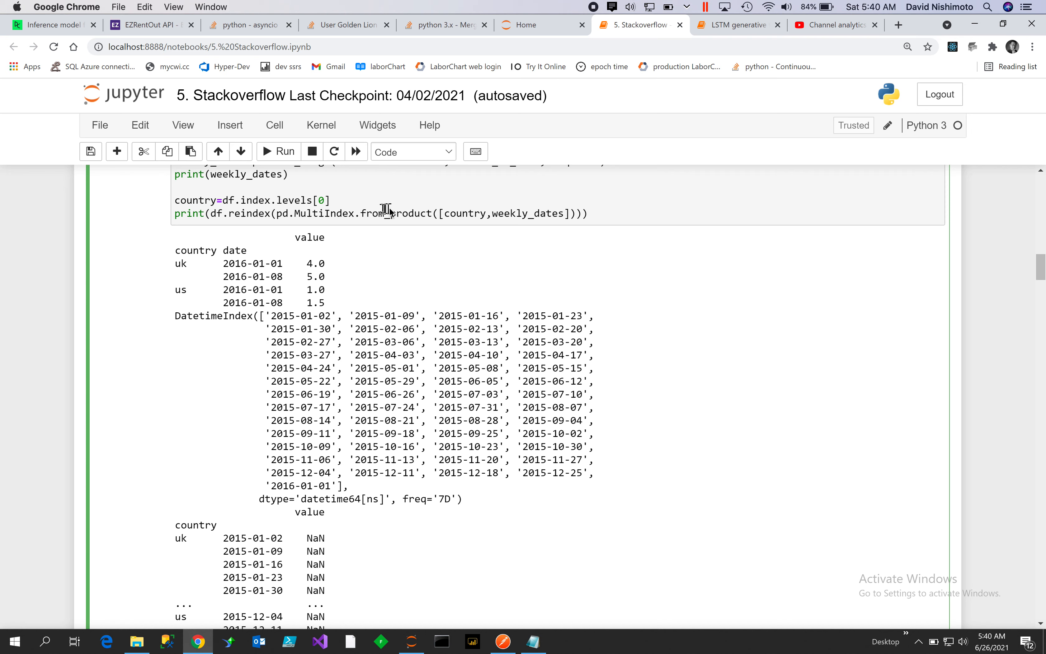
mouse_move(508, 218)
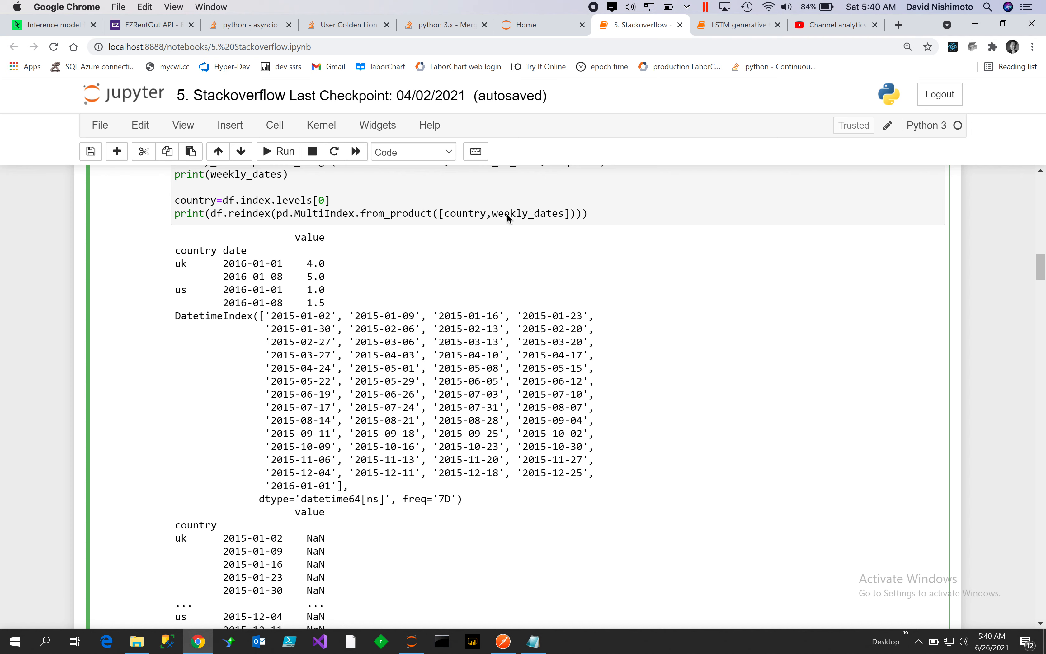
mouse_move(538, 218)
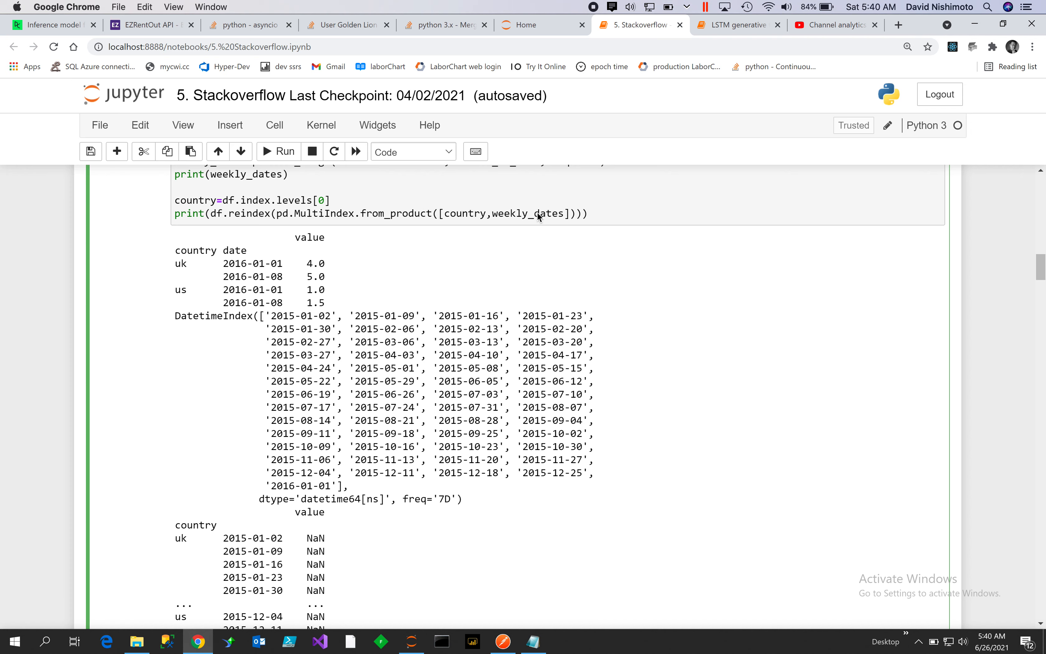
mouse_move(858, 299)
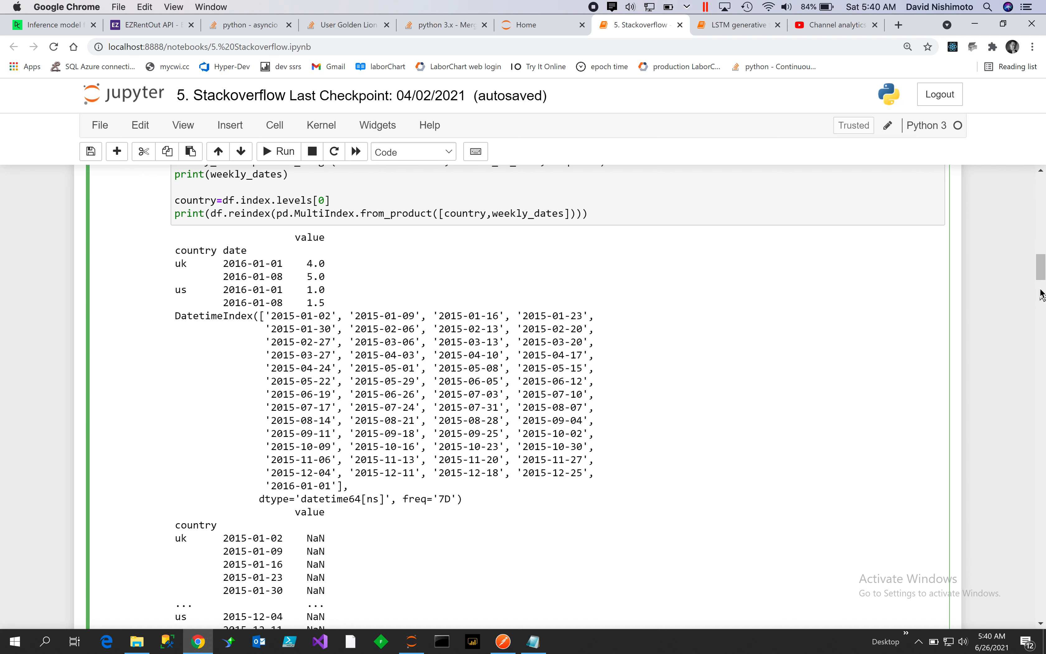
scroll(down, 3)
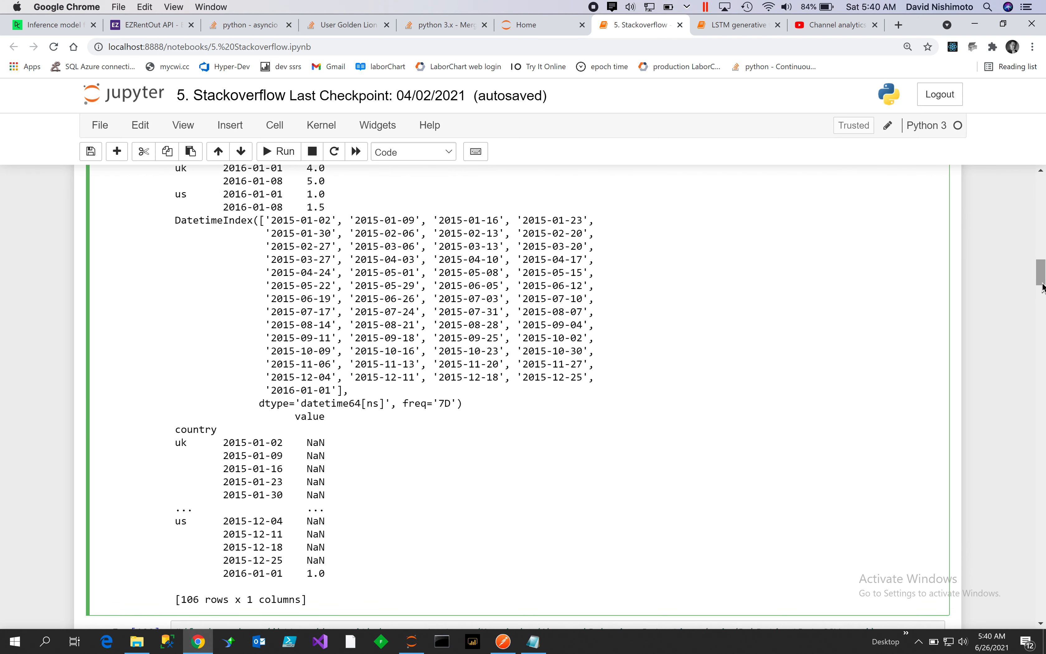
mouse_move(223, 467)
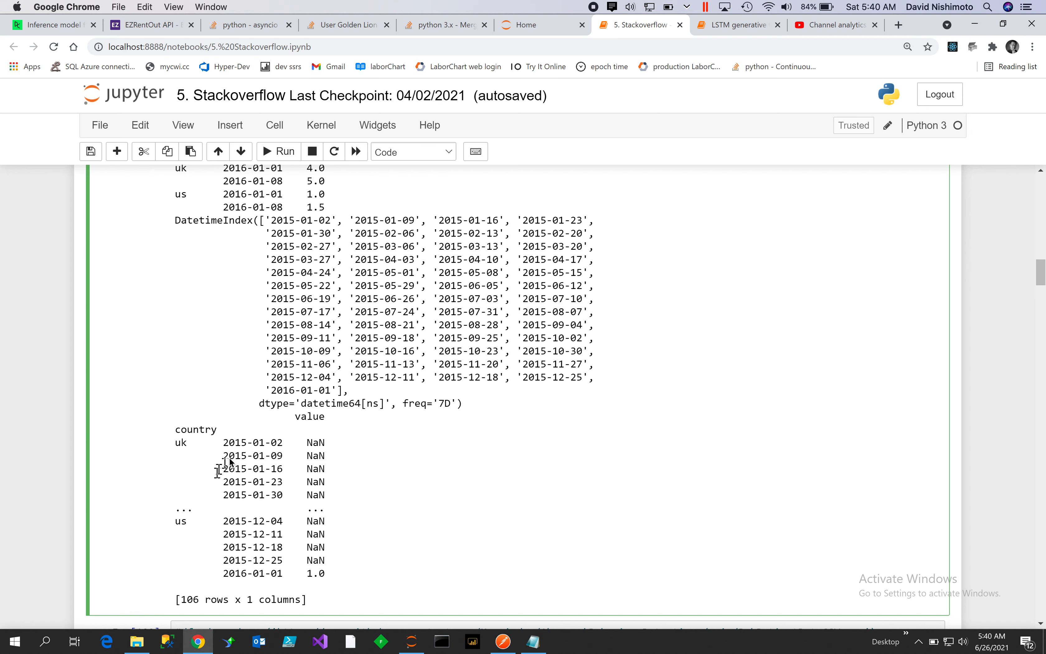
mouse_move(259, 527)
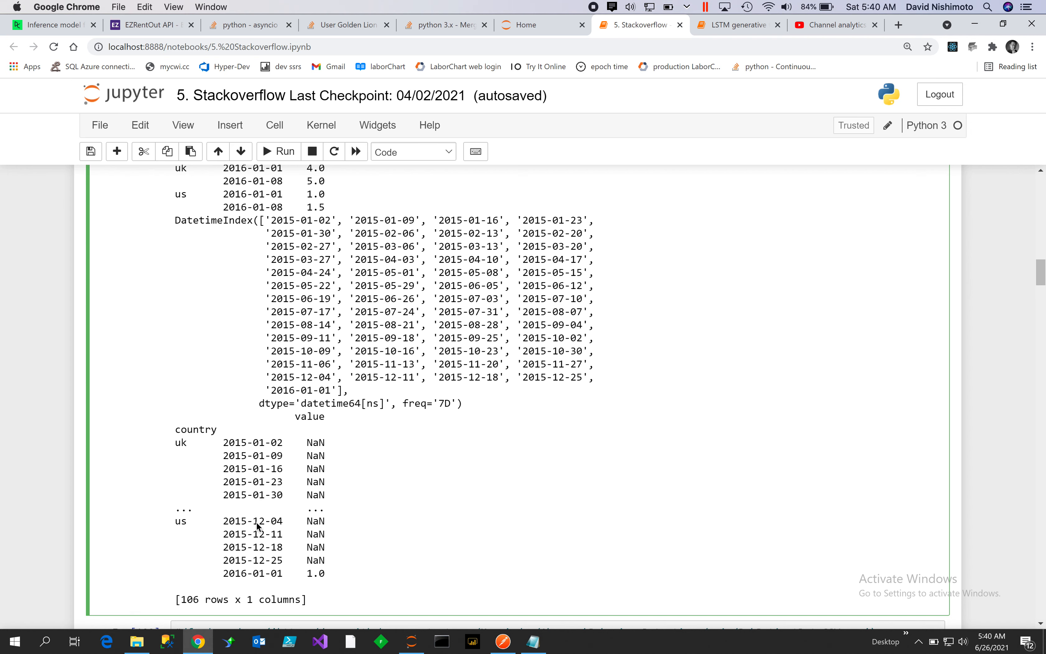
mouse_move(782, 386)
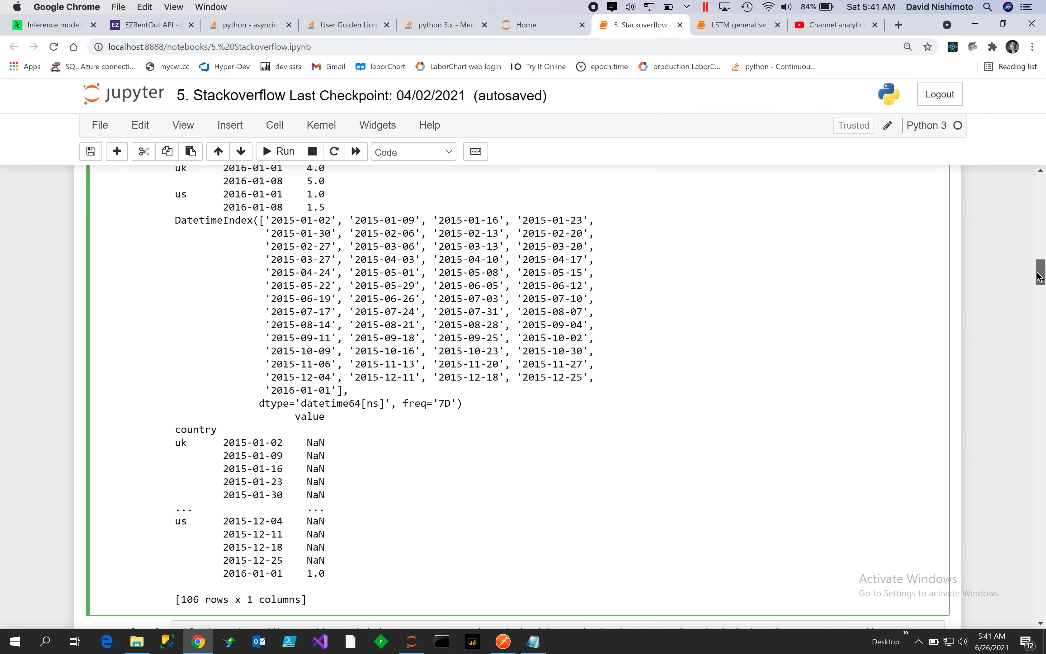
scroll(down, 3)
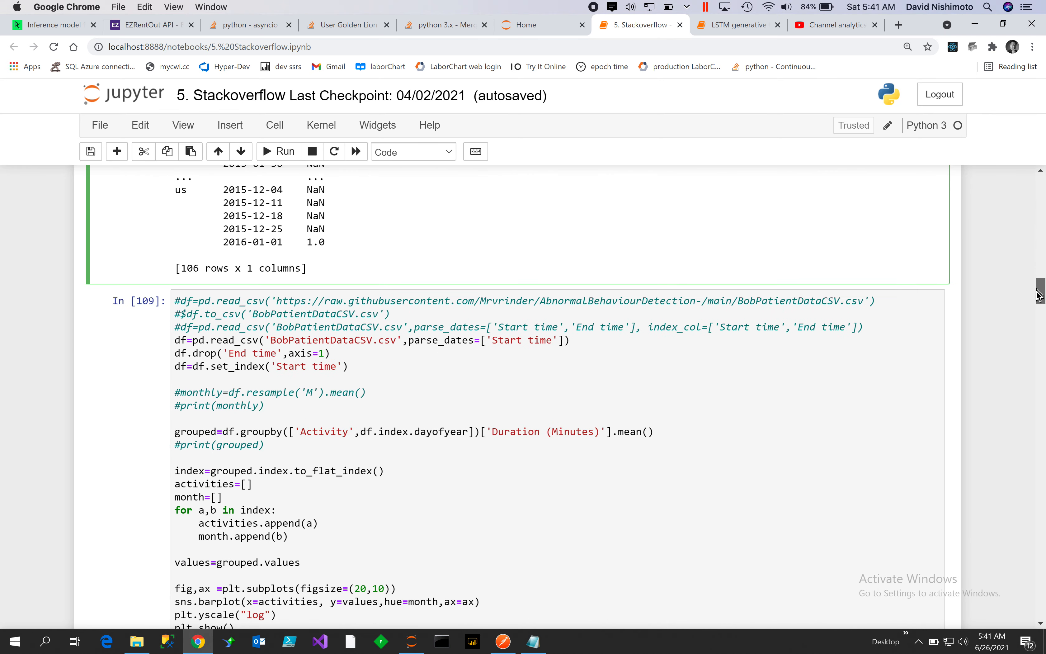
scroll(down, 3)
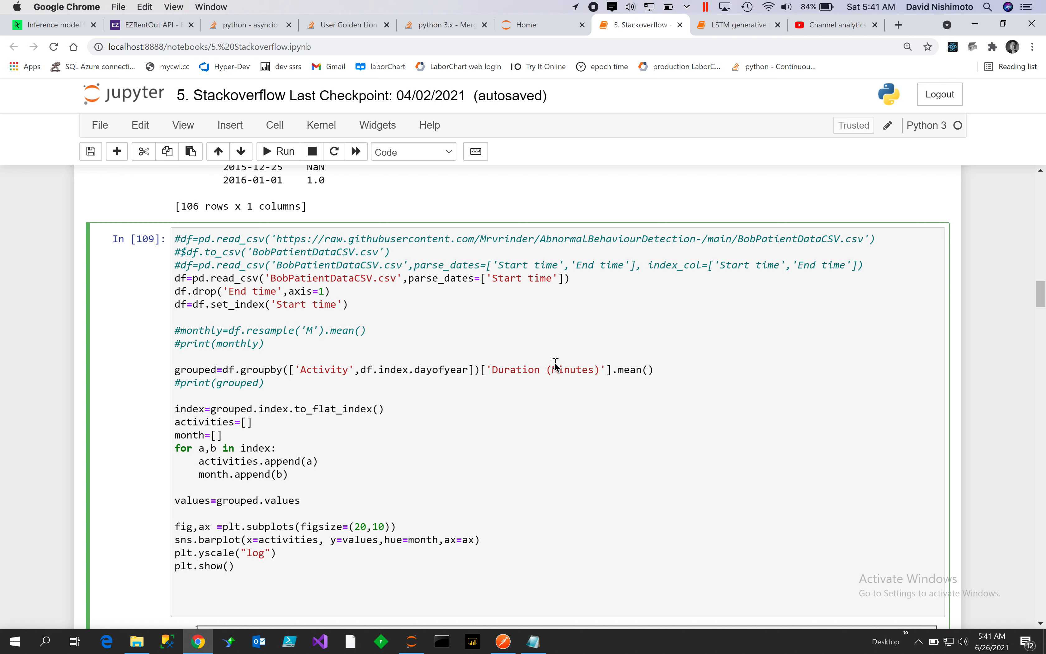
mouse_move(683, 350)
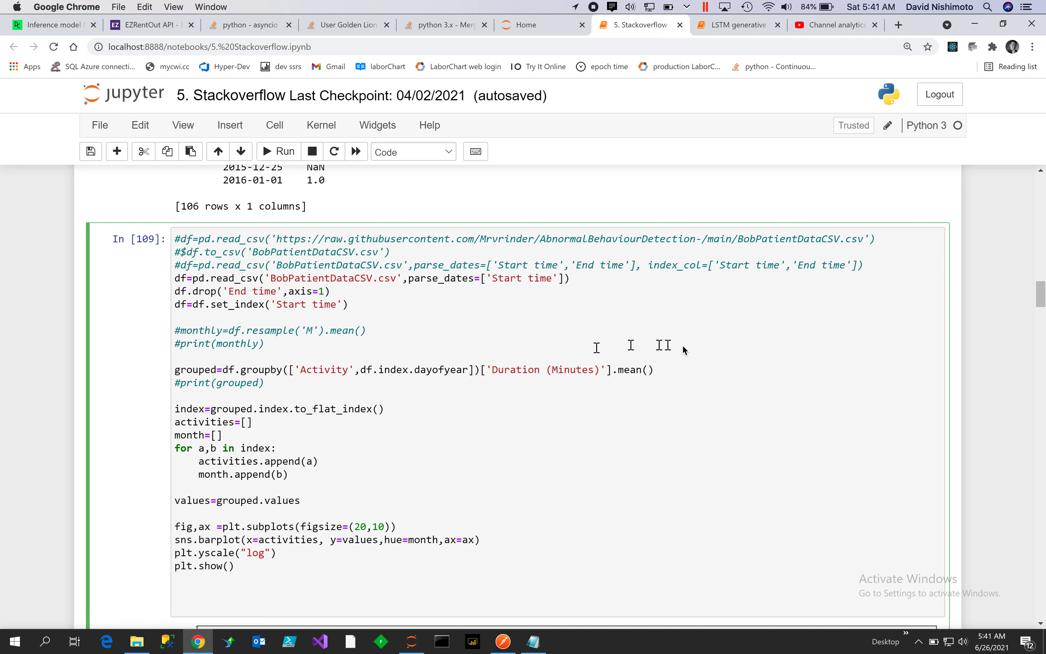
mouse_move(998, 317)
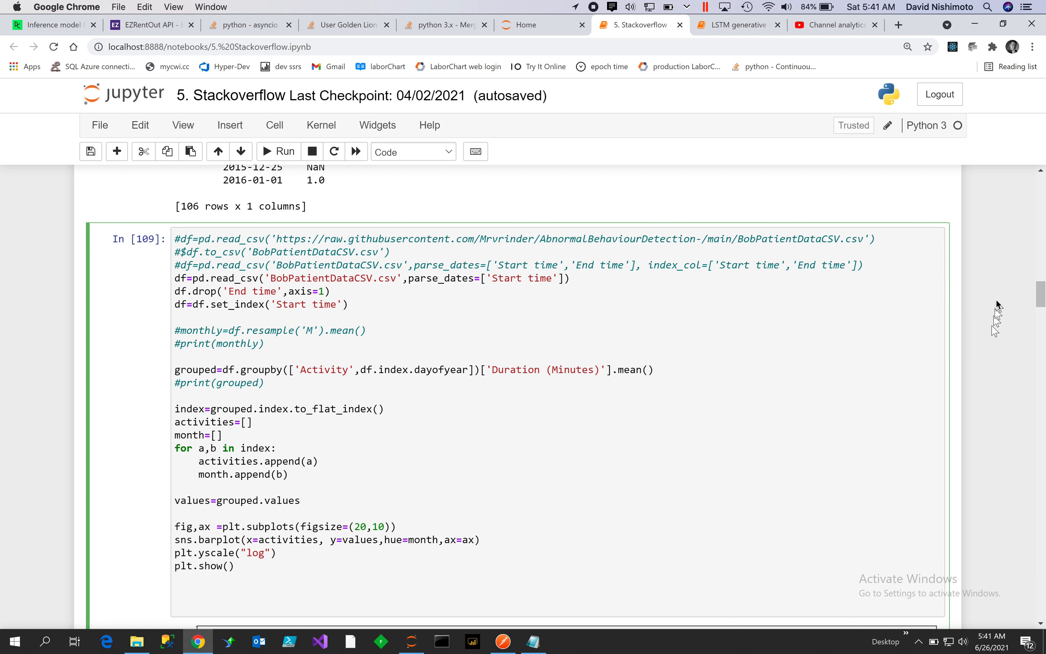
scroll(down, 3)
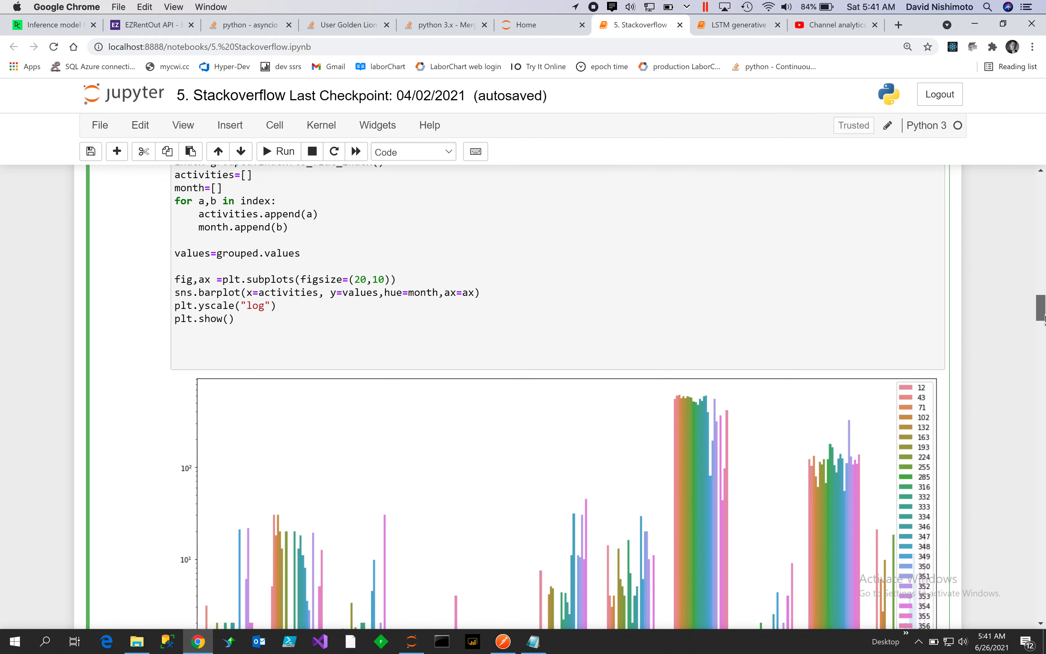
scroll(down, 3)
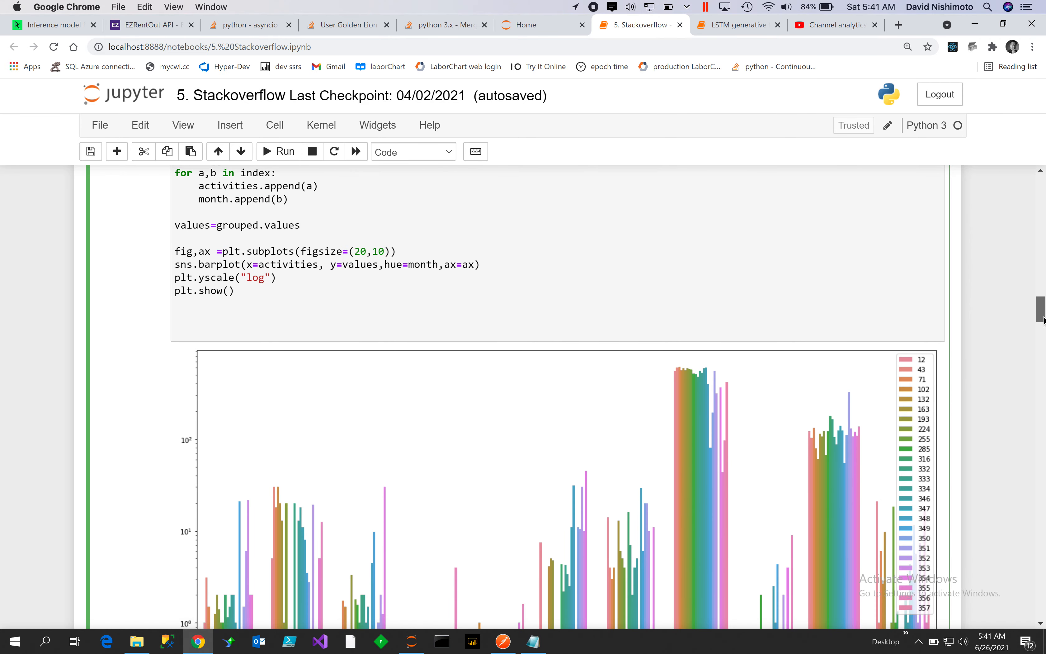
scroll(down, 3)
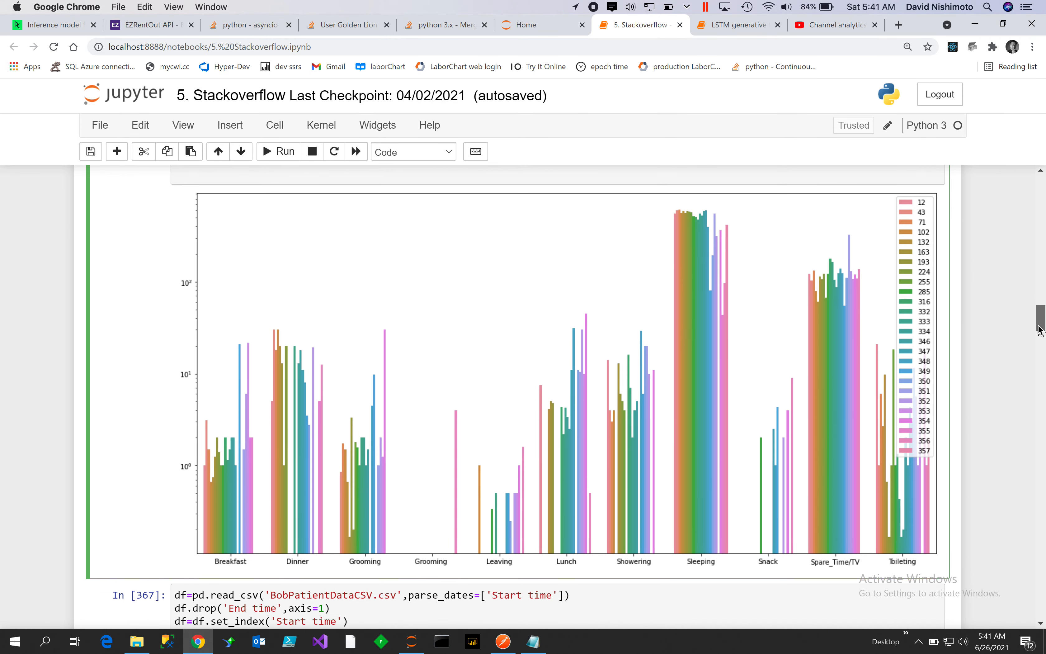
scroll(up, 3)
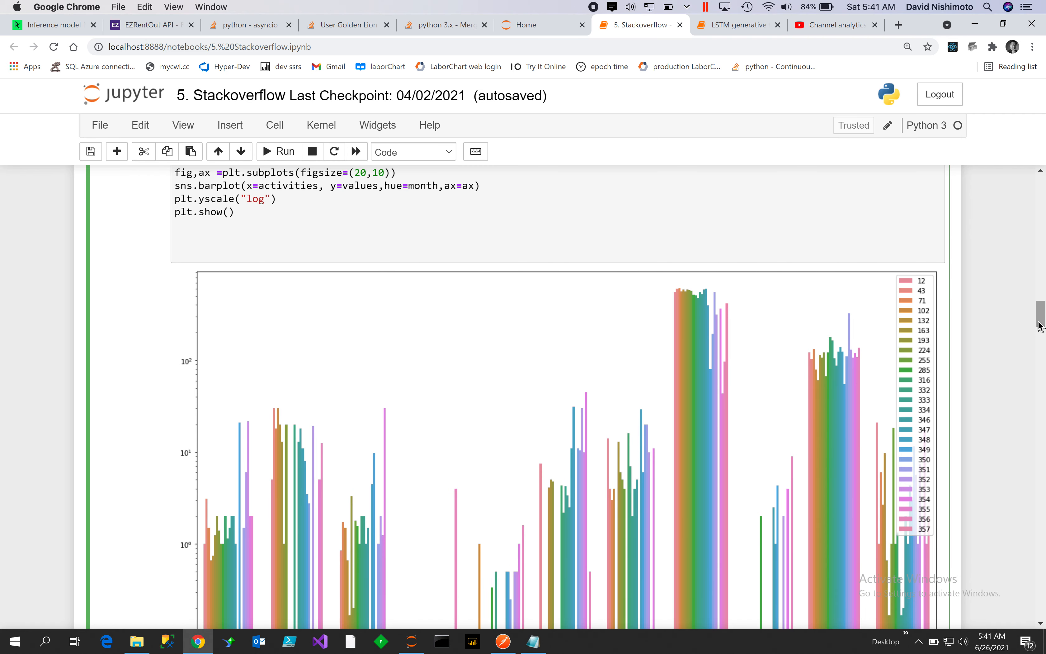
scroll(down, 3)
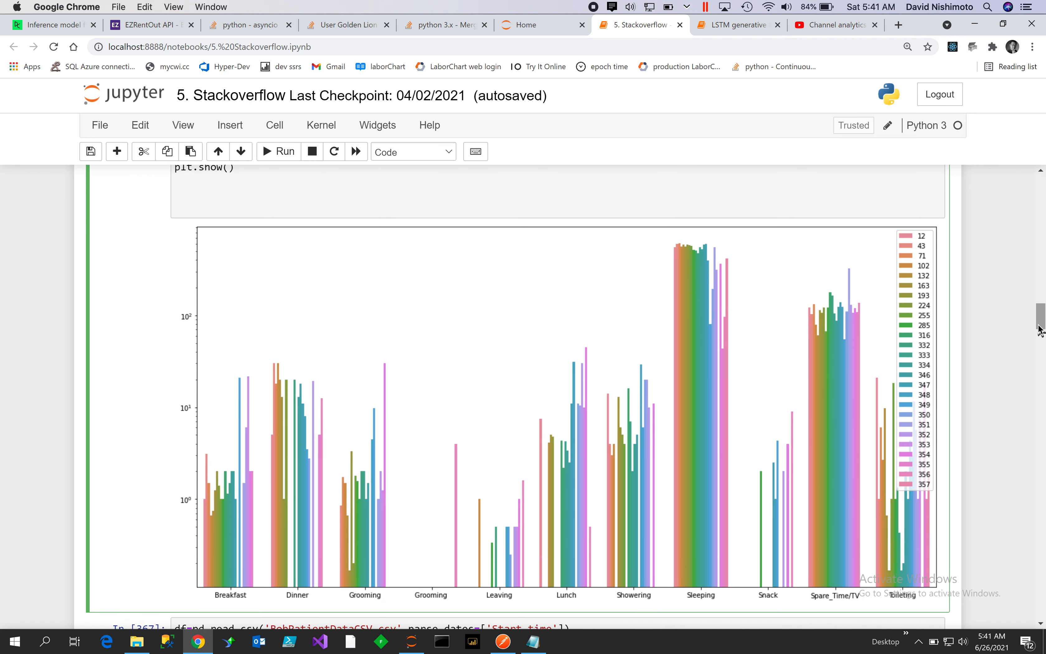
mouse_move(223, 604)
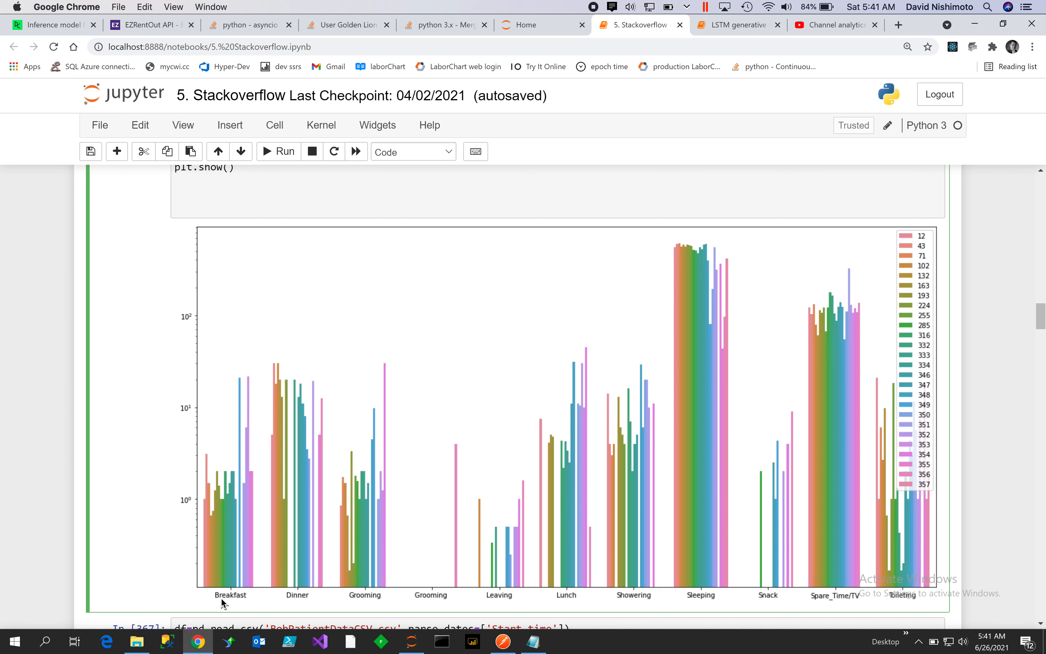
mouse_move(320, 589)
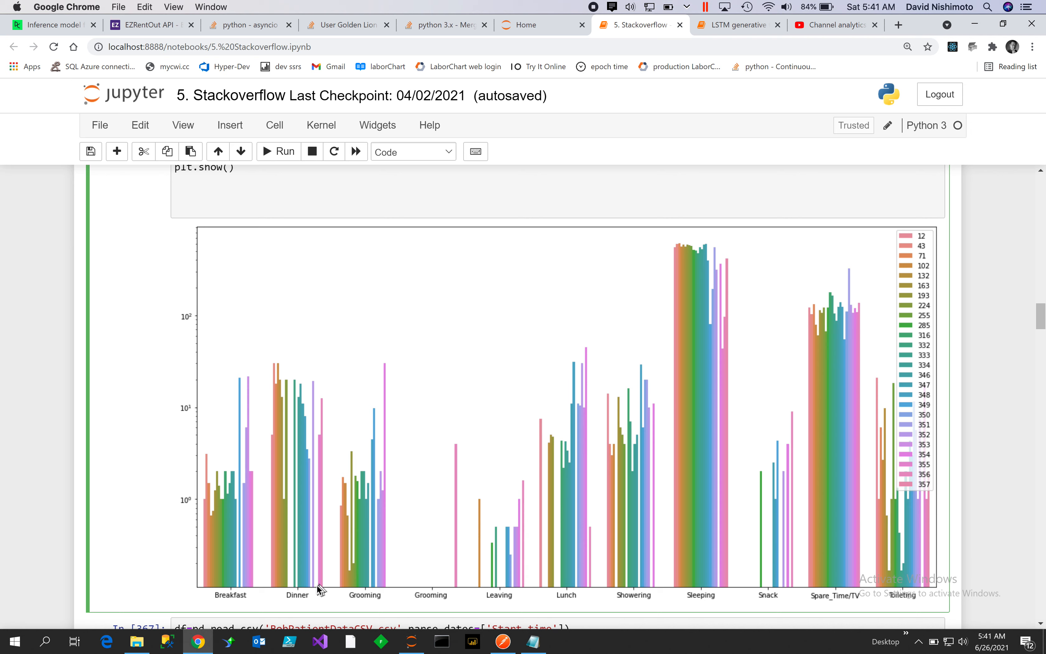
mouse_move(501, 599)
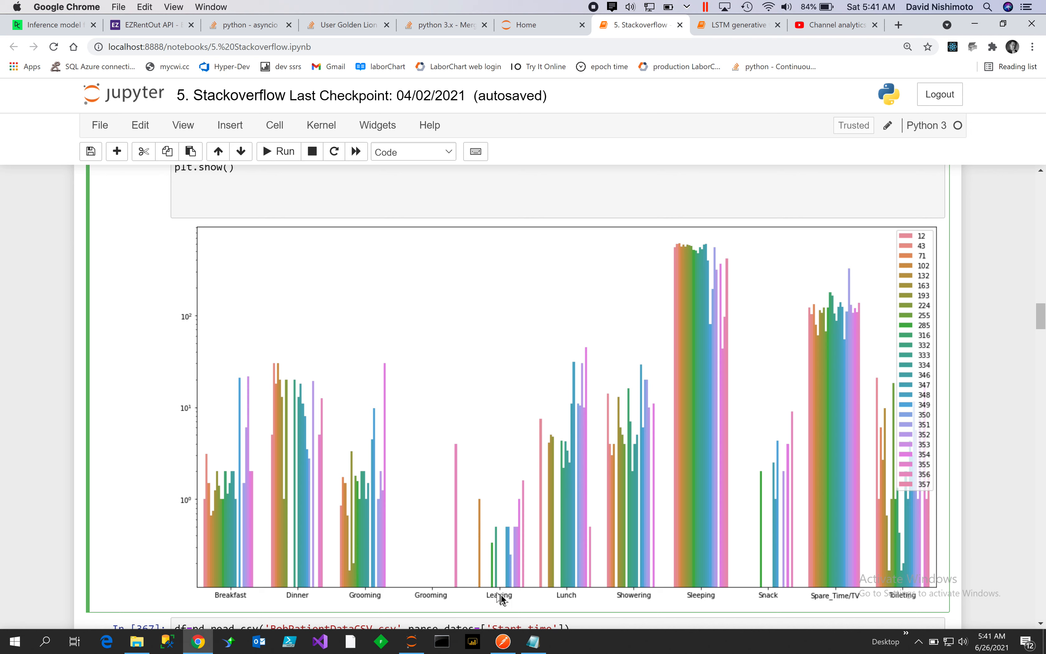
mouse_move(581, 604)
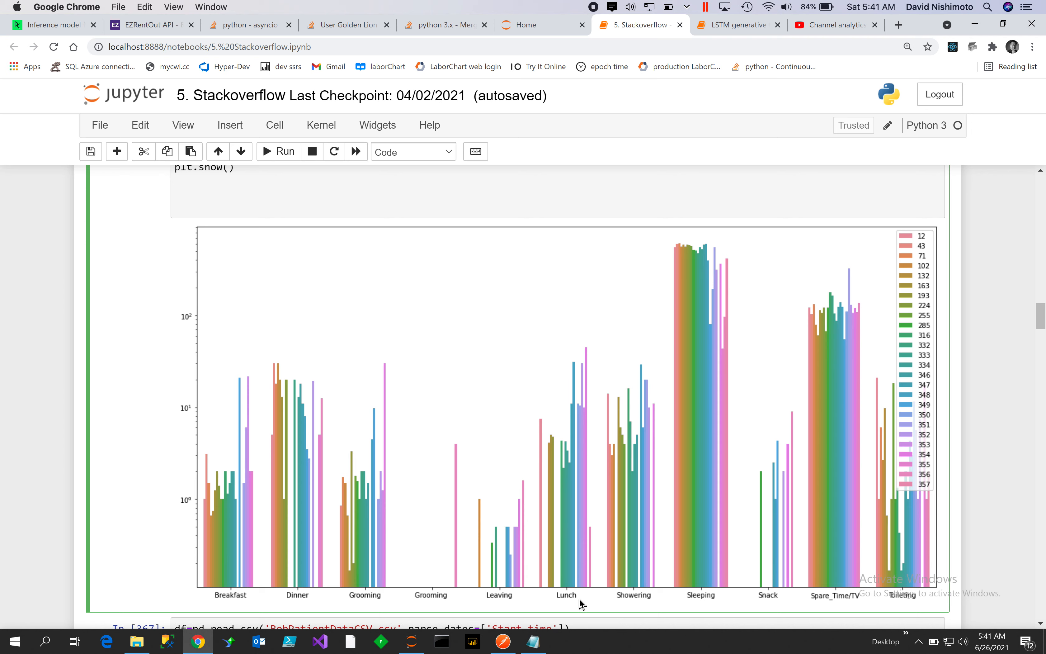
mouse_move(706, 601)
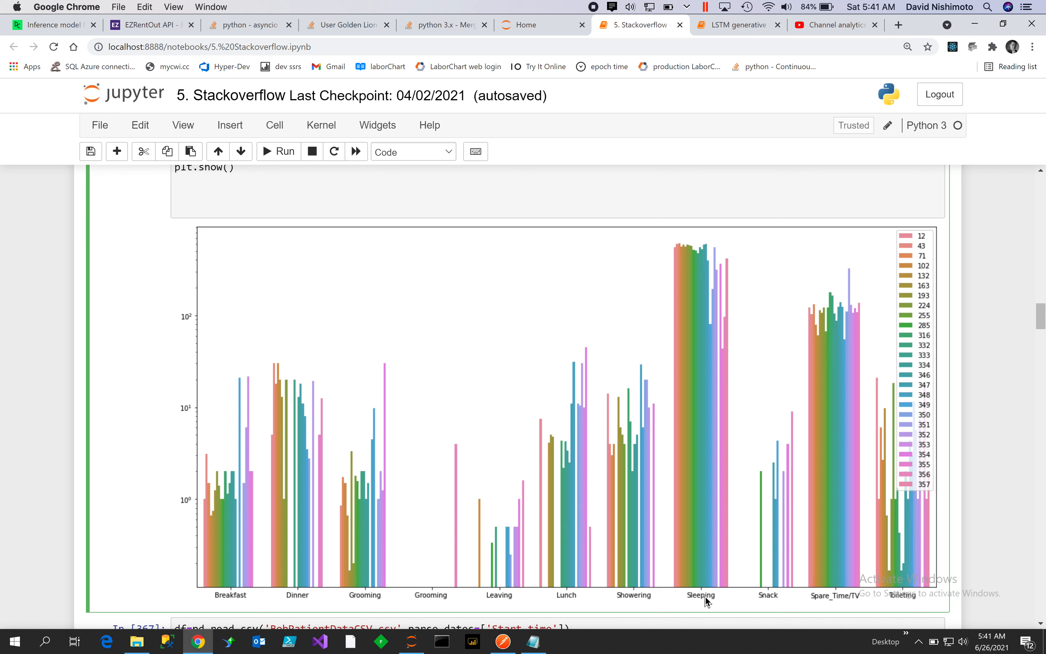
mouse_move(830, 603)
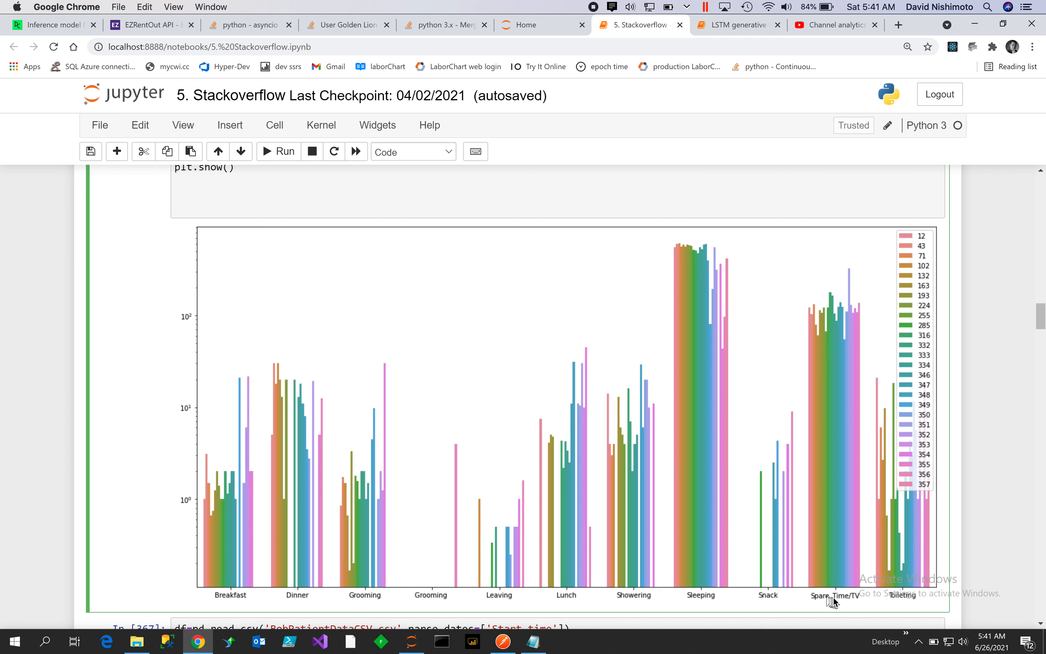
mouse_move(923, 605)
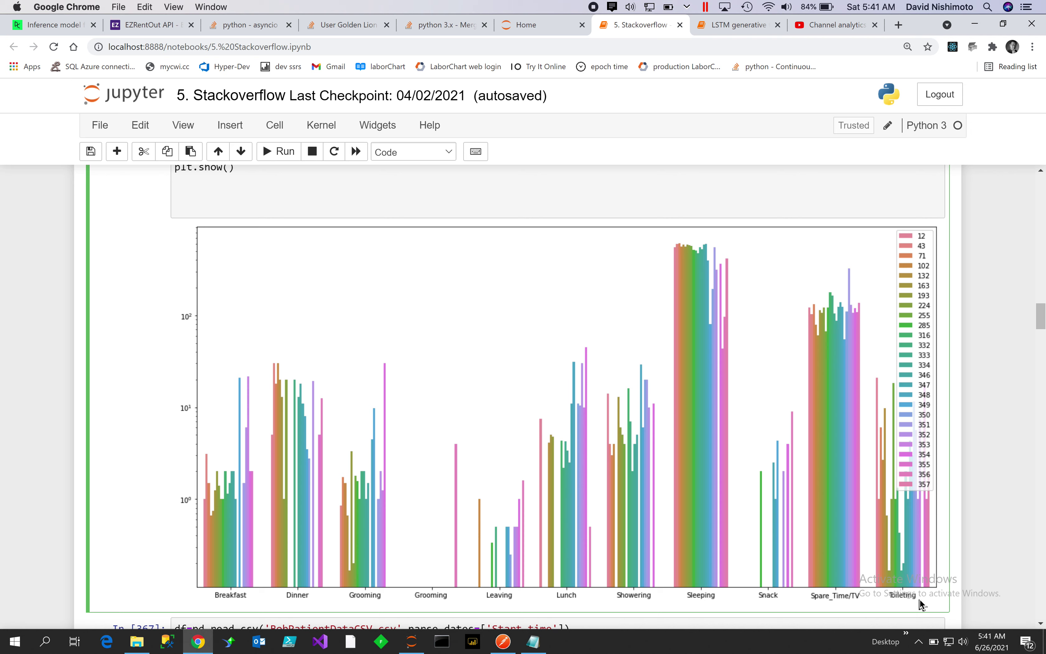
mouse_move(915, 604)
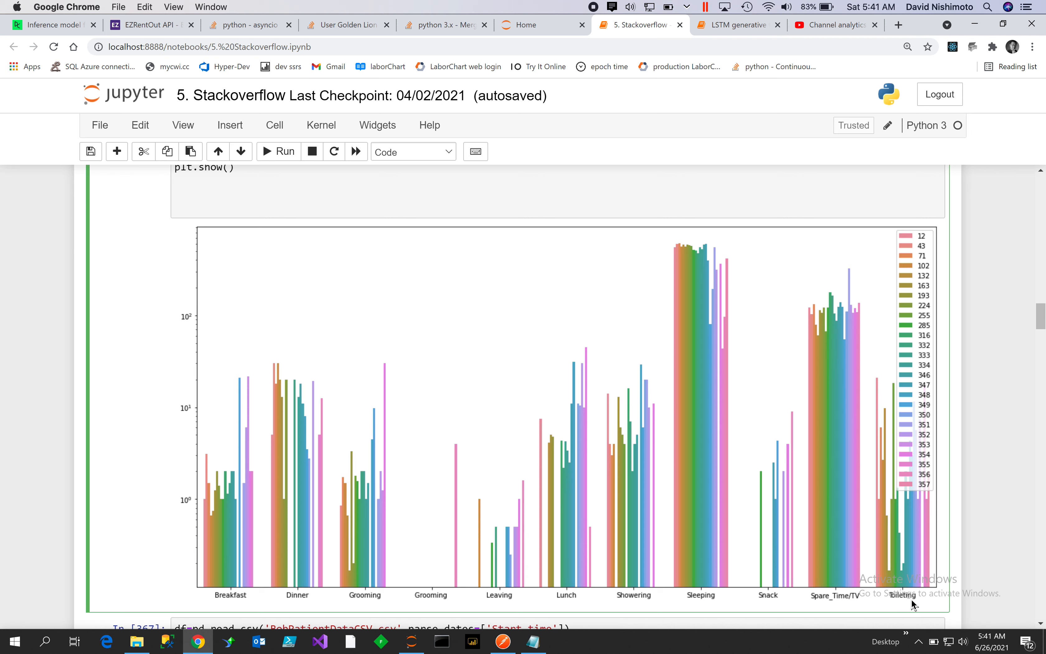
mouse_move(907, 604)
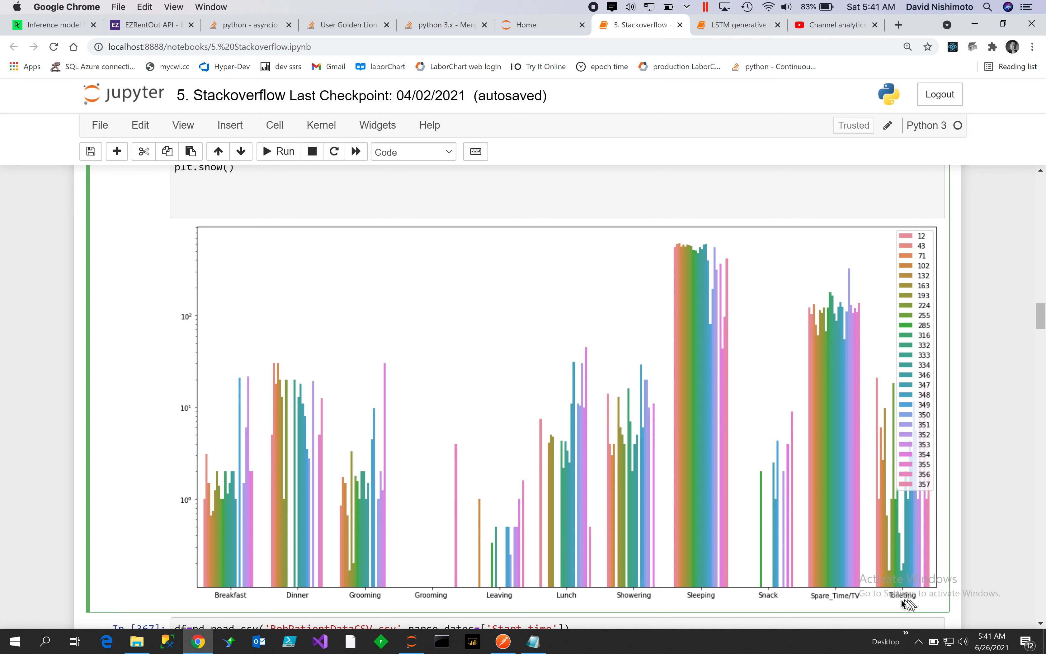
mouse_move(838, 548)
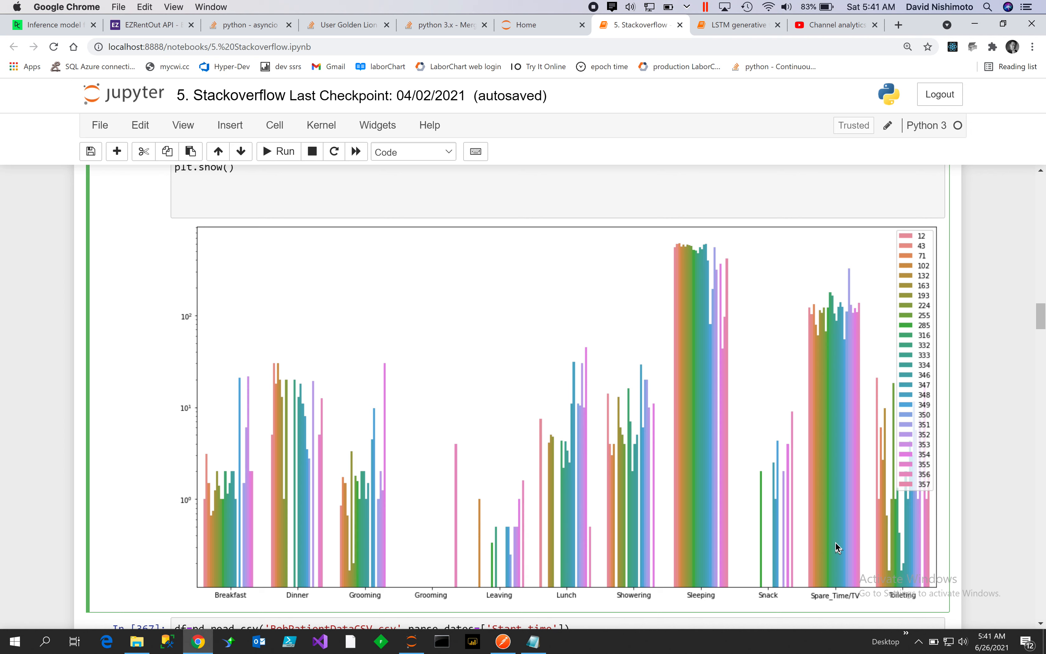
mouse_move(805, 380)
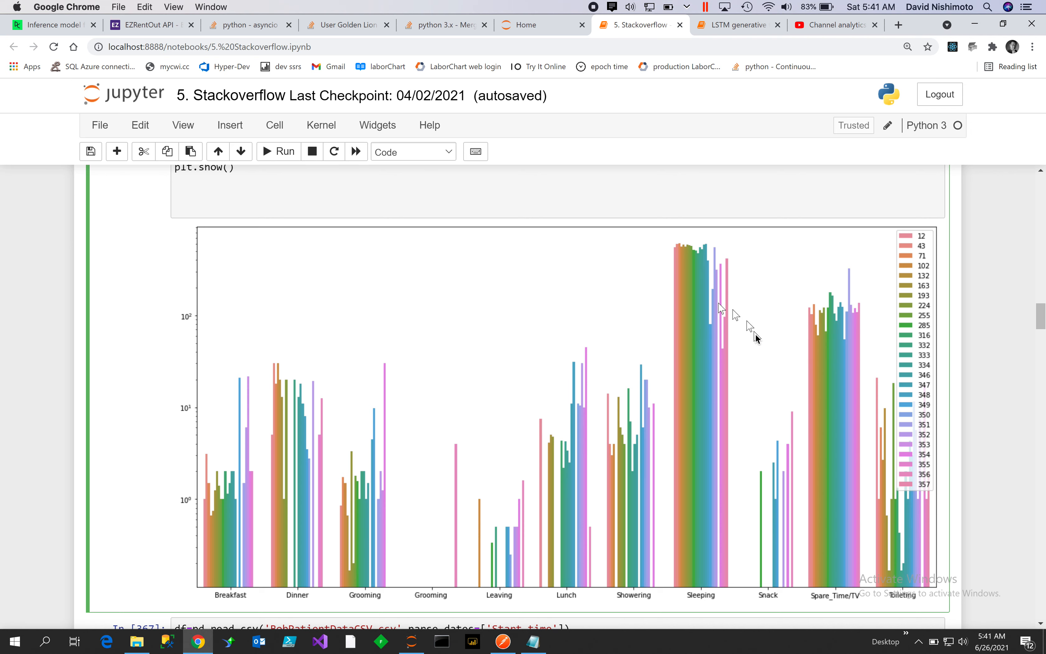
mouse_move(745, 358)
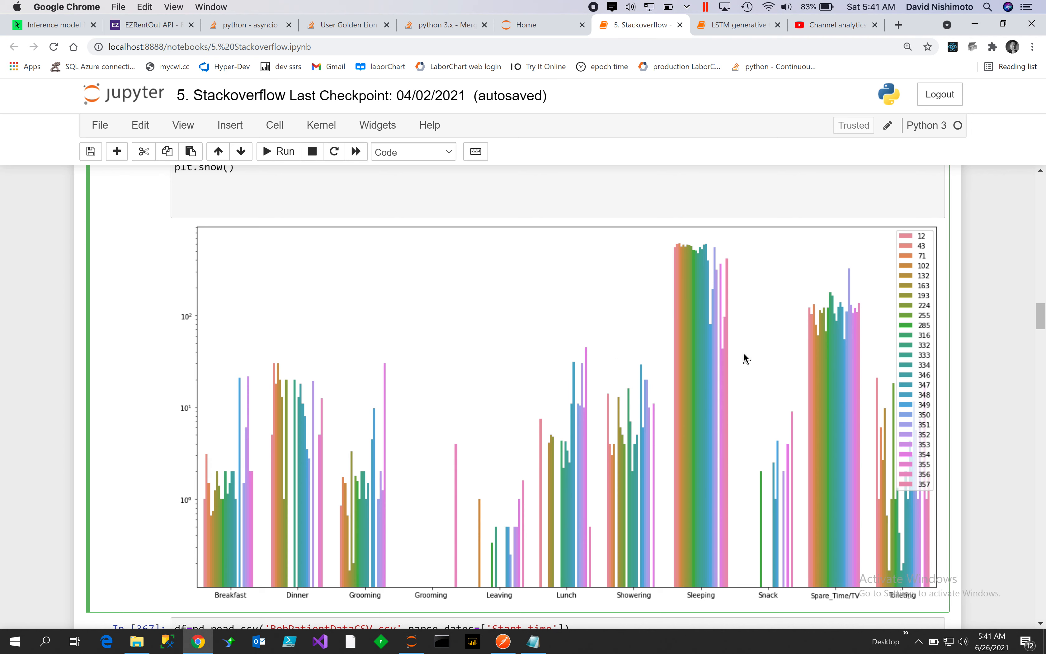
mouse_move(838, 360)
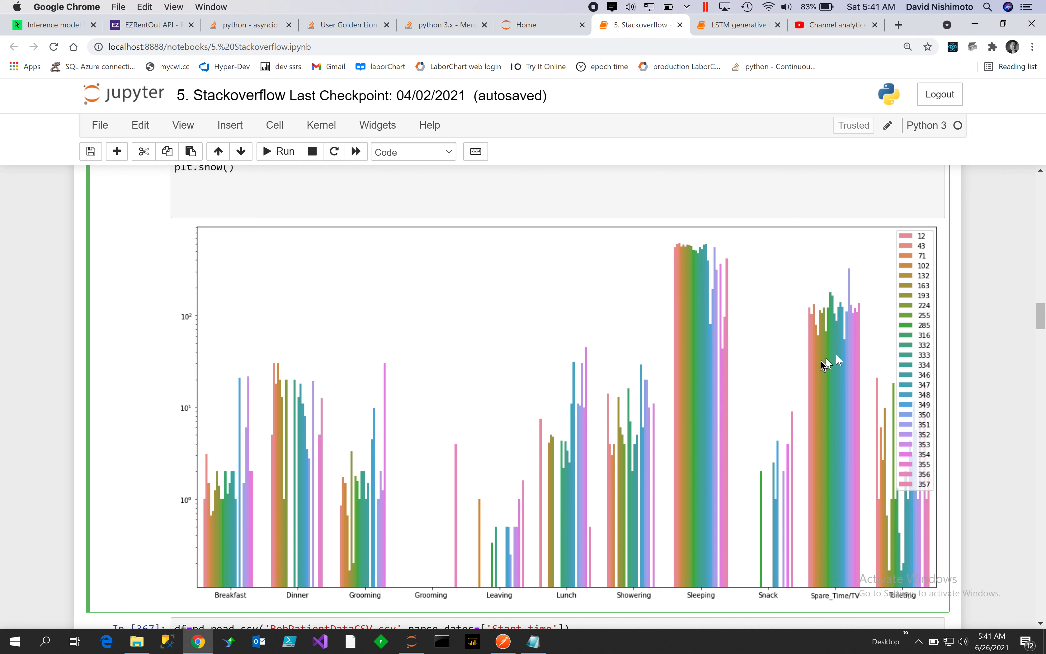
mouse_move(780, 418)
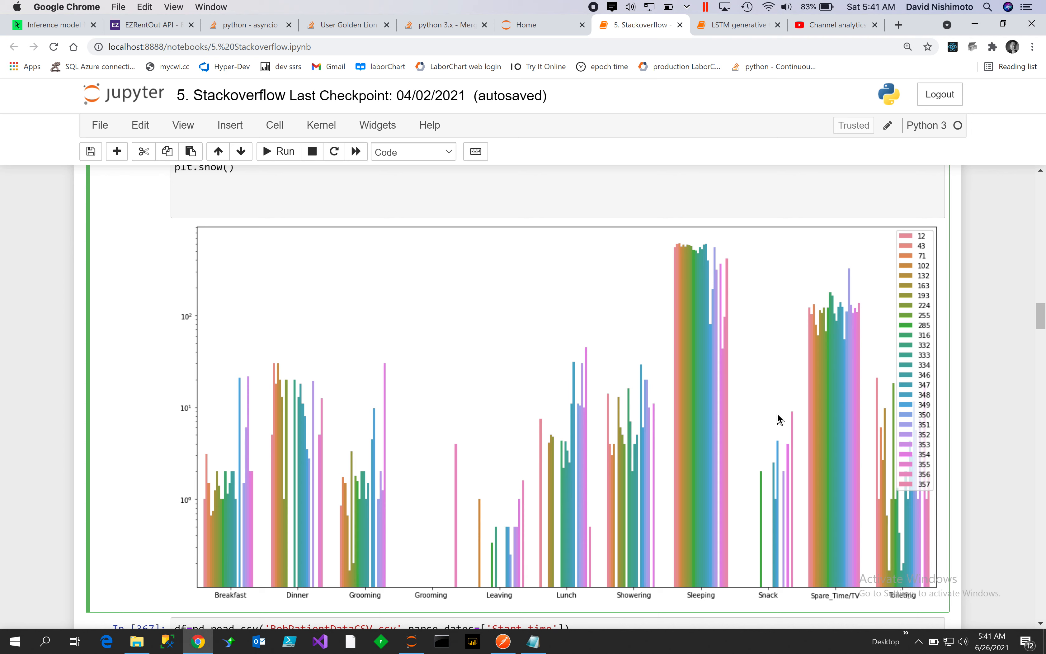
mouse_move(592, 544)
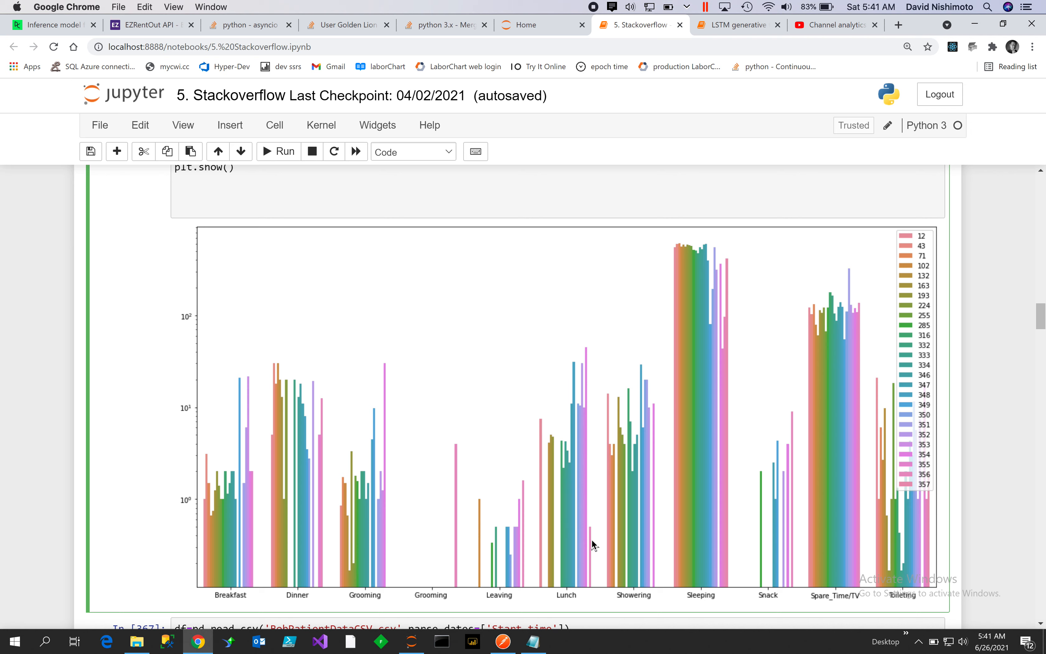
mouse_move(693, 595)
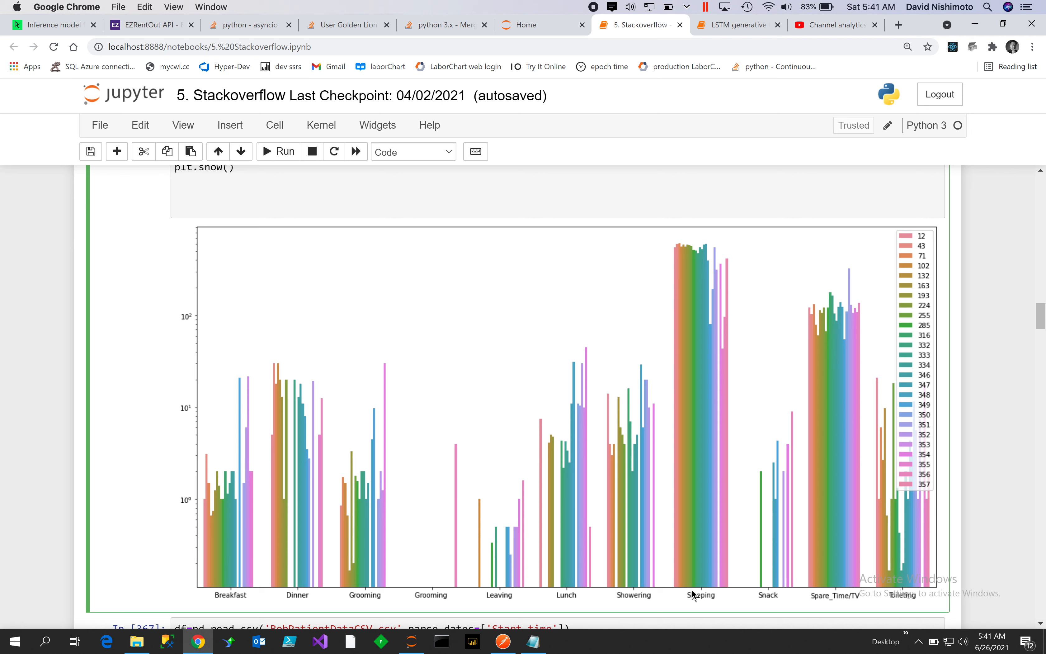
mouse_move(861, 476)
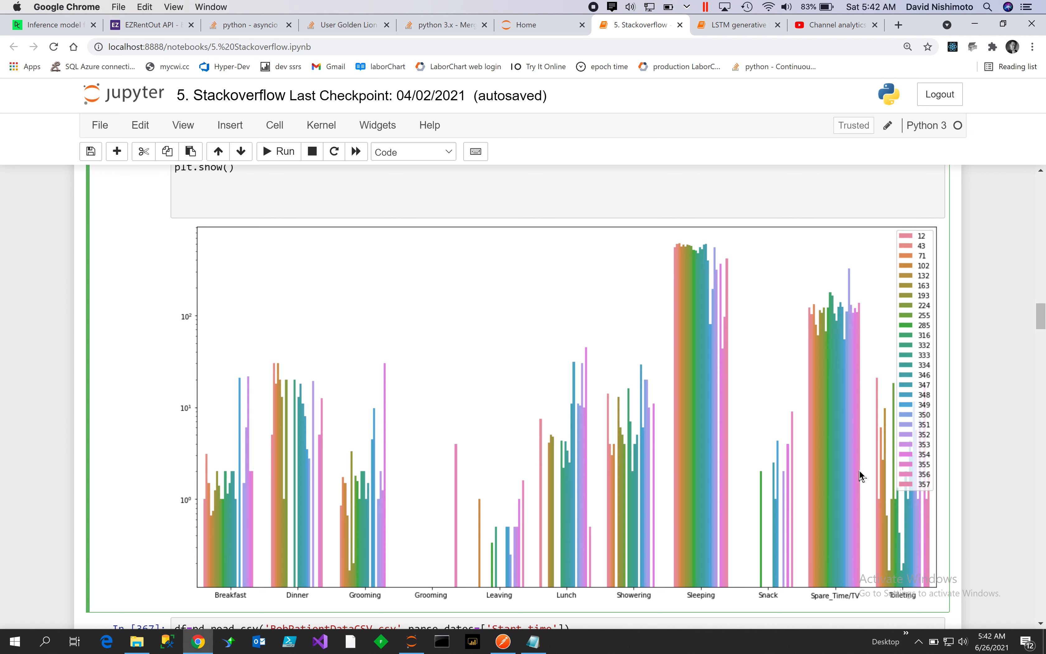
mouse_move(854, 469)
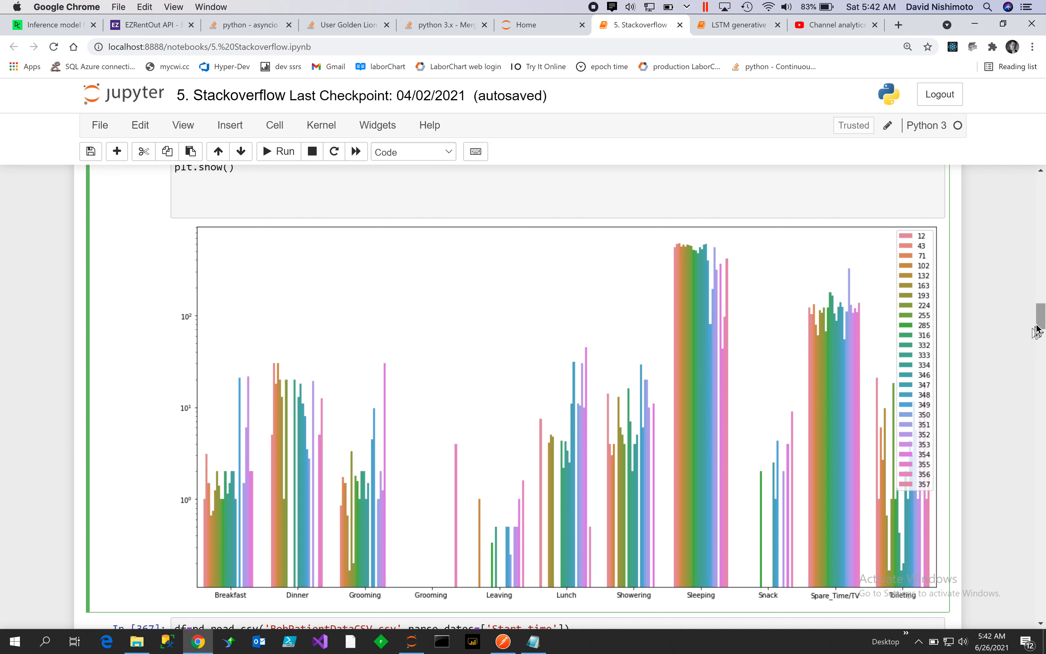
scroll(up, 3)
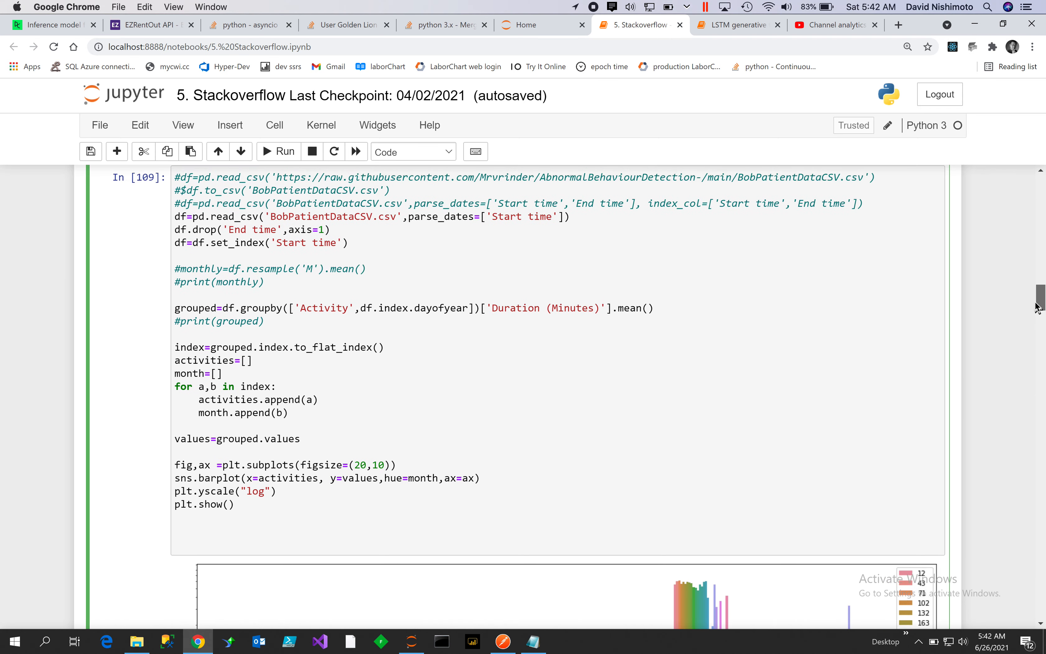
scroll(up, 3)
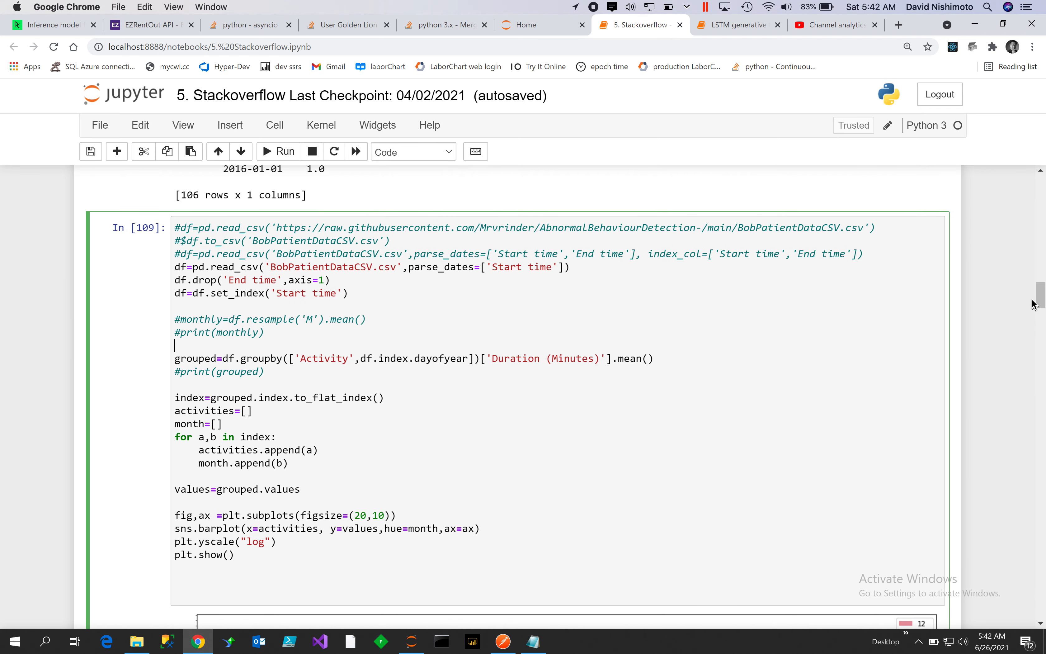
mouse_move(861, 325)
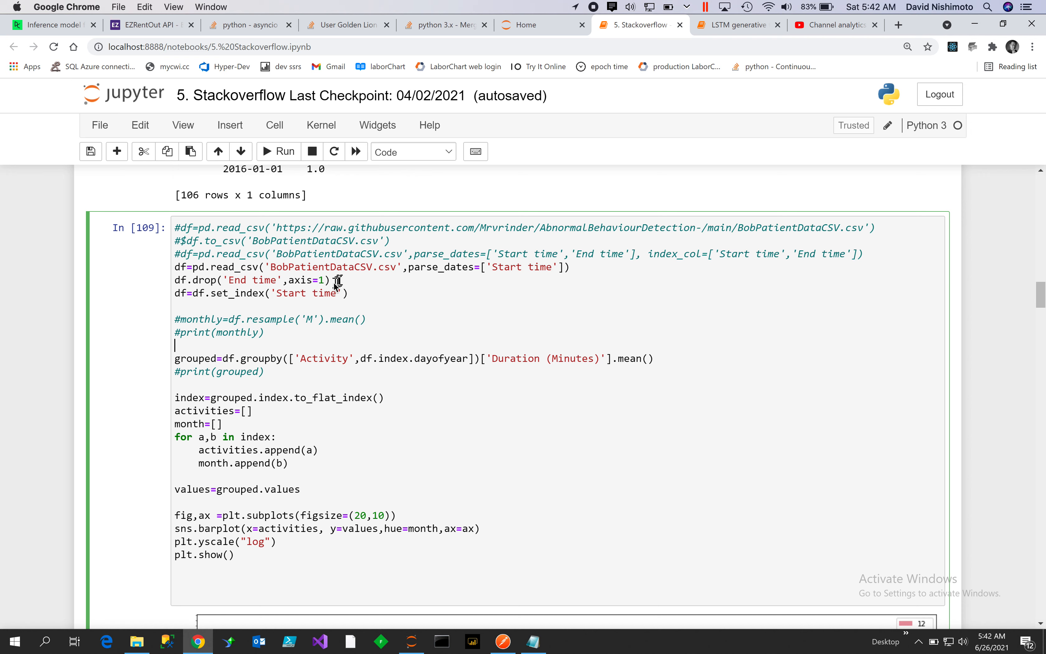
mouse_move(334, 314)
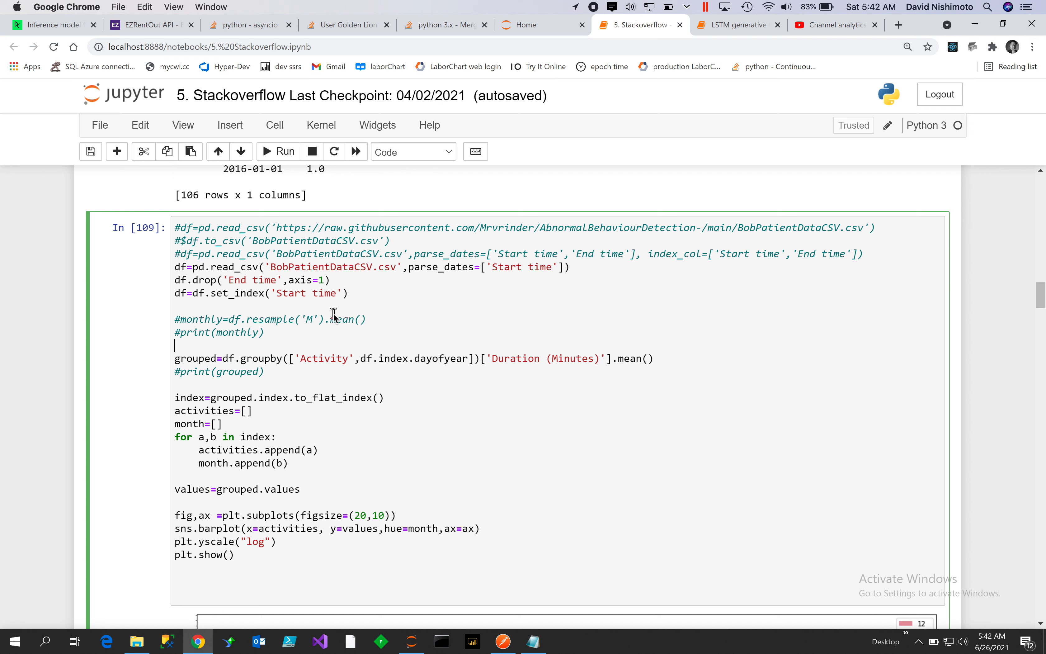
mouse_move(333, 362)
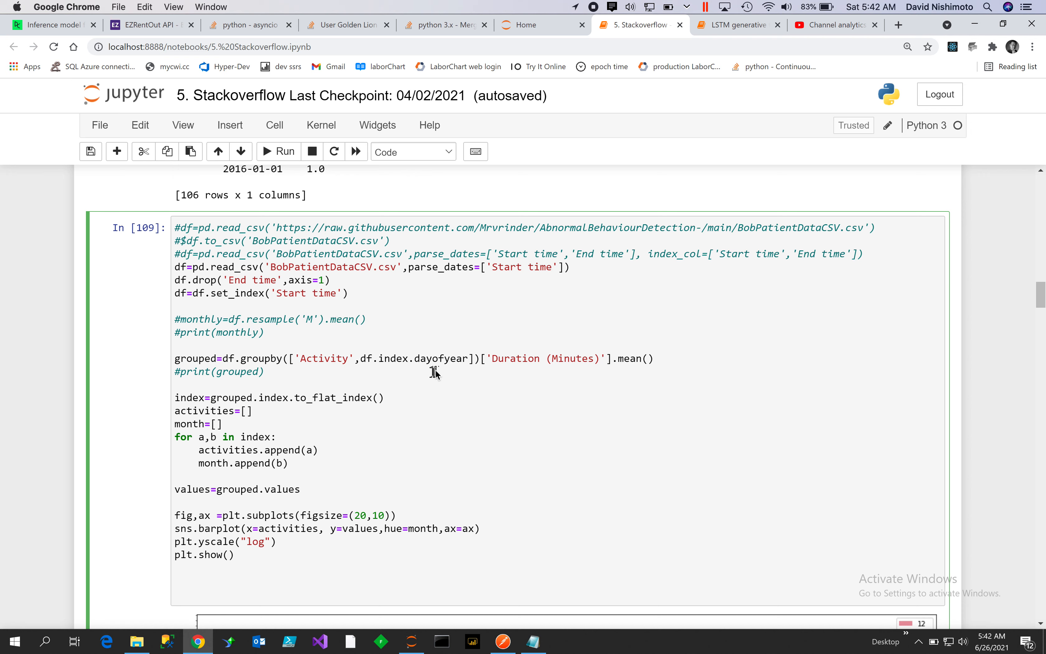
mouse_move(454, 365)
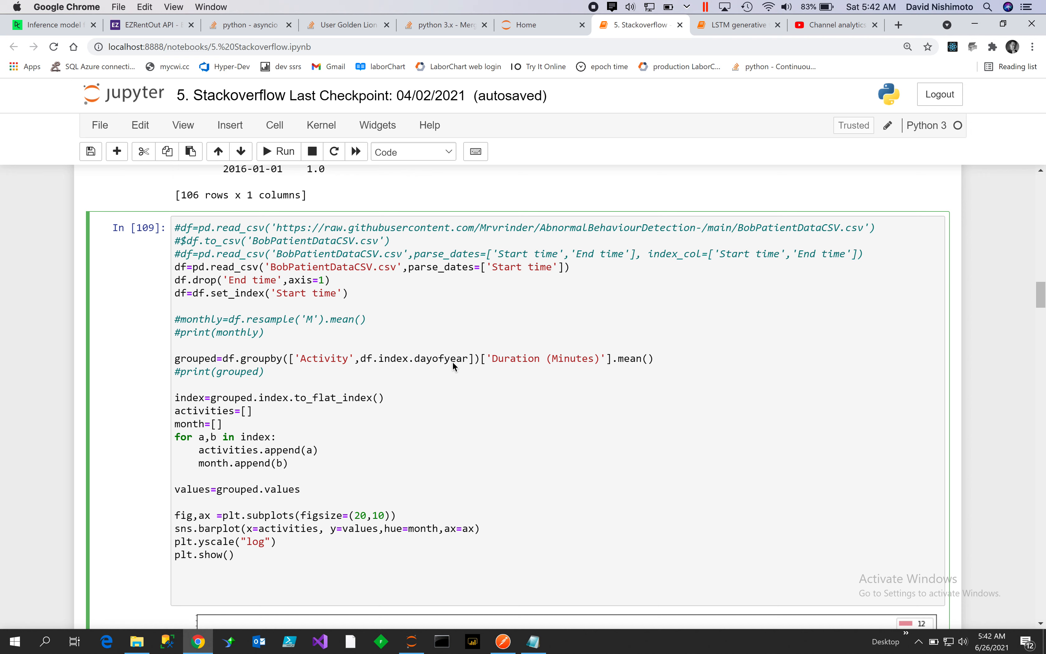
mouse_move(630, 371)
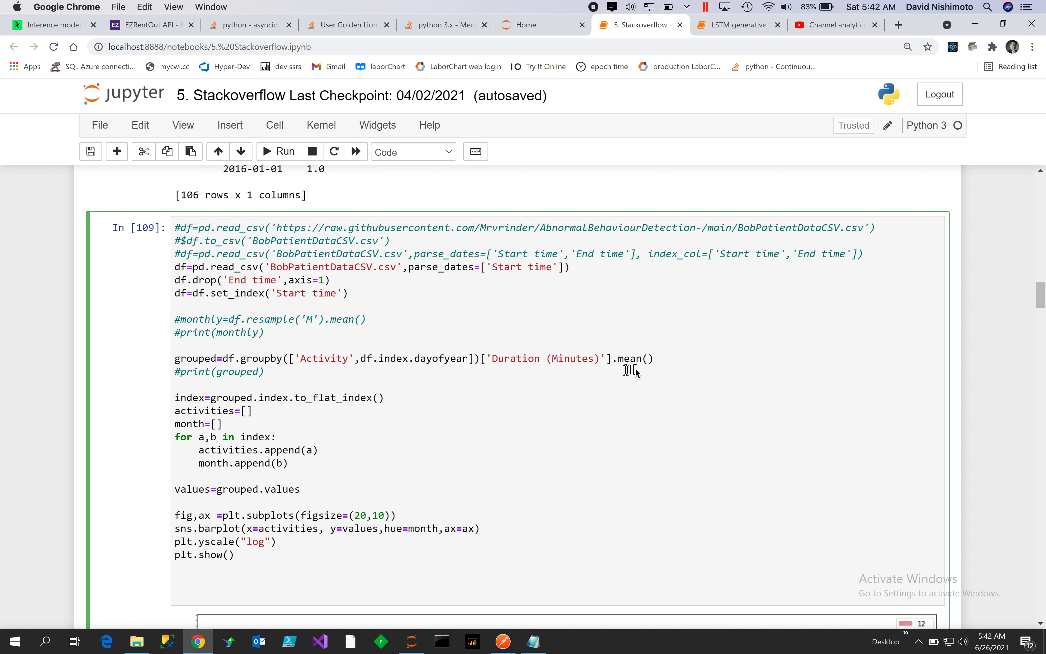
mouse_move(290, 439)
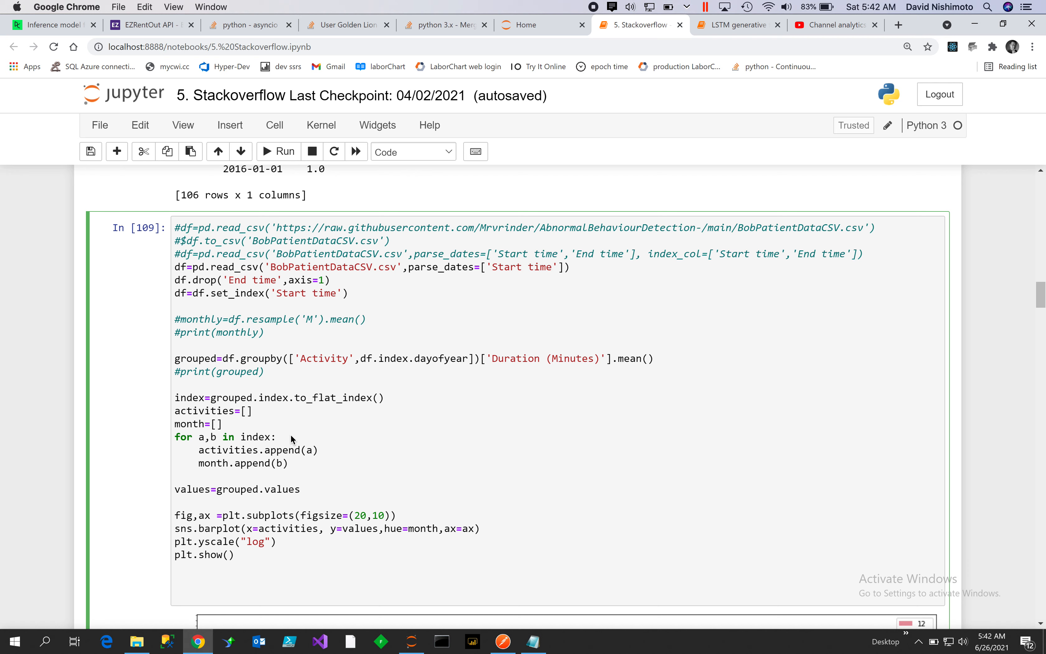
click(174, 345)
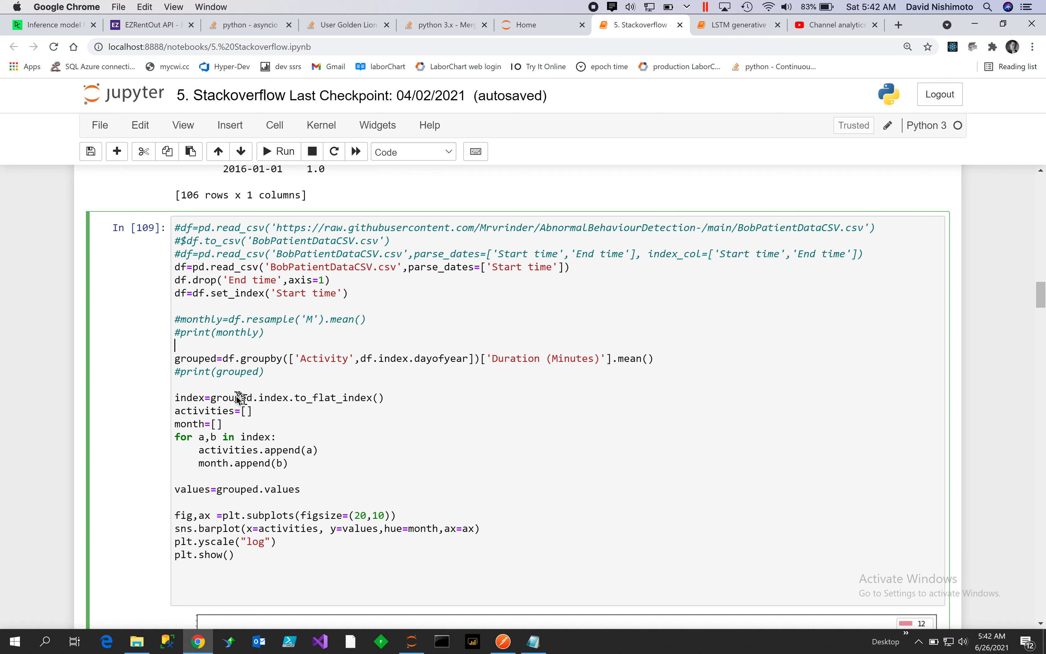
mouse_move(295, 408)
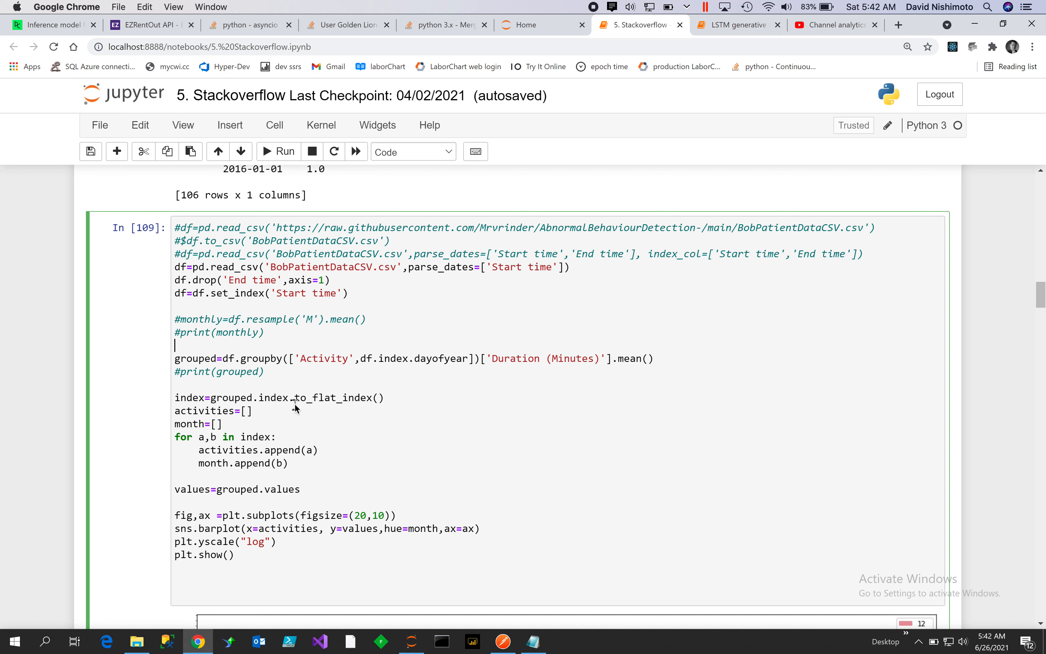
mouse_move(359, 403)
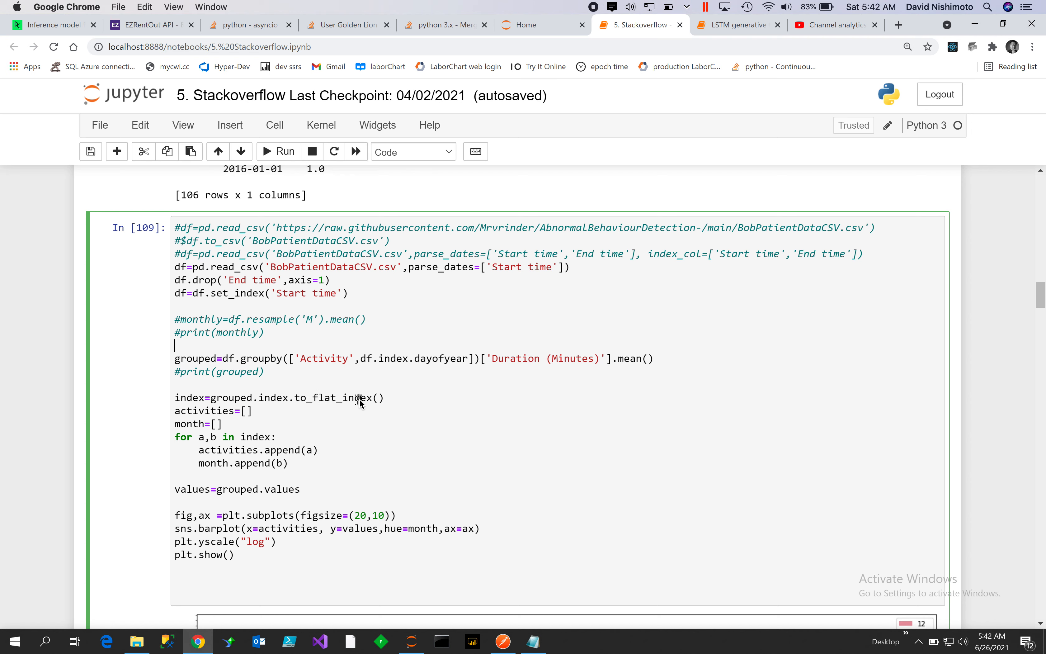
mouse_move(310, 401)
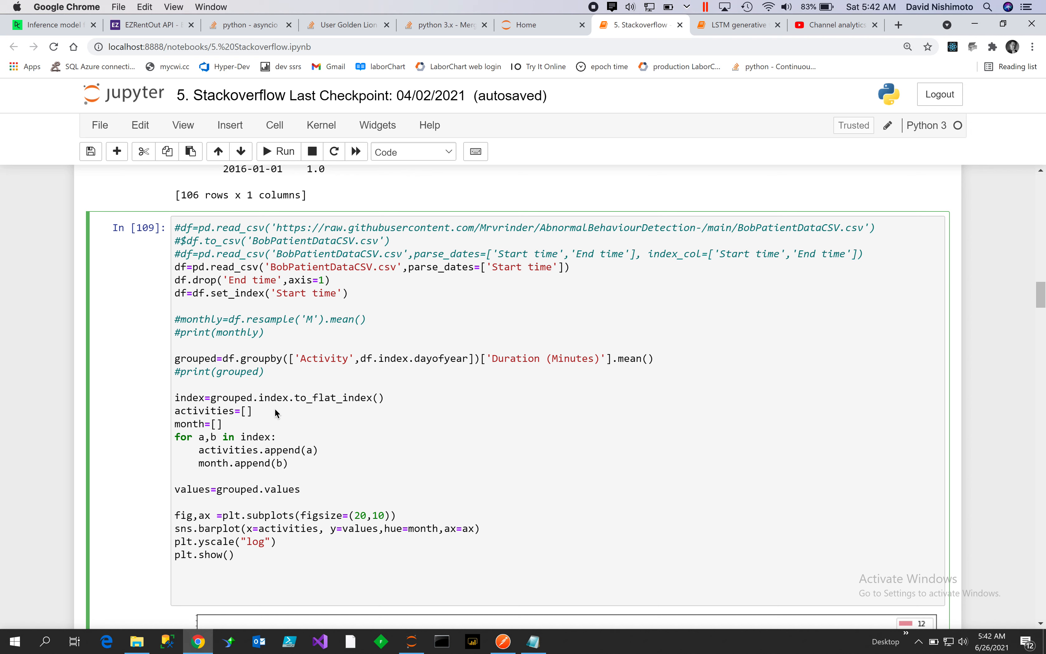
mouse_move(383, 381)
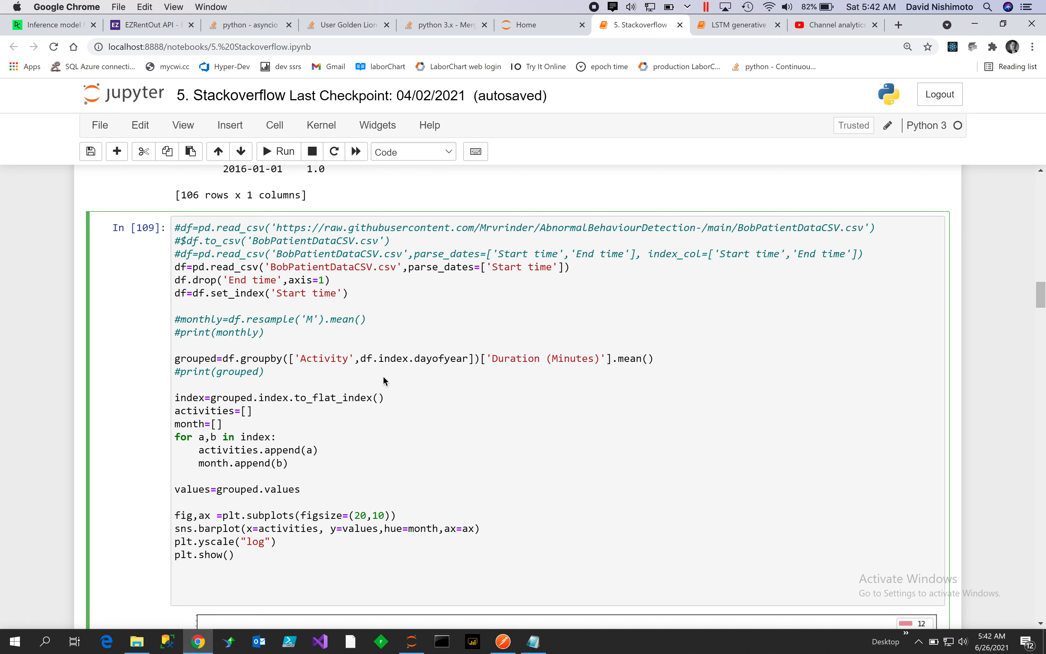
mouse_move(271, 417)
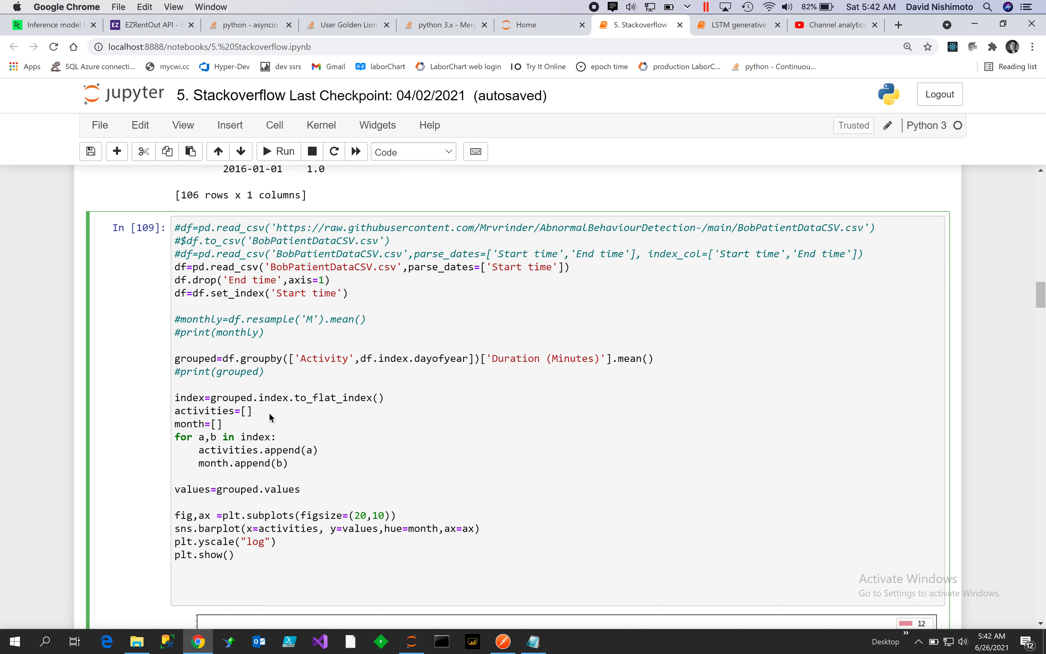
click(174, 345)
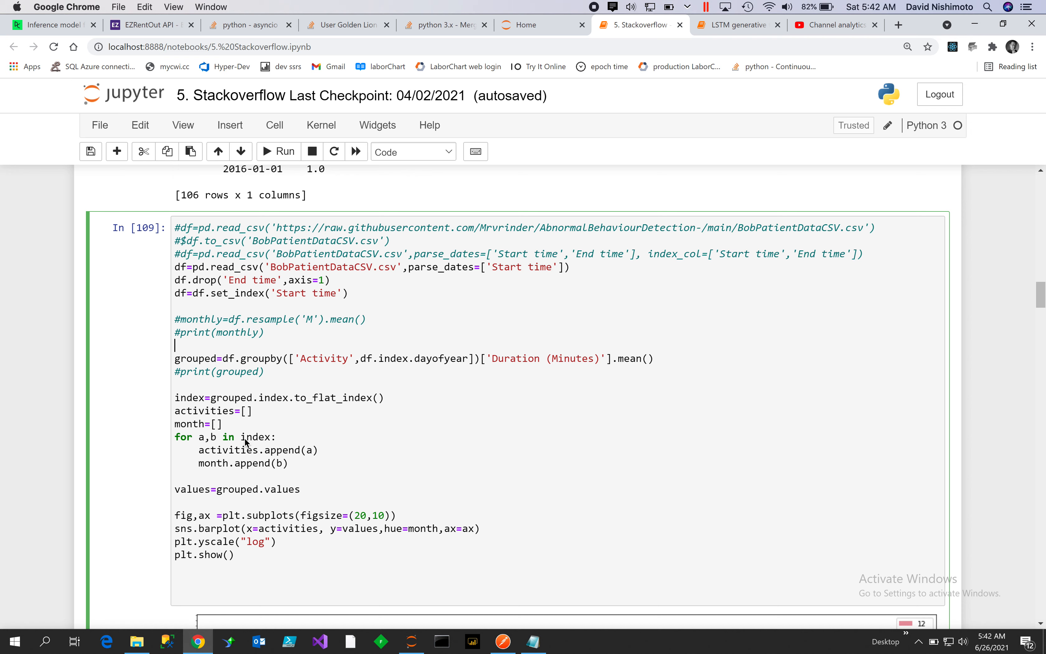
mouse_move(251, 479)
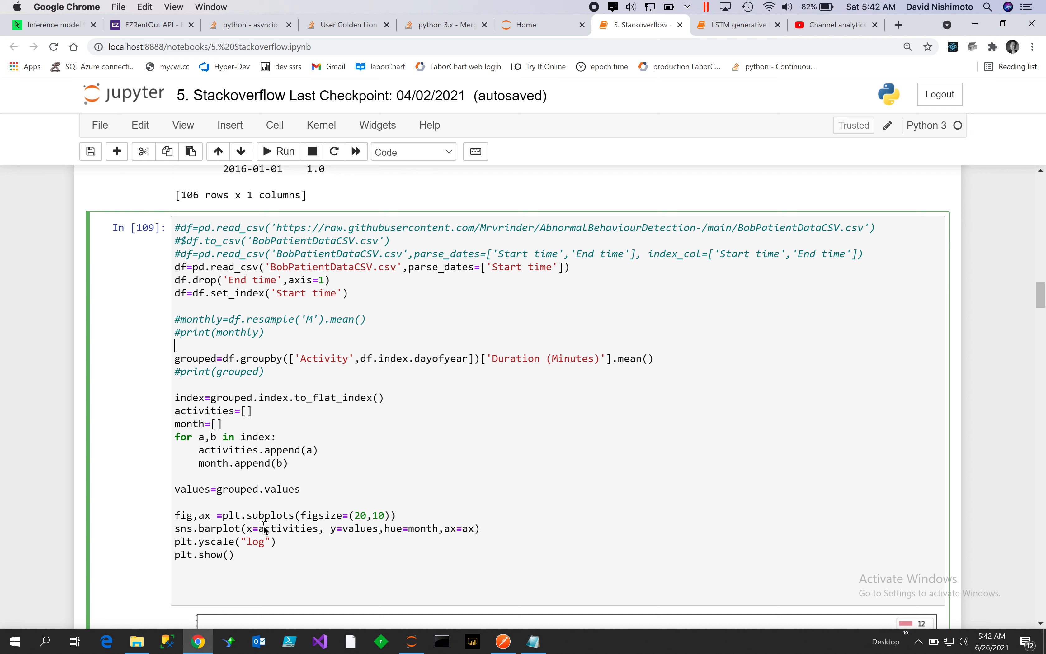
mouse_move(297, 553)
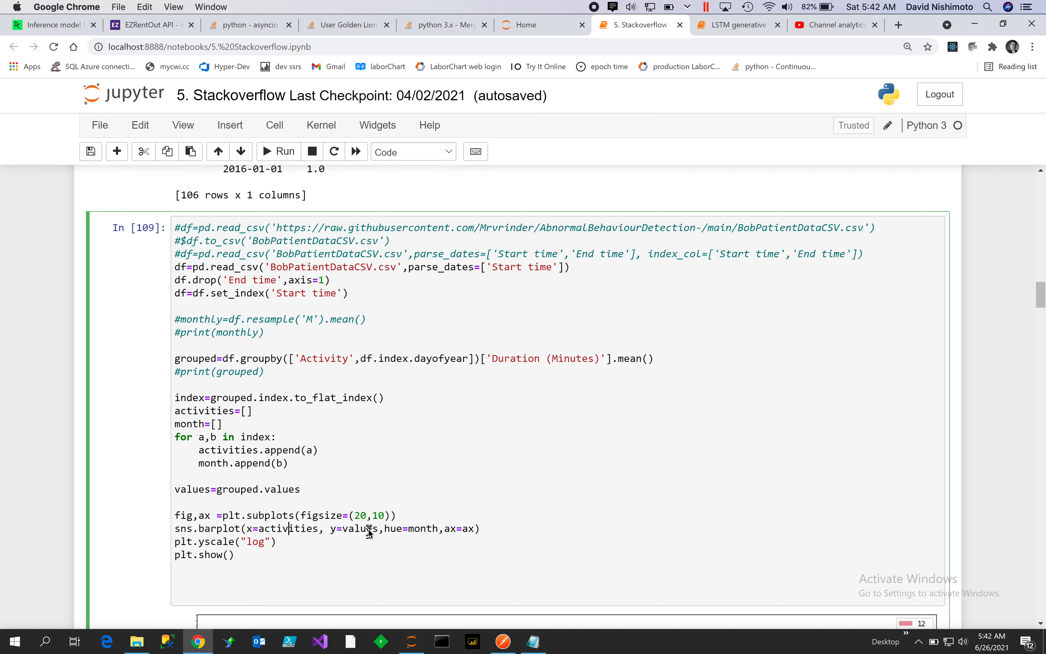
mouse_move(512, 549)
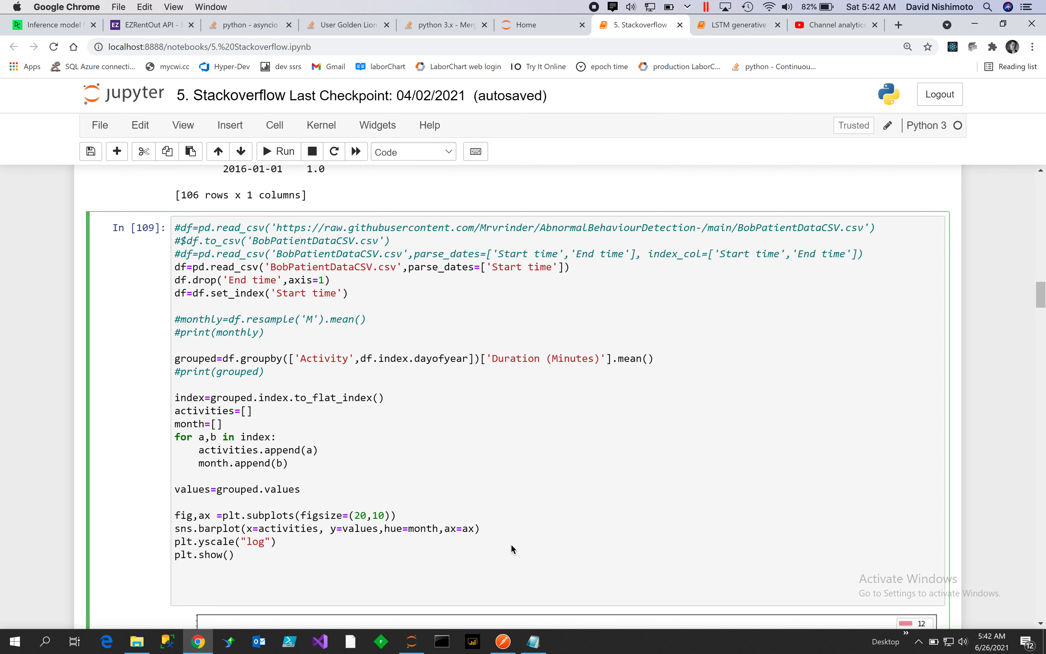
- Scroll through the barplot output to locate the summary_df cell for rerunning
scroll(down, 3)
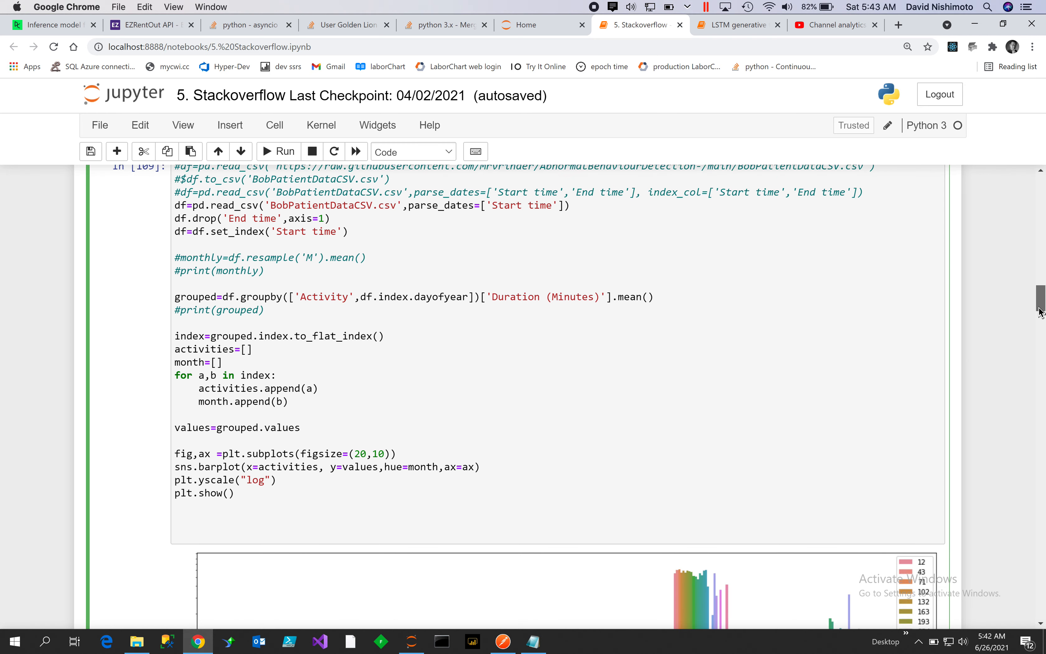
scroll(down, 3)
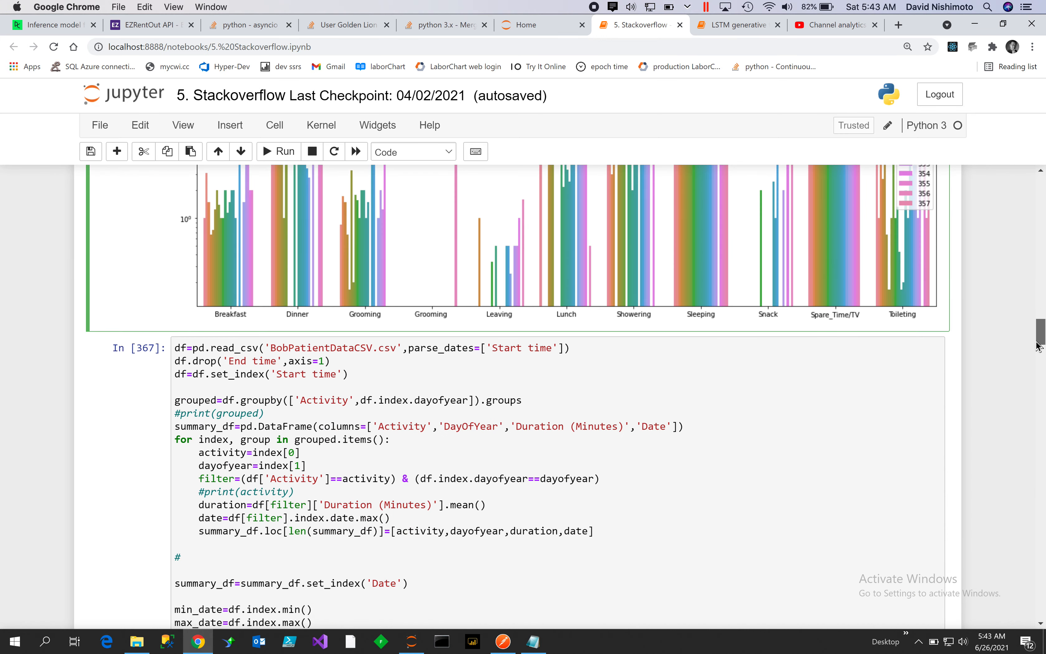
scroll(down, 3)
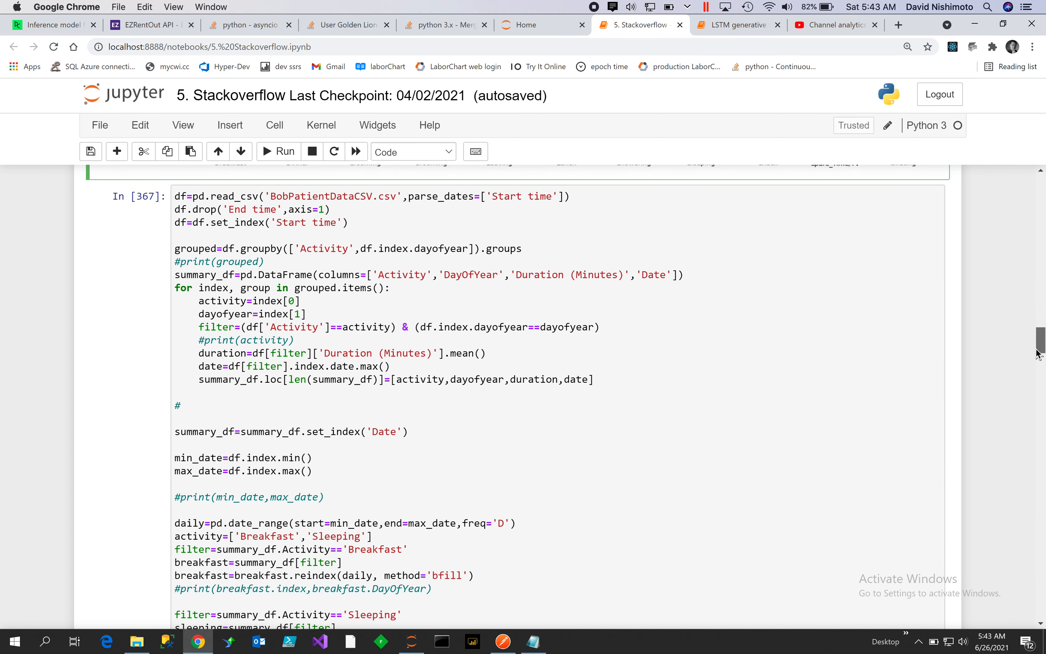
scroll(up, 3)
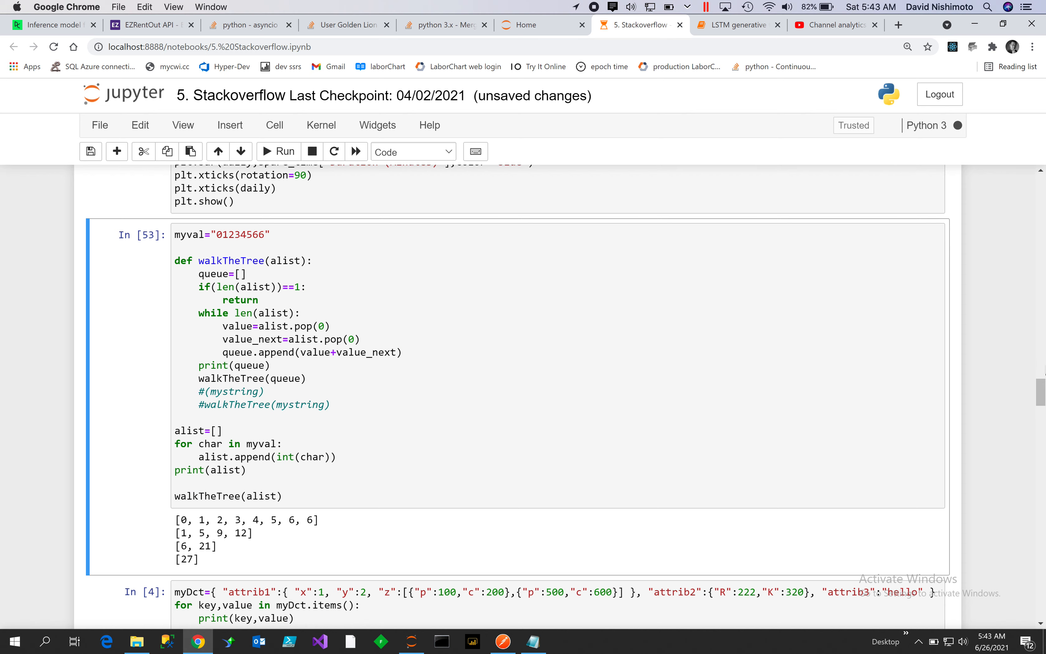
scroll(up, 3)
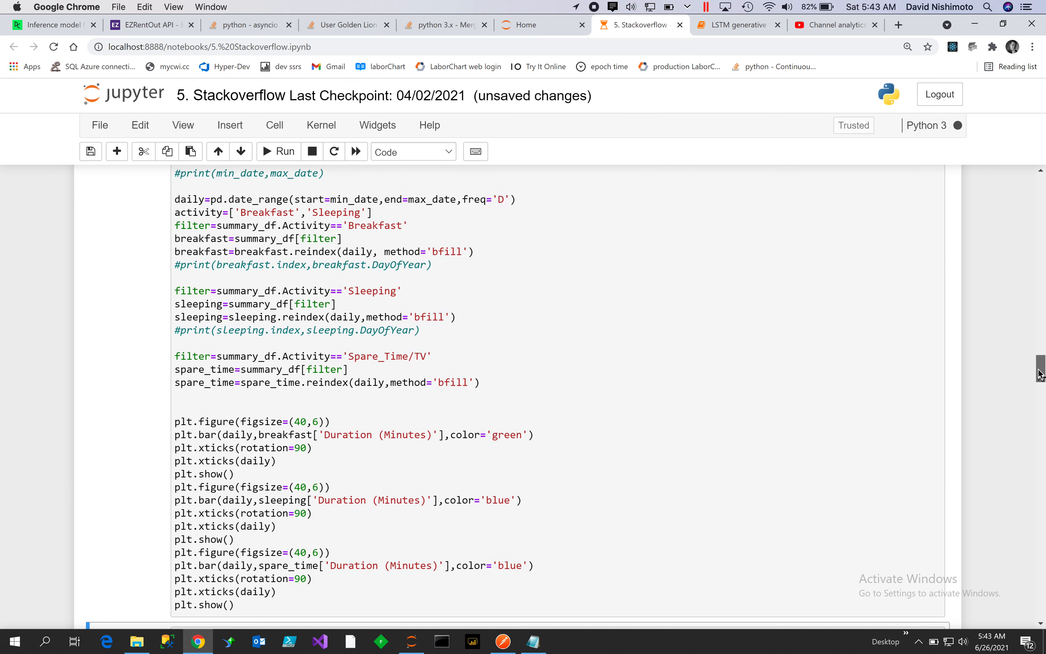
scroll(up, 3)
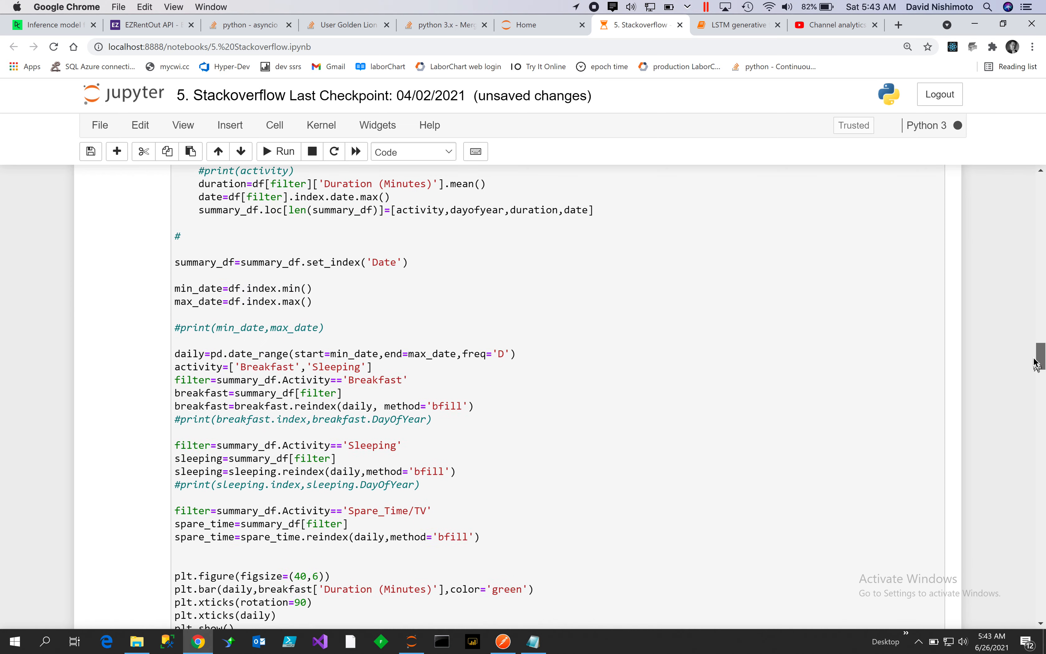
scroll(up, 3)
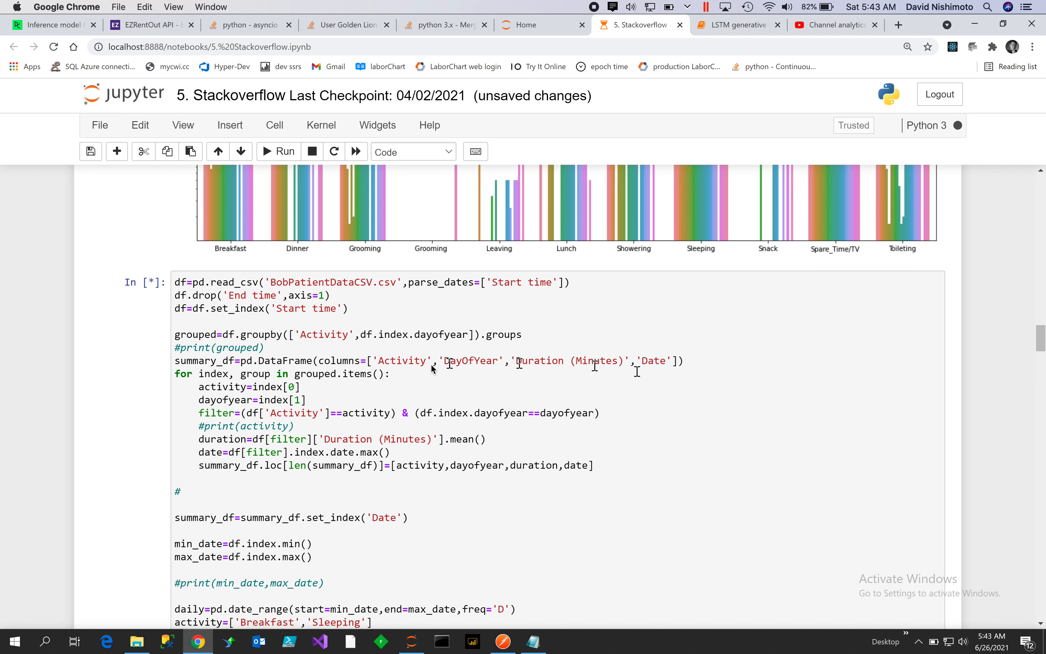
click(278, 152)
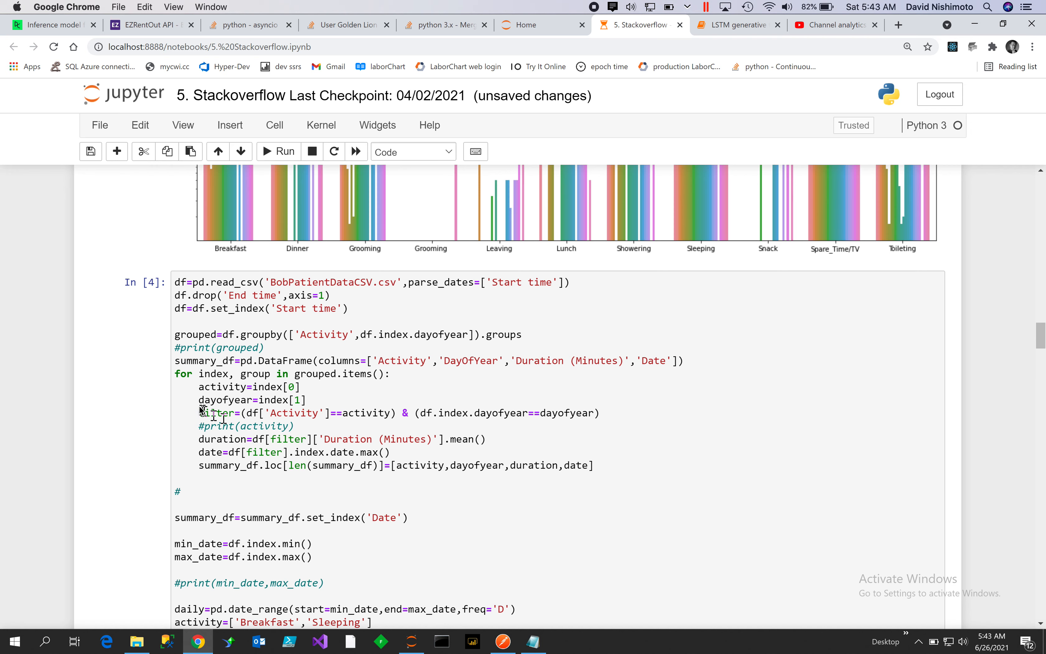
mouse_move(297, 338)
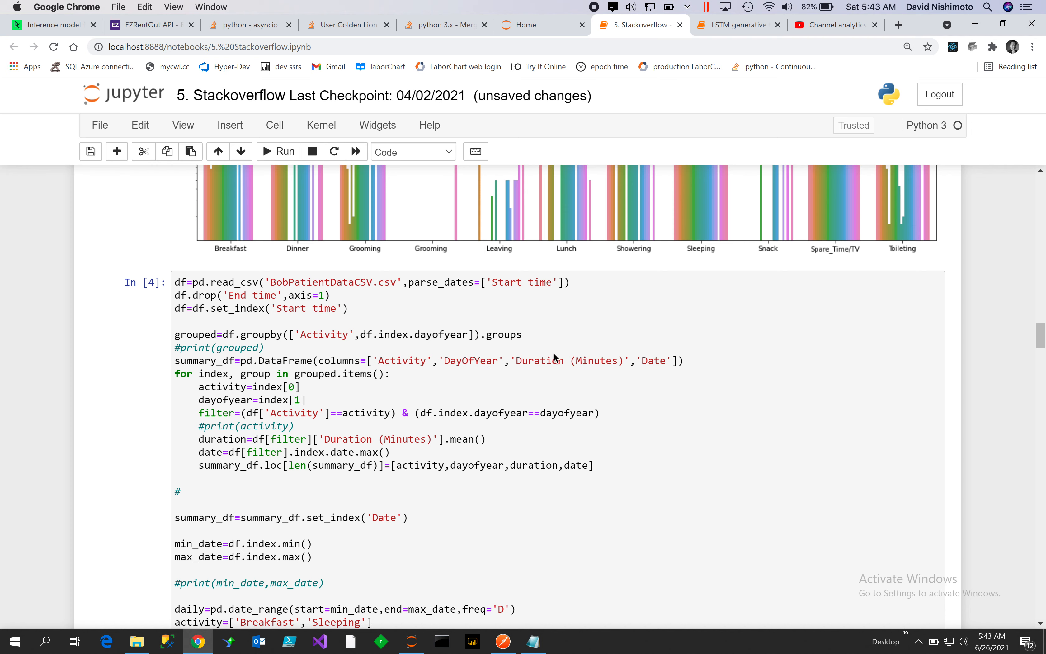
mouse_move(326, 420)
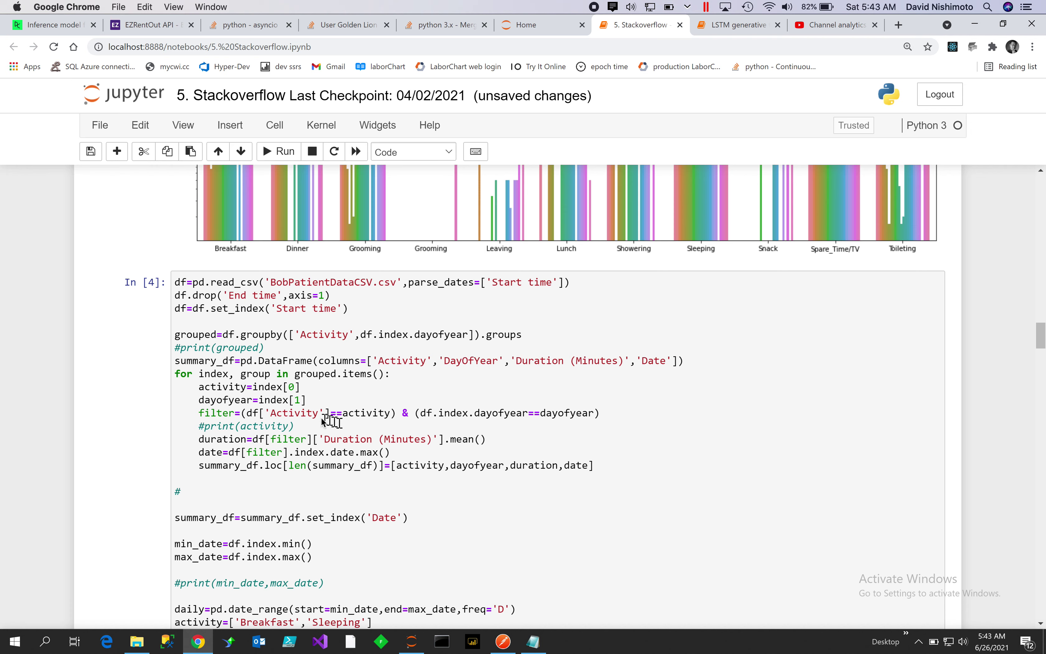
mouse_move(346, 454)
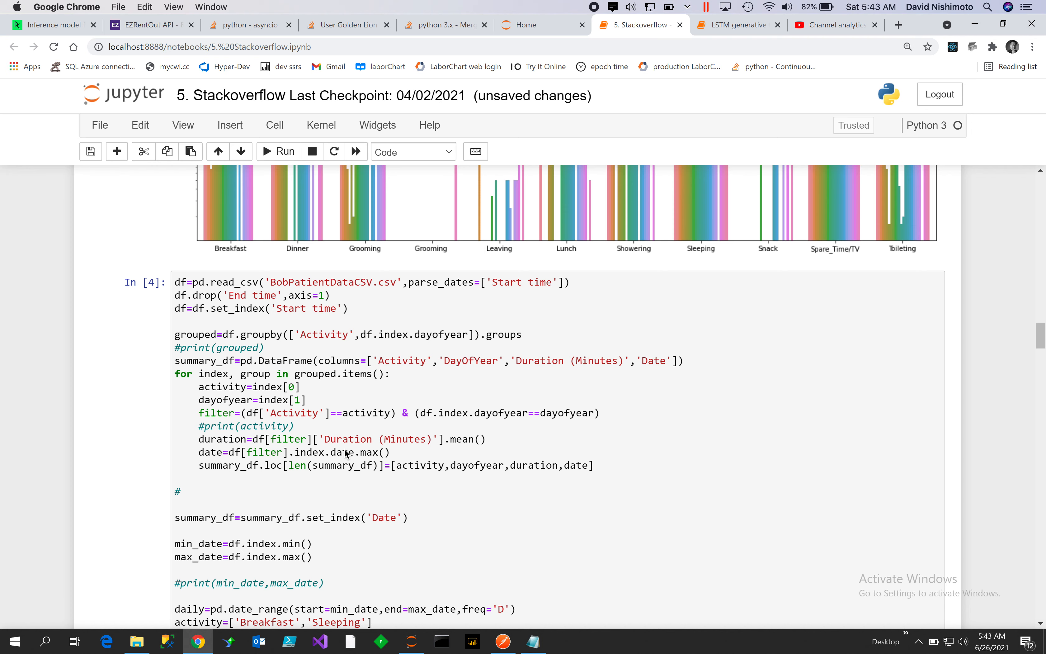
mouse_move(253, 470)
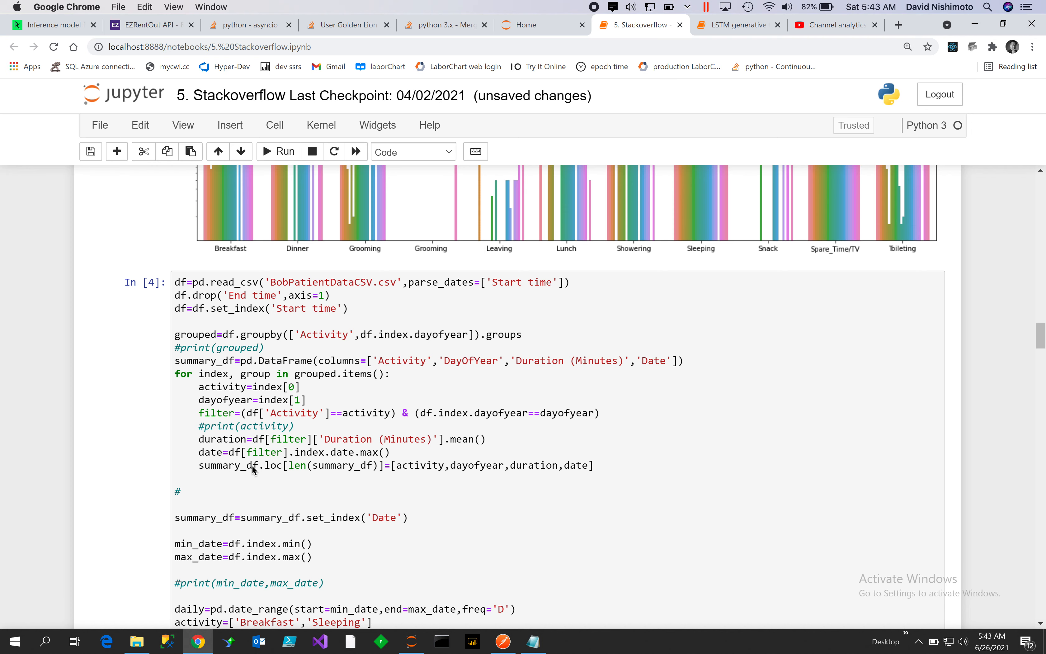
mouse_move(519, 480)
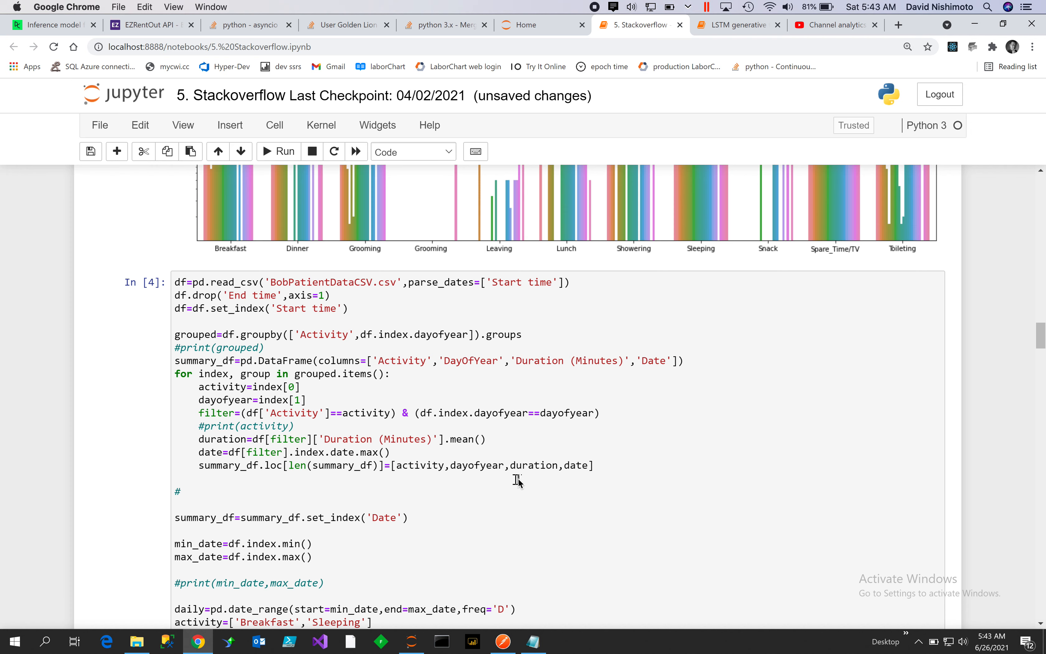
mouse_move(480, 445)
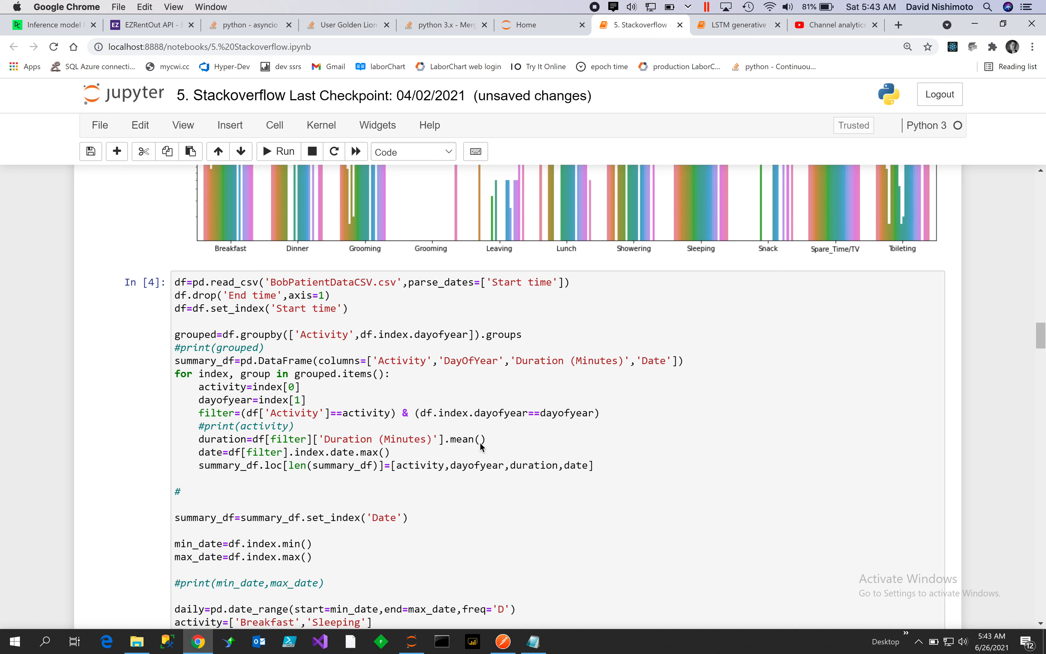
mouse_move(432, 452)
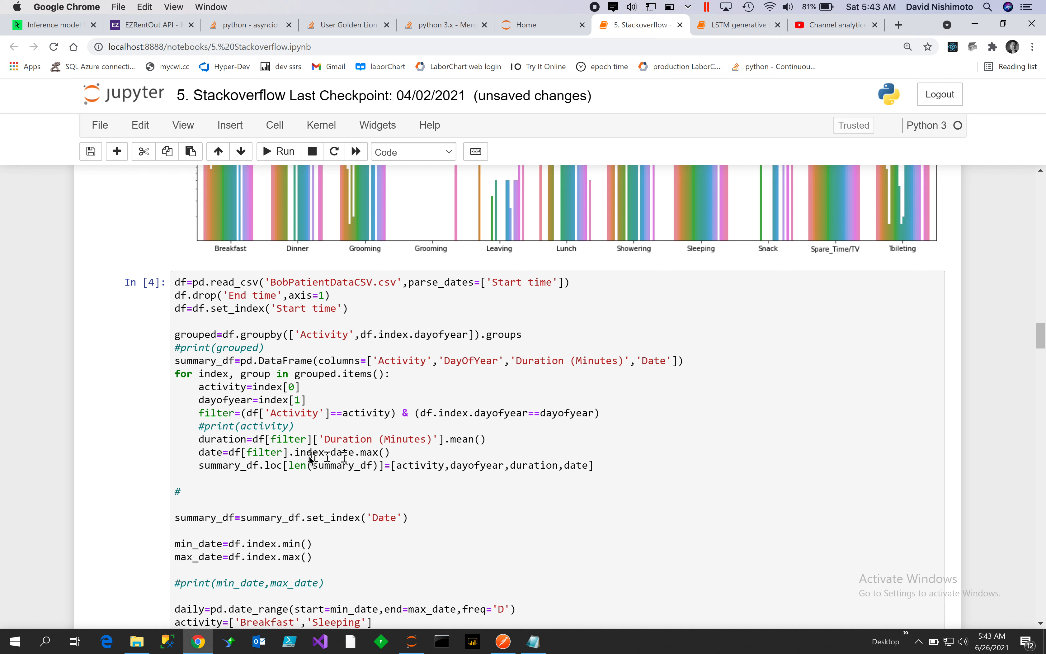
mouse_move(394, 484)
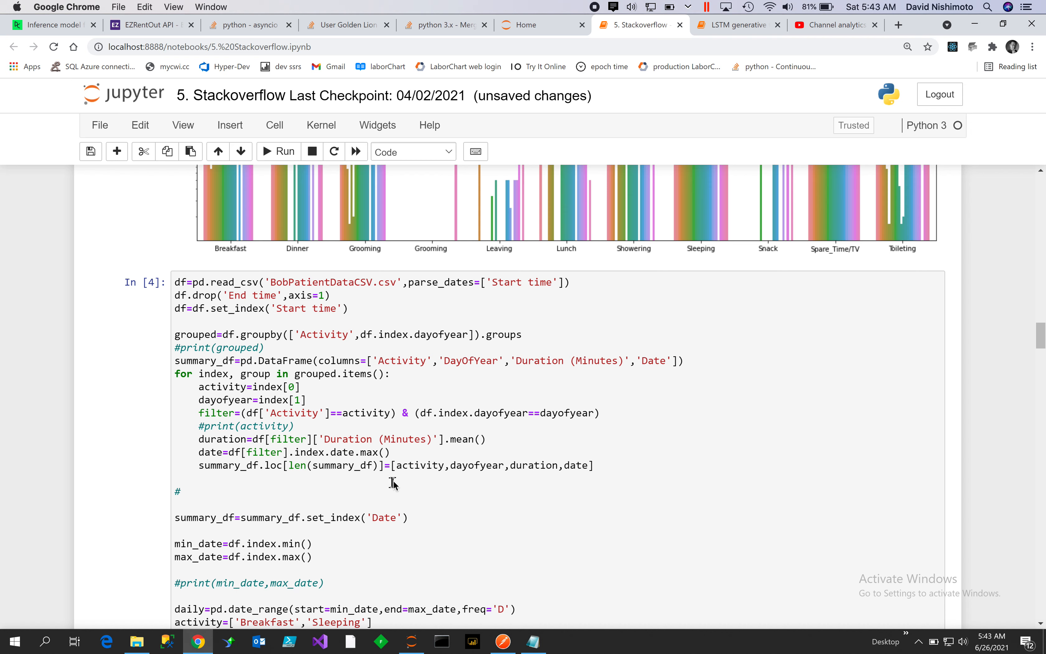
mouse_move(491, 473)
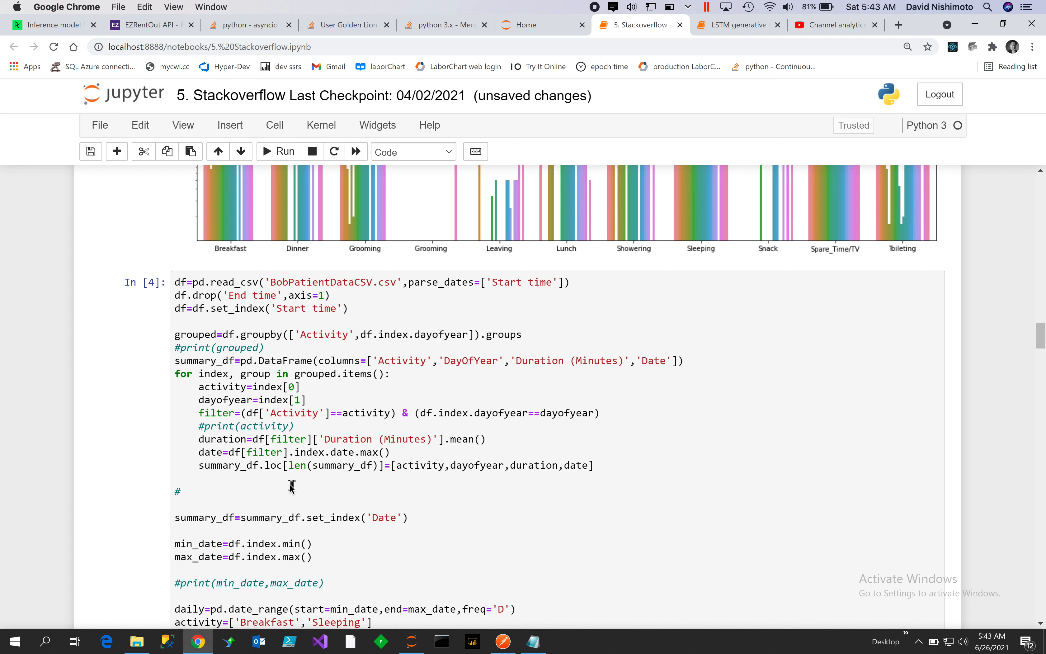
mouse_move(273, 467)
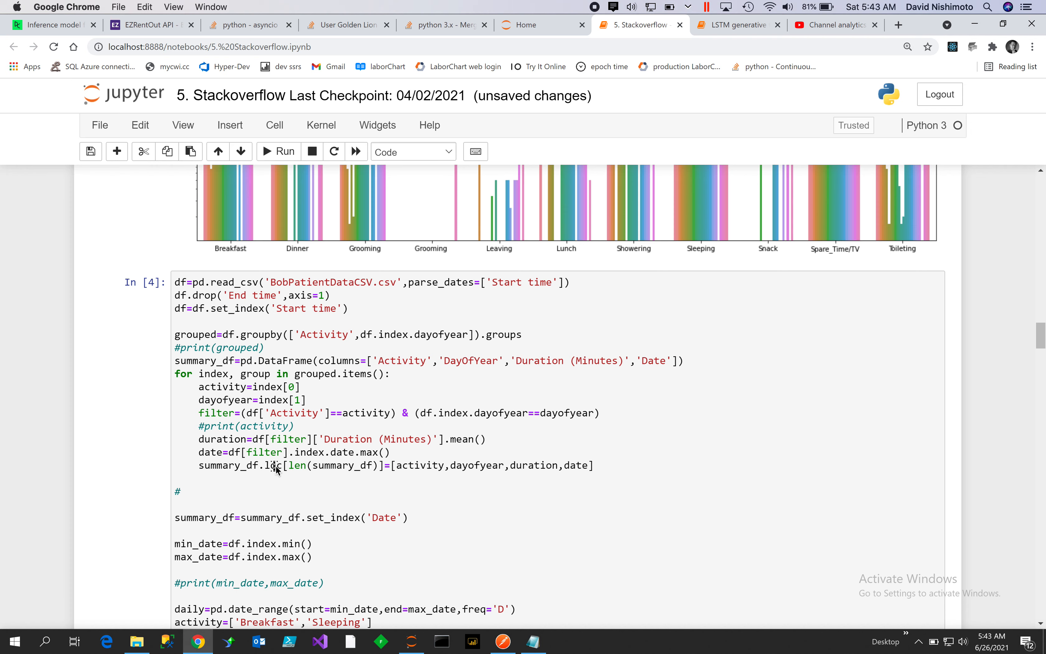
mouse_move(325, 474)
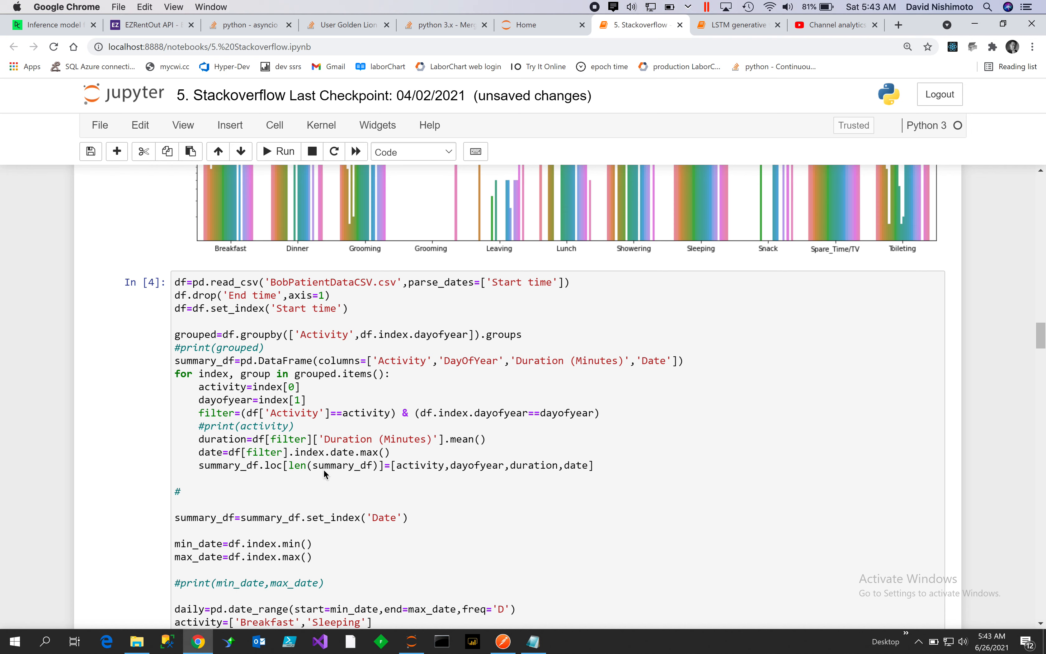
mouse_move(350, 473)
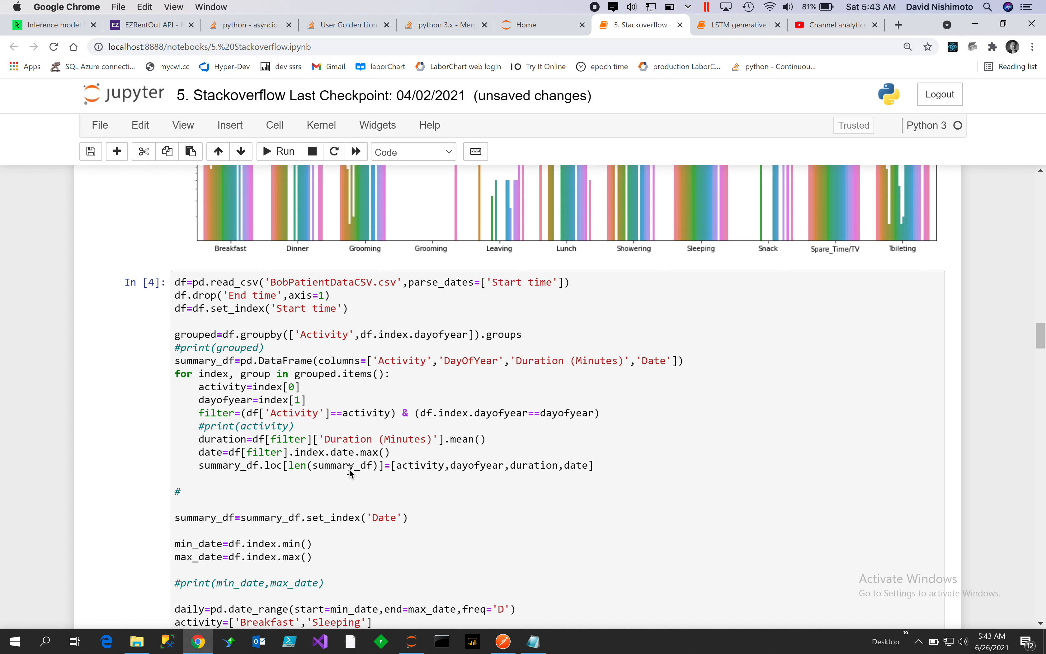
mouse_move(433, 473)
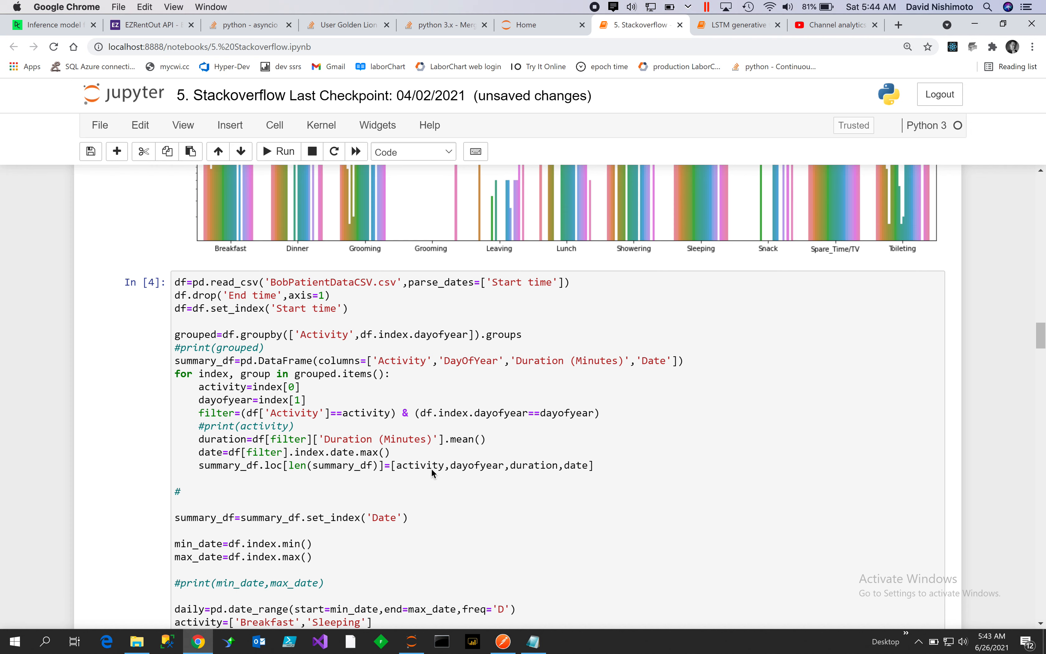
mouse_move(472, 470)
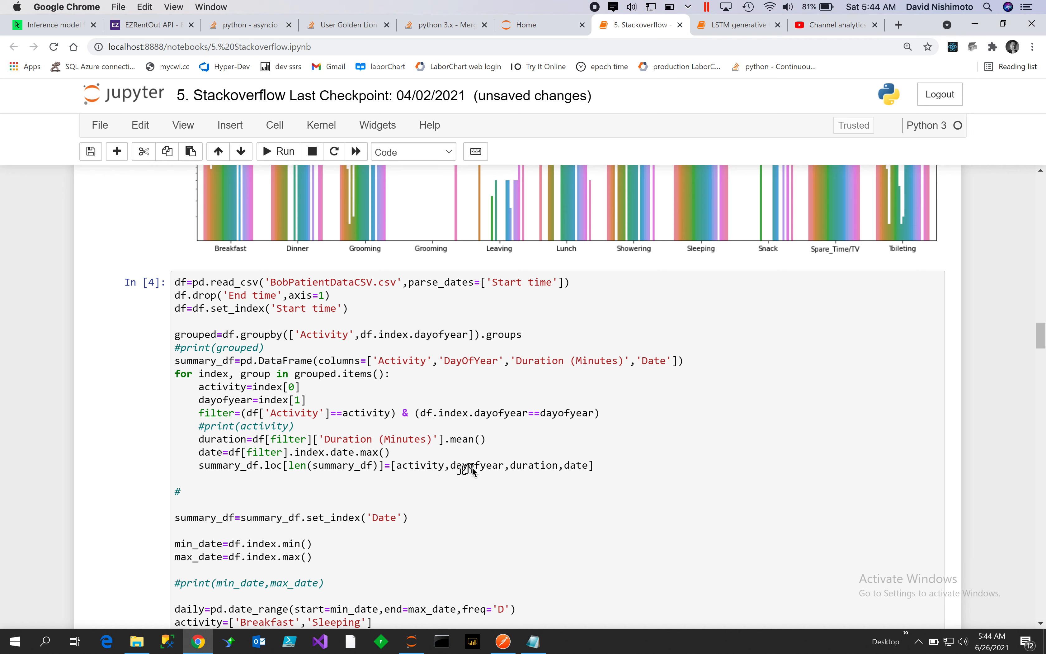
mouse_move(579, 466)
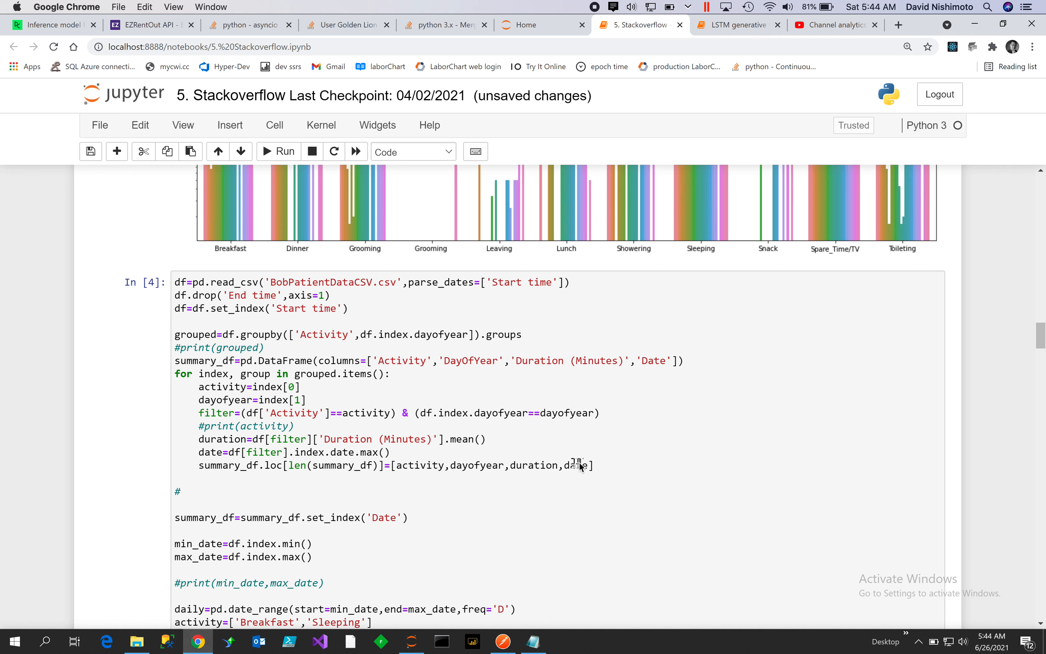
mouse_move(227, 457)
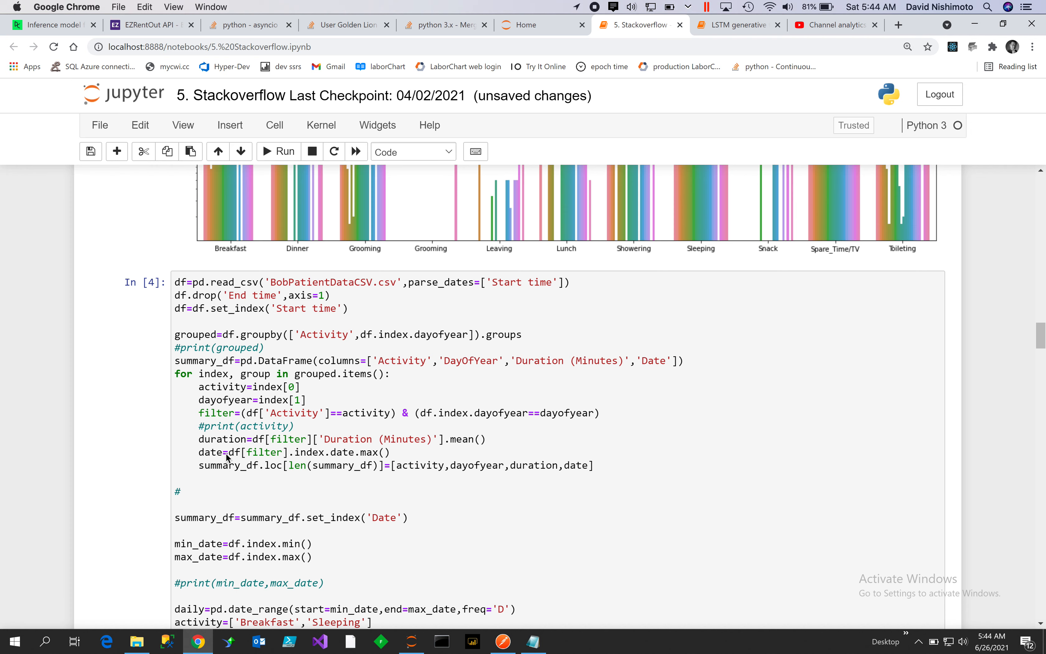
mouse_move(249, 470)
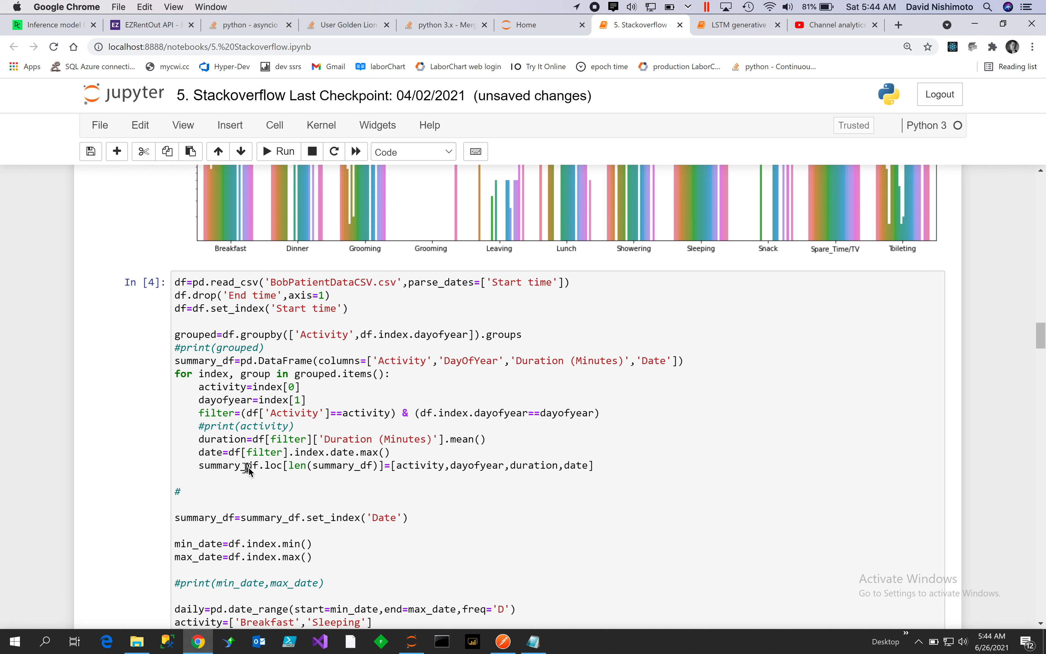
mouse_move(380, 479)
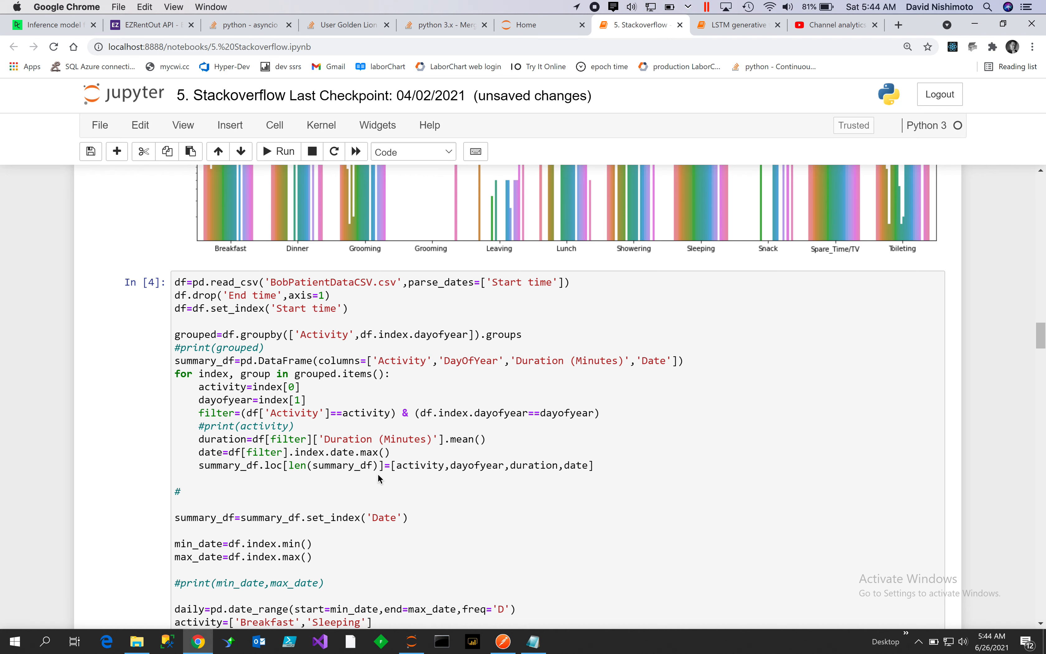
scroll(down, 3)
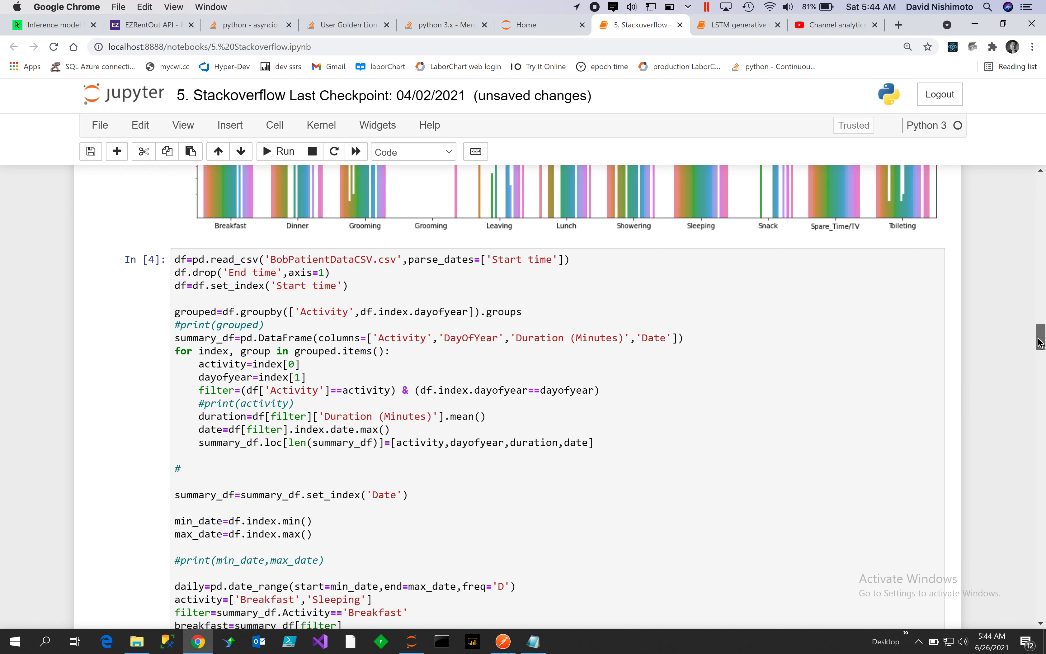
scroll(down, 3)
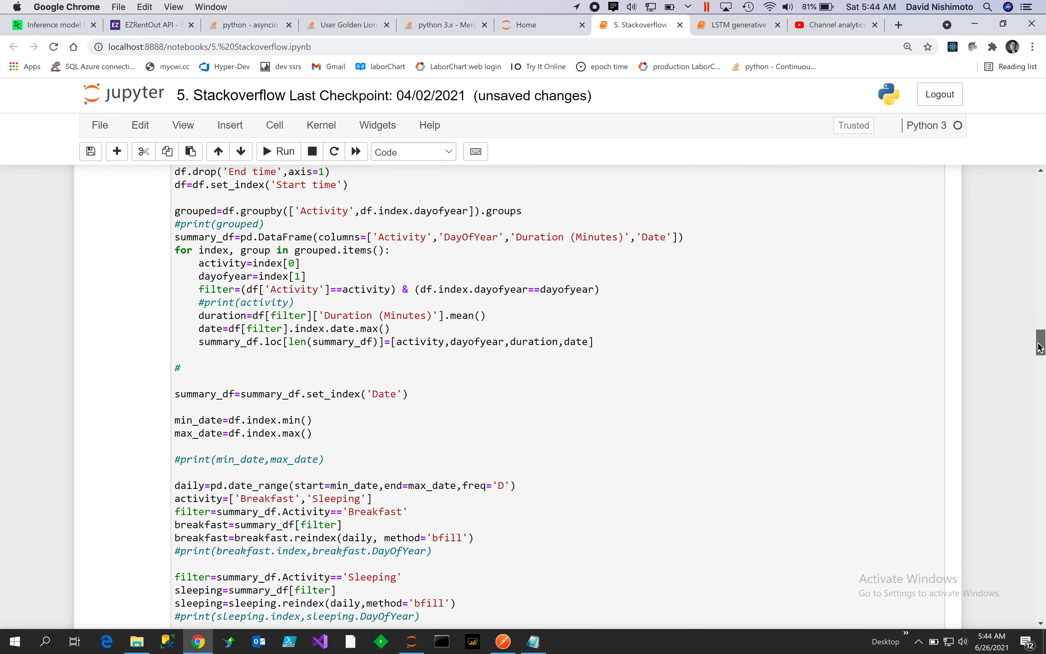
scroll(down, 3)
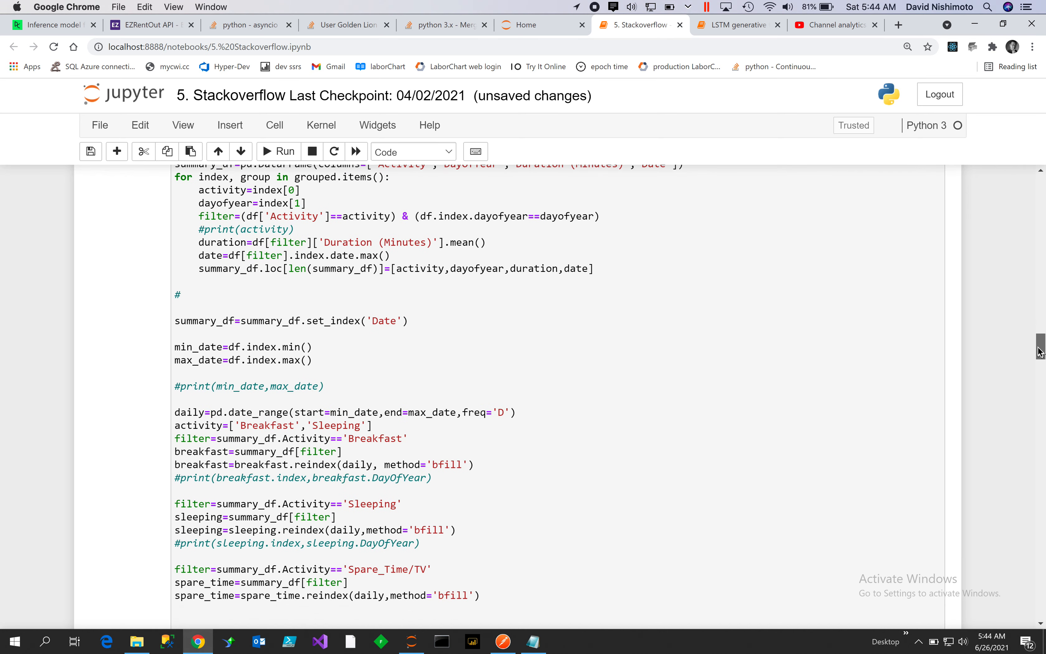
scroll(down, 3)
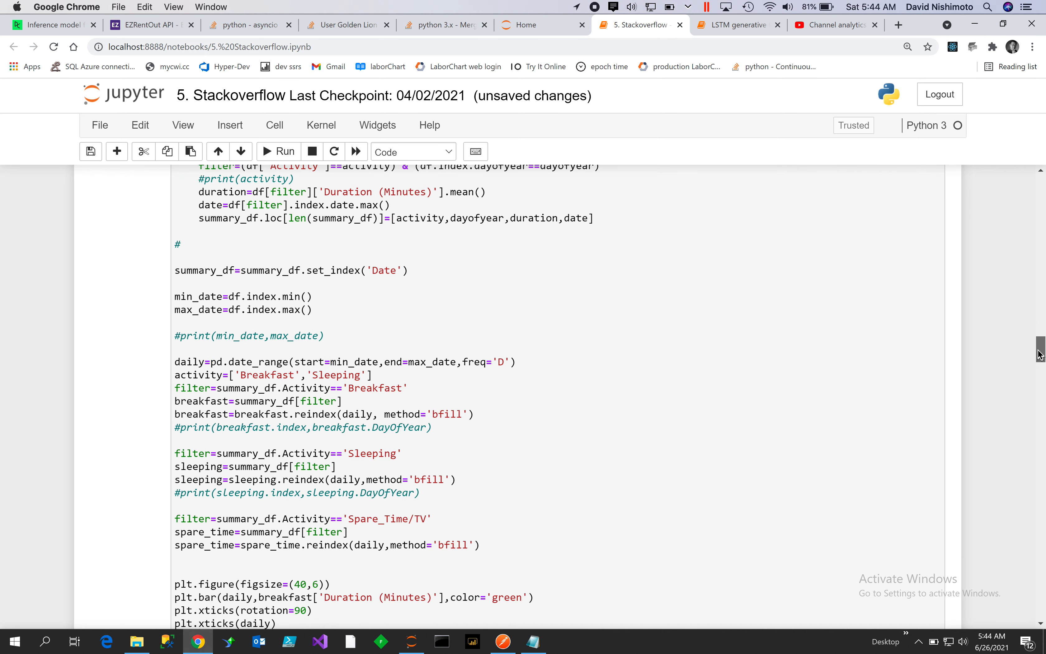
scroll(down, 3)
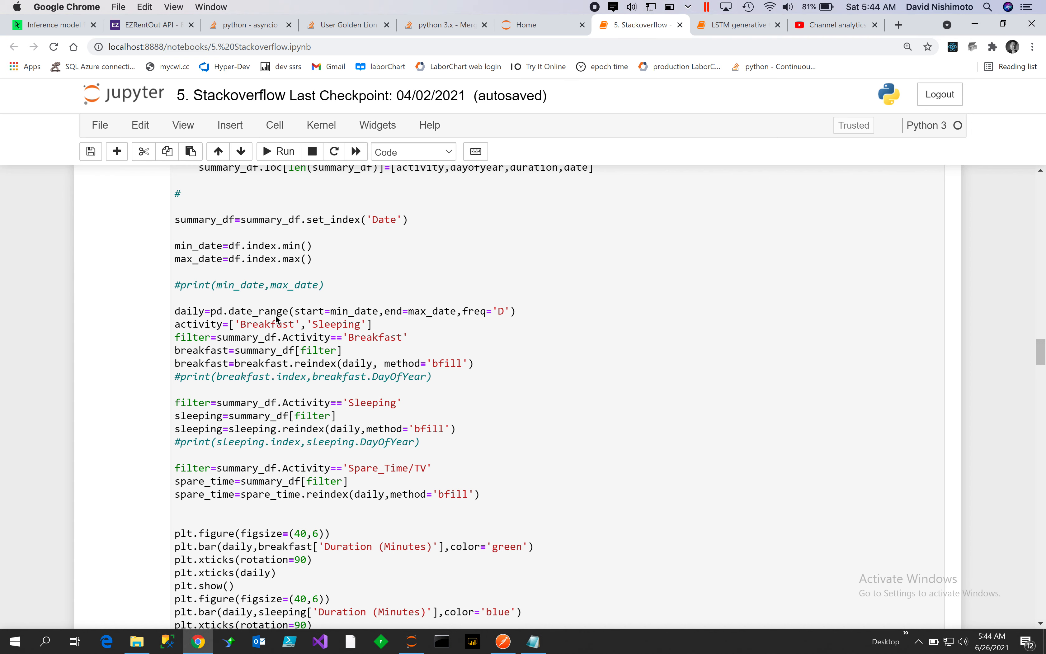
mouse_move(380, 316)
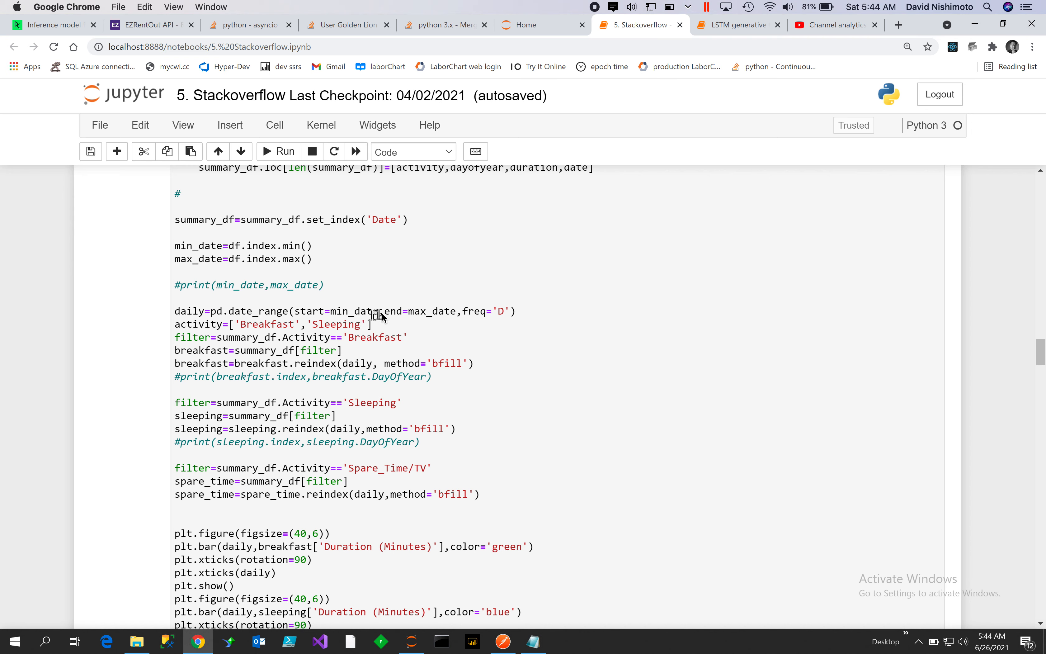
mouse_move(259, 328)
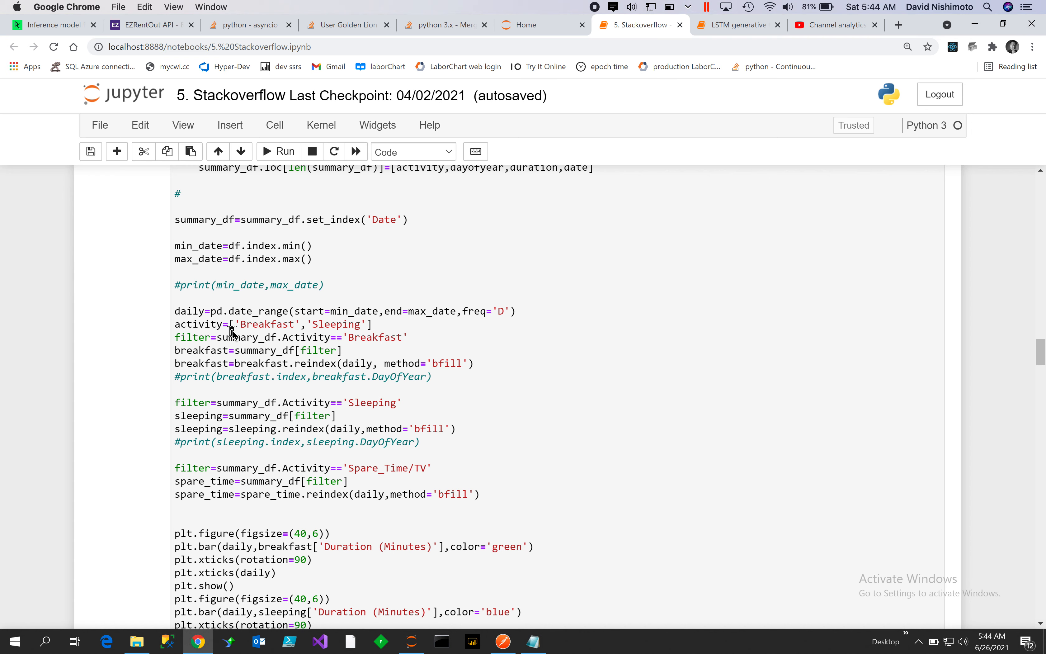
mouse_move(337, 325)
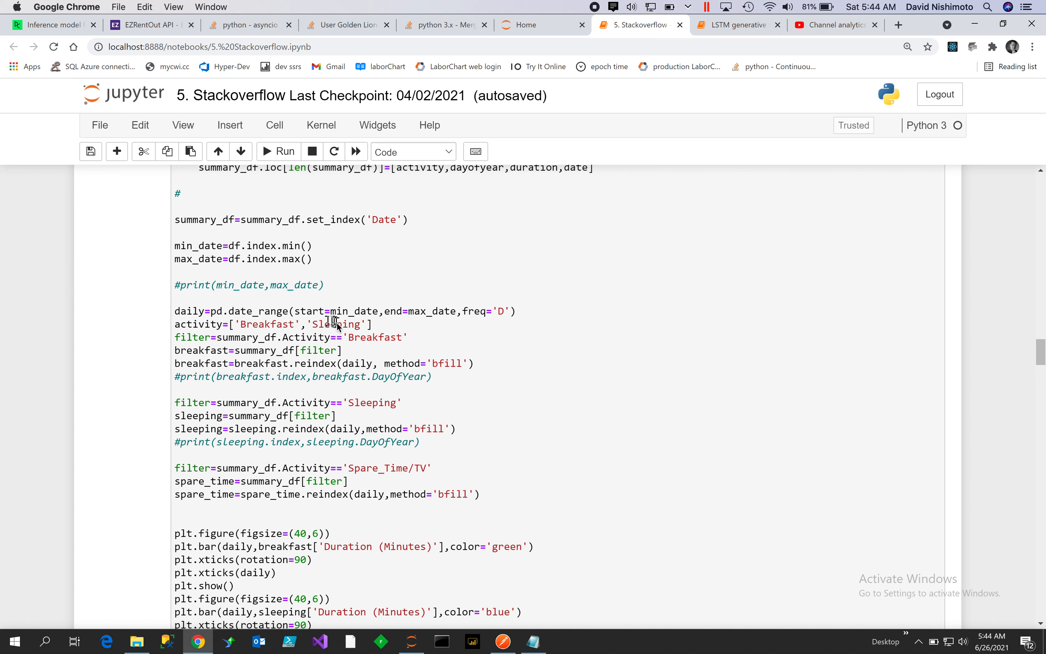
mouse_move(265, 358)
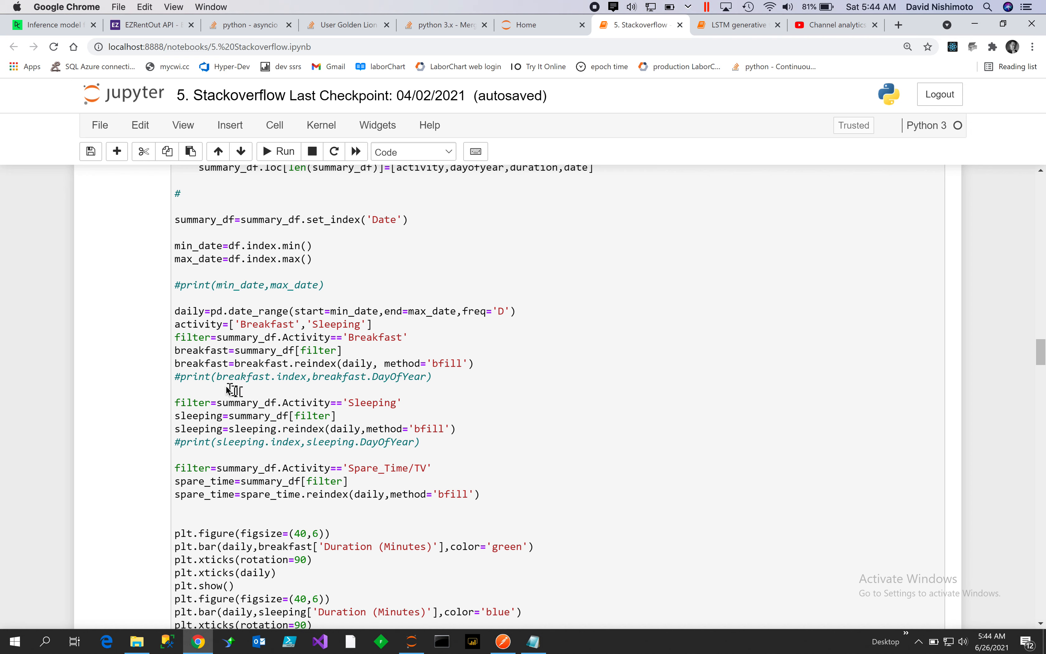
mouse_move(337, 379)
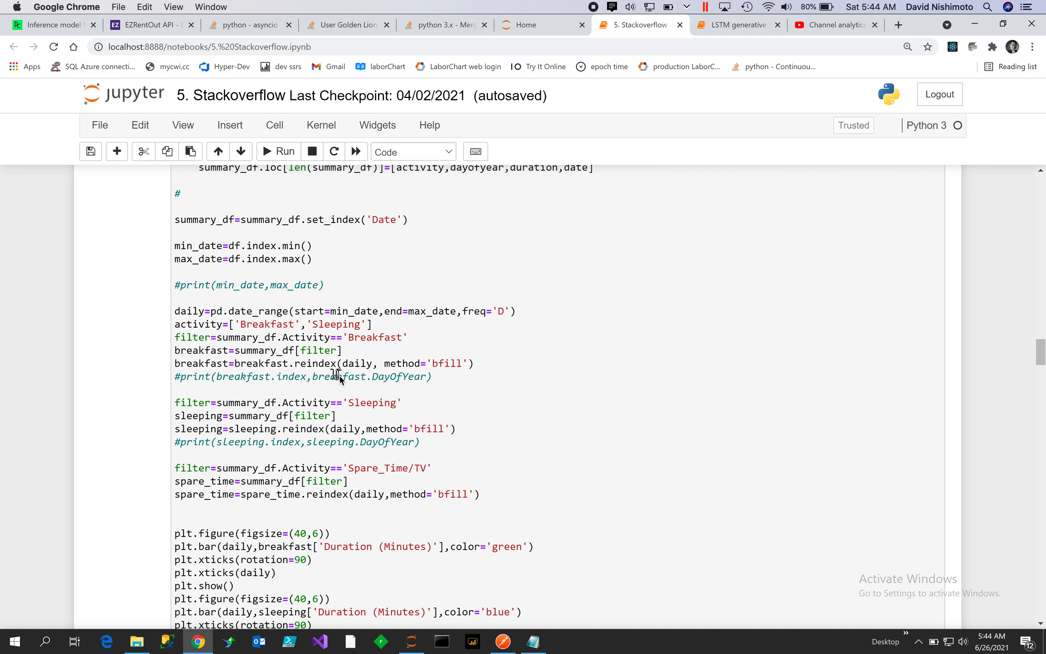
mouse_move(477, 389)
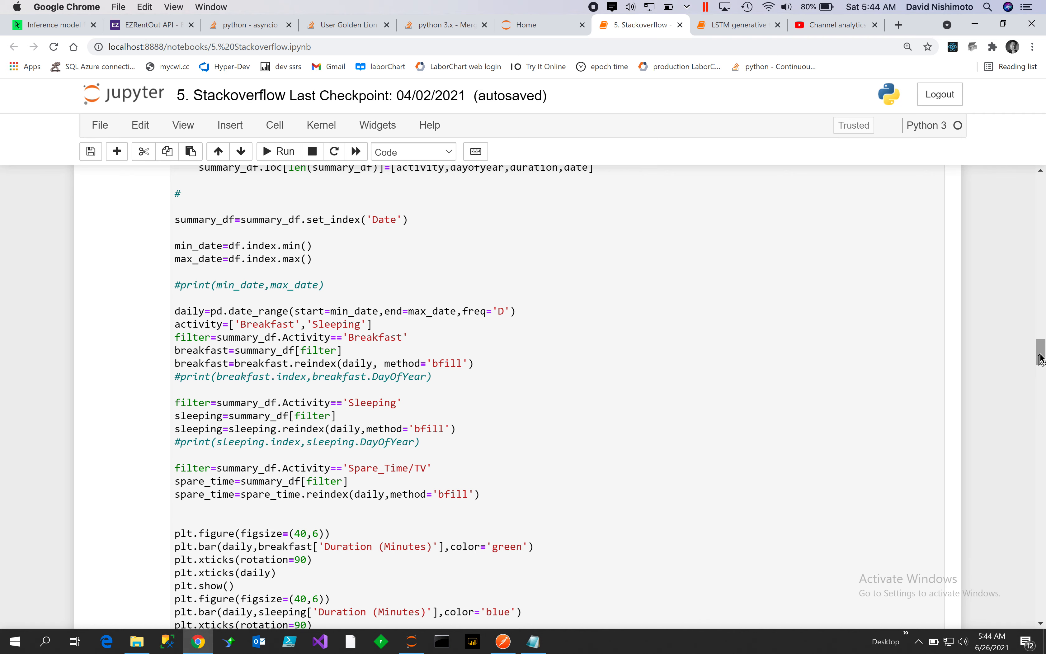
- Scroll to view the green breakfast and blue sleeping daily bar-chart outputs
scroll(down, 3)
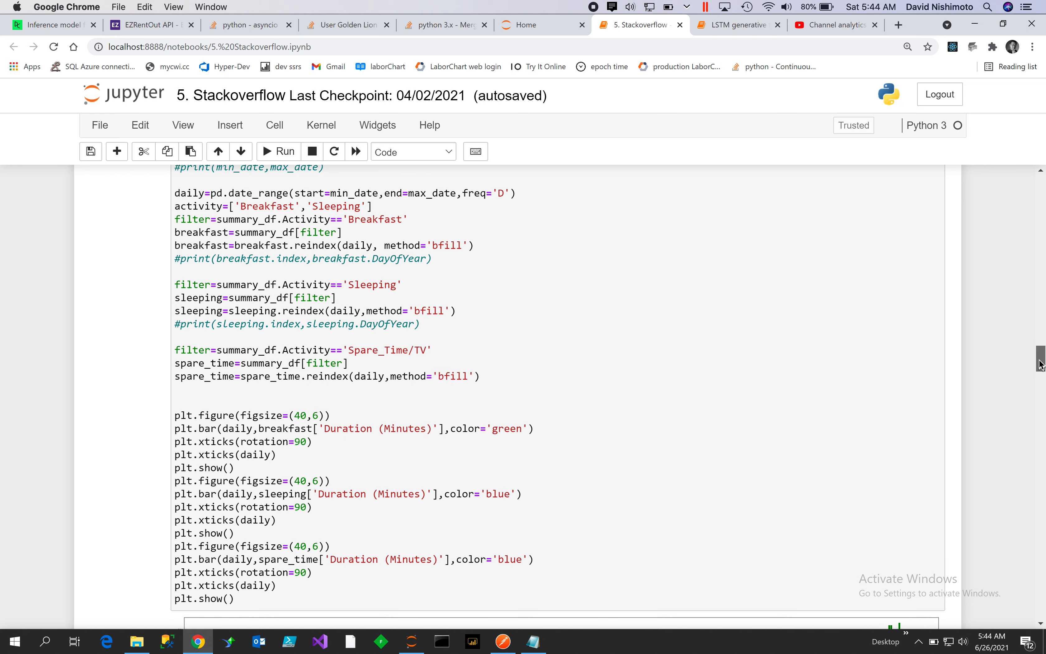
scroll(down, 3)
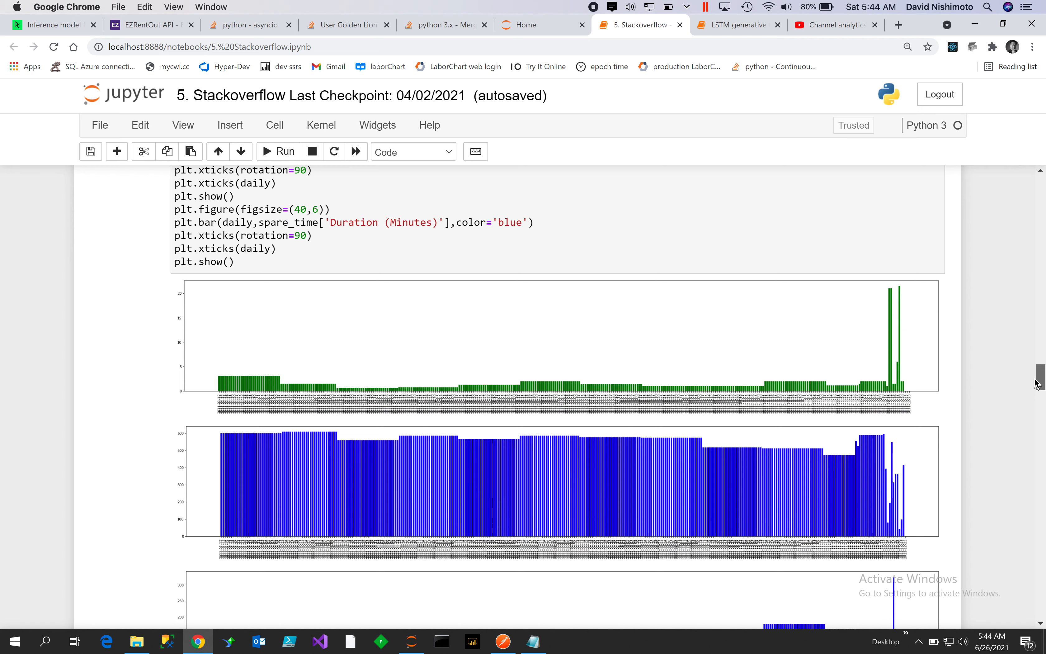
scroll(up, 3)
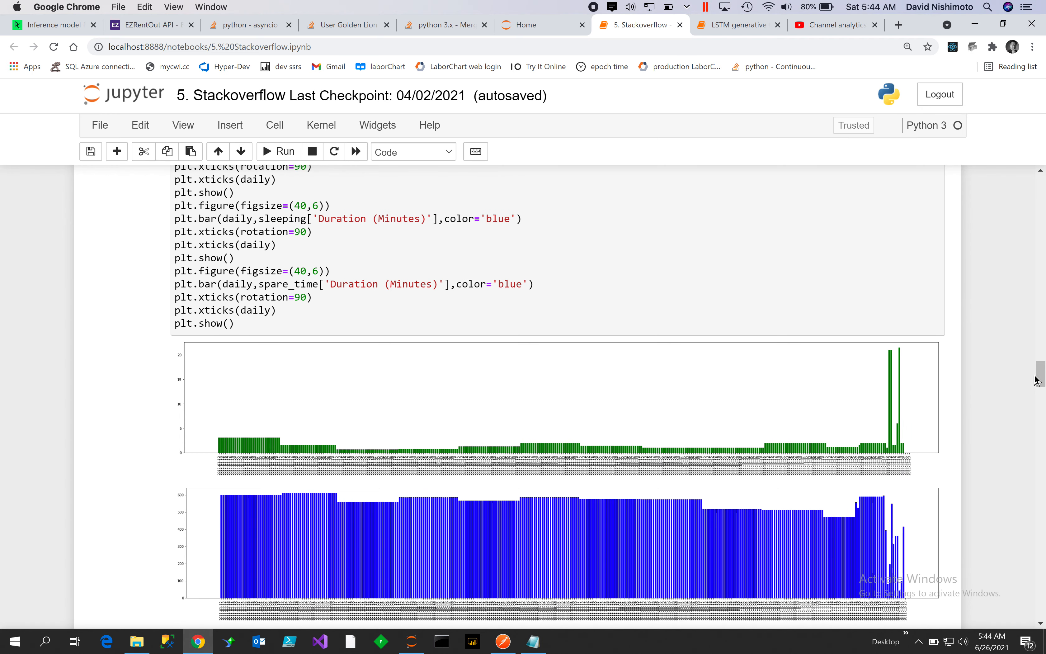
mouse_move(246, 486)
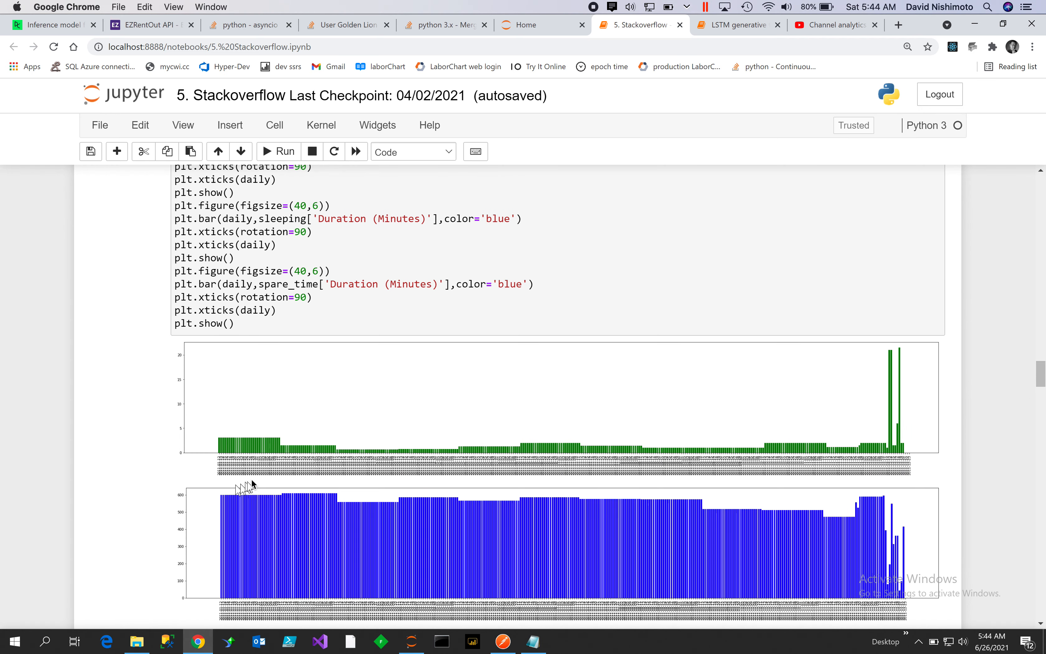
mouse_move(375, 258)
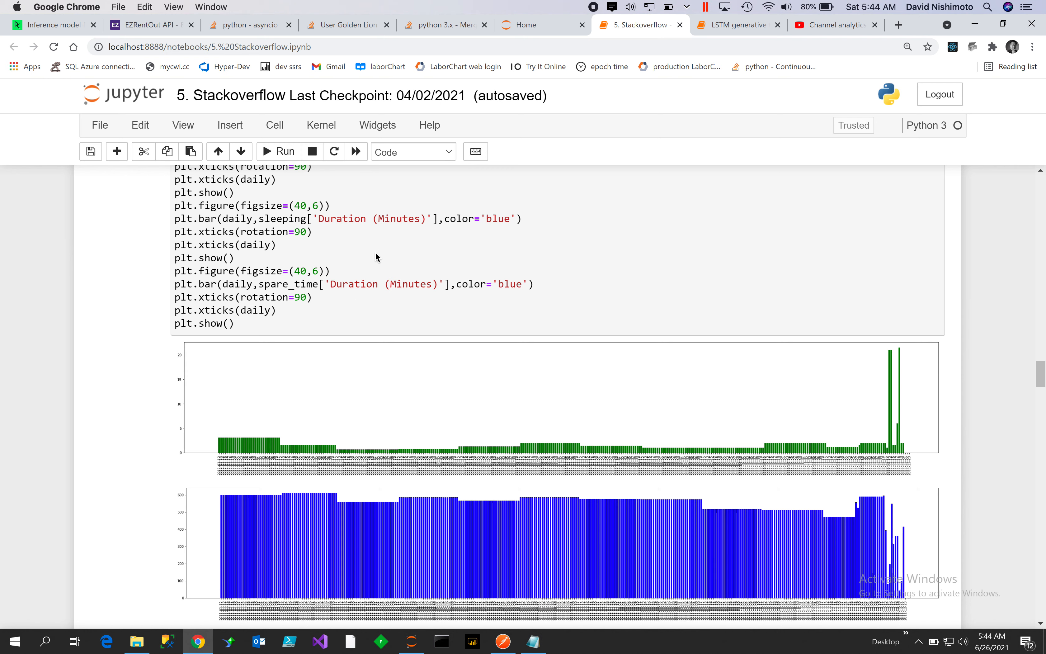
mouse_move(332, 234)
text(pl)
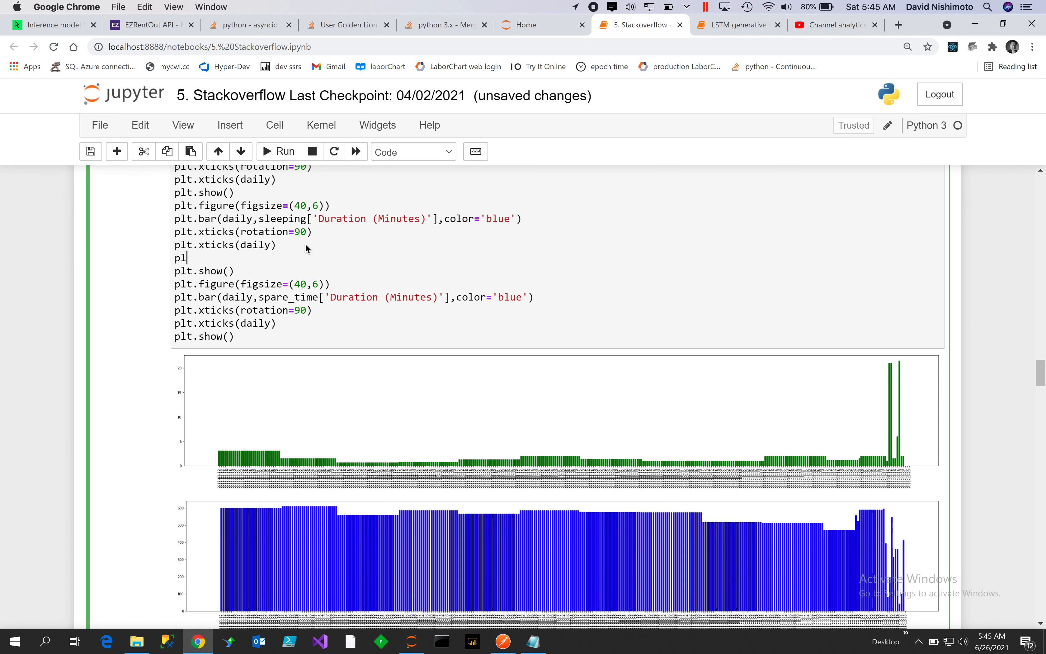
- Add plt.title('sleeping') to the sleeping chart code
text(title('ss)
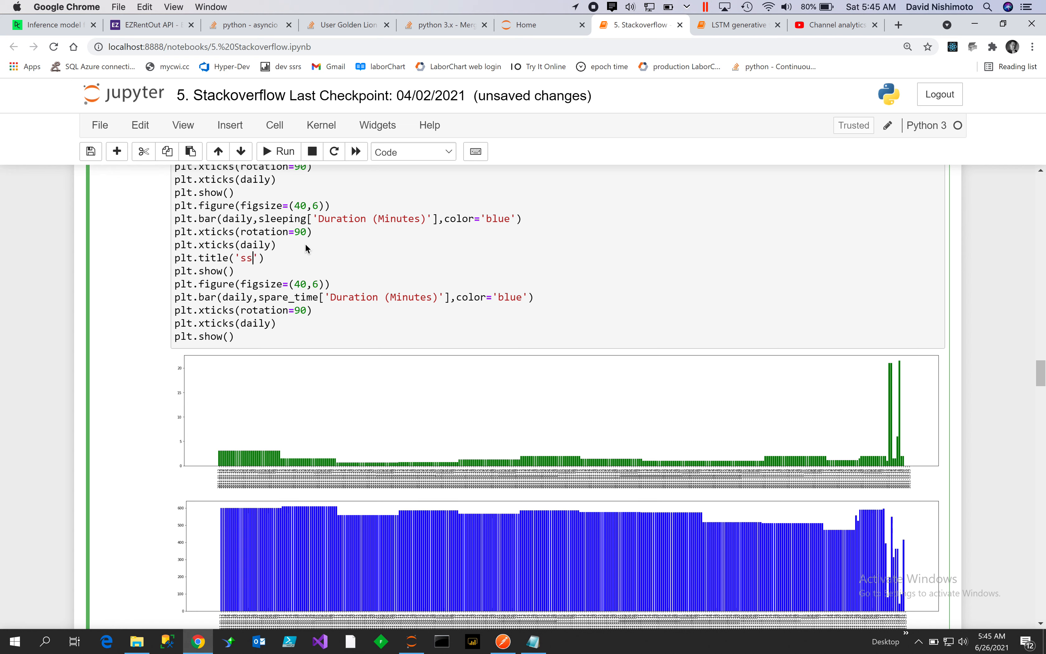
text(leeping)
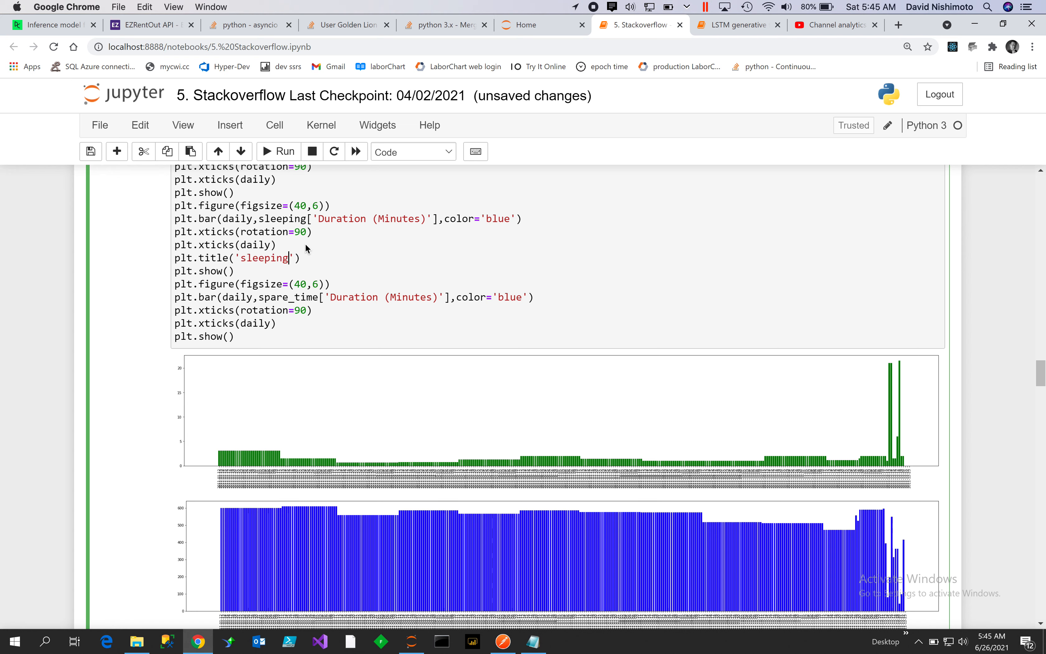
mouse_move(332, 327)
text(plt.)
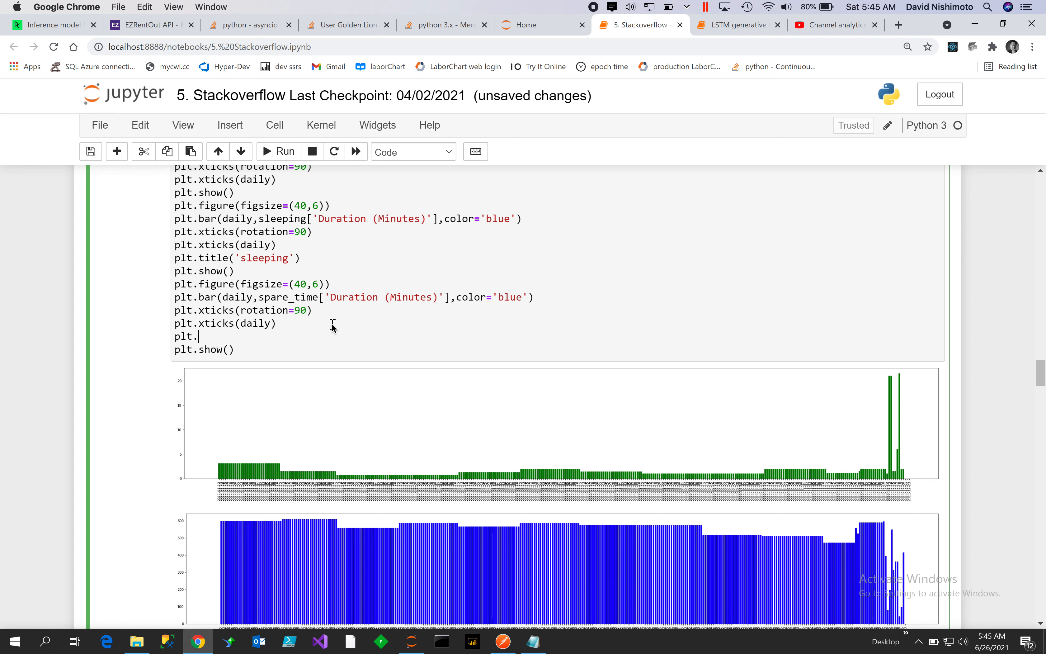
- Add plt.title('sparing time') to the spare-time chart code
text(title)
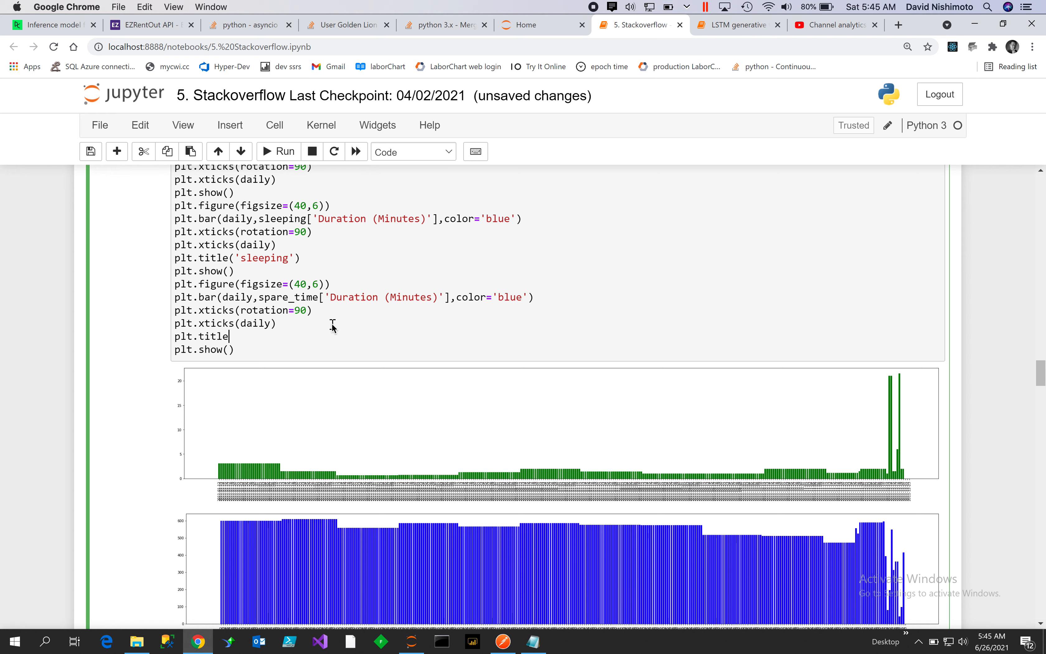
text(())
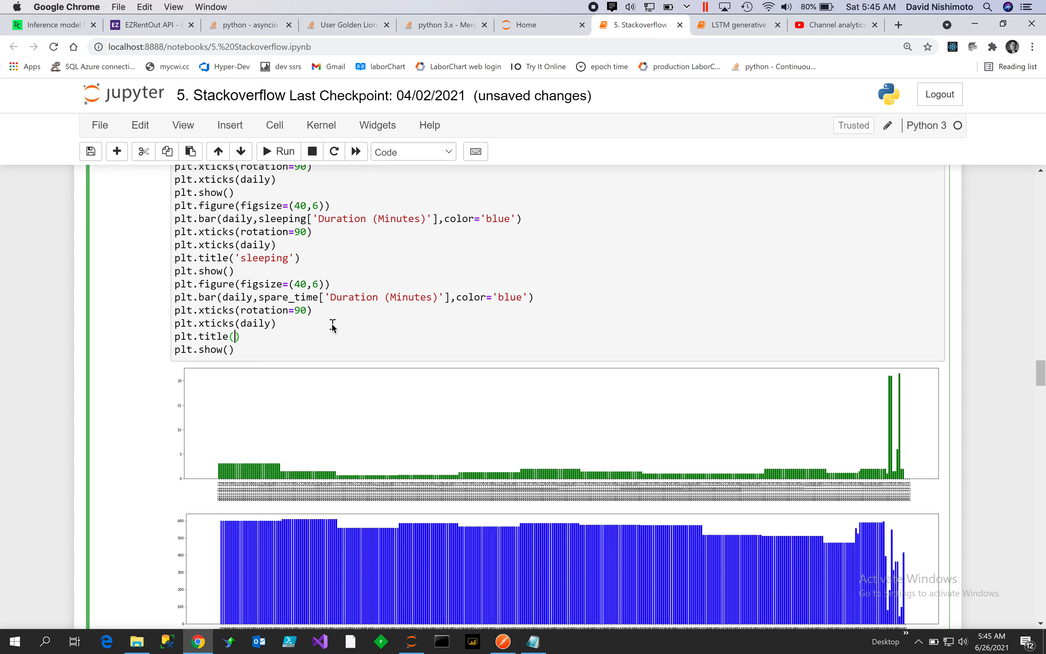
text(sp')
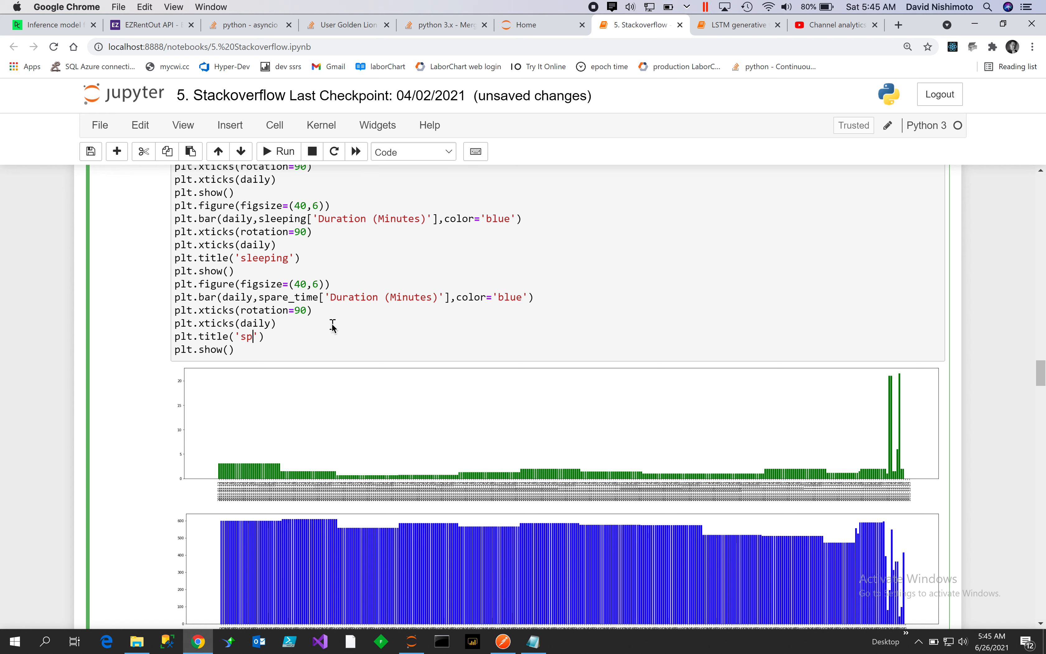
text(aring)
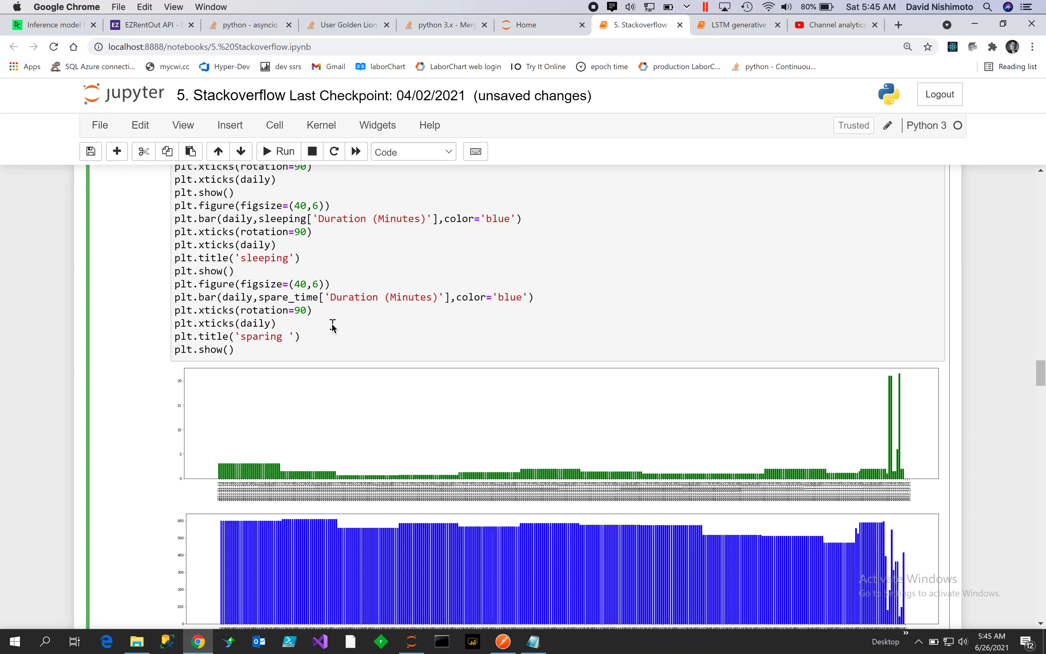
text(time)
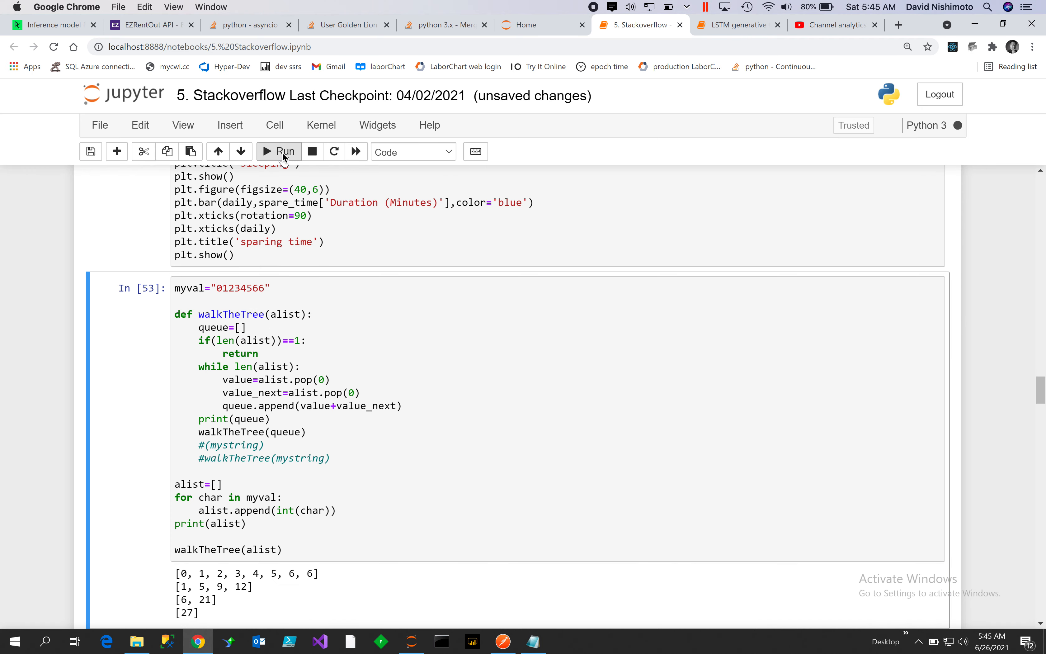
mouse_move(257, 237)
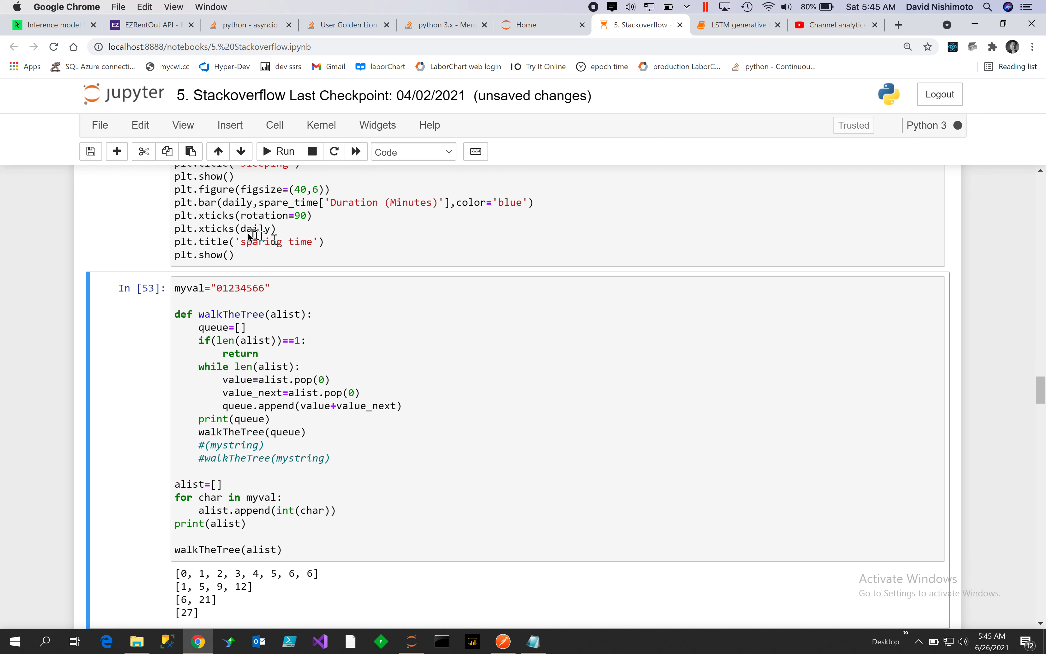
- Save the notebook, run the cell and scroll to the re-rendered titled bar charts
click(91, 151)
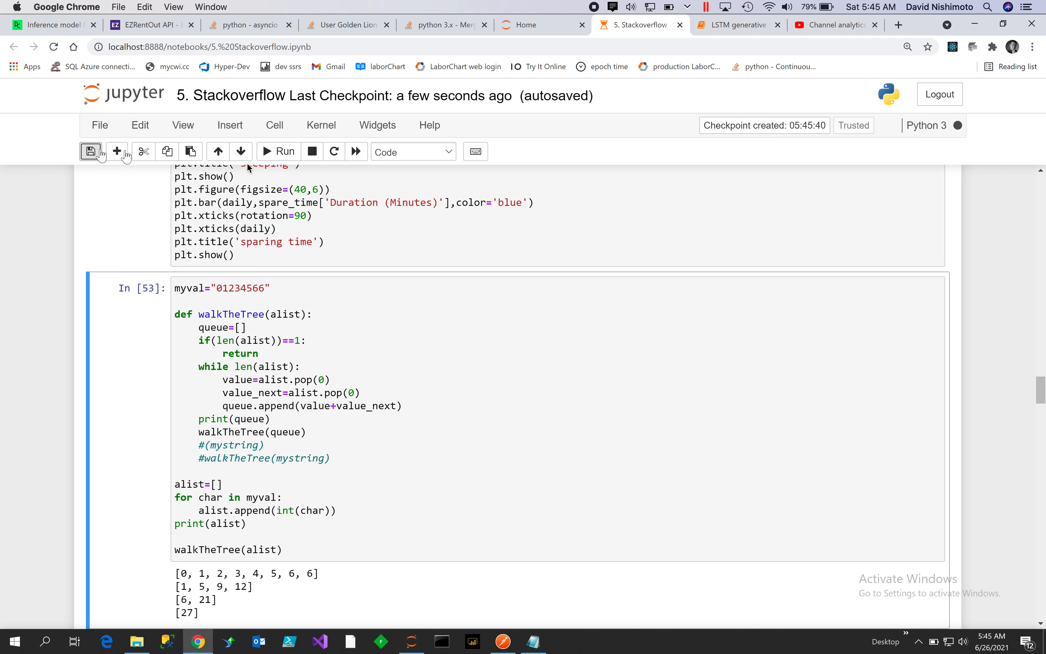
click(278, 152)
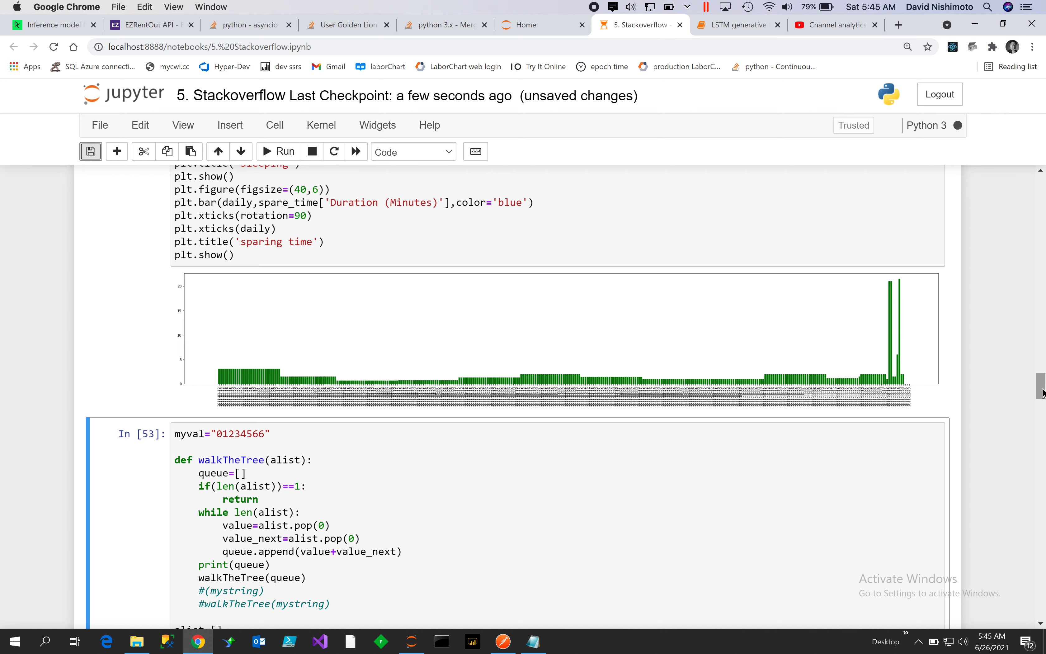
scroll(up, 3)
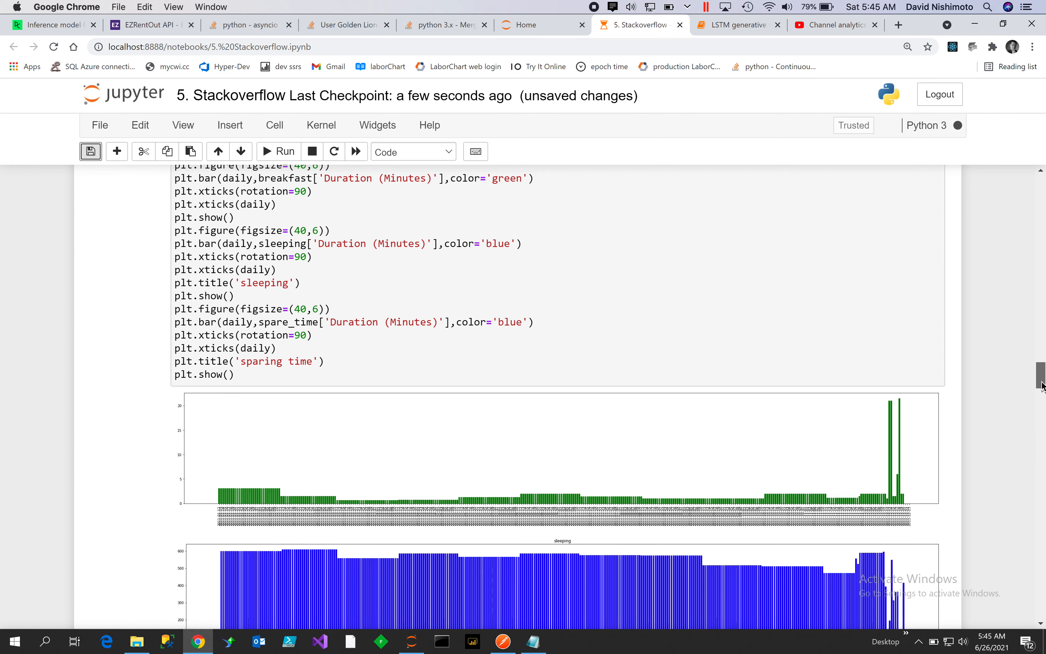
scroll(down, 3)
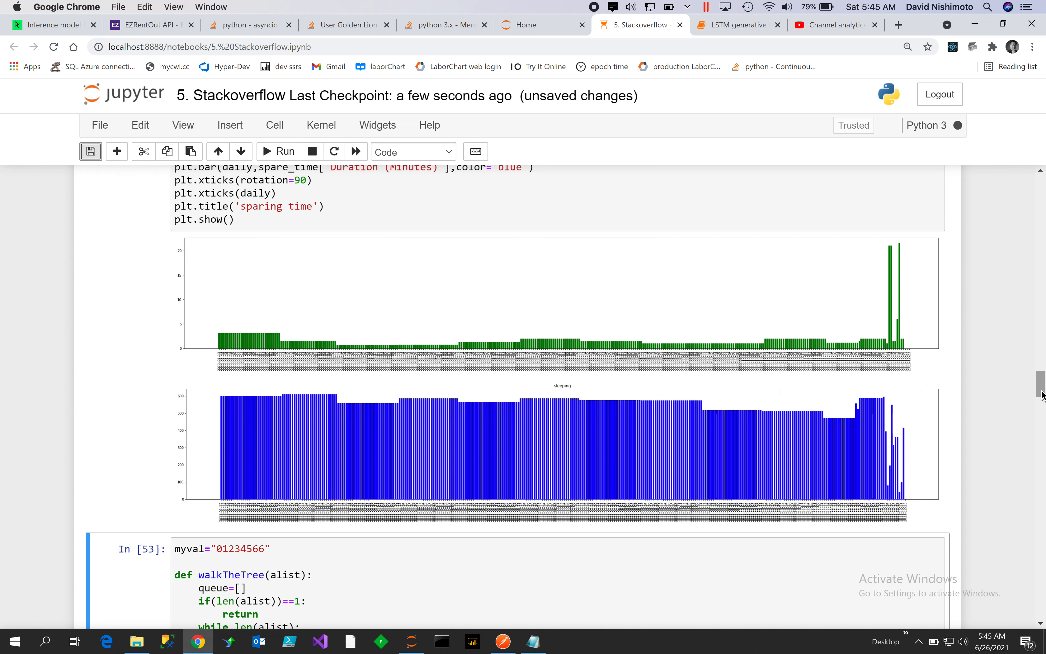
scroll(down, 3)
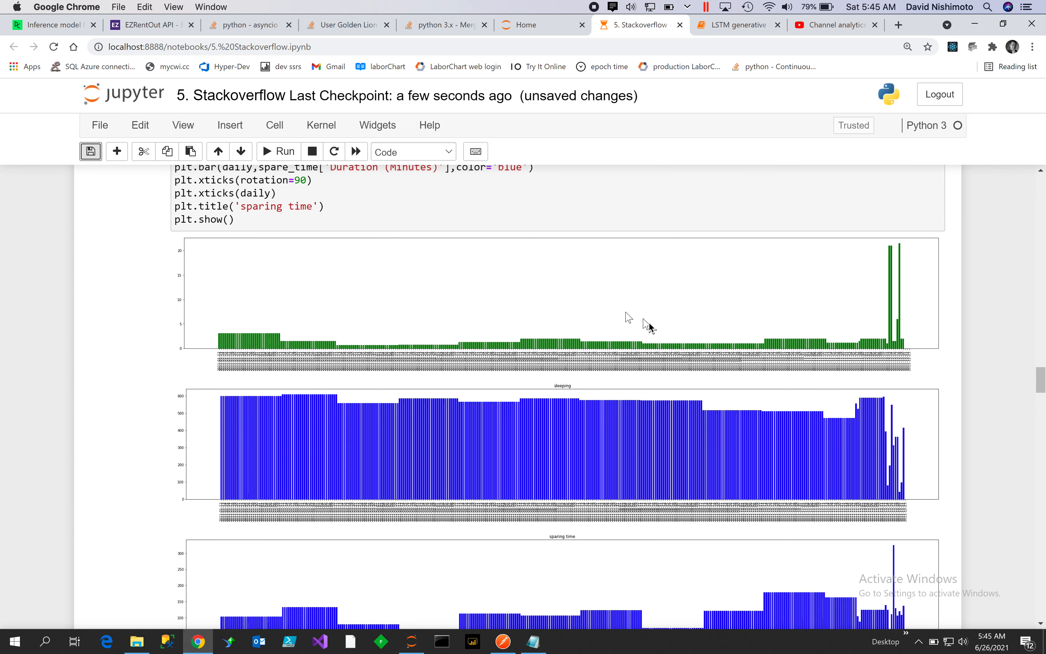
mouse_move(899, 325)
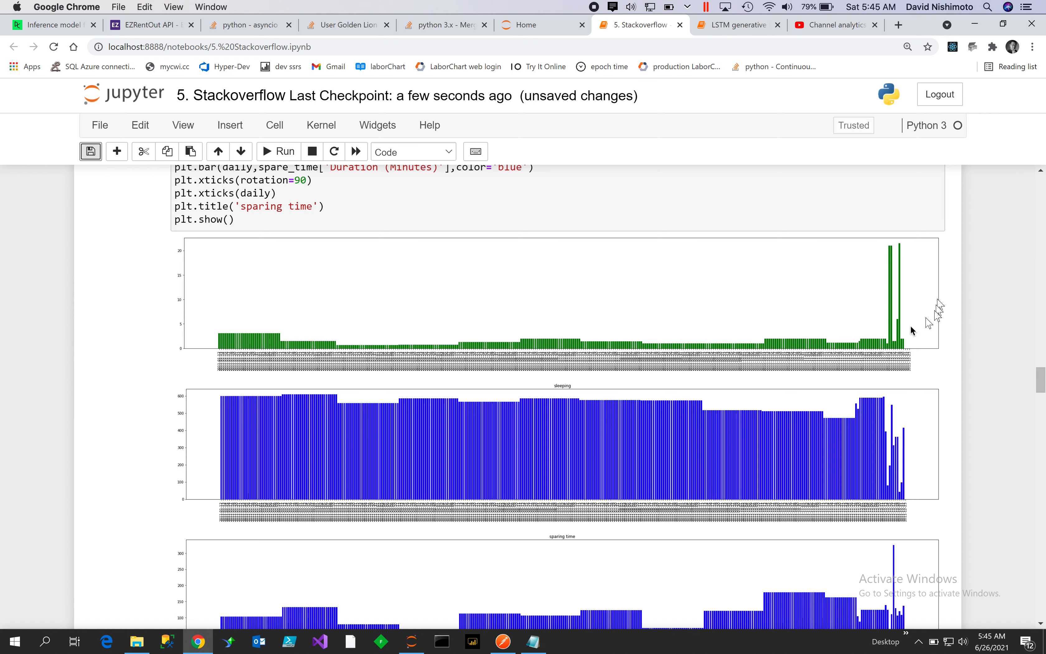
mouse_move(372, 330)
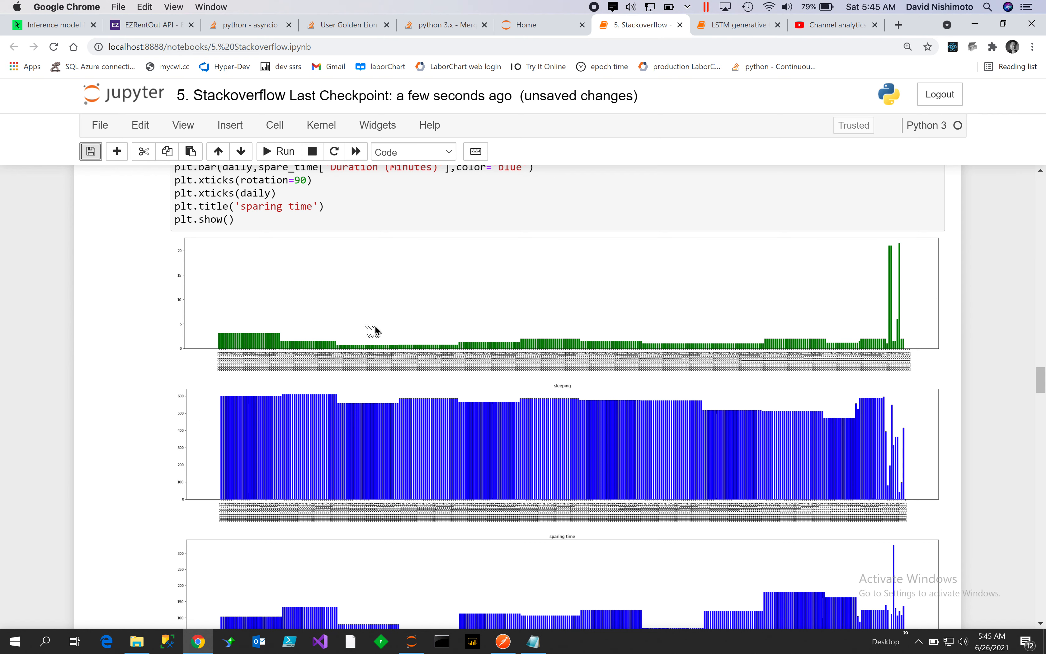
mouse_move(527, 333)
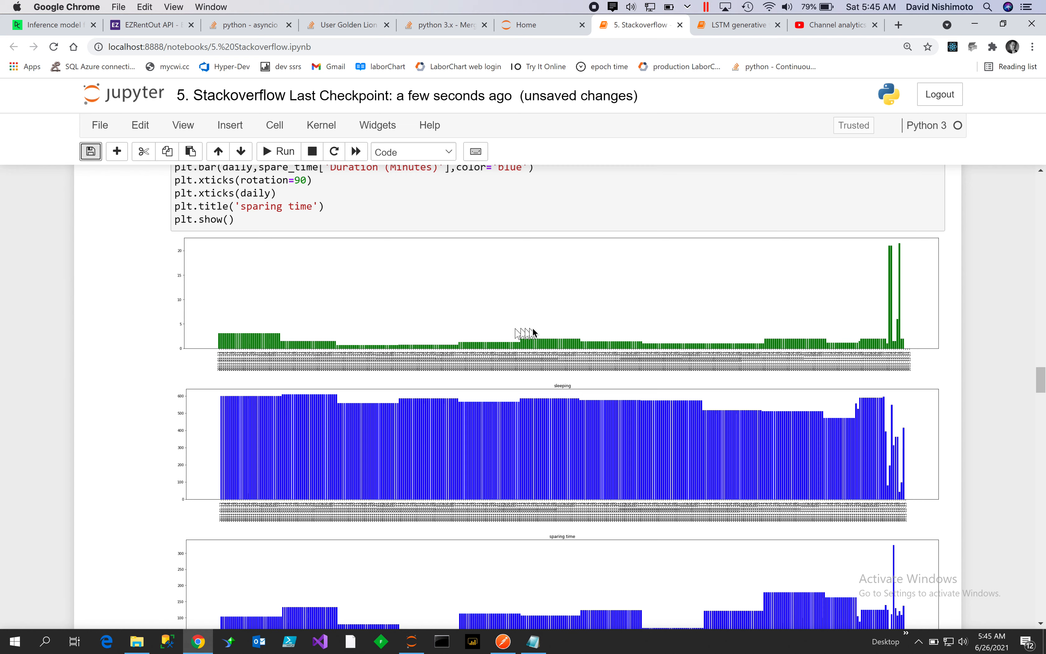
mouse_move(525, 346)
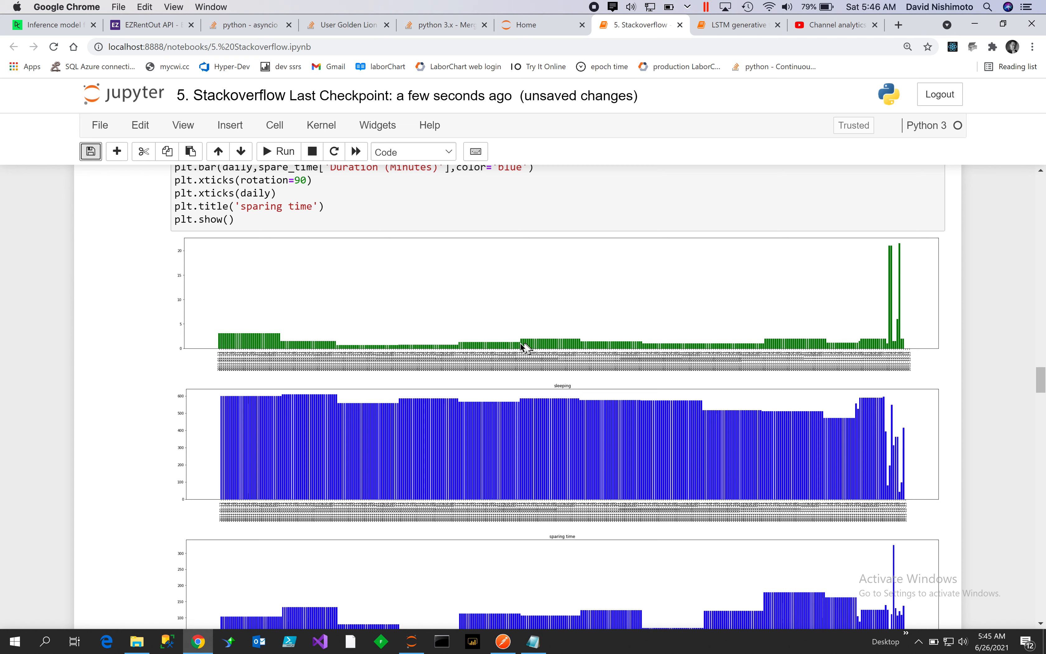
mouse_move(203, 335)
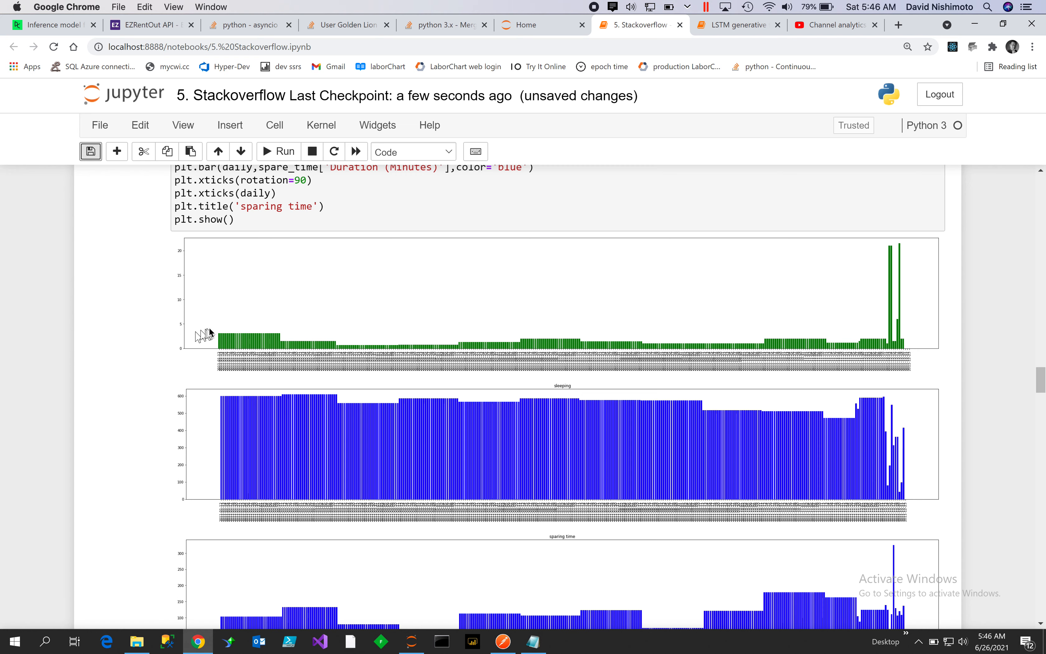
mouse_move(586, 328)
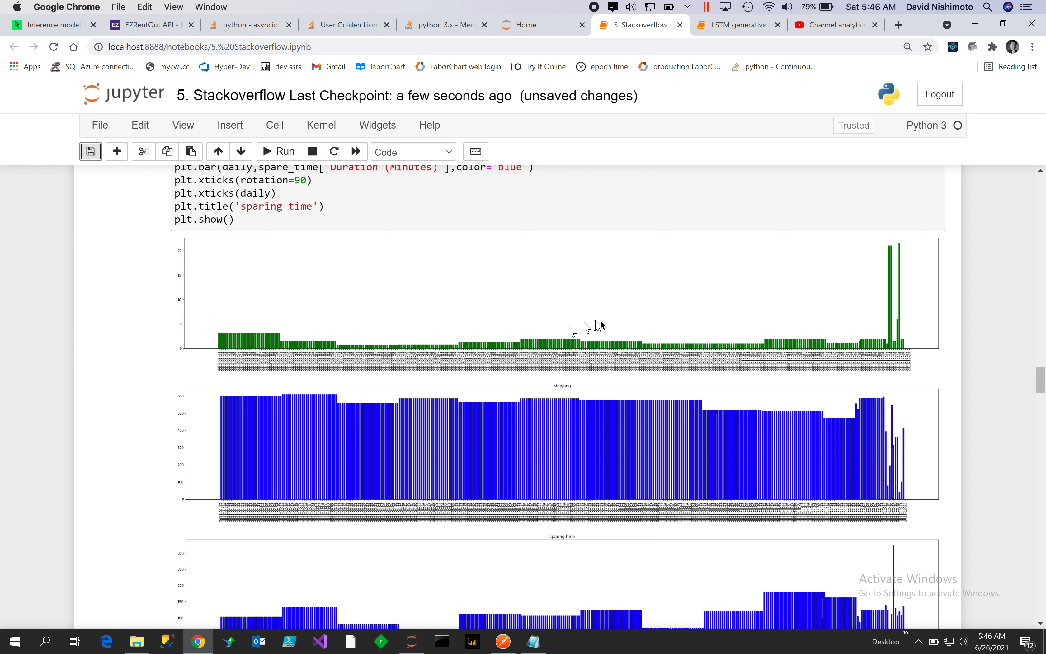
mouse_move(767, 314)
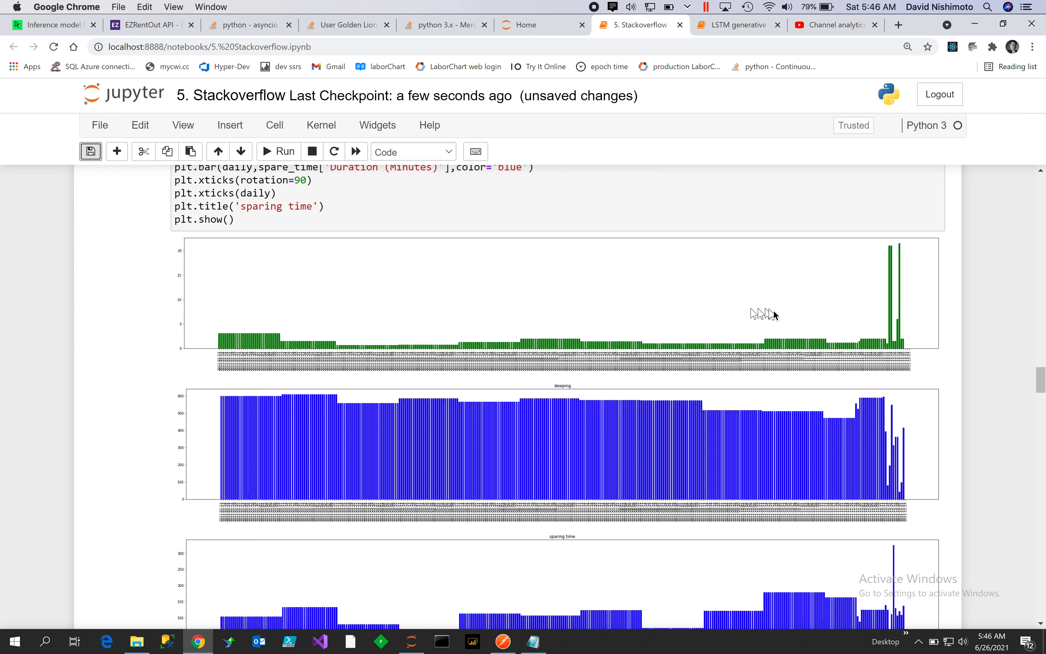
mouse_move(267, 454)
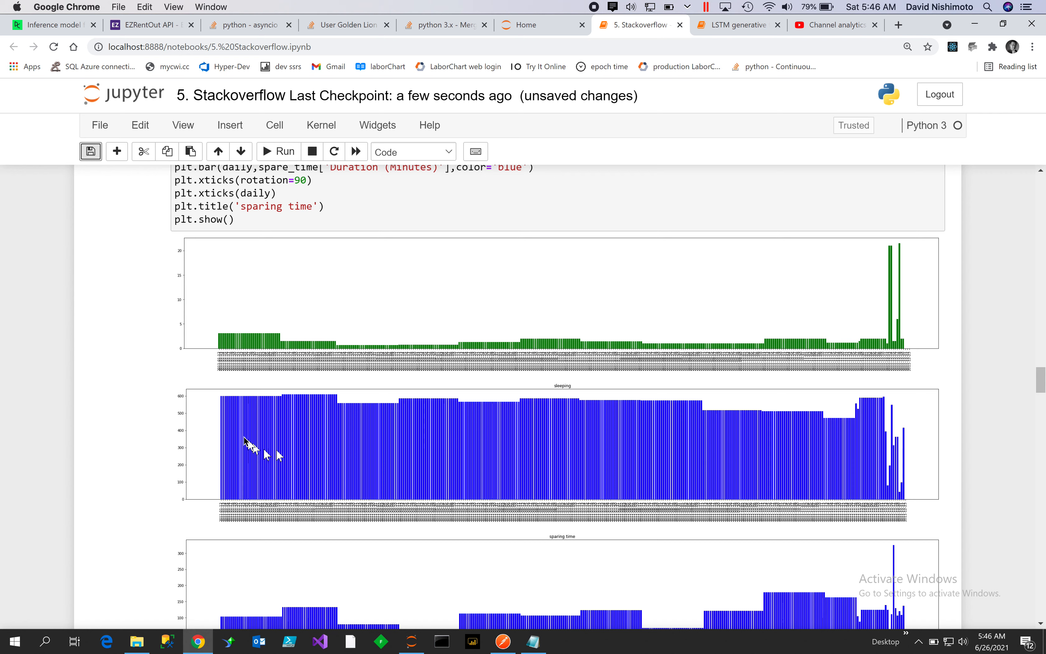
mouse_move(511, 394)
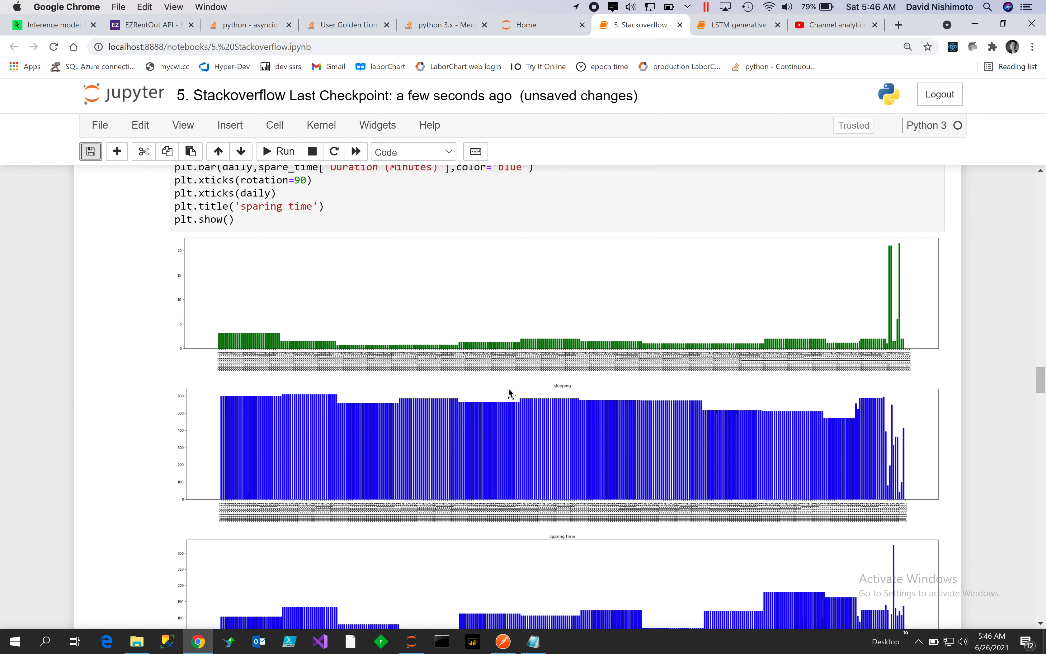
mouse_move(753, 410)
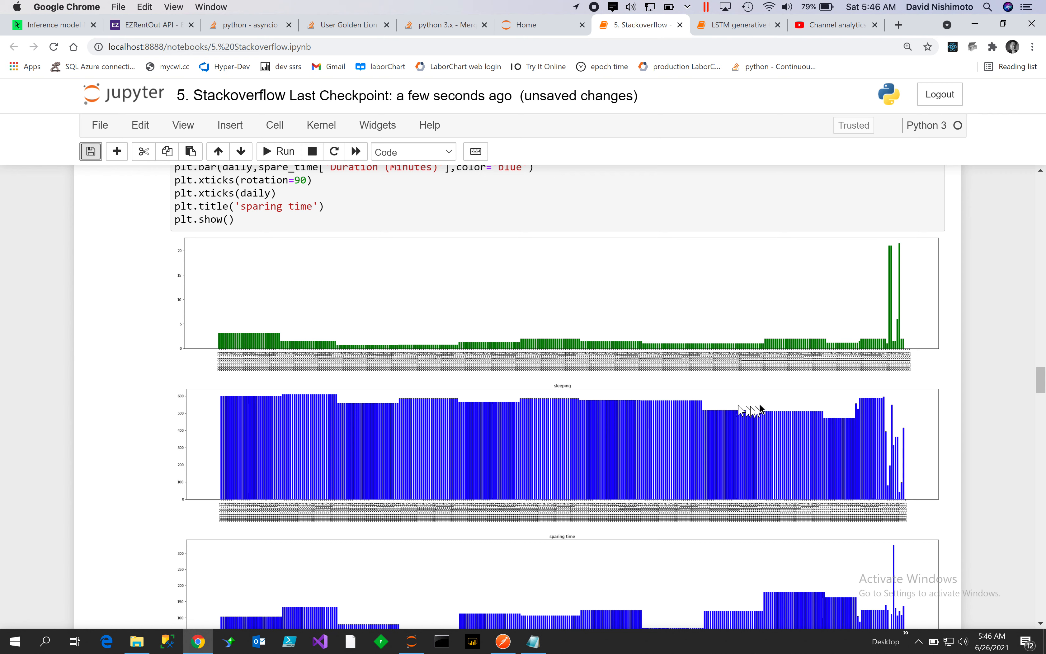
mouse_move(697, 390)
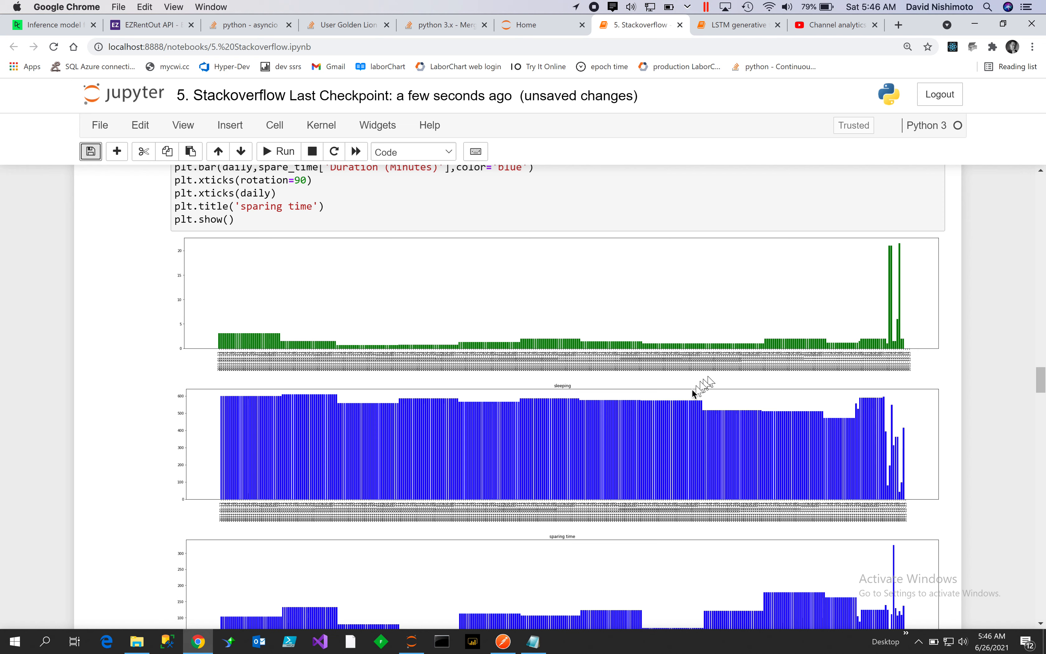
mouse_move(780, 431)
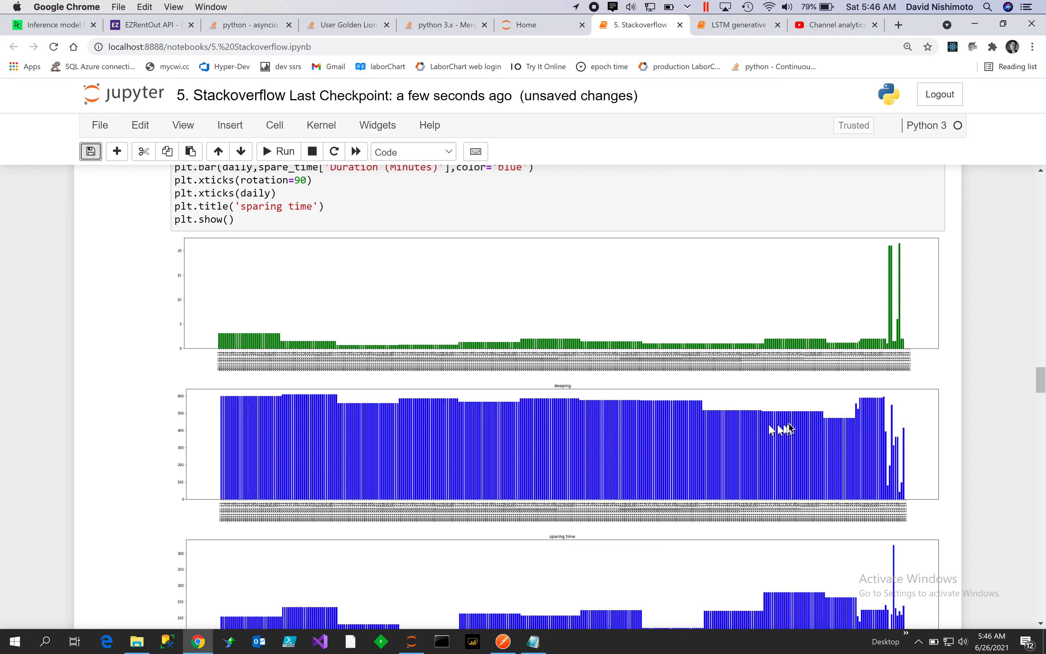
mouse_move(842, 390)
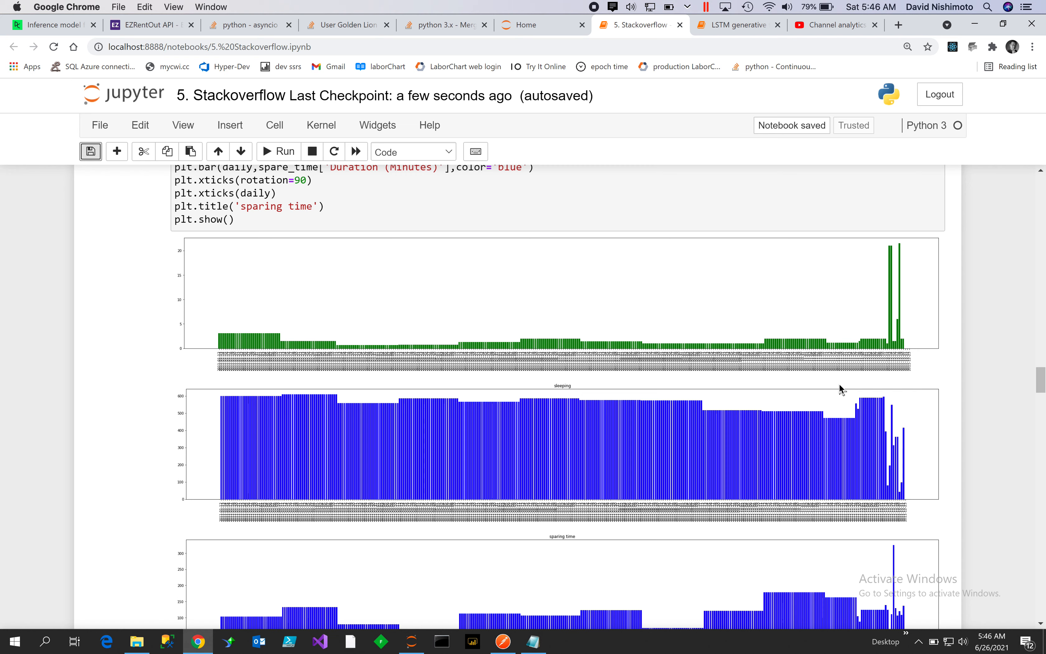
mouse_move(791, 437)
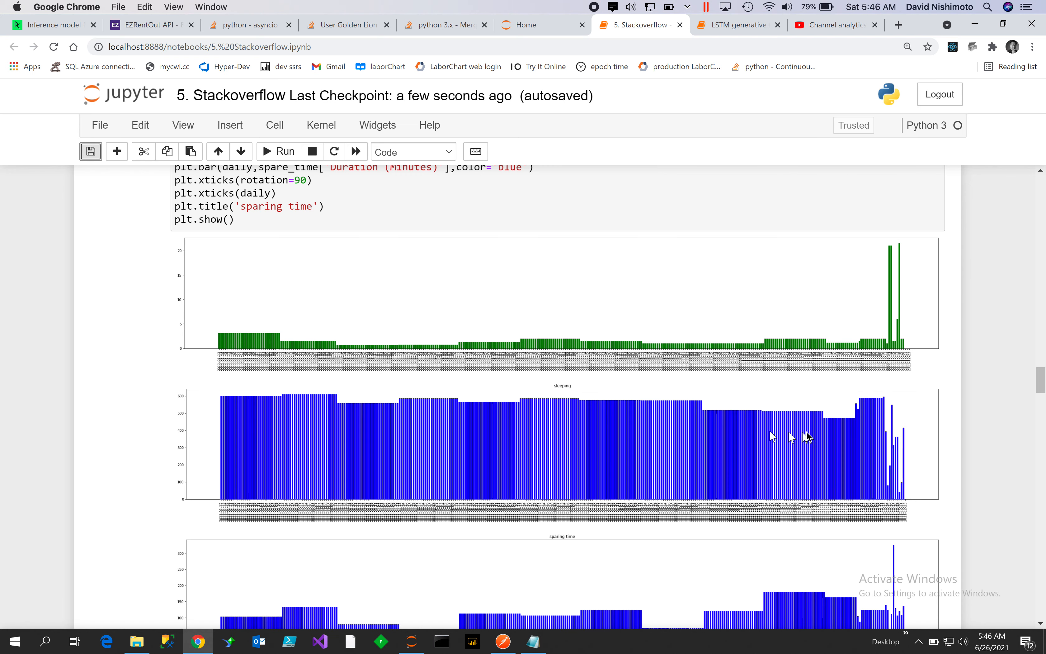
mouse_move(876, 400)
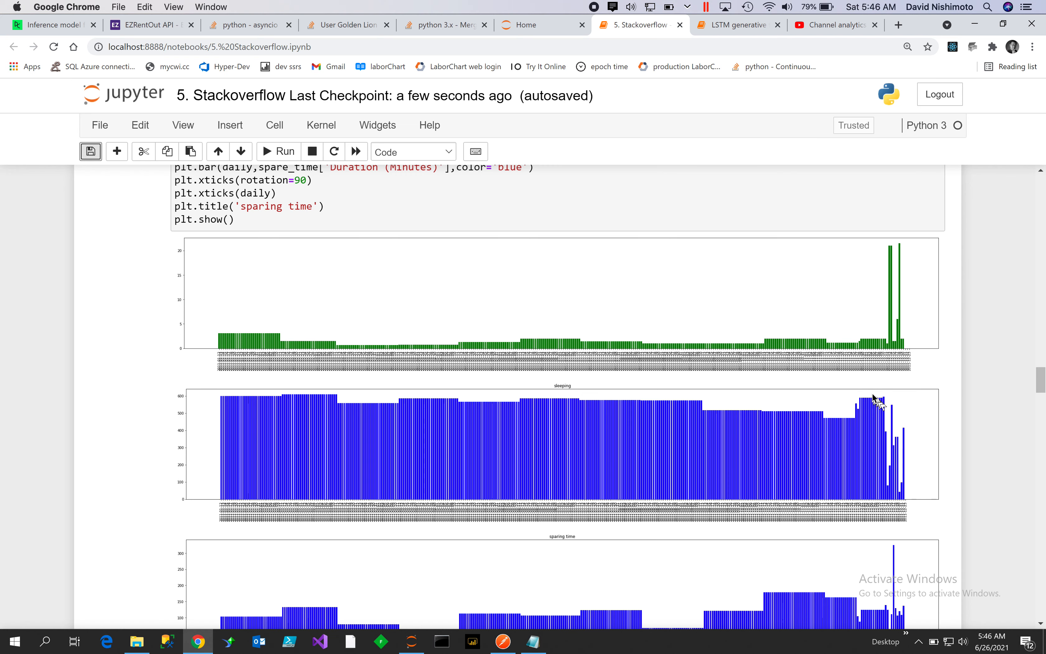
mouse_move(852, 498)
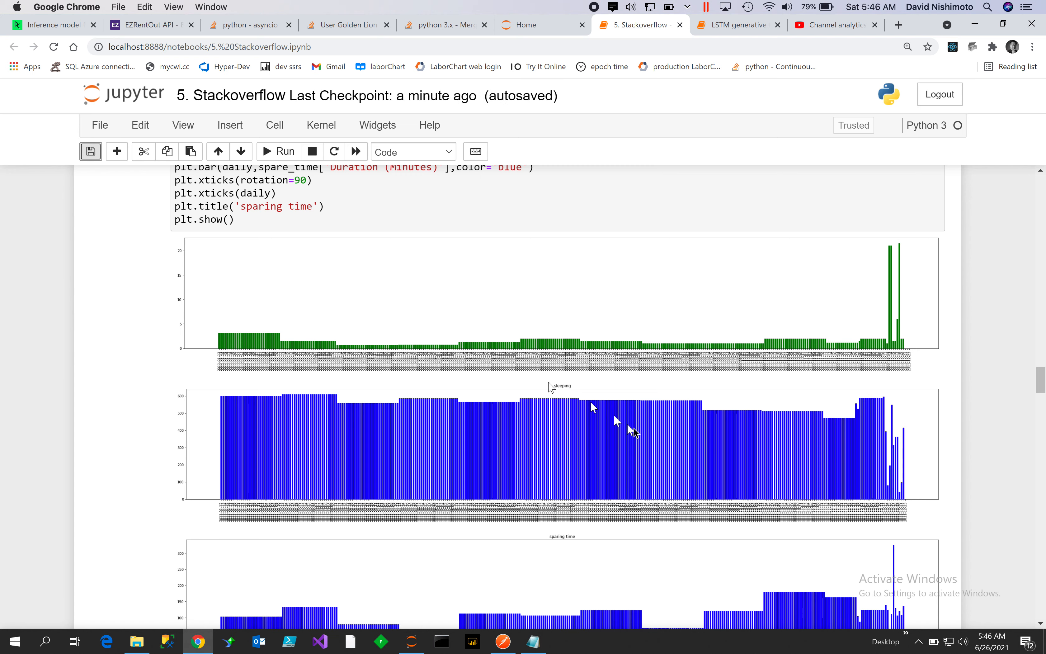
mouse_move(820, 448)
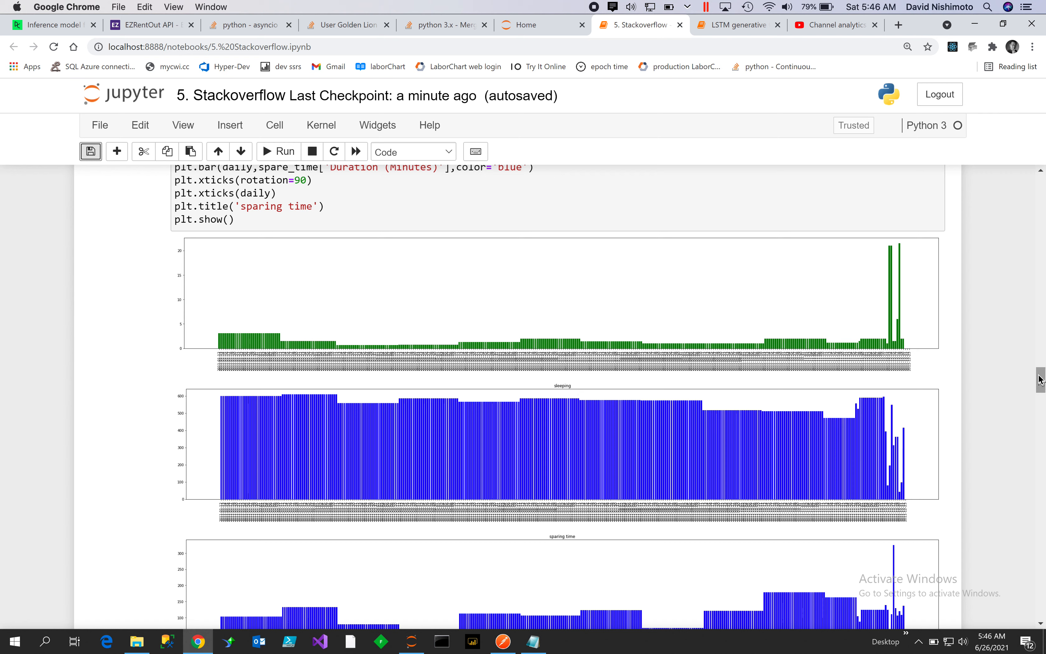
mouse_move(864, 352)
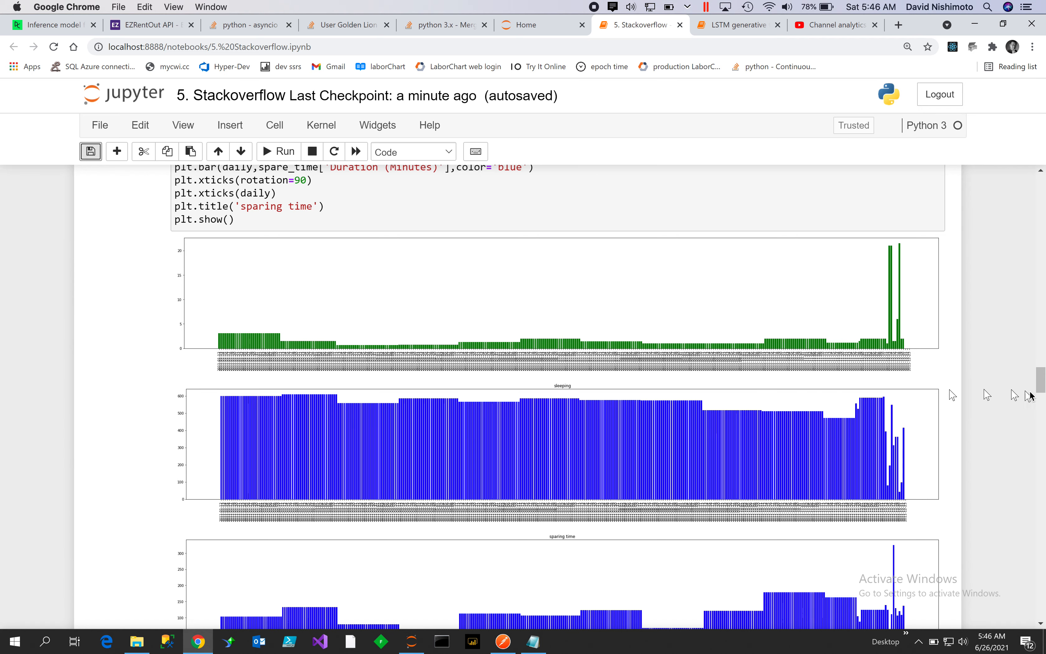
scroll(down, 3)
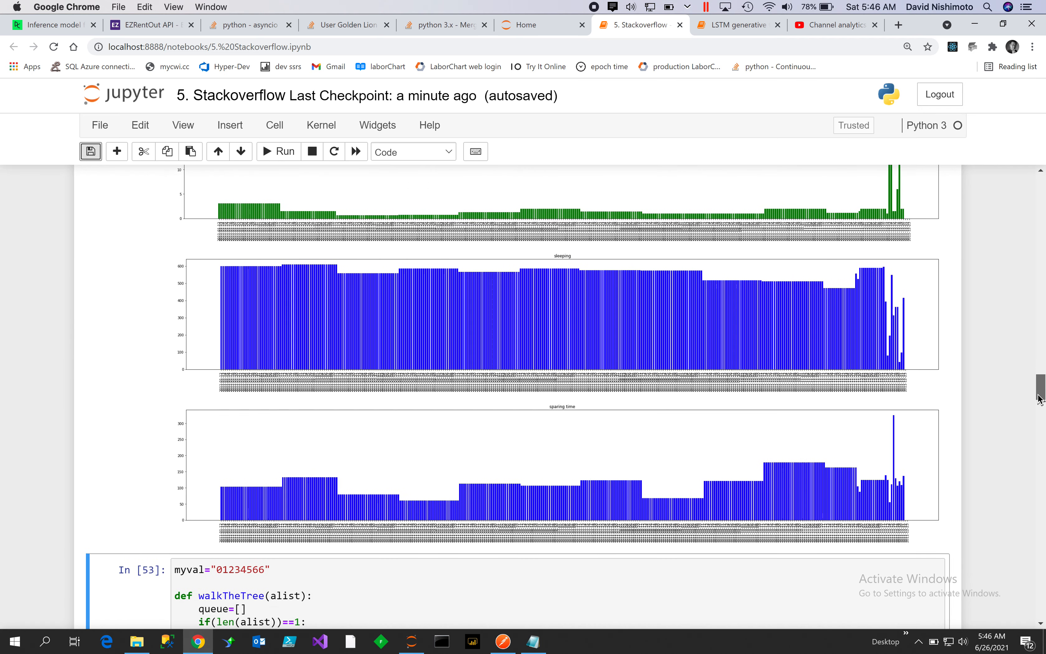
scroll(down, 3)
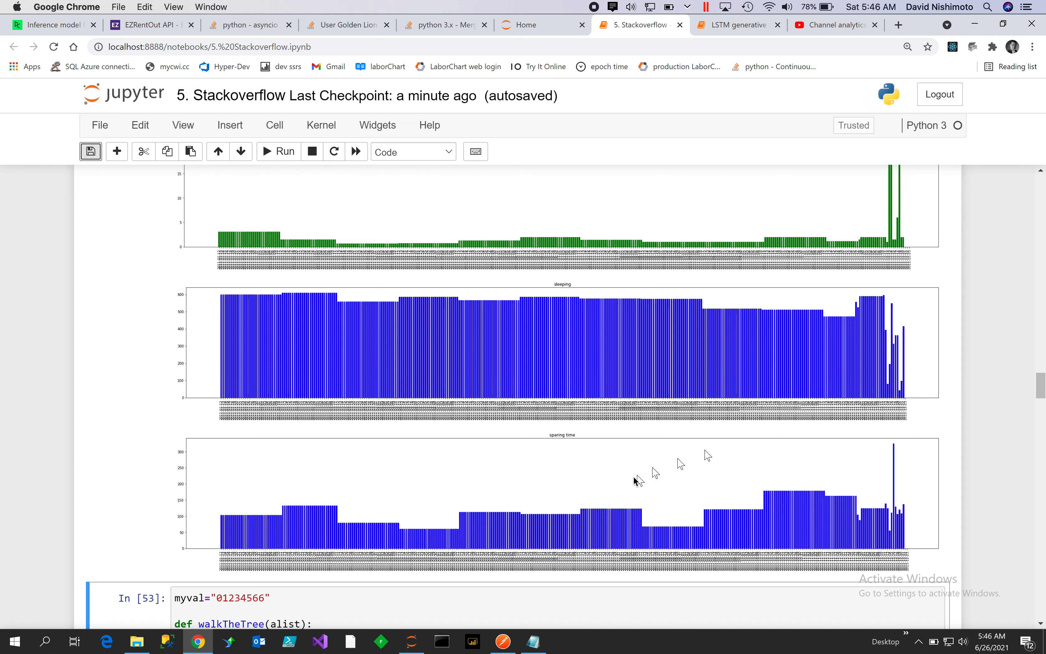
mouse_move(527, 499)
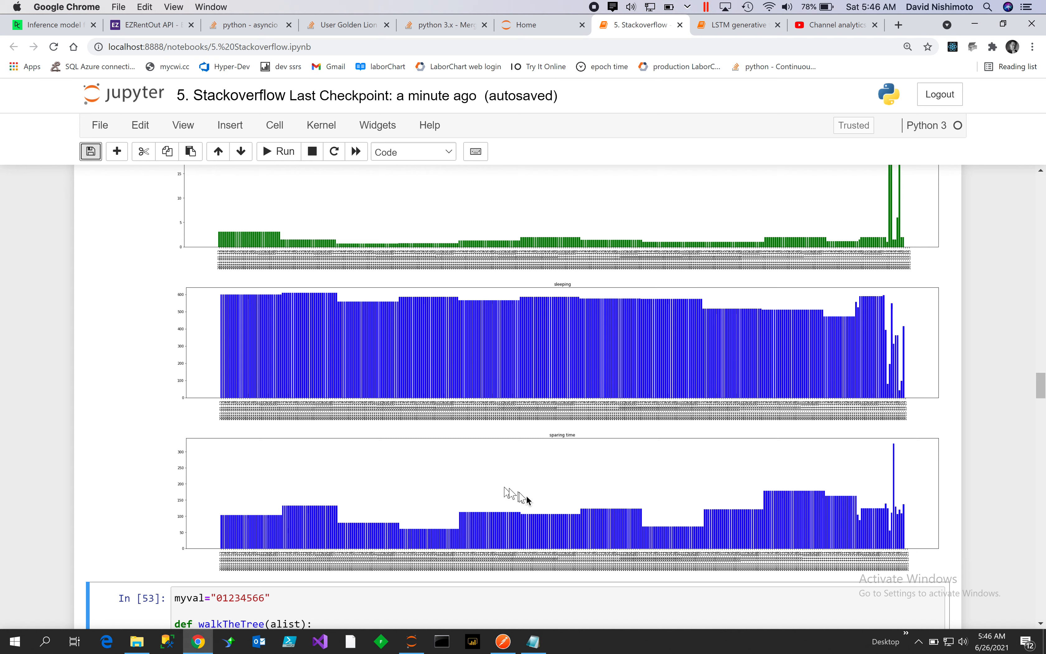
mouse_move(606, 518)
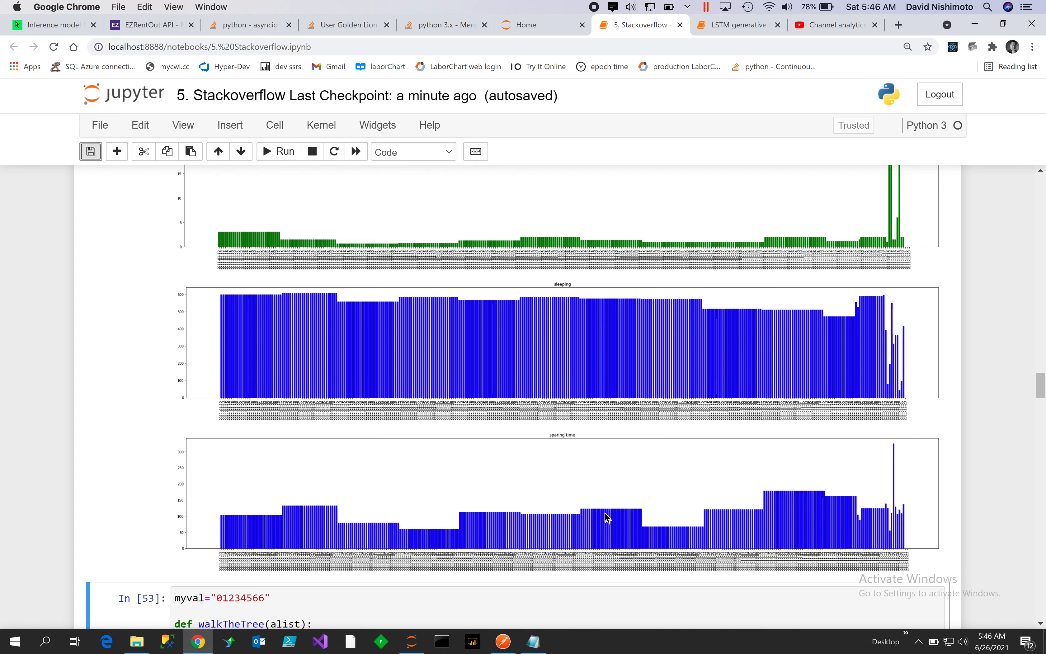
mouse_move(315, 217)
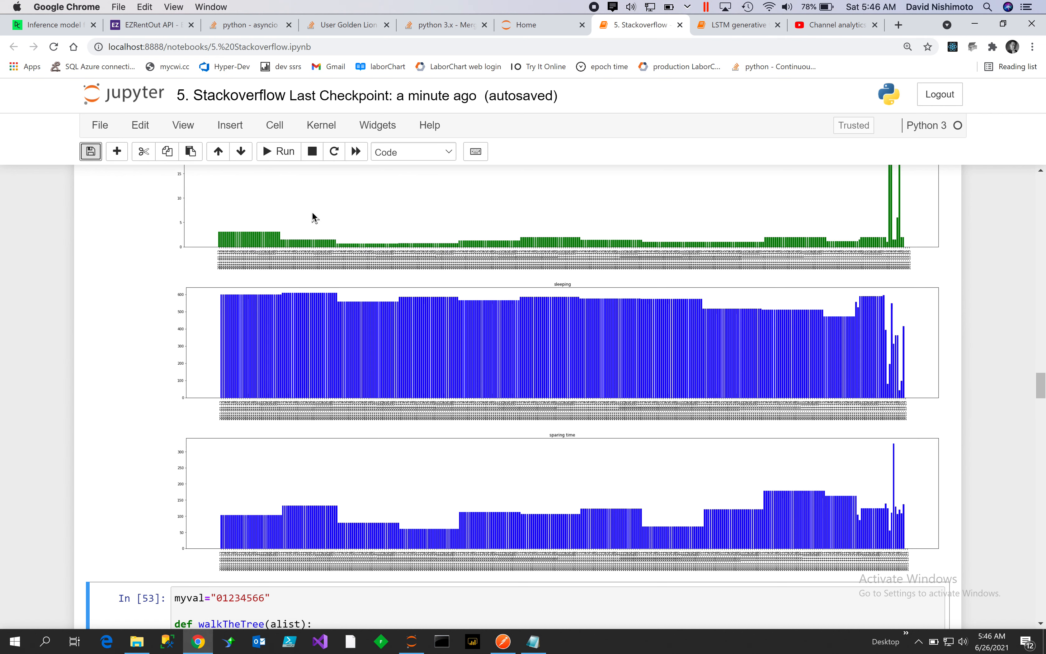
mouse_move(644, 242)
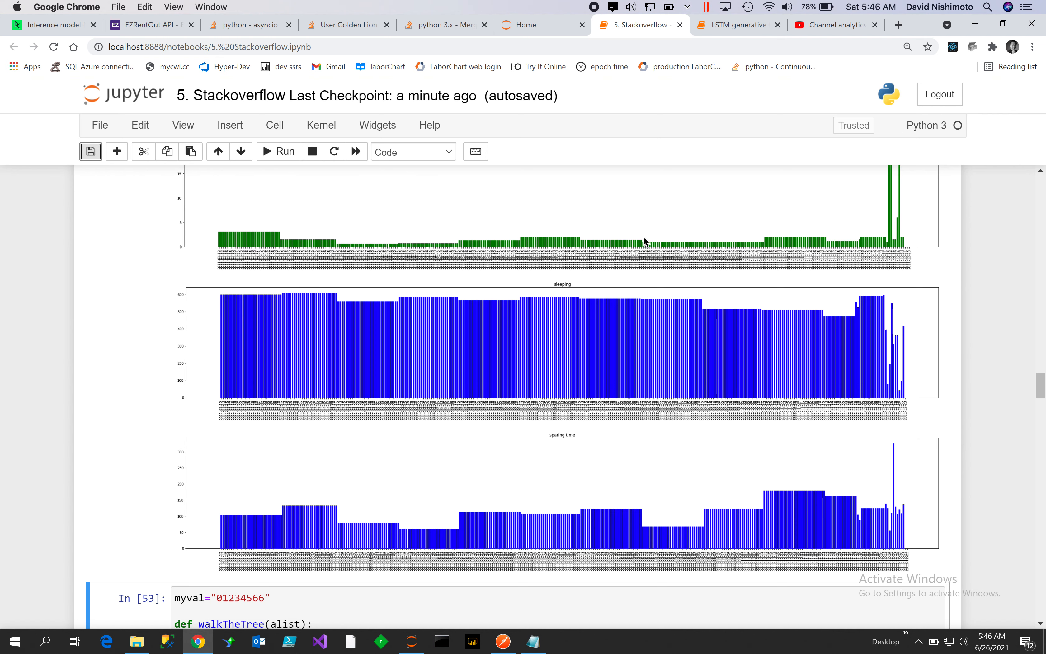